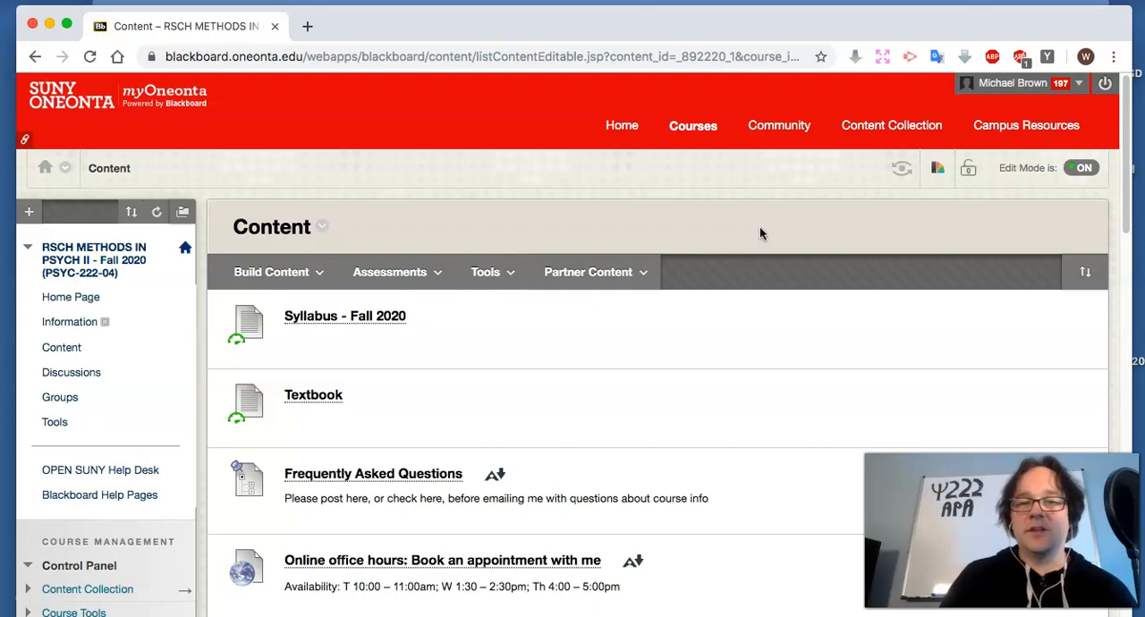
Step: Scroll the course Content area and open the 'Week 3: 9/06 – 9/12' folder
{"action": "scroll", "scroll_direction": "down", "scroll_amount": 3}
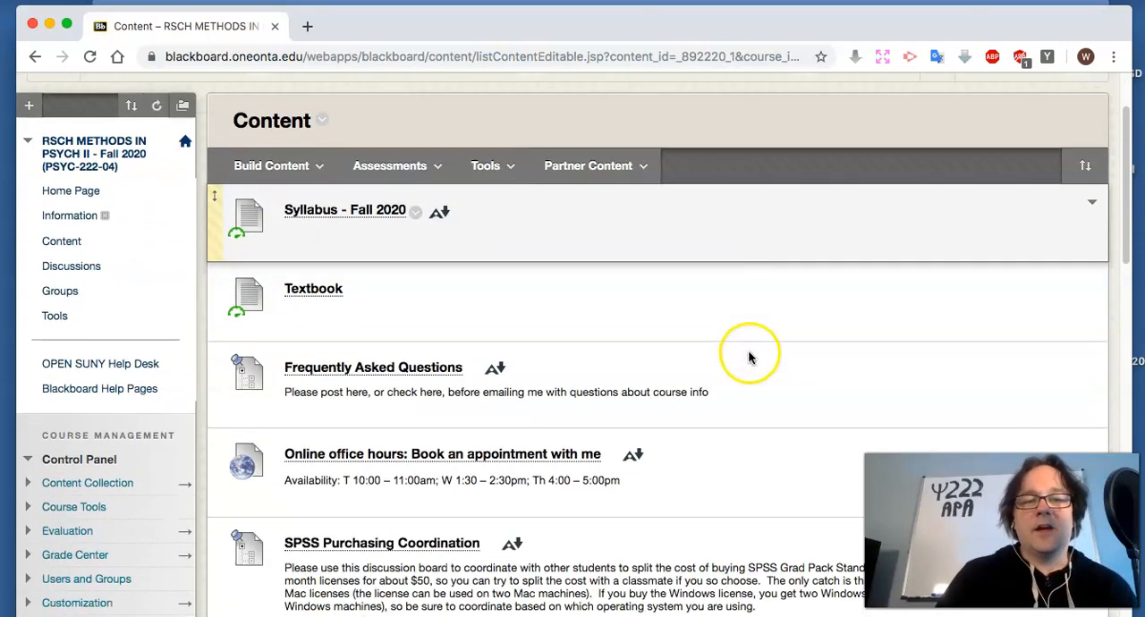
{"action": "scroll", "scroll_direction": "down", "scroll_amount": 3}
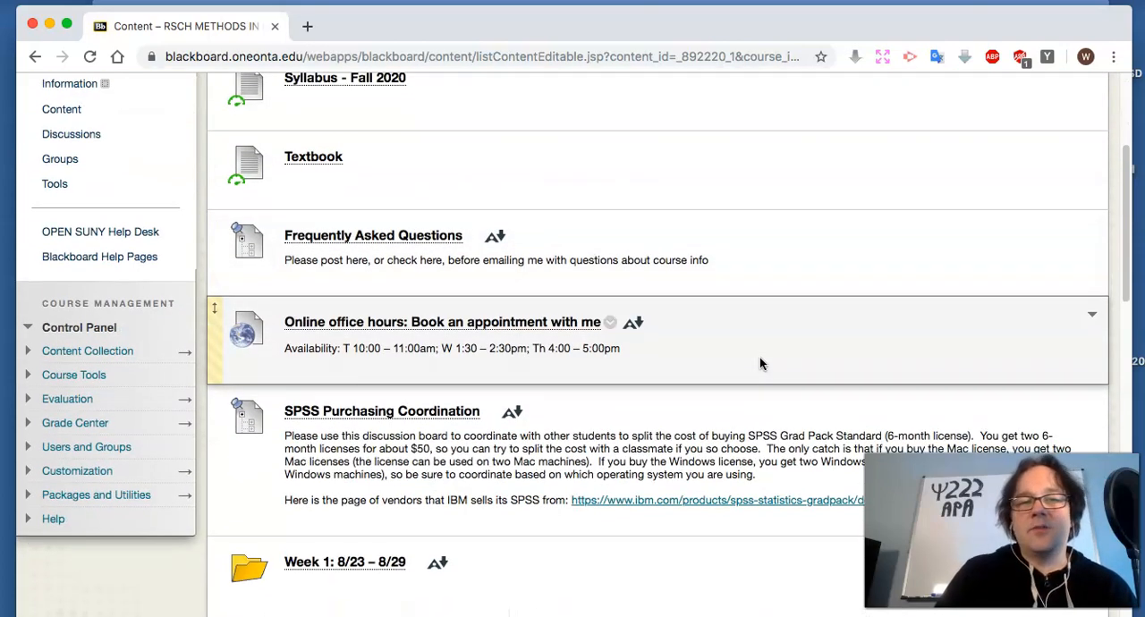
{"action": "scroll", "scroll_direction": "up", "scroll_amount": 3}
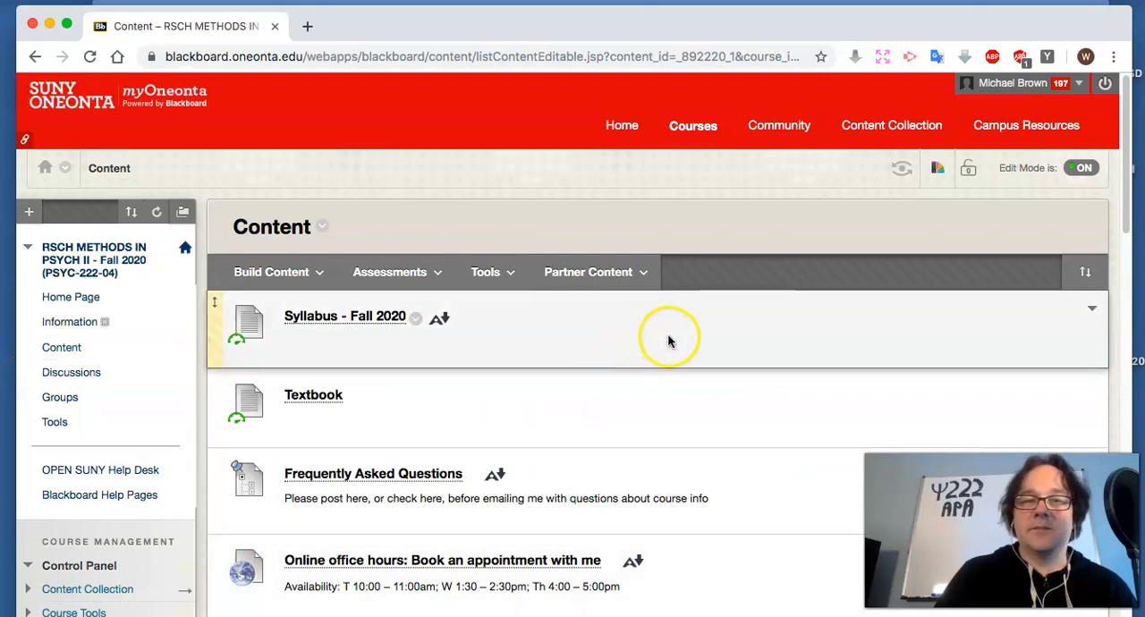
{"action": "scroll", "scroll_direction": "down", "scroll_amount": 3}
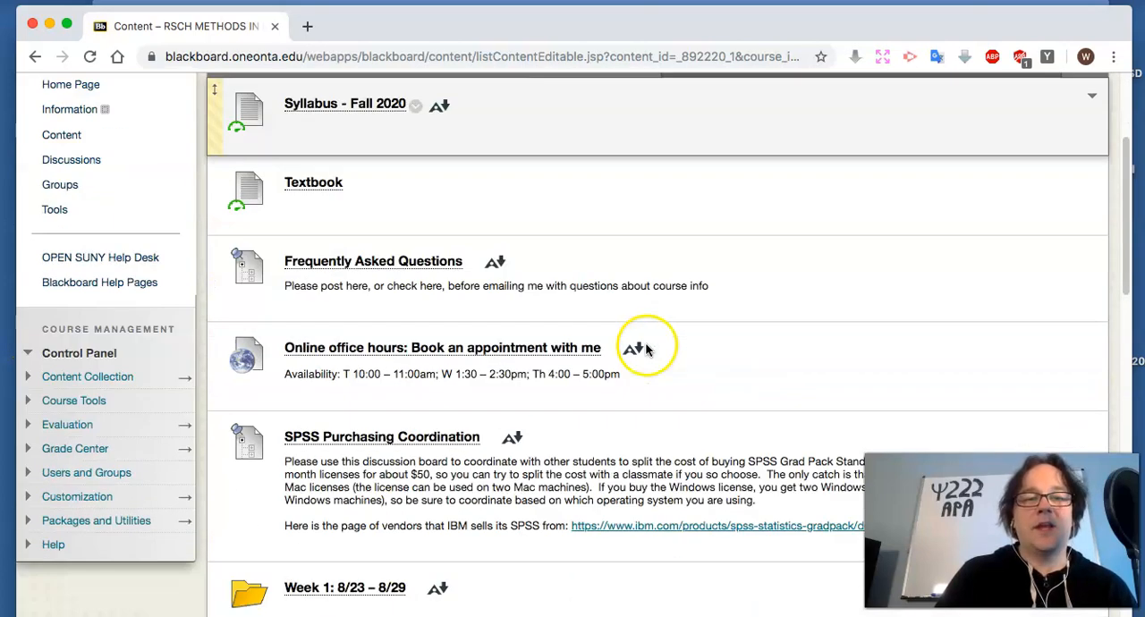
{"action": "scroll", "scroll_direction": "down", "scroll_amount": 3}
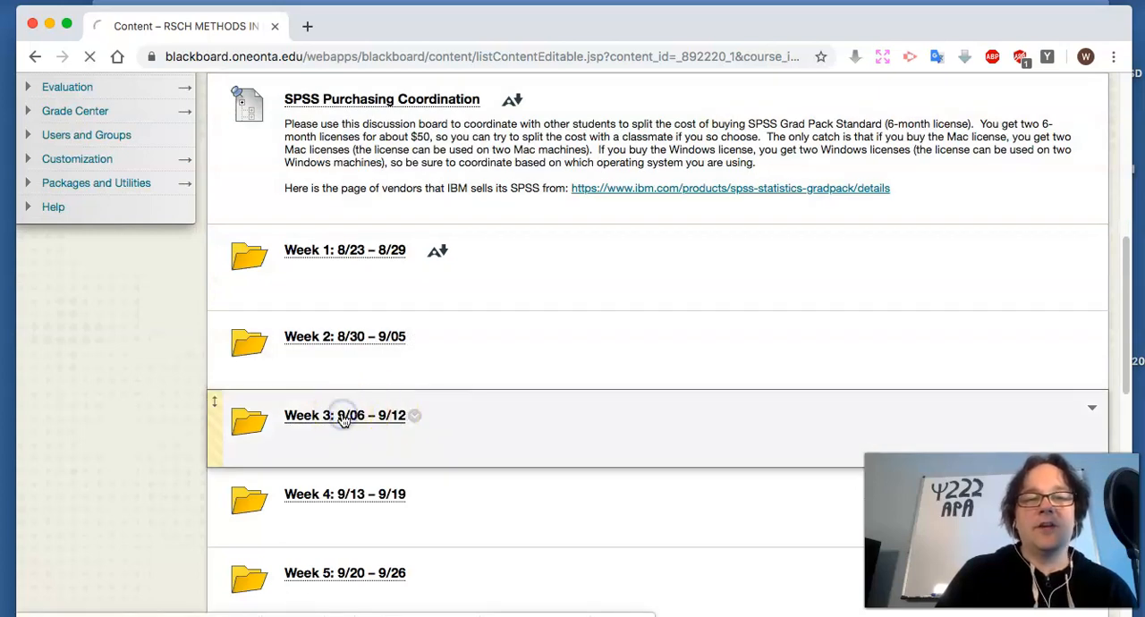
{"action": "left_click", "coordinate": [344, 416]}
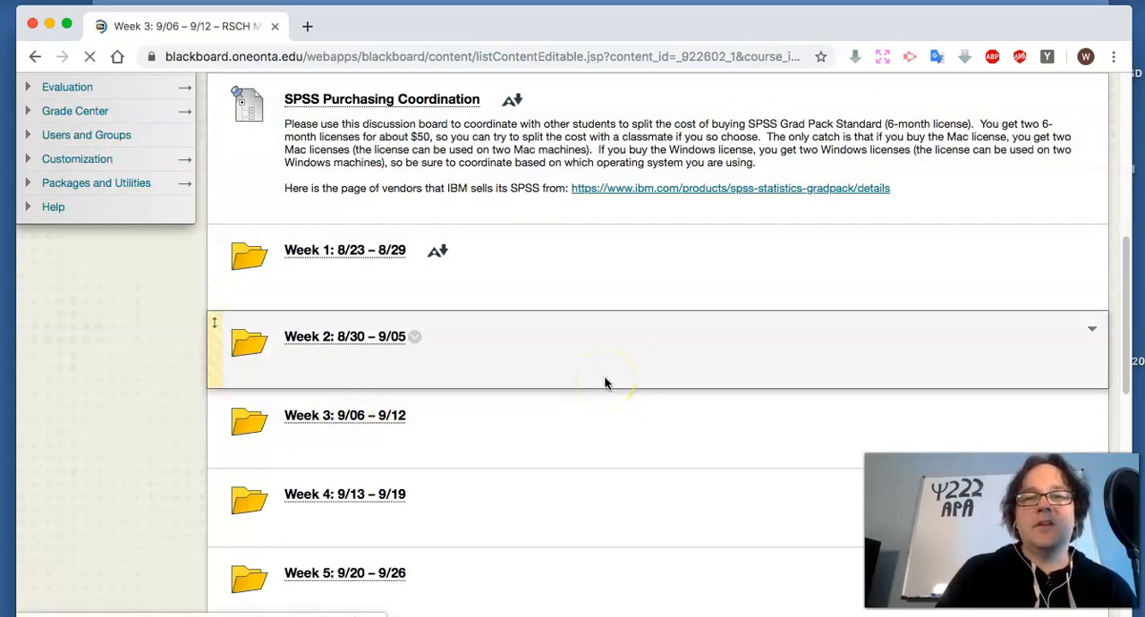
{"action": "left_click", "coordinate": [343, 415]}
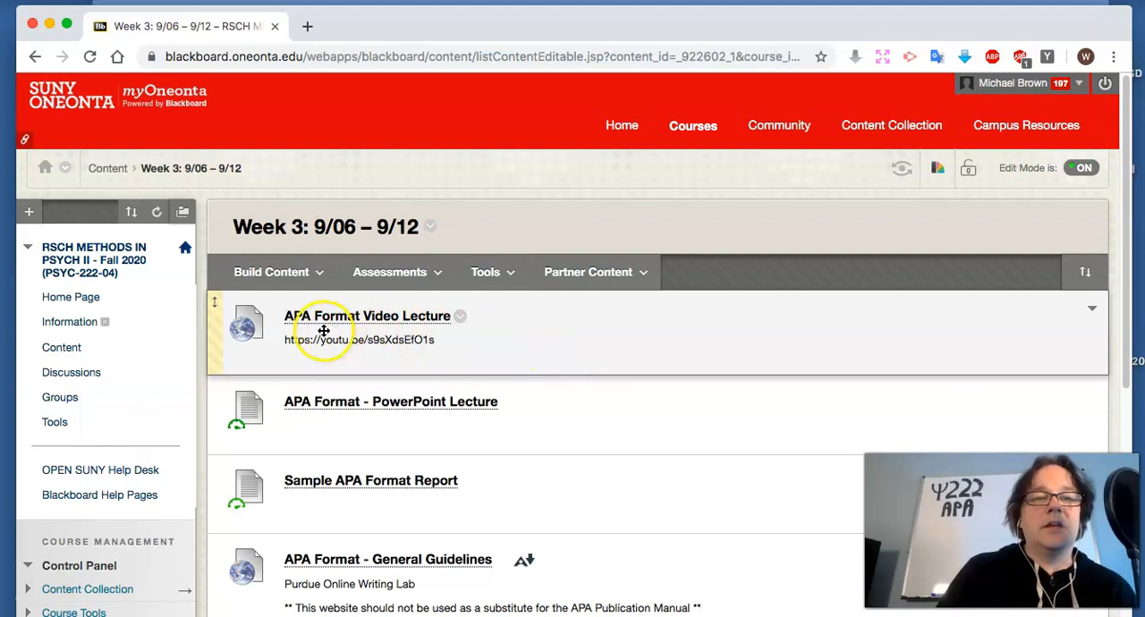
{"action": "mouse_move", "coordinate": [676, 336]}
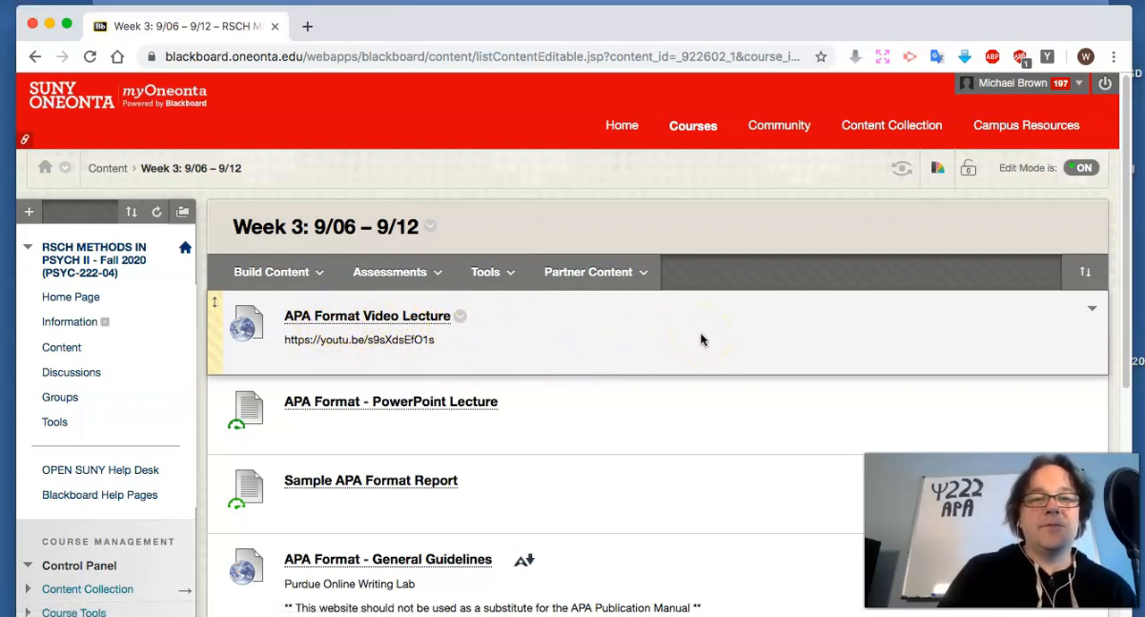
{"action": "mouse_move", "coordinate": [426, 411]}
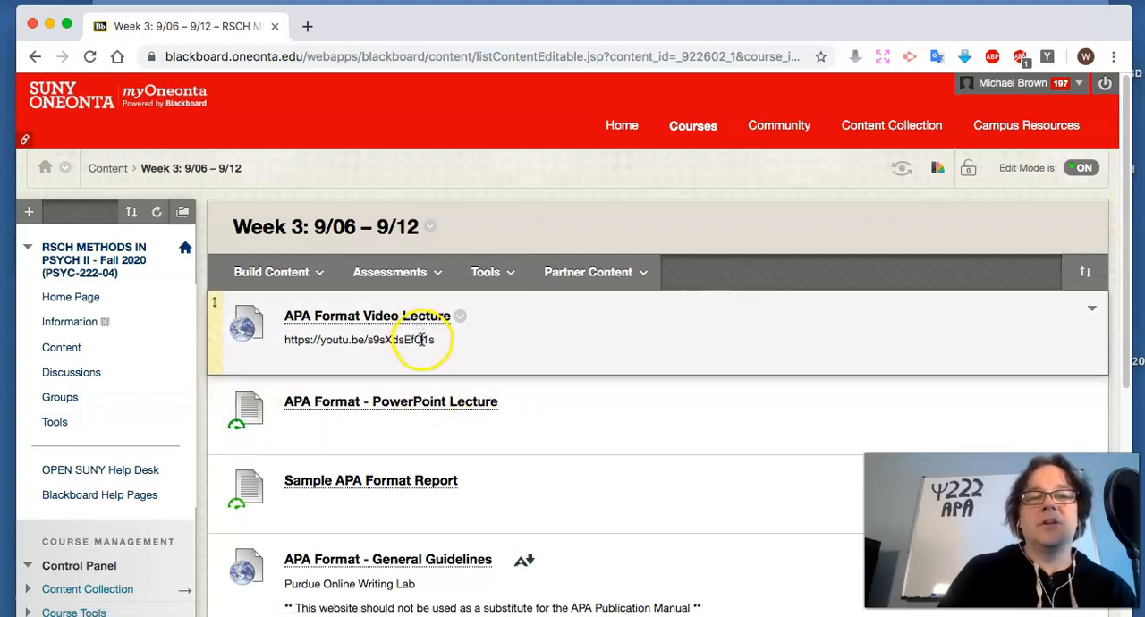
{"action": "mouse_move", "coordinate": [419, 322]}
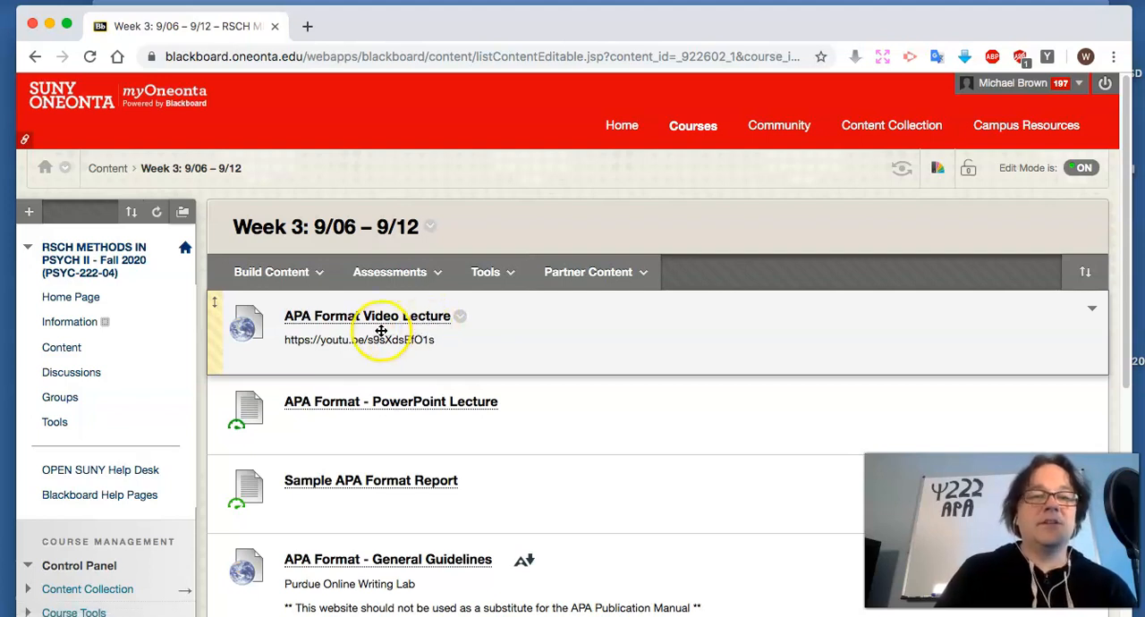
{"action": "mouse_move", "coordinate": [509, 329]}
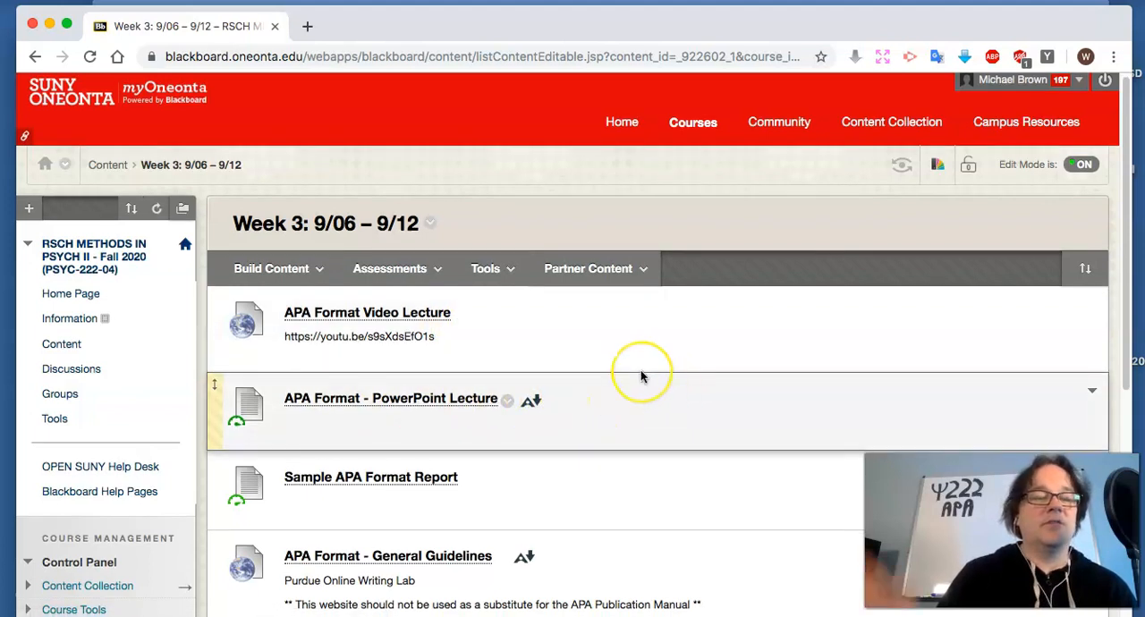
{"action": "mouse_move", "coordinate": [644, 376]}
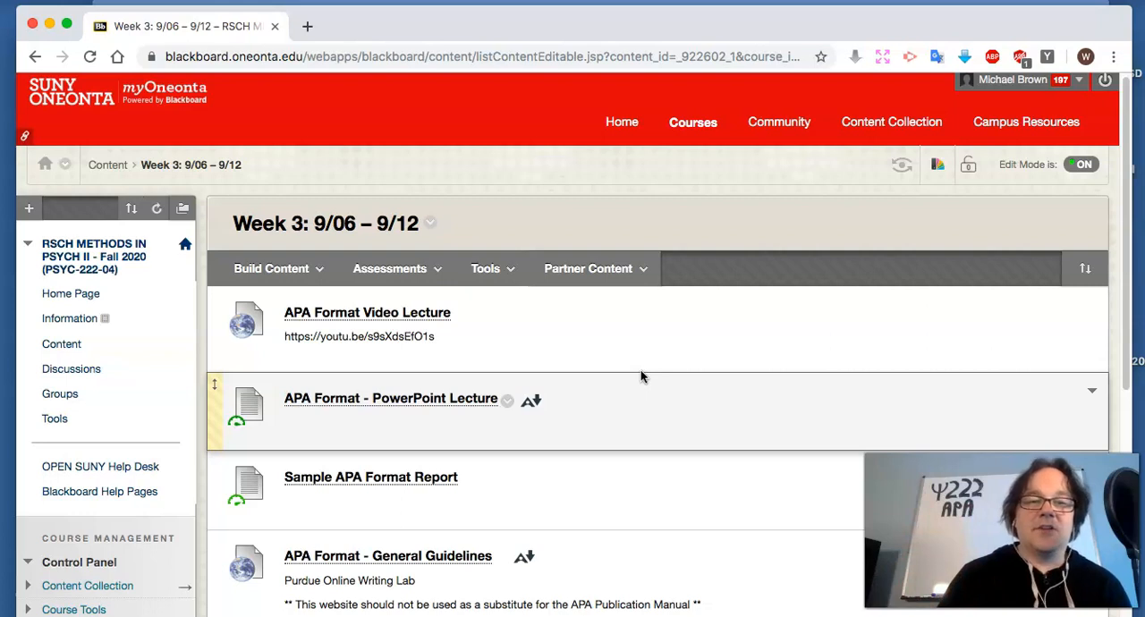
{"action": "scroll", "scroll_direction": "down", "scroll_amount": 3}
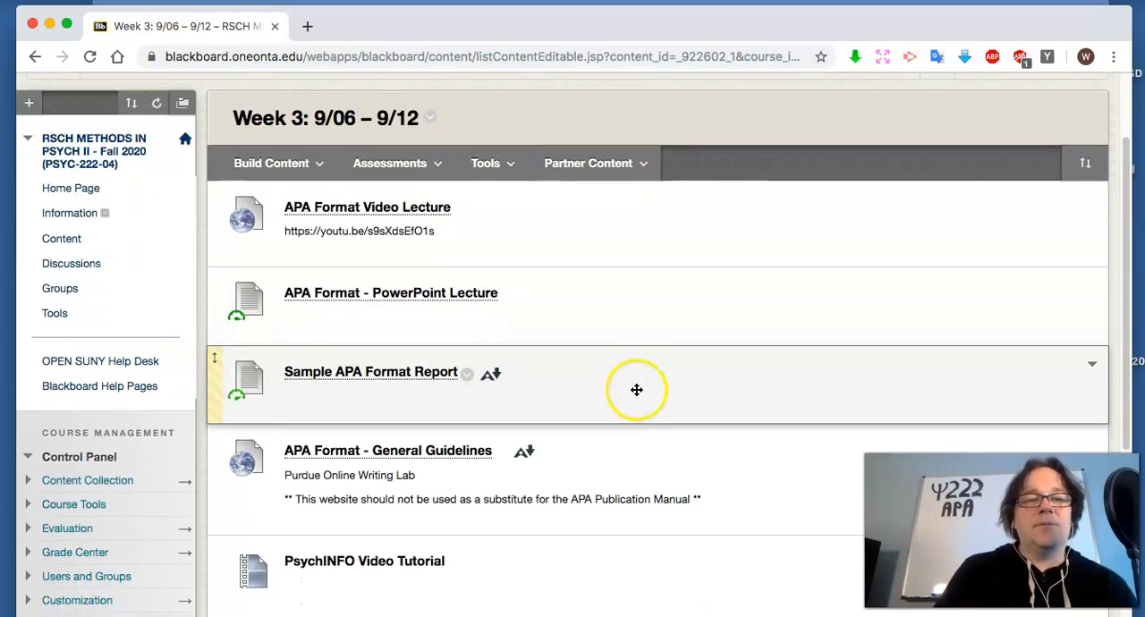
{"action": "mouse_move", "coordinate": [386, 397]}
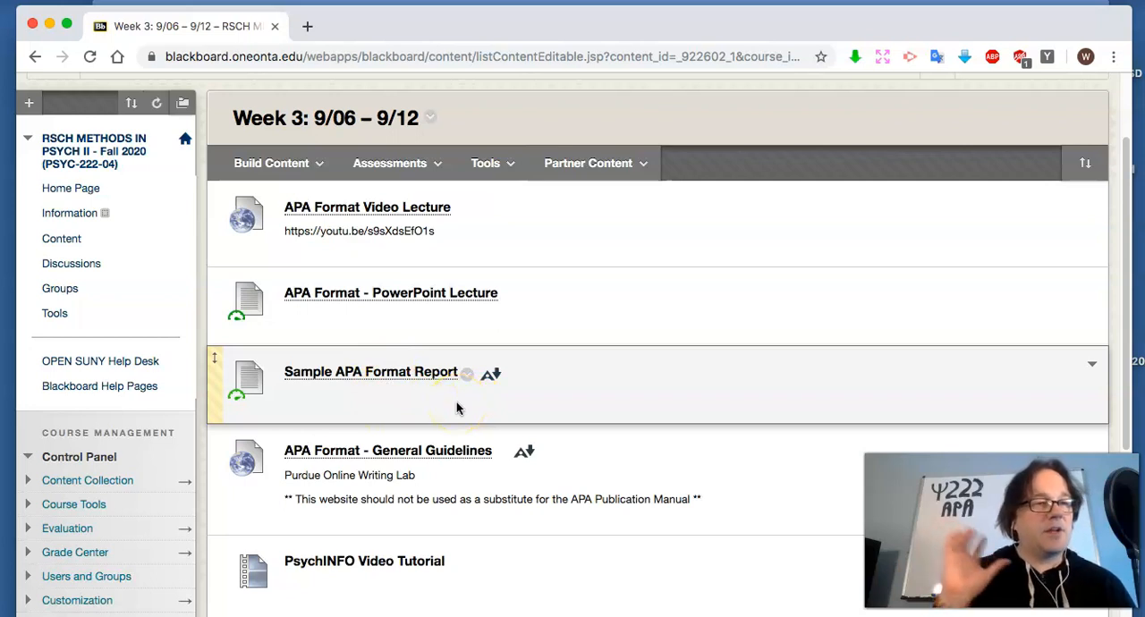
{"action": "mouse_move", "coordinate": [612, 389]}
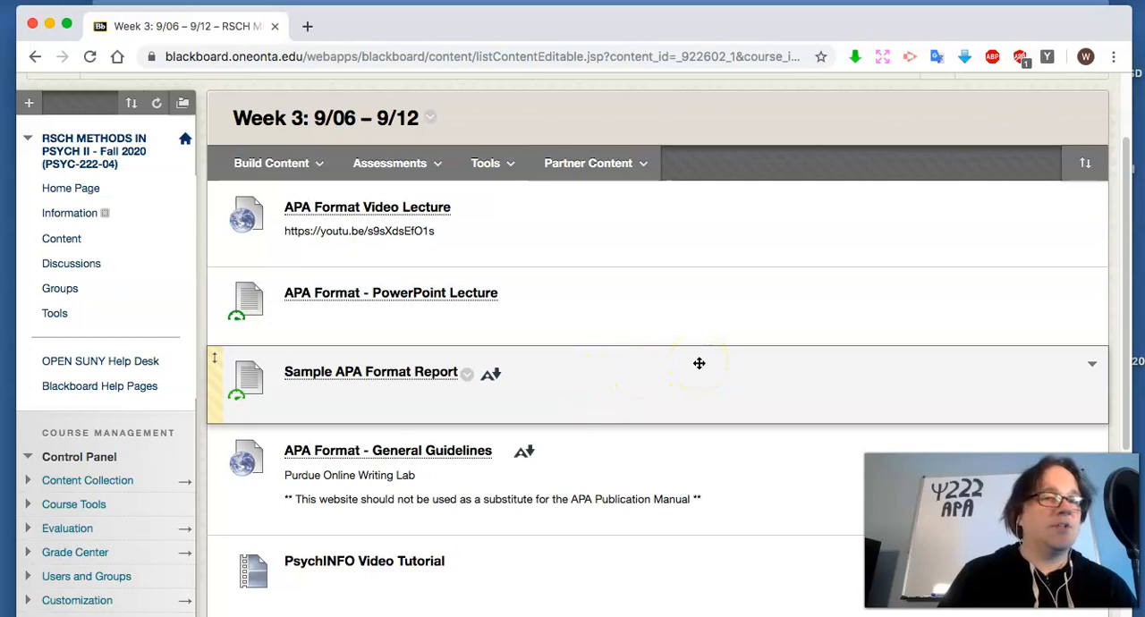
{"action": "scroll", "scroll_direction": "down", "scroll_amount": 3}
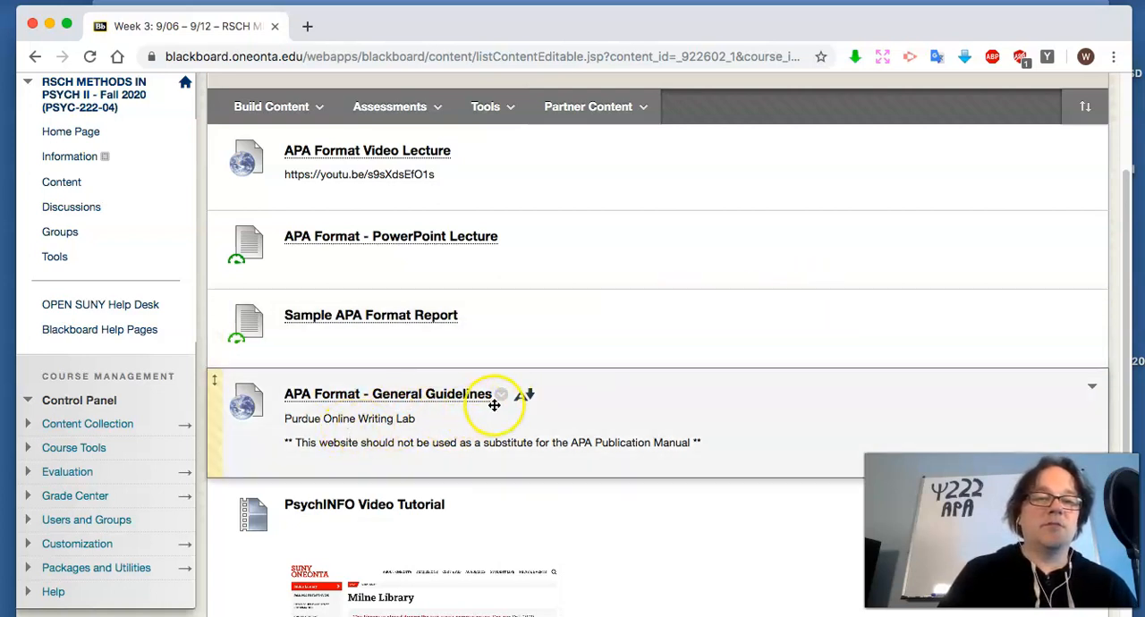
{"action": "mouse_move", "coordinate": [659, 388]}
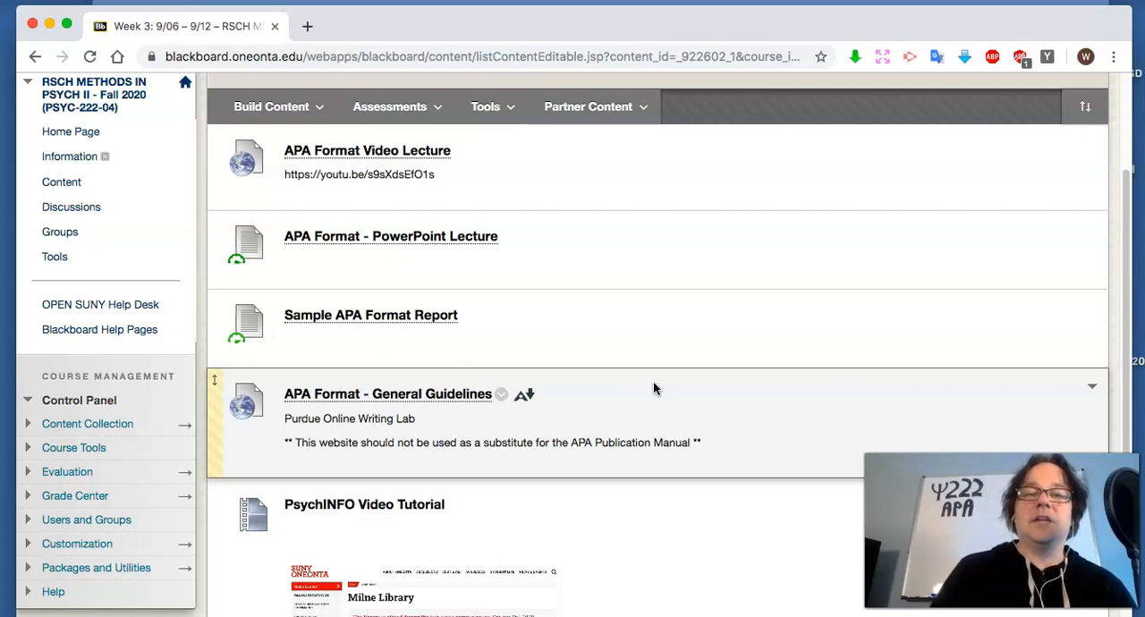
{"action": "mouse_move", "coordinate": [702, 387]}
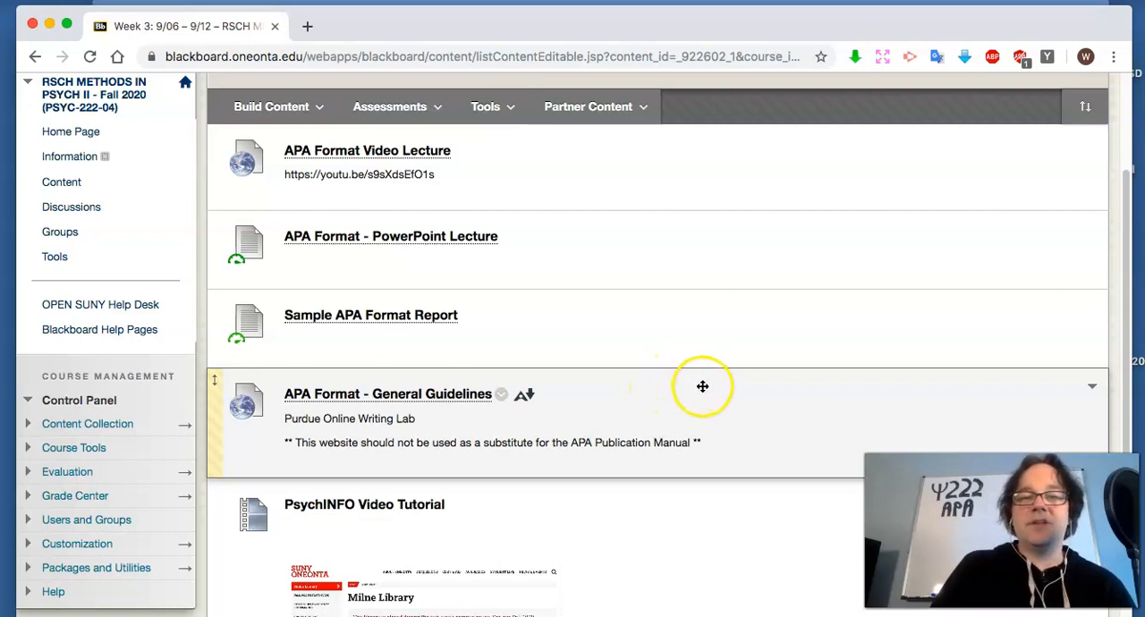
{"action": "mouse_move", "coordinate": [694, 388]}
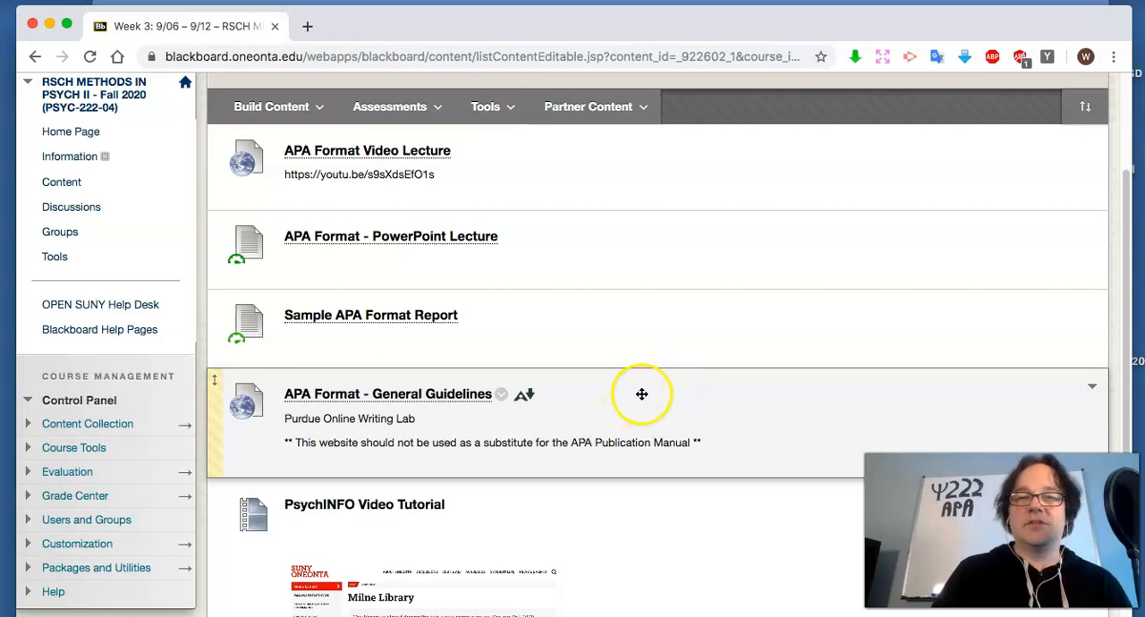
{"action": "mouse_move", "coordinate": [718, 381]}
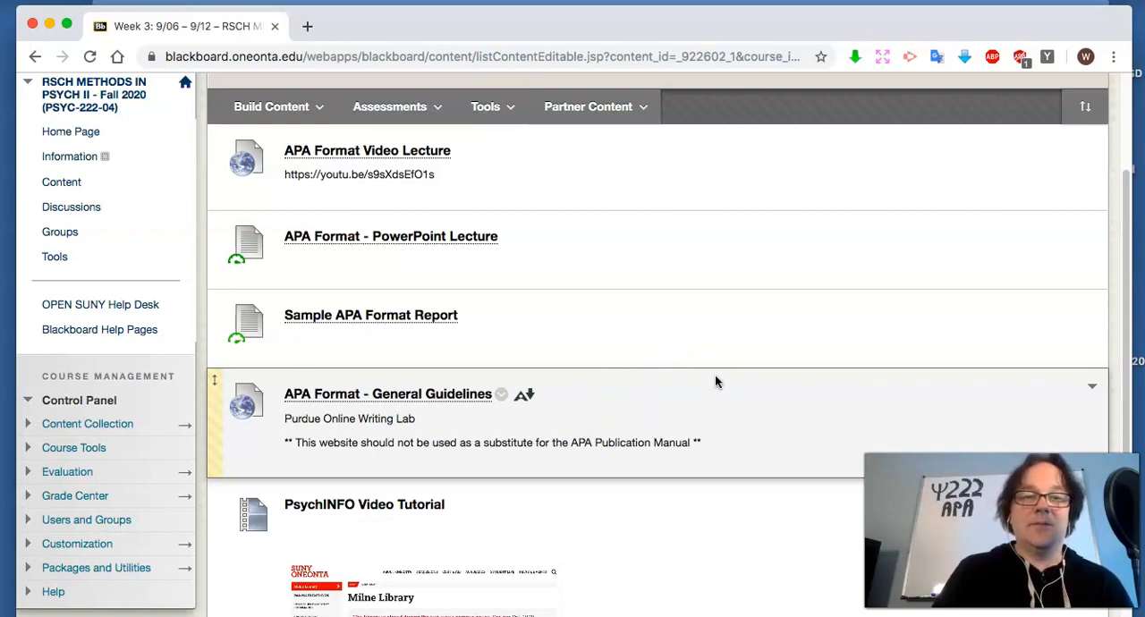
{"action": "mouse_move", "coordinate": [440, 330]}
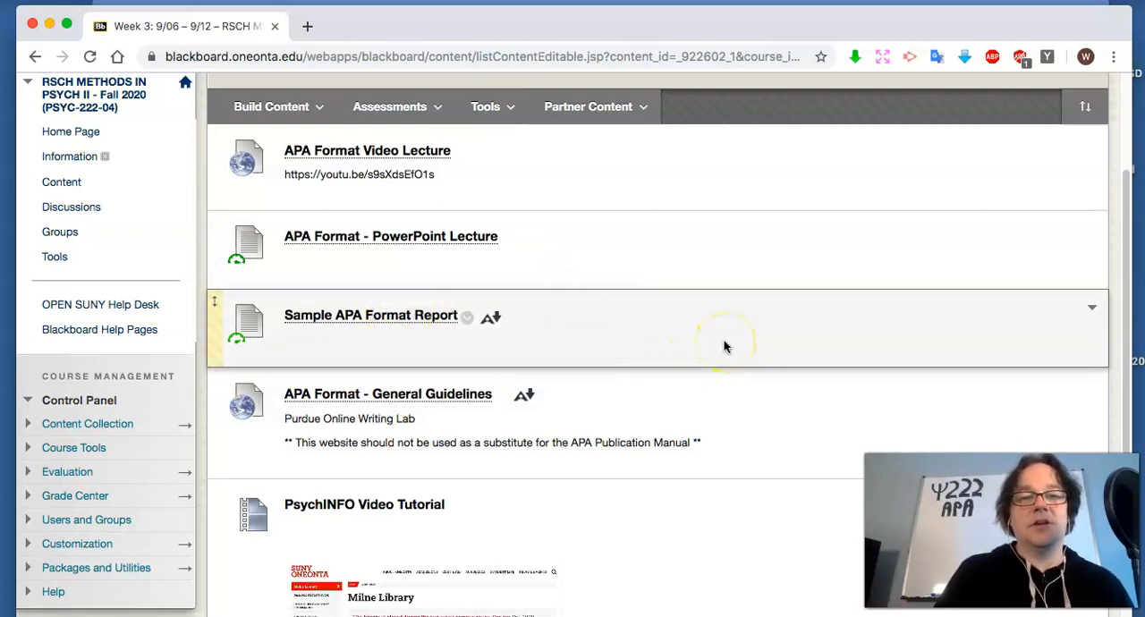
{"action": "mouse_move", "coordinate": [726, 348]}
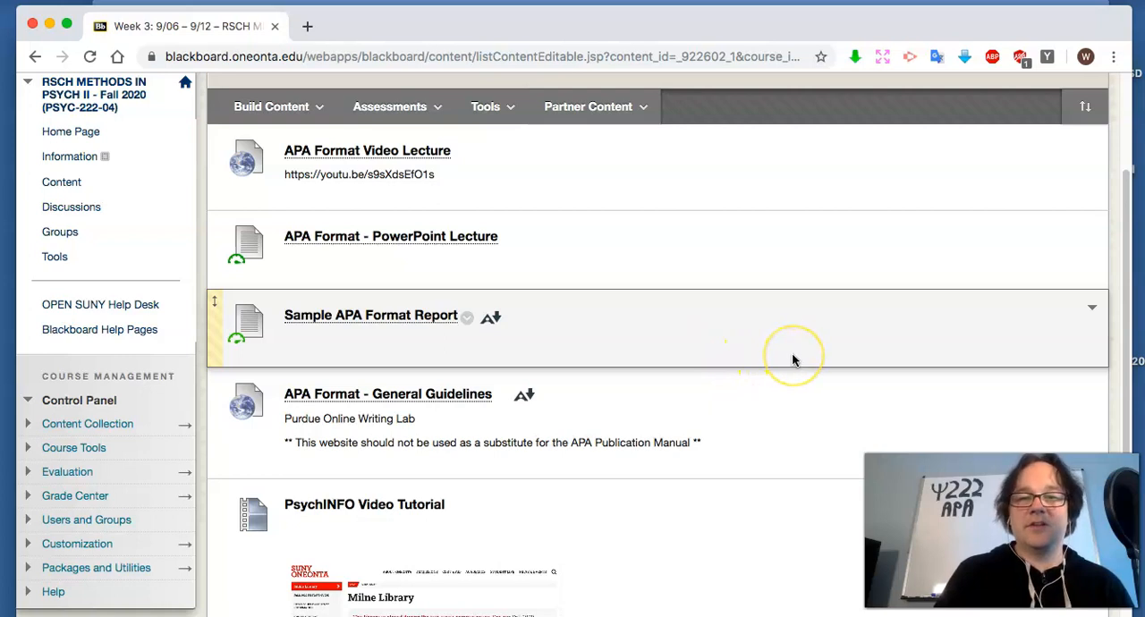
{"action": "scroll", "scroll_direction": "down", "scroll_amount": 3}
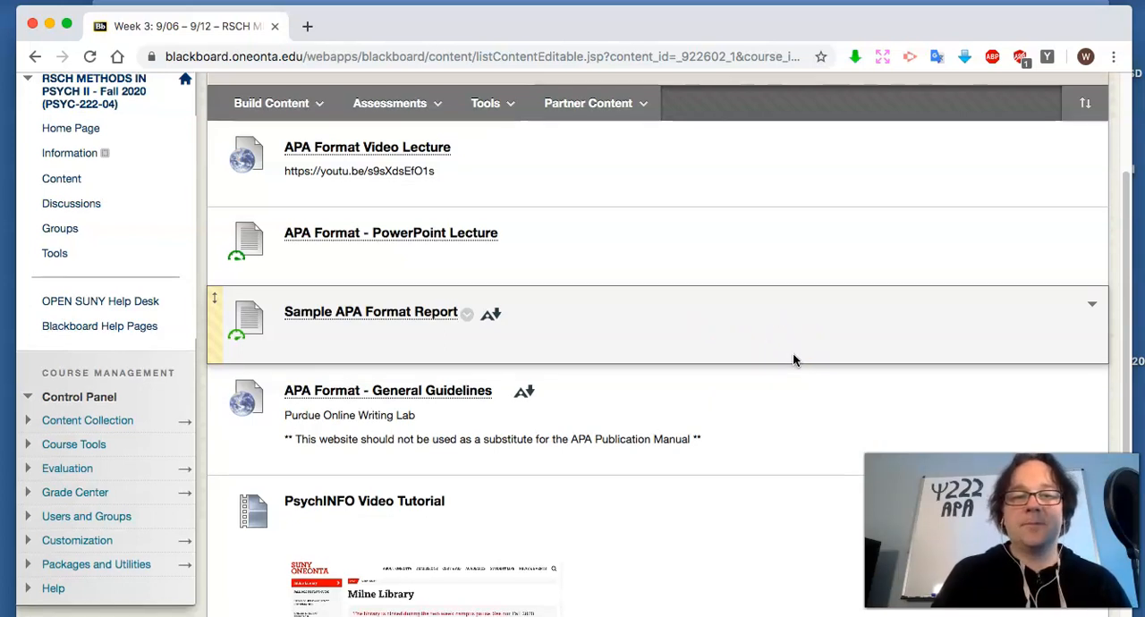
{"action": "scroll", "scroll_direction": "down", "scroll_amount": 3}
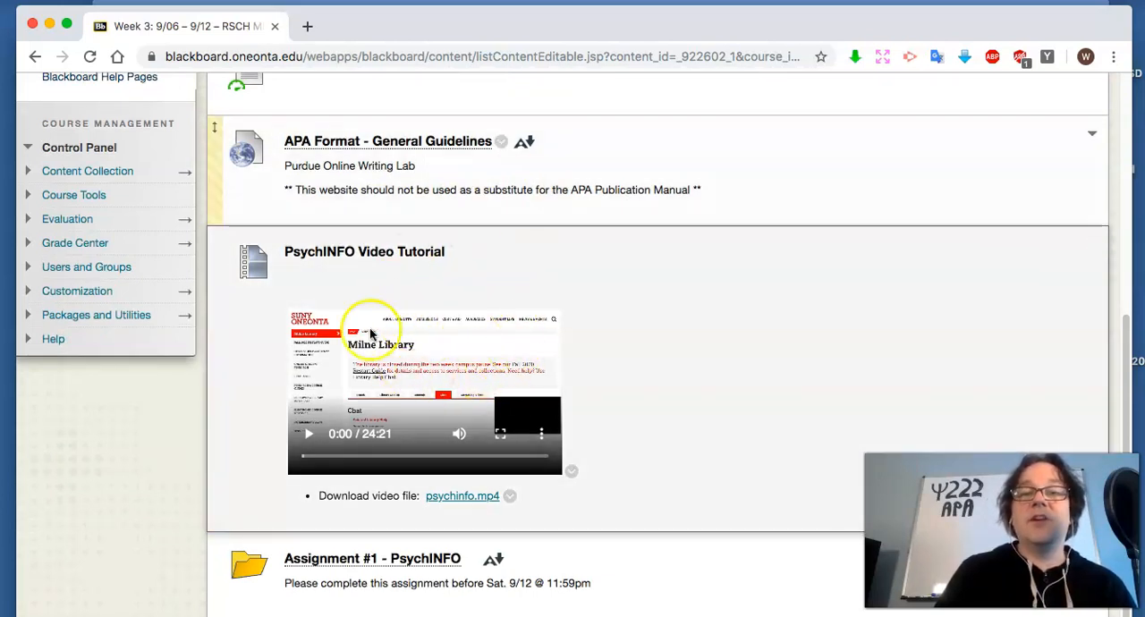
{"action": "mouse_move", "coordinate": [752, 347]}
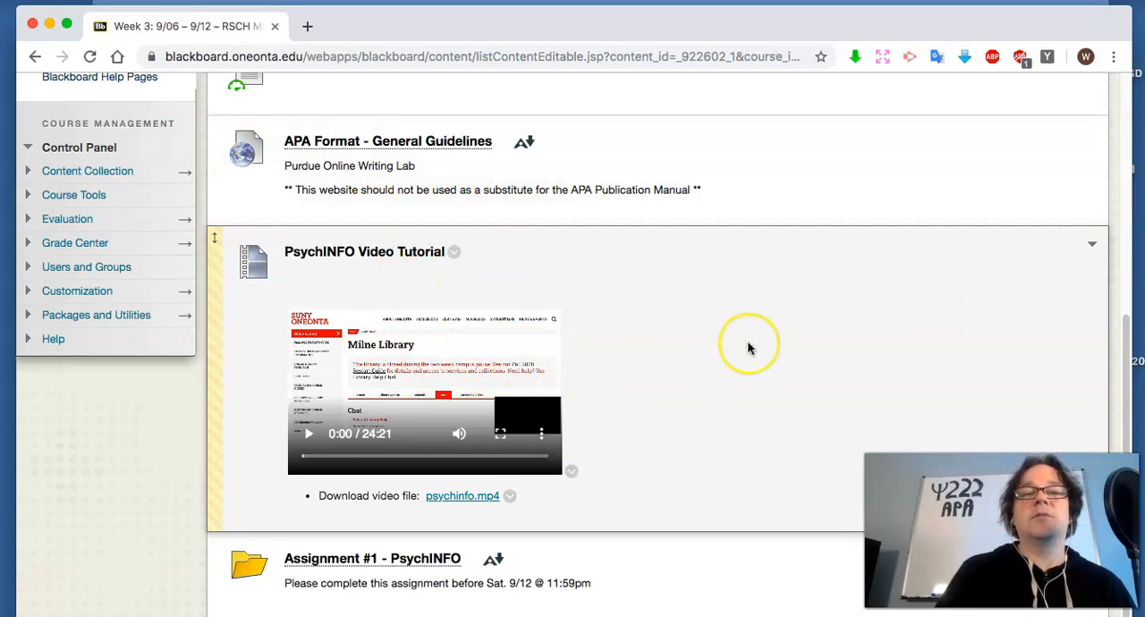
{"action": "mouse_move", "coordinate": [751, 347]}
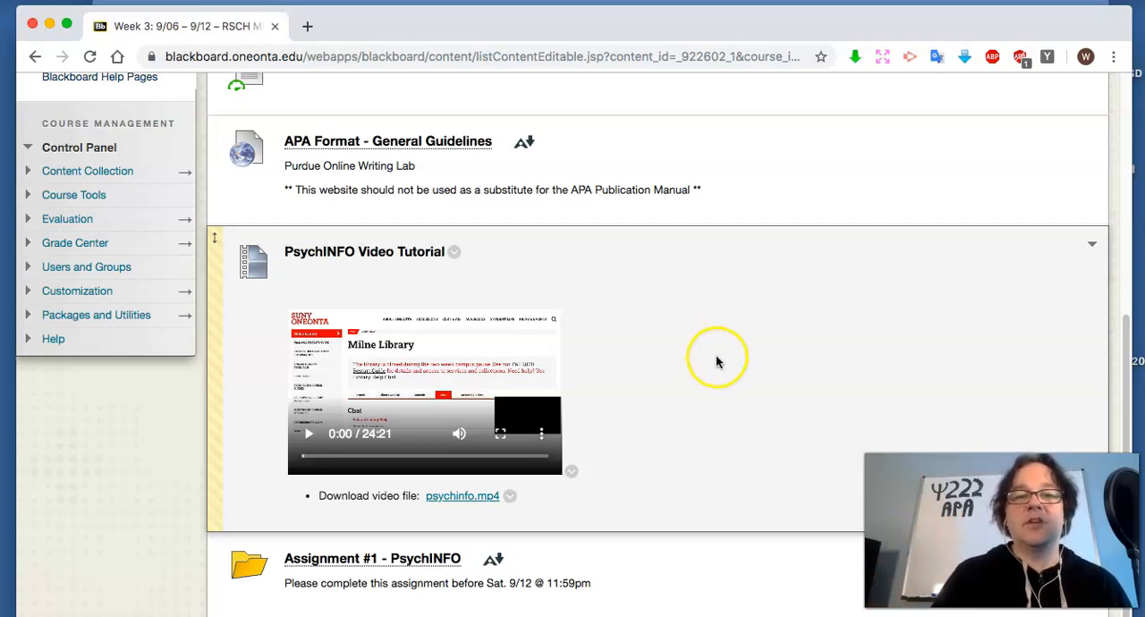
{"action": "mouse_move", "coordinate": [662, 360]}
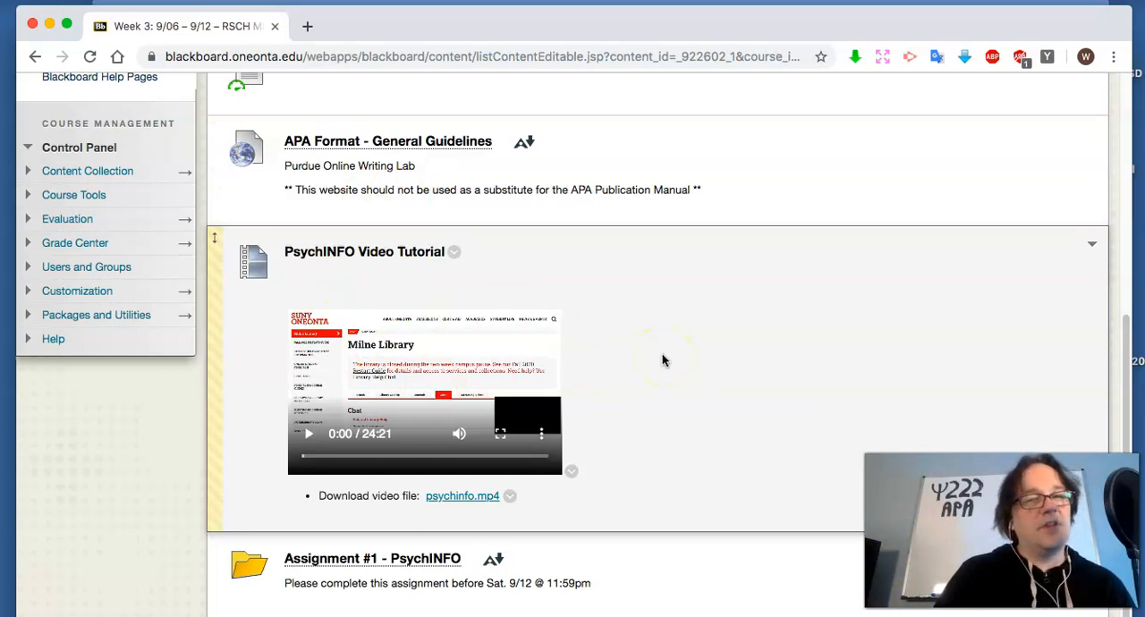
{"action": "mouse_move", "coordinate": [356, 565]}
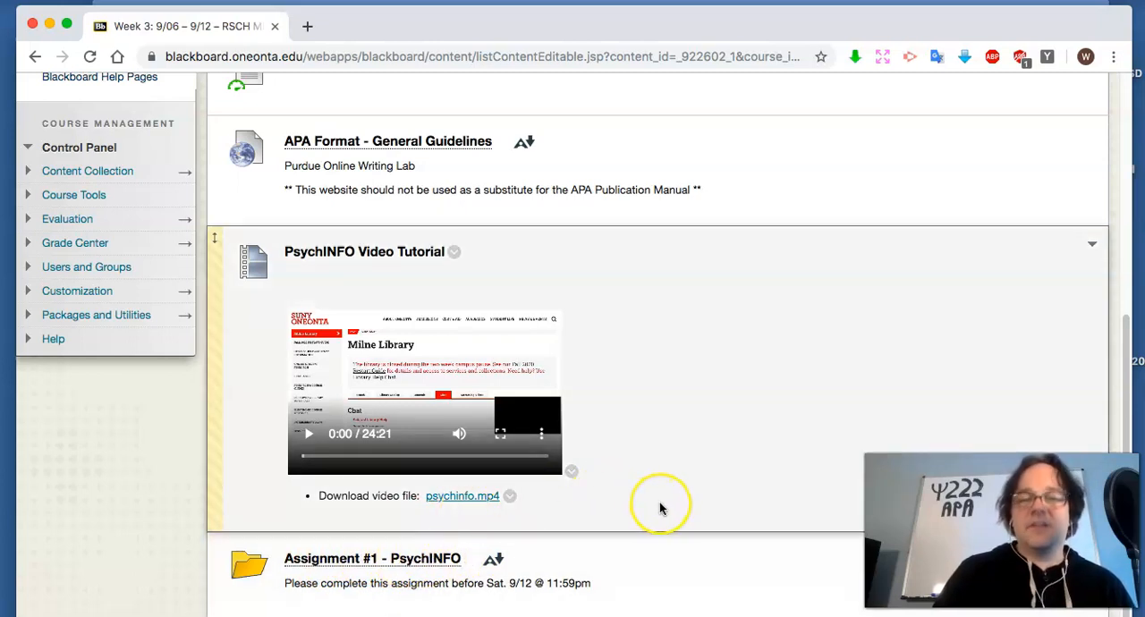
{"action": "mouse_move", "coordinate": [669, 508]}
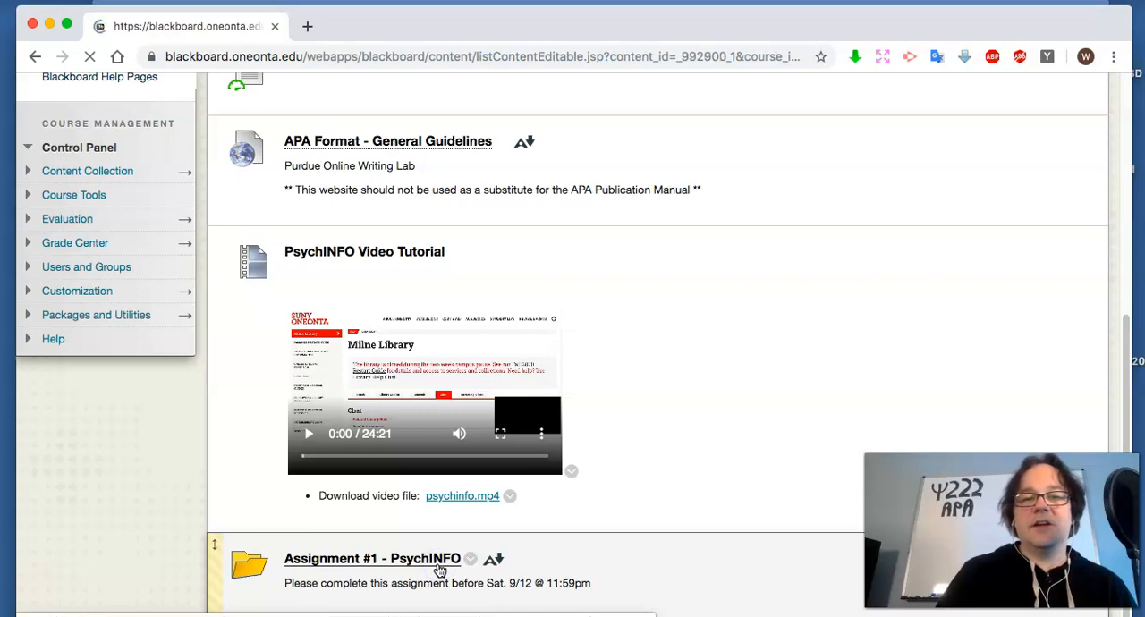
{"action": "left_click", "coordinate": [368, 558]}
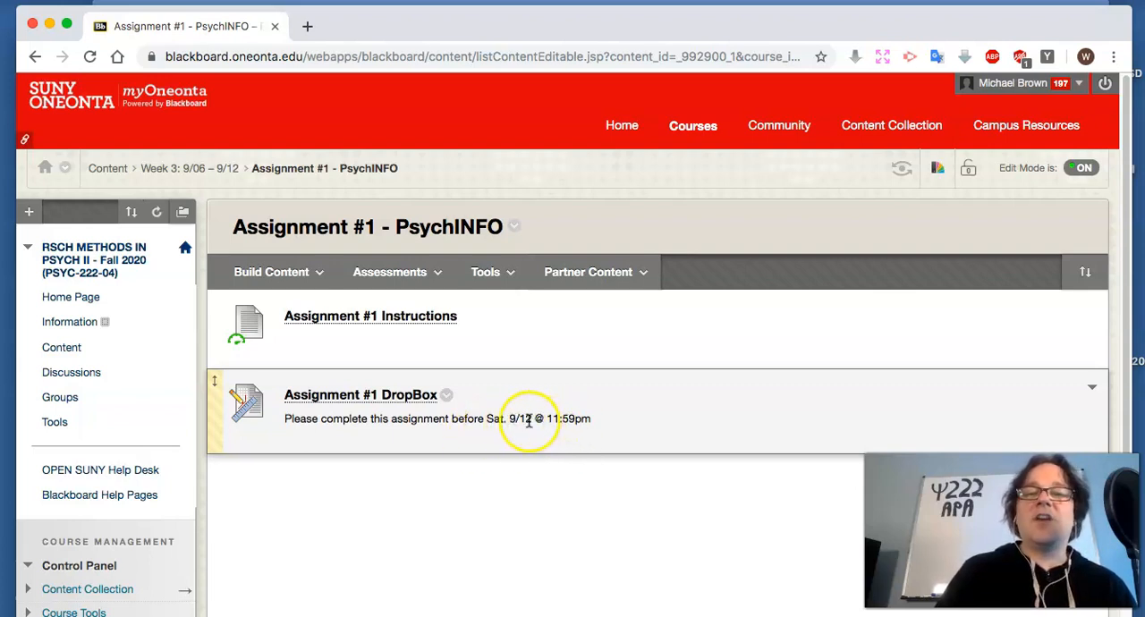
{"action": "mouse_move", "coordinate": [572, 442]}
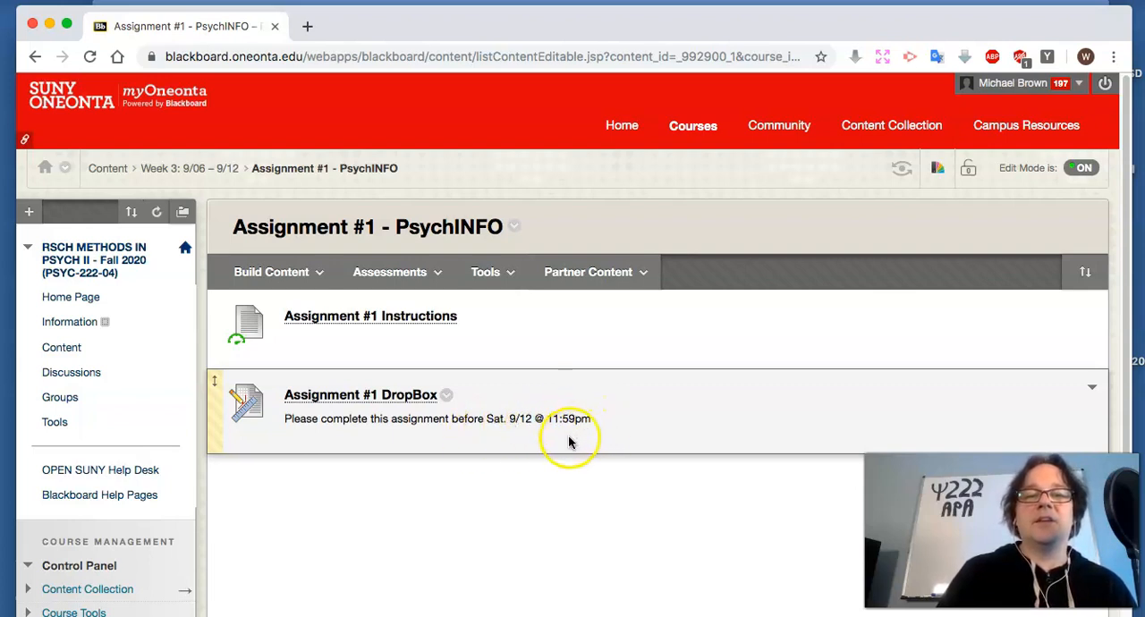
{"action": "mouse_move", "coordinate": [501, 419]}
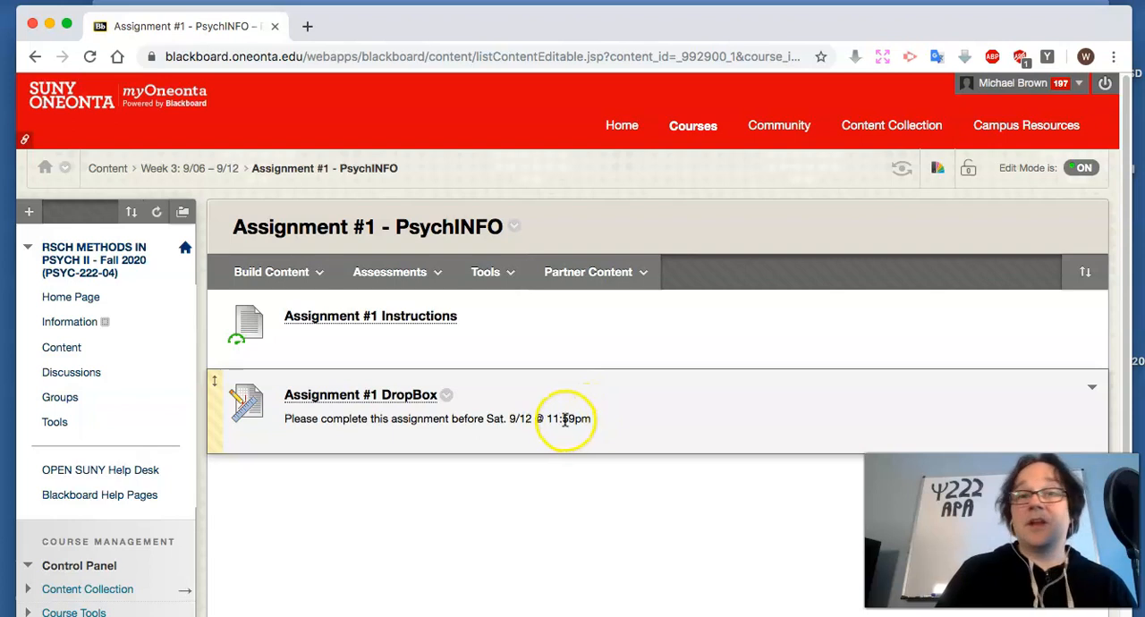
{"action": "mouse_move", "coordinate": [590, 430]}
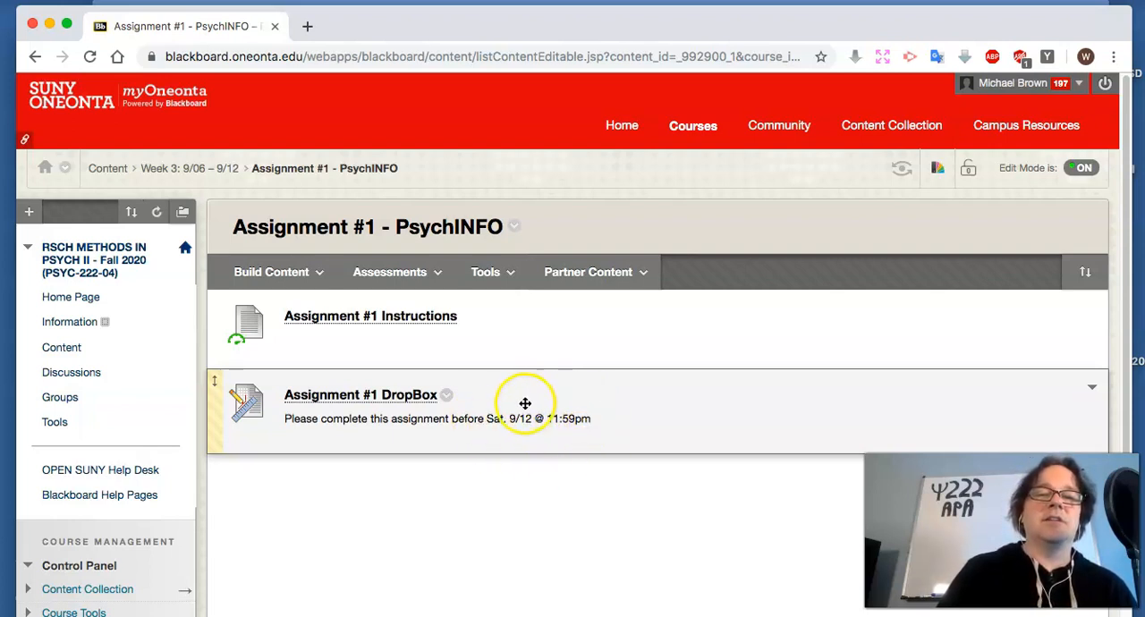
{"action": "mouse_move", "coordinate": [564, 505]}
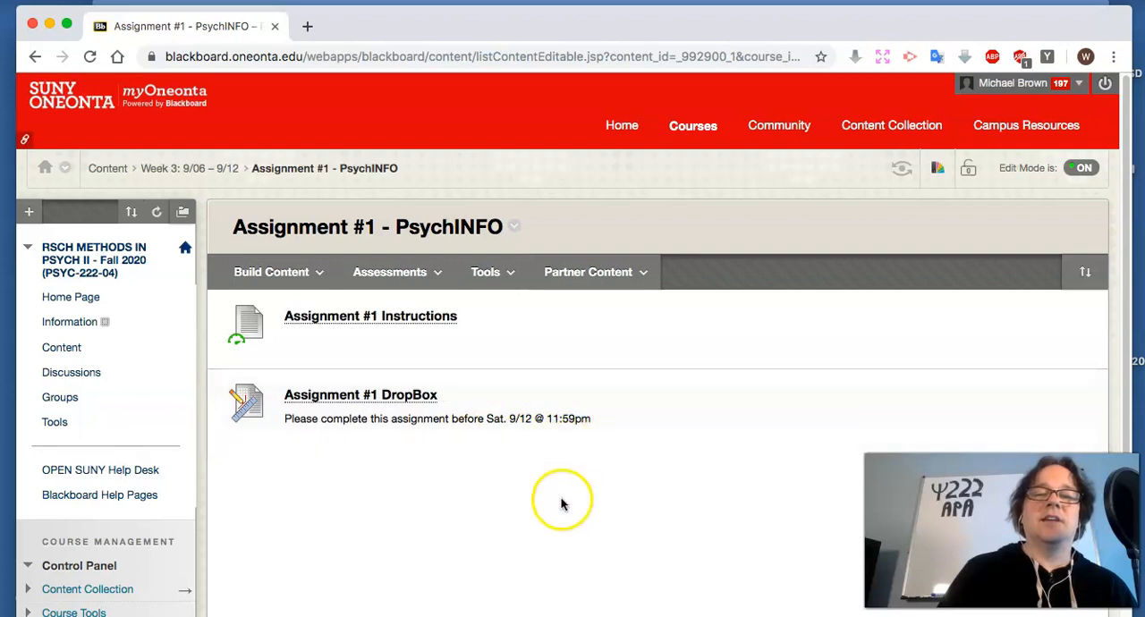
{"action": "mouse_move", "coordinate": [555, 476]}
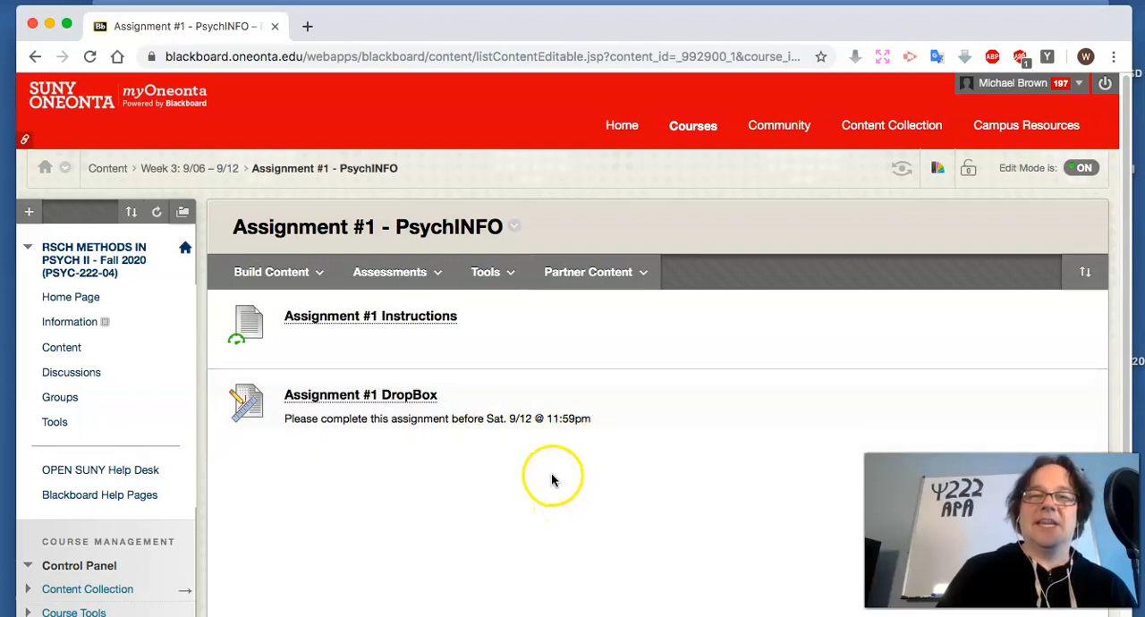
{"action": "mouse_move", "coordinate": [558, 470]}
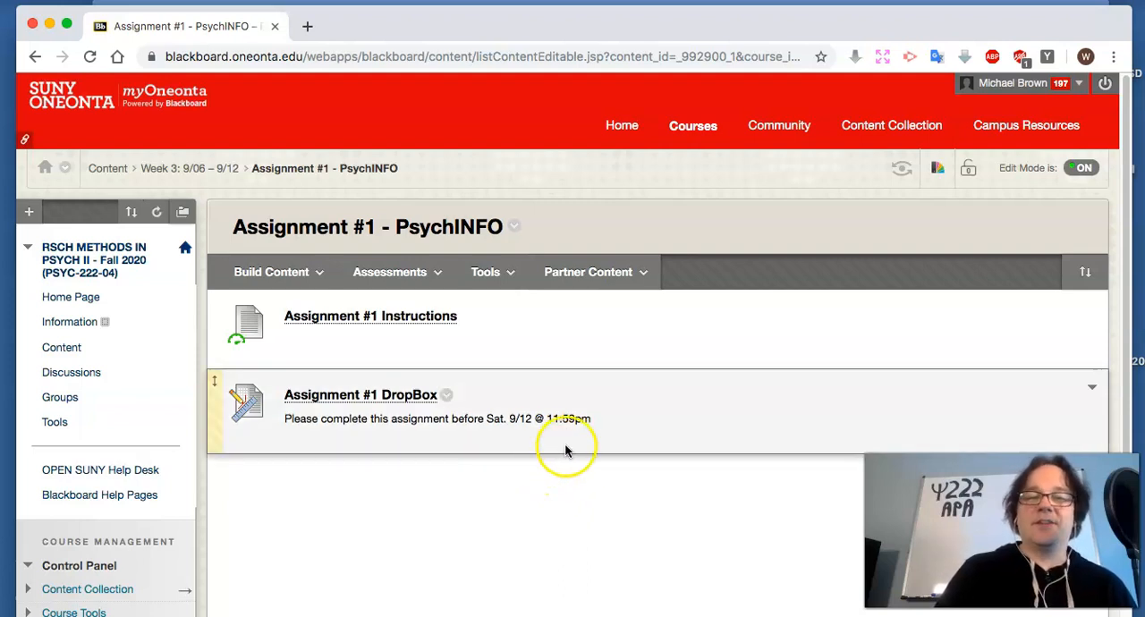
{"action": "mouse_move", "coordinate": [571, 404]}
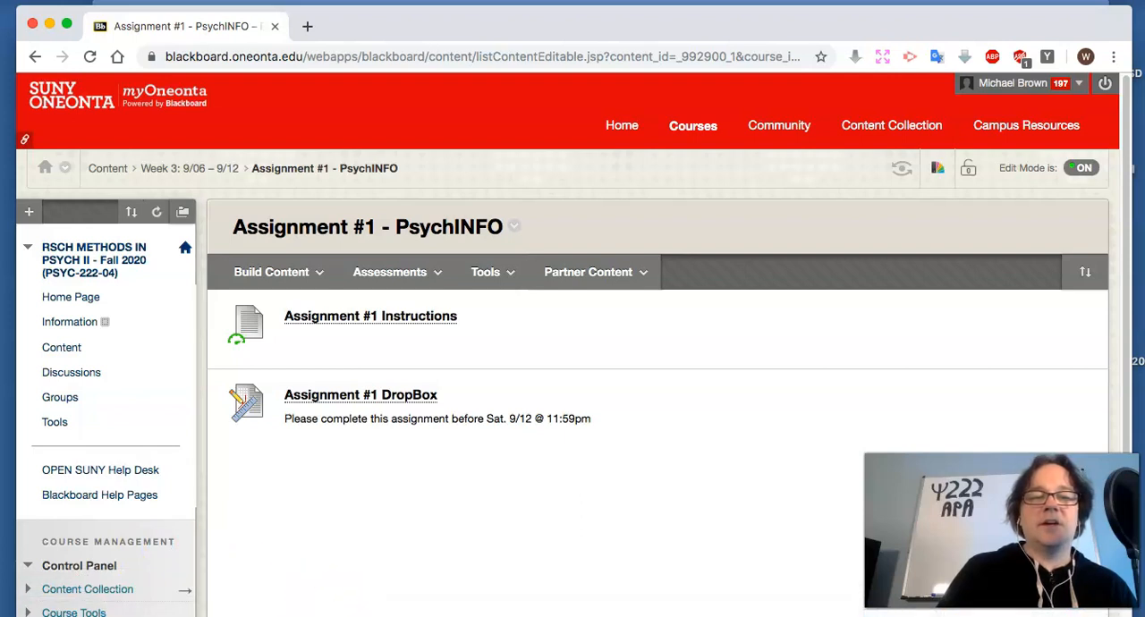
Step: Open Assignment #1 Instructions in Word and dismiss the spelling check
{"action": "left_click", "coordinate": [372, 315]}
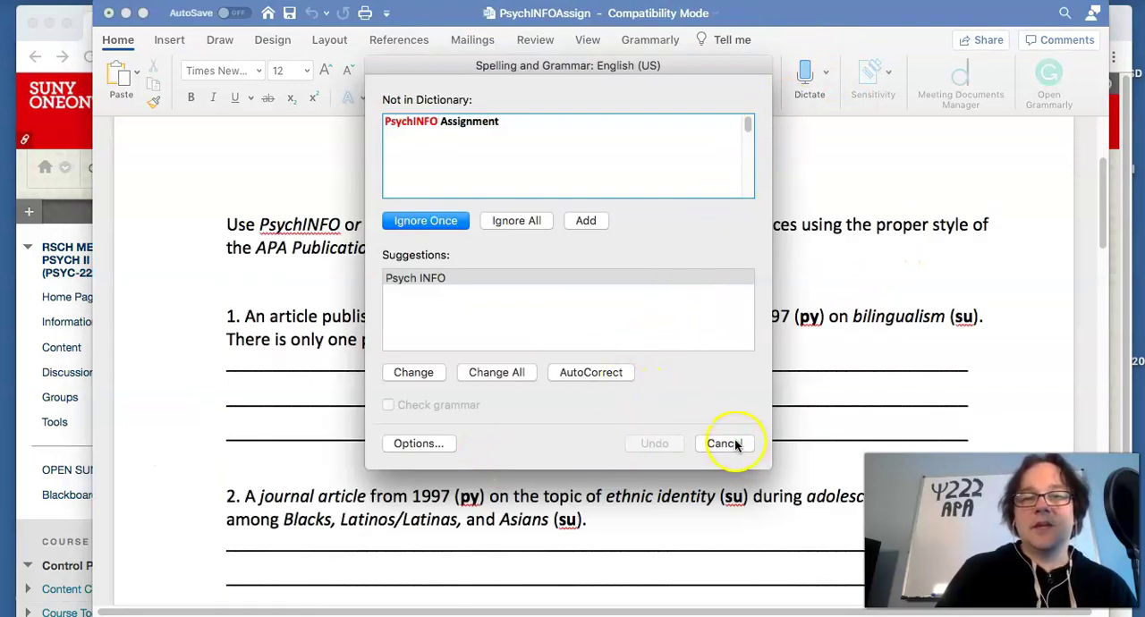
{"action": "left_click", "coordinate": [725, 444]}
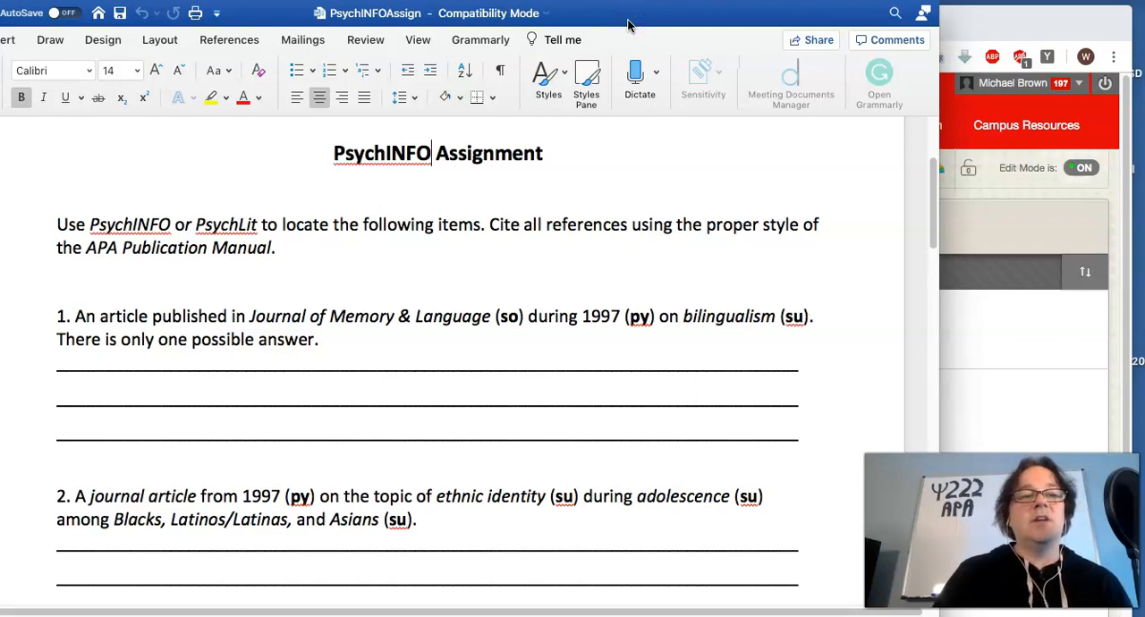
{"action": "mouse_move", "coordinate": [688, 358]}
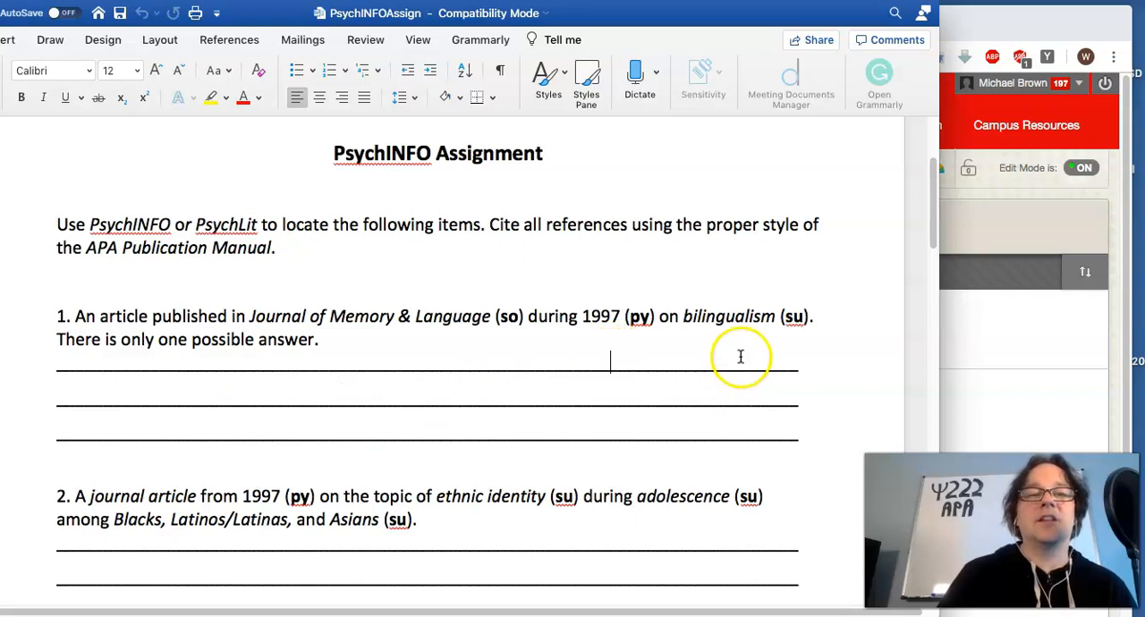
{"action": "mouse_move", "coordinate": [497, 275]}
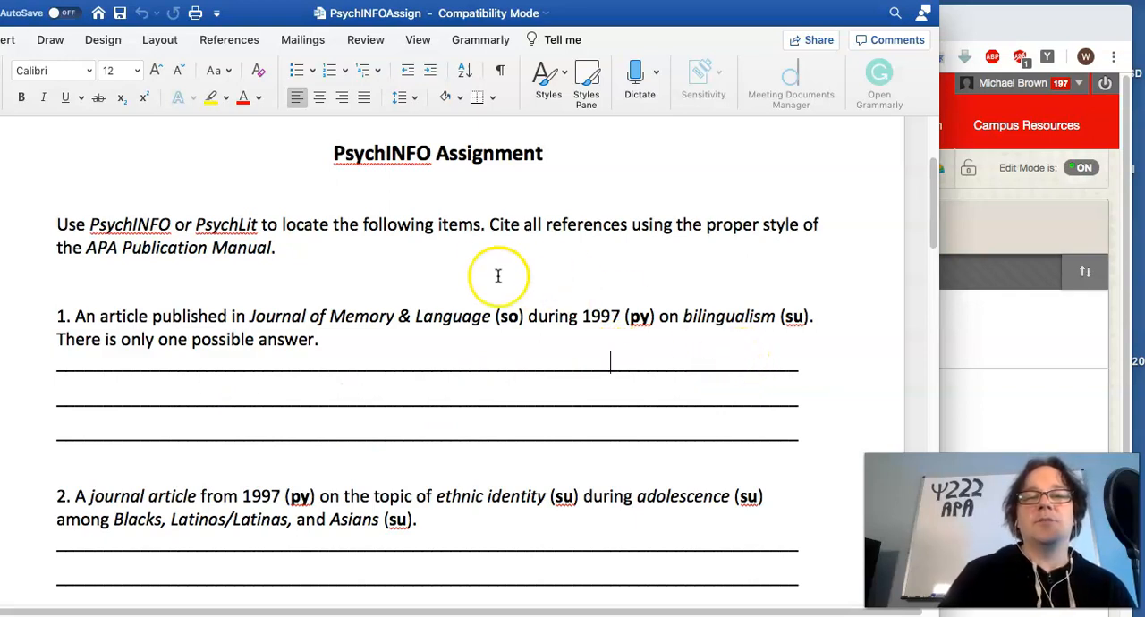
{"action": "mouse_move", "coordinate": [499, 315]}
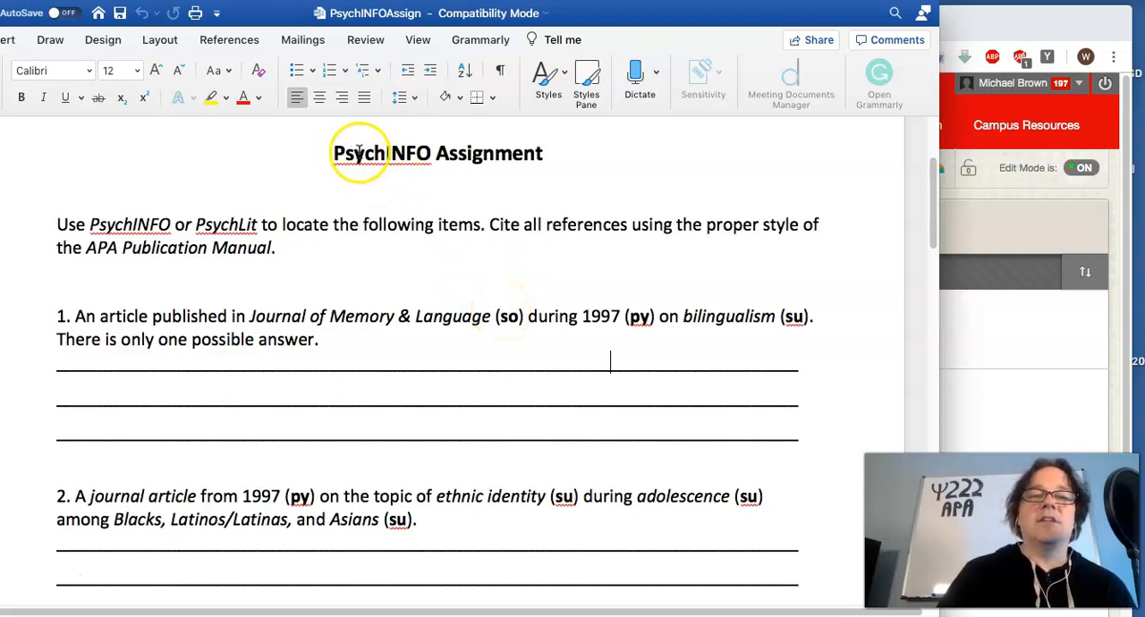
{"action": "mouse_move", "coordinate": [465, 315]}
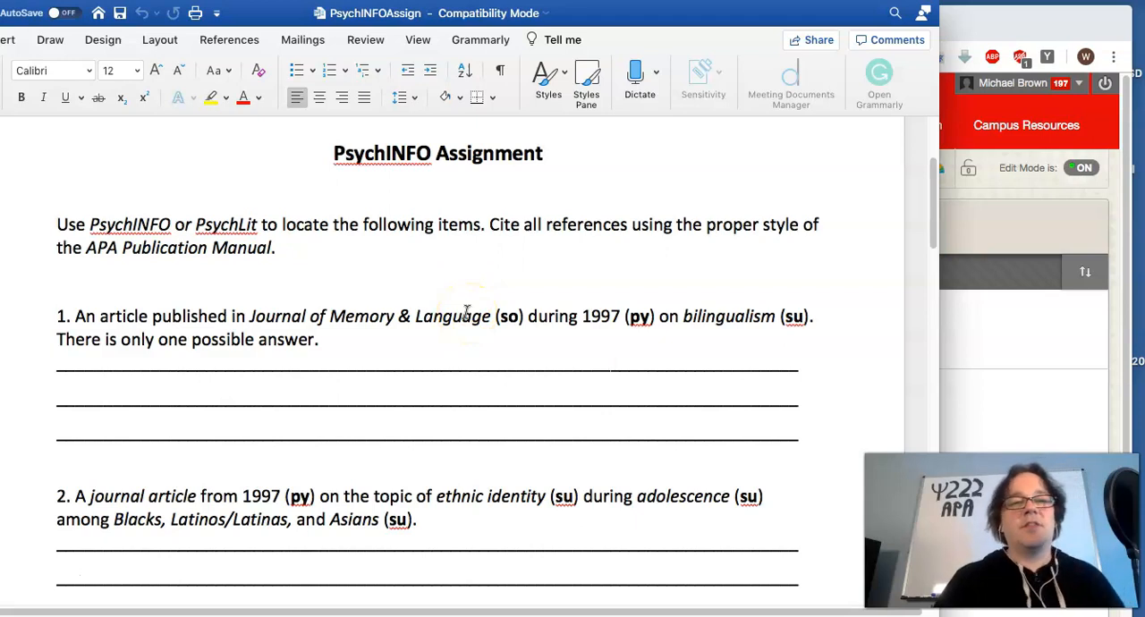
{"action": "left_click", "coordinate": [611, 373]}
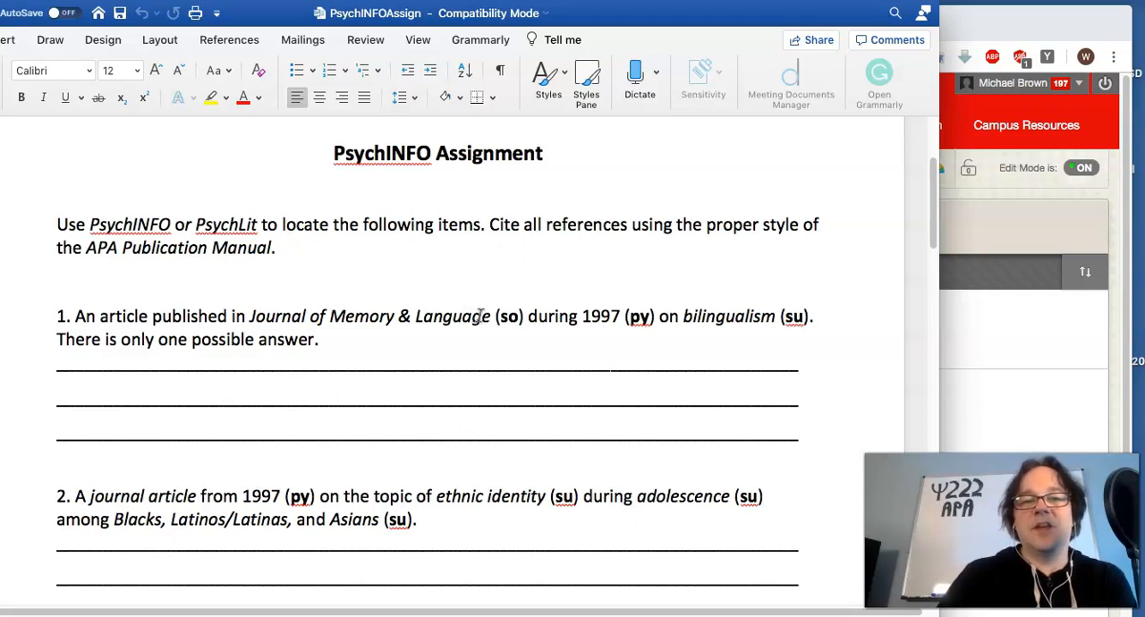
{"action": "left_click", "coordinate": [610, 362]}
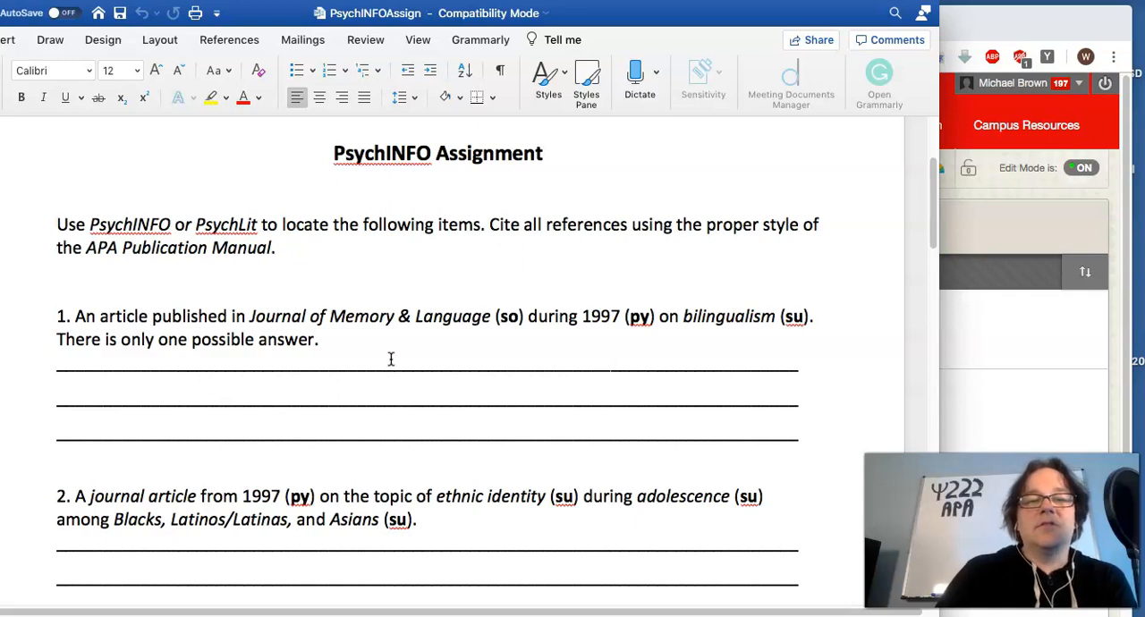
{"action": "left_click", "coordinate": [612, 361]}
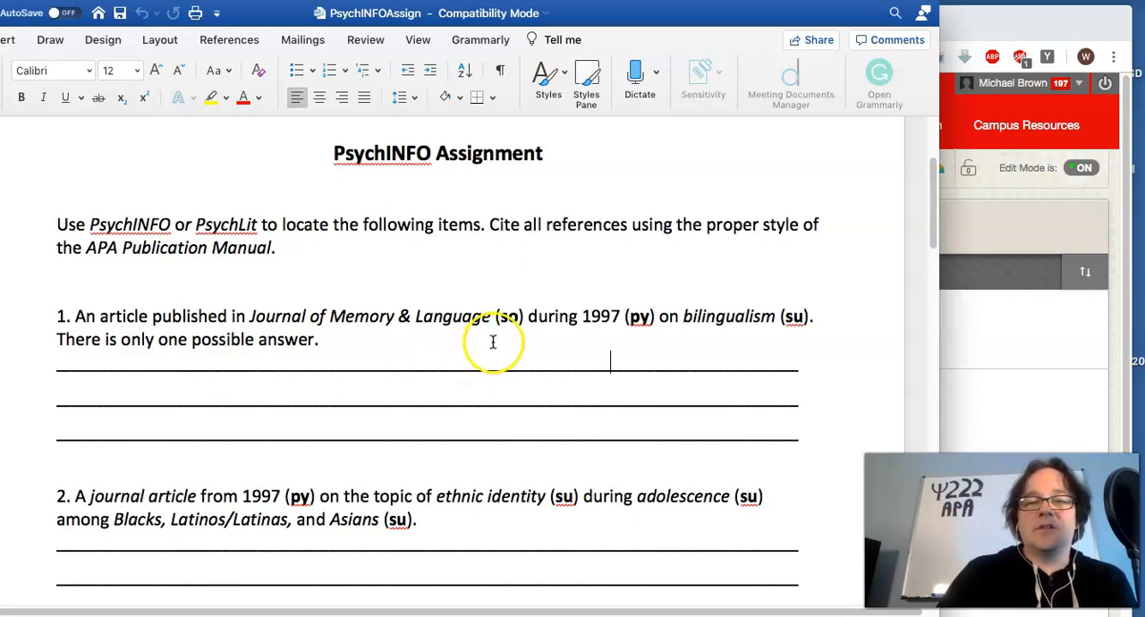
{"action": "double_click", "coordinate": [512, 315]}
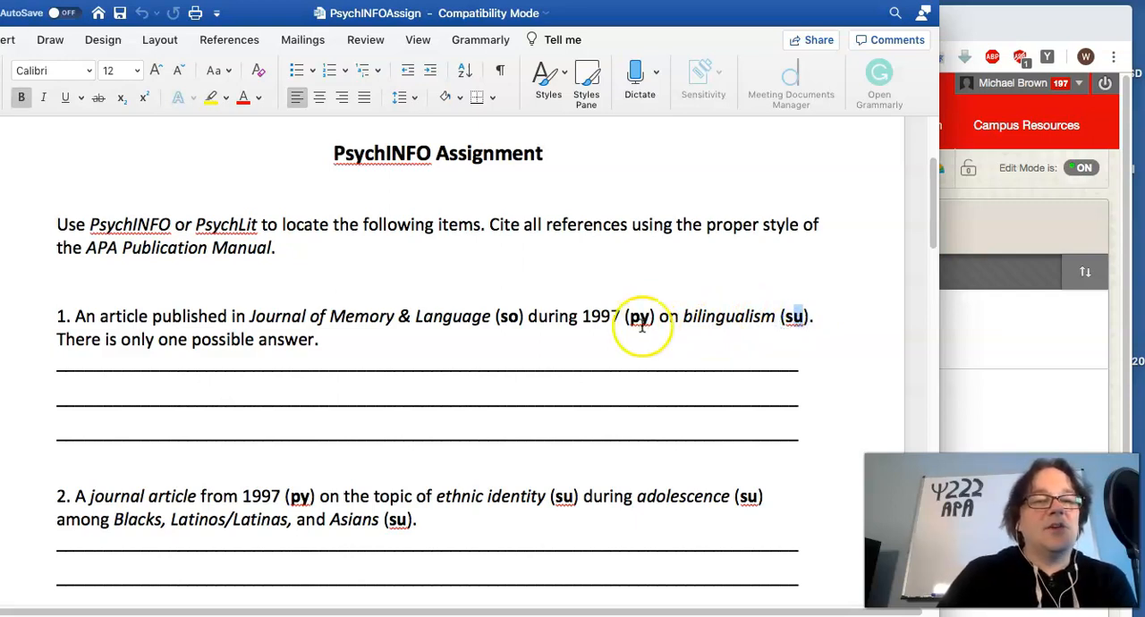
{"action": "left_click", "coordinate": [295, 365]}
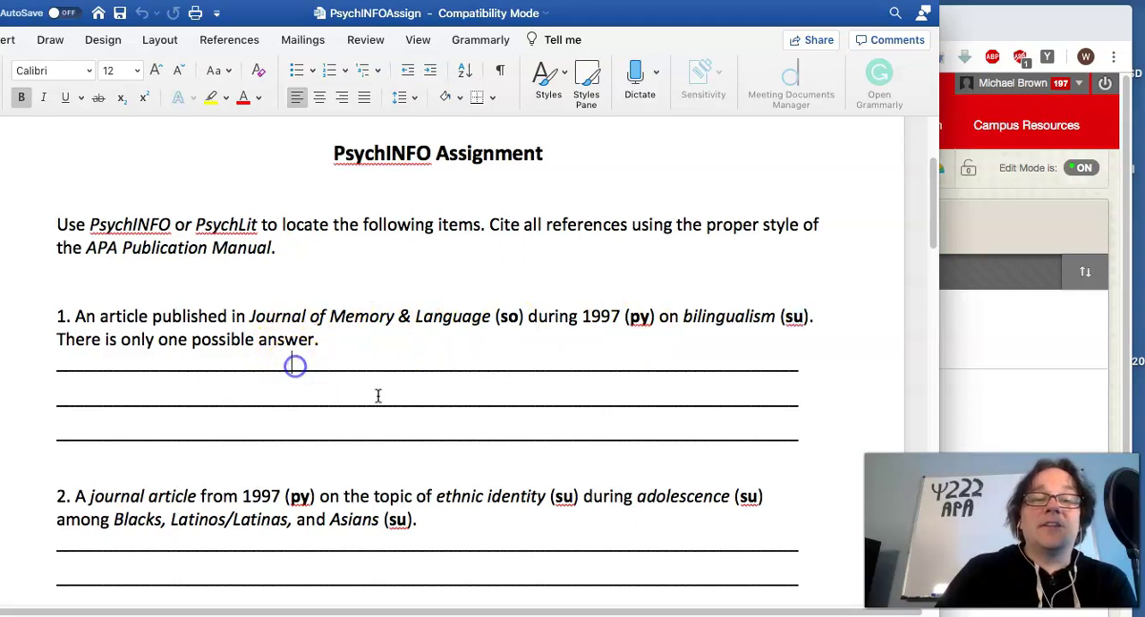
{"action": "mouse_move", "coordinate": [727, 463]}
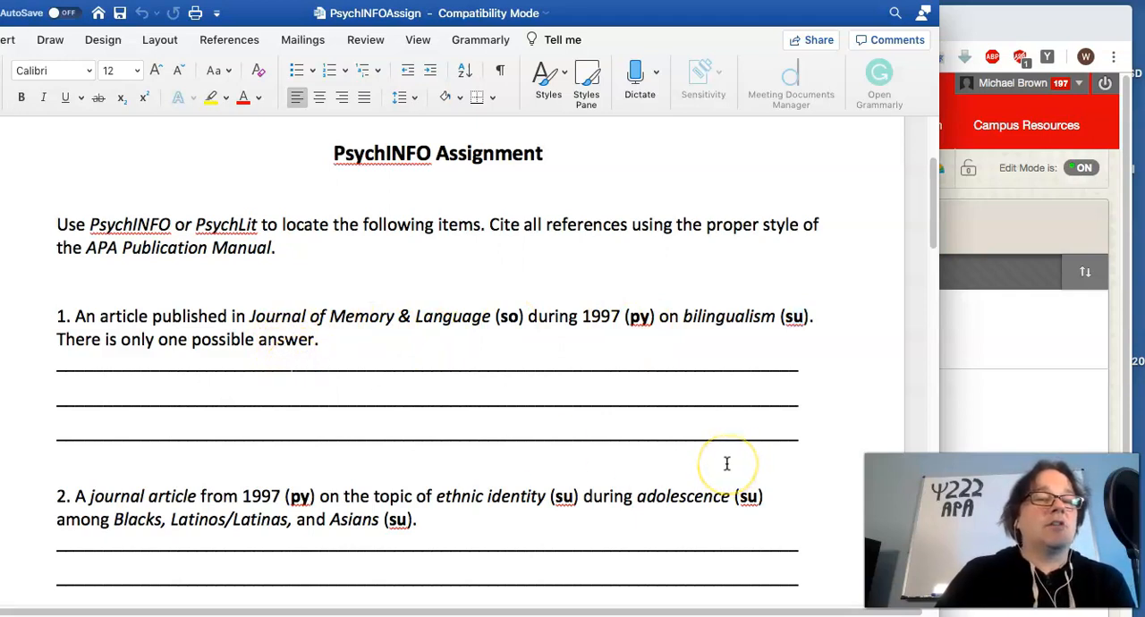
{"action": "left_click", "coordinate": [290, 374]}
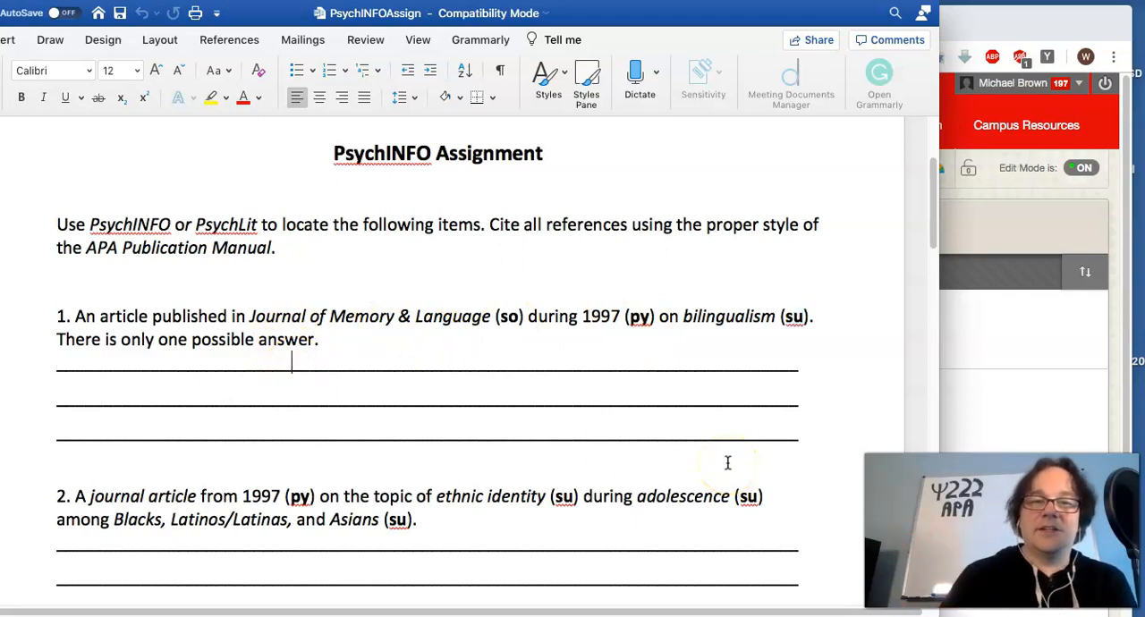
{"action": "mouse_move", "coordinate": [601, 419]}
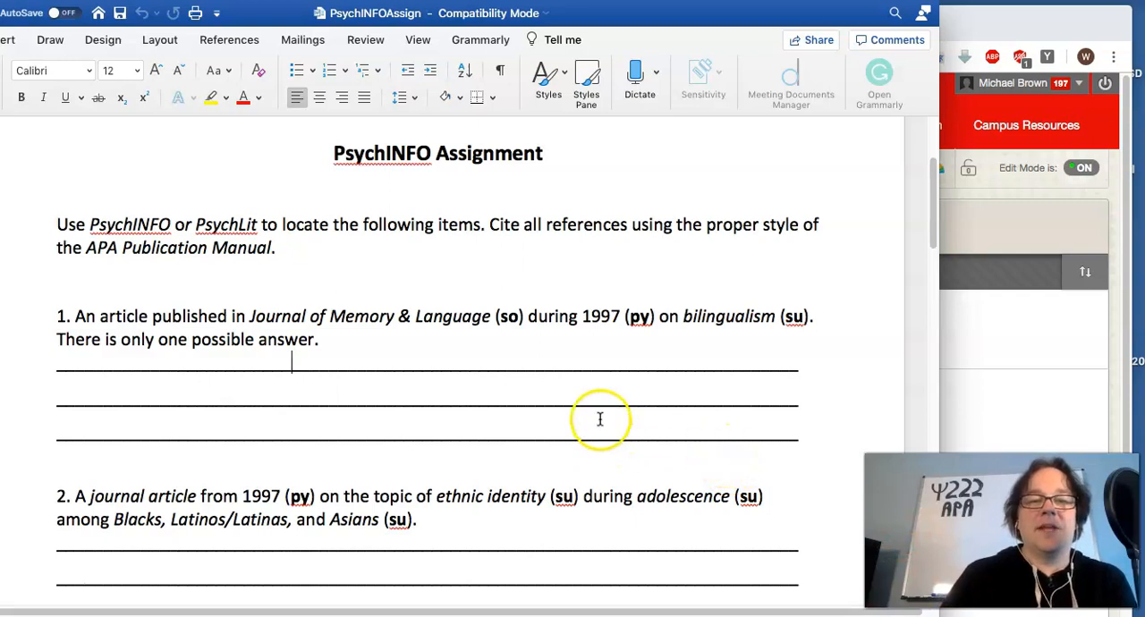
Step: Scroll through the PsychINFO Assignment to its final question on page 2
{"action": "scroll", "scroll_direction": "down", "scroll_amount": 3}
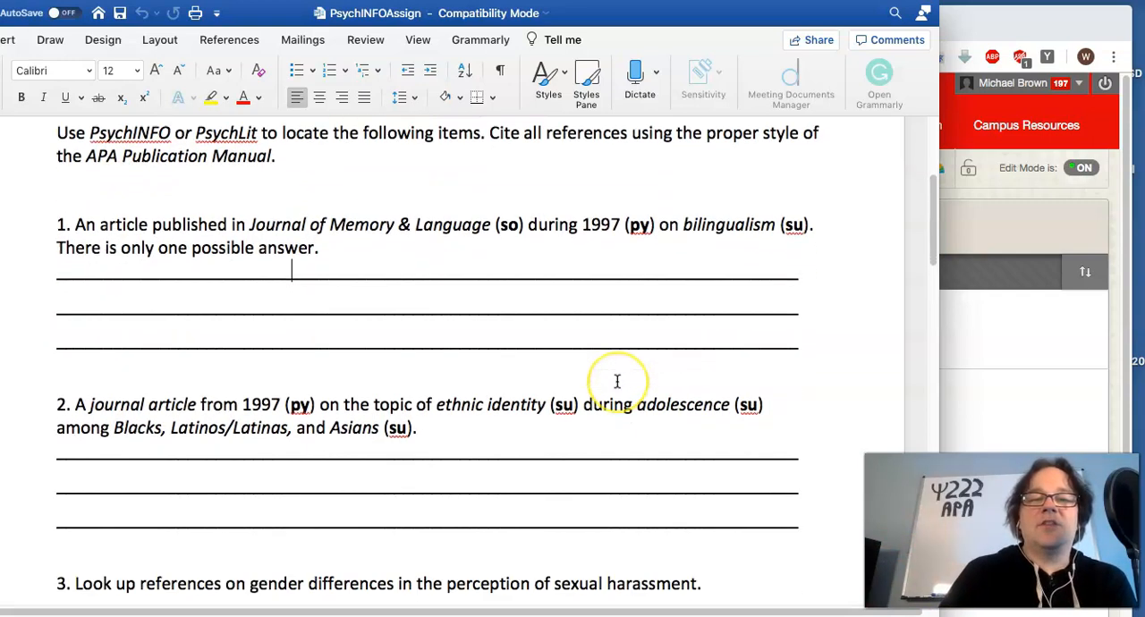
{"action": "scroll", "scroll_direction": "down", "scroll_amount": 3}
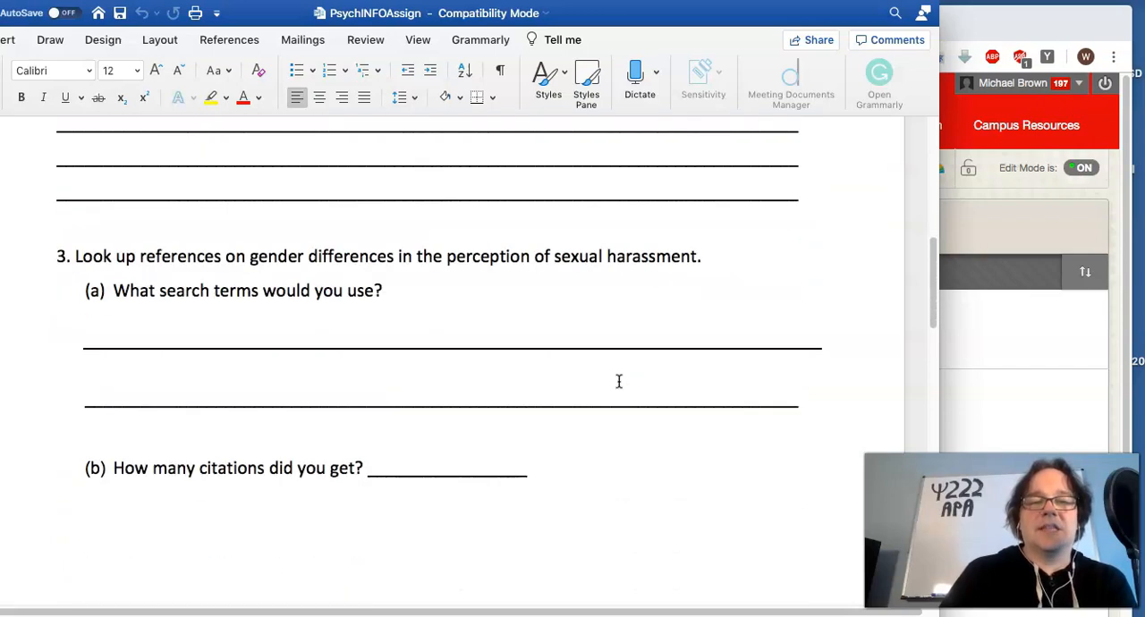
{"action": "scroll", "scroll_direction": "down", "scroll_amount": 3}
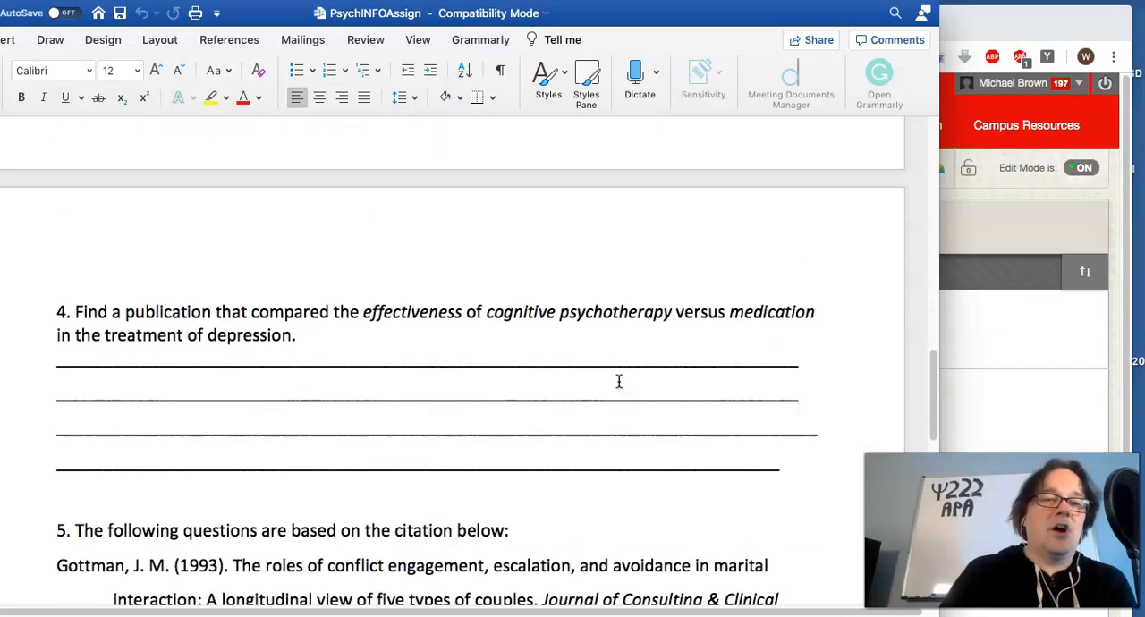
{"action": "scroll", "scroll_direction": "down", "scroll_amount": 3}
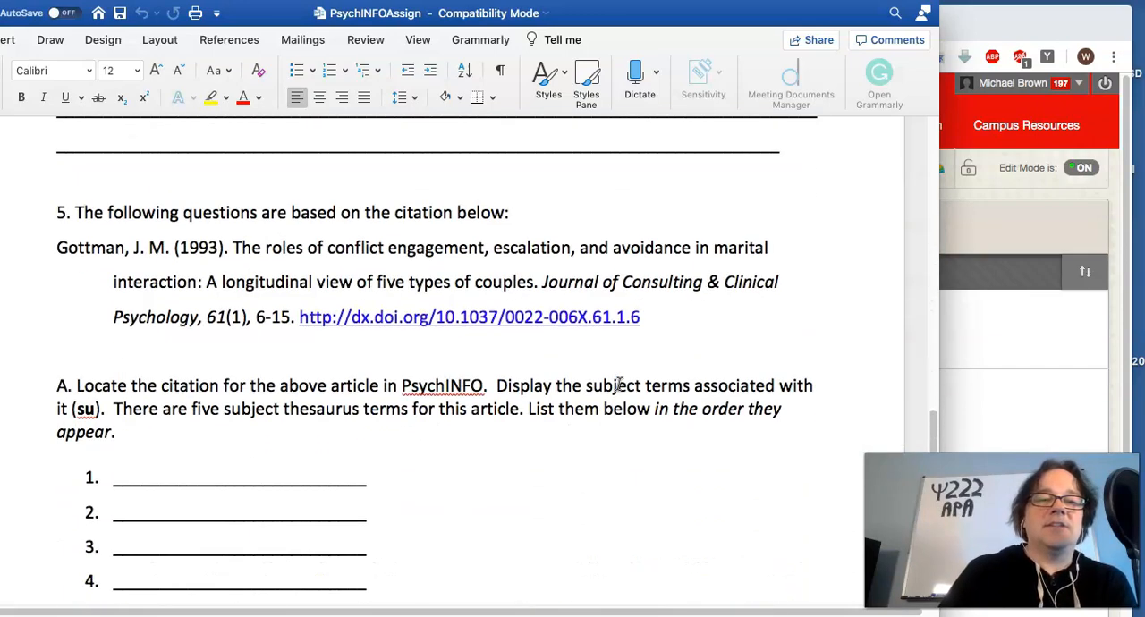
{"action": "scroll", "scroll_direction": "down", "scroll_amount": 3}
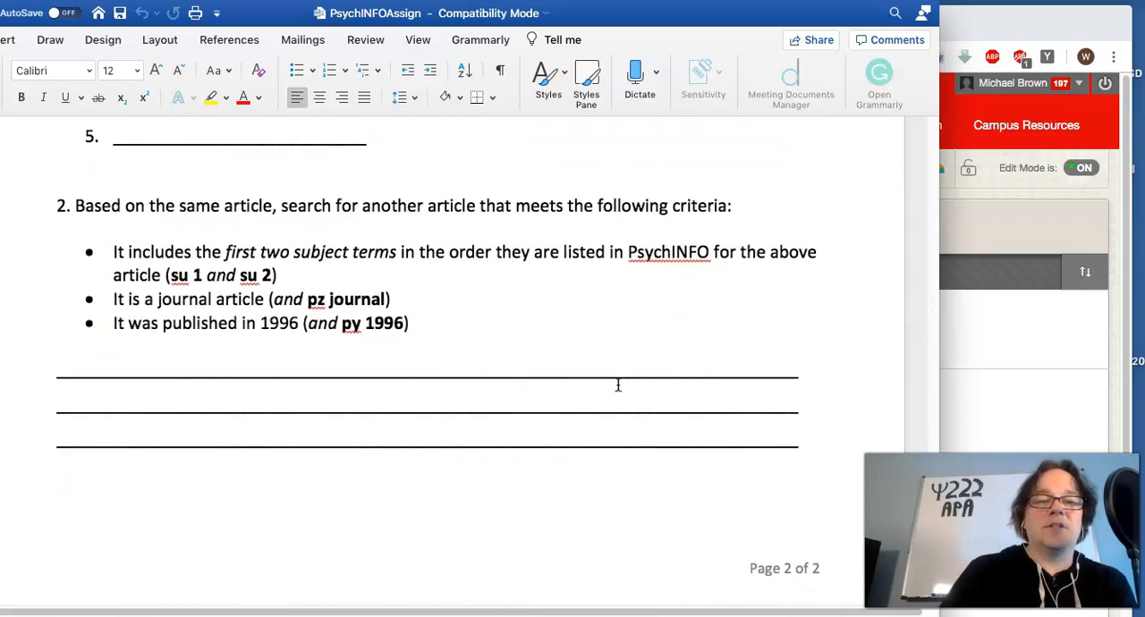
{"action": "scroll", "scroll_direction": "down", "scroll_amount": 3}
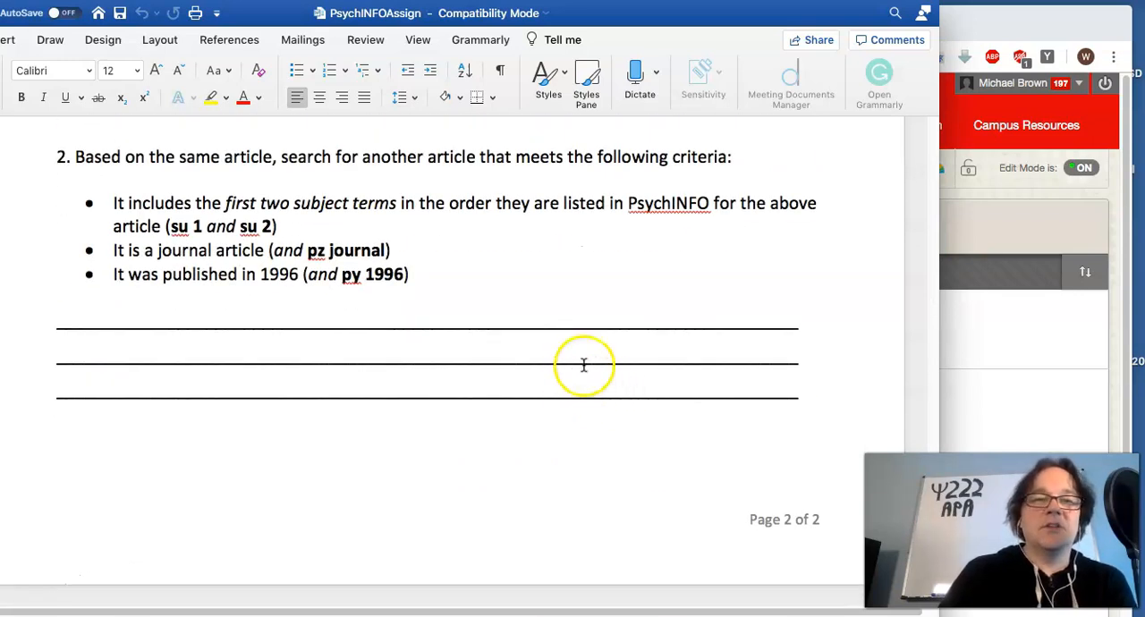
{"action": "mouse_move", "coordinate": [566, 334]}
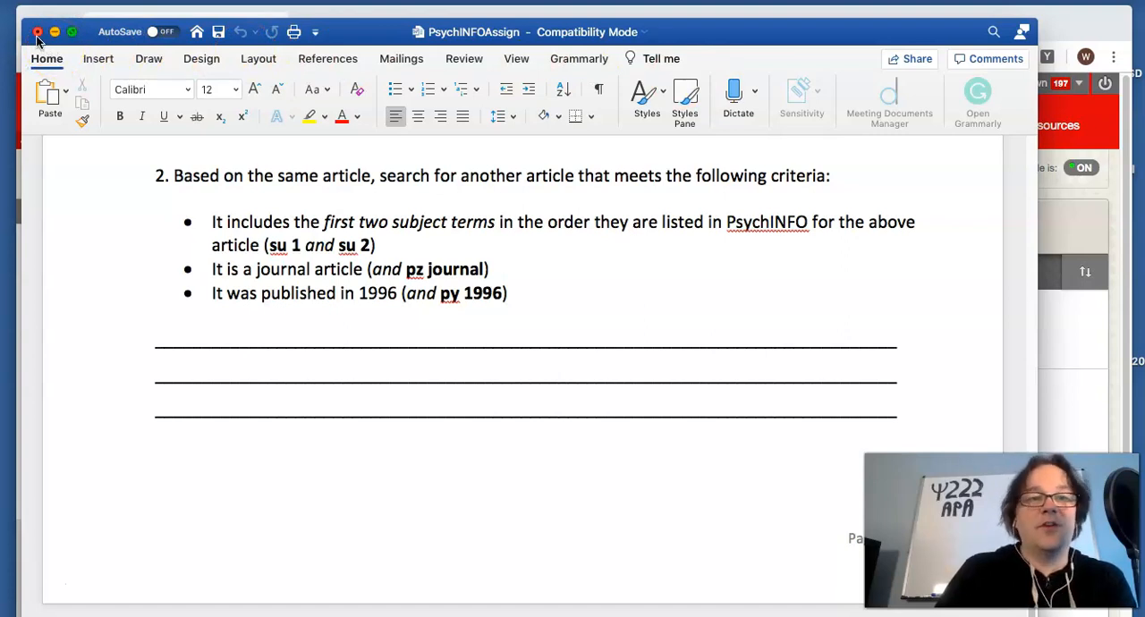
Step: Close the assignment with Don't Save and go back to the Week 3 content list
{"action": "left_click", "coordinate": [37, 28]}
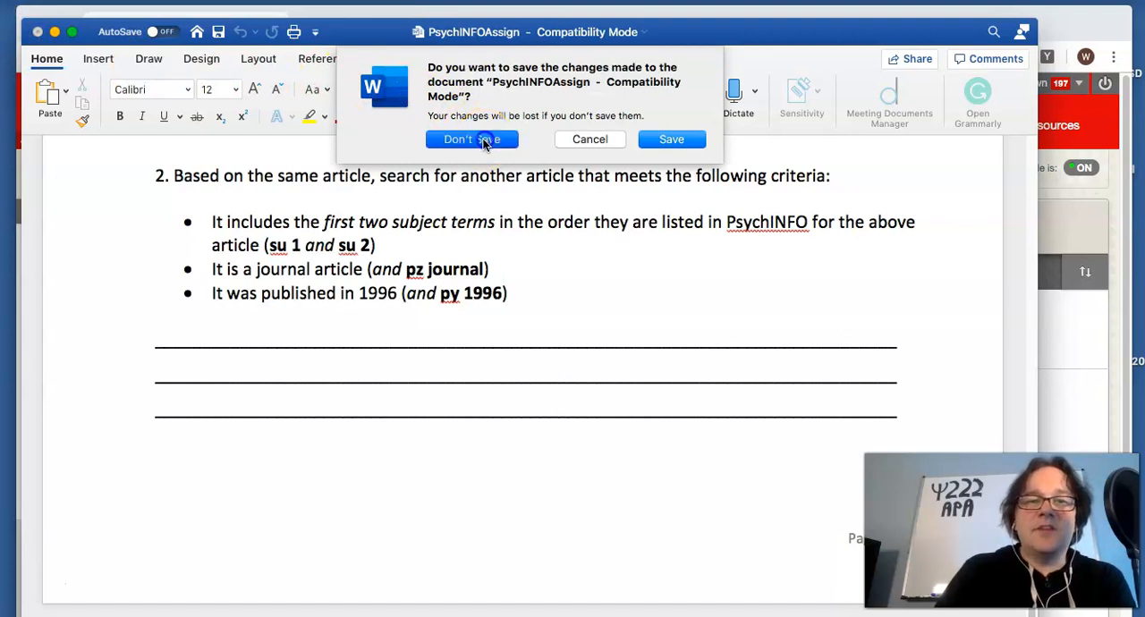
{"action": "left_click", "coordinate": [473, 139]}
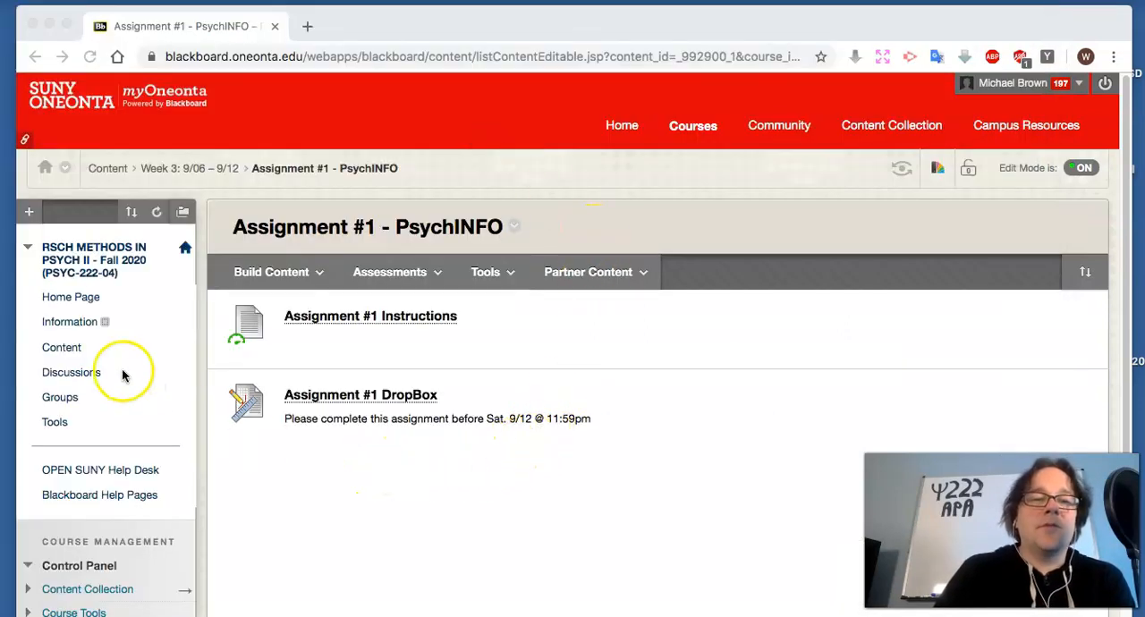
{"action": "left_click", "coordinate": [14, 61]}
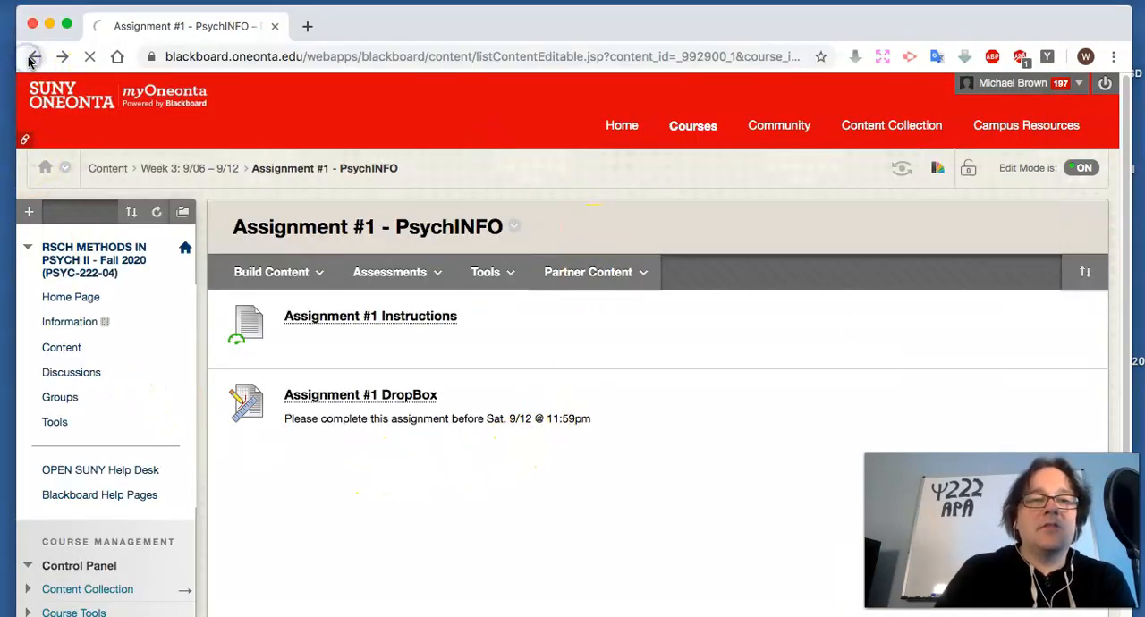
{"action": "left_click", "coordinate": [33, 61]}
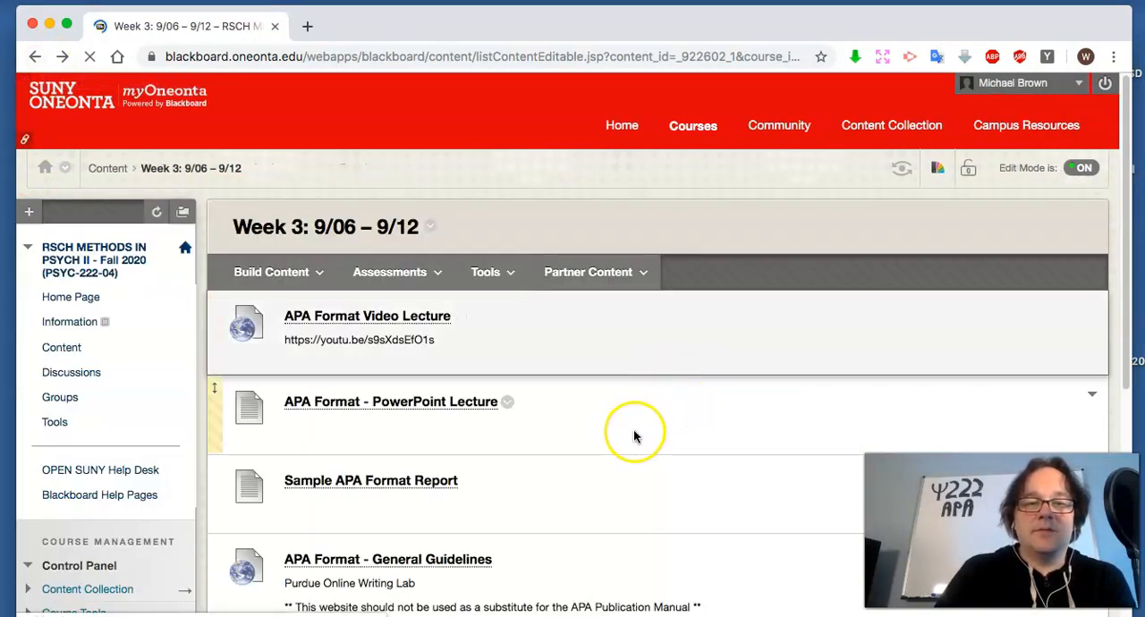
{"action": "scroll", "scroll_direction": "down", "scroll_amount": 3}
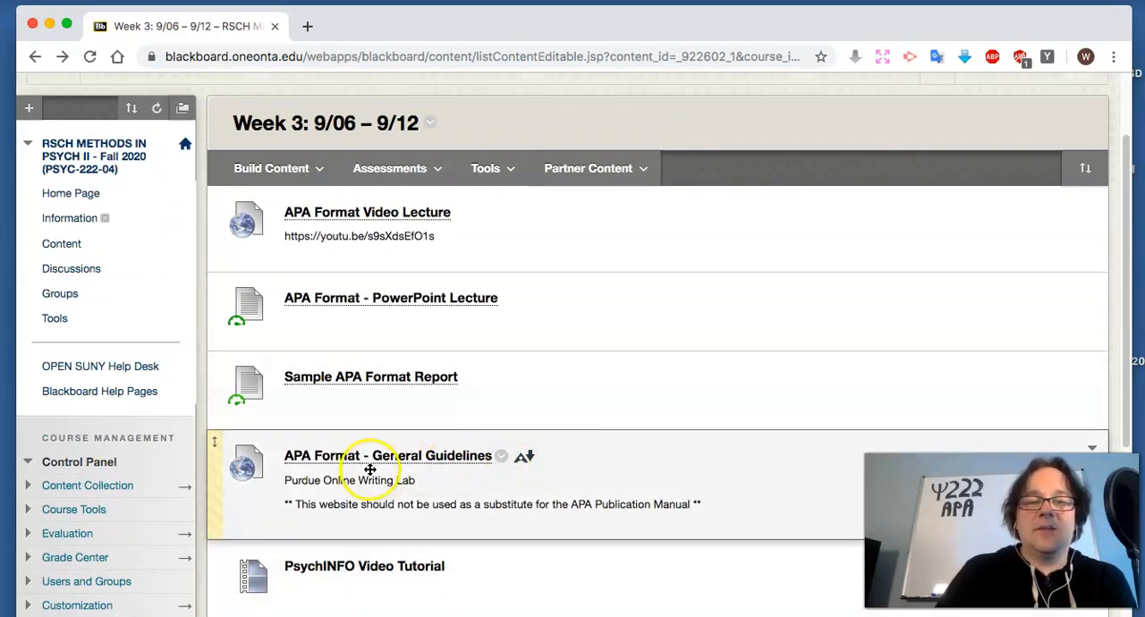
{"action": "mouse_move", "coordinate": [437, 458]}
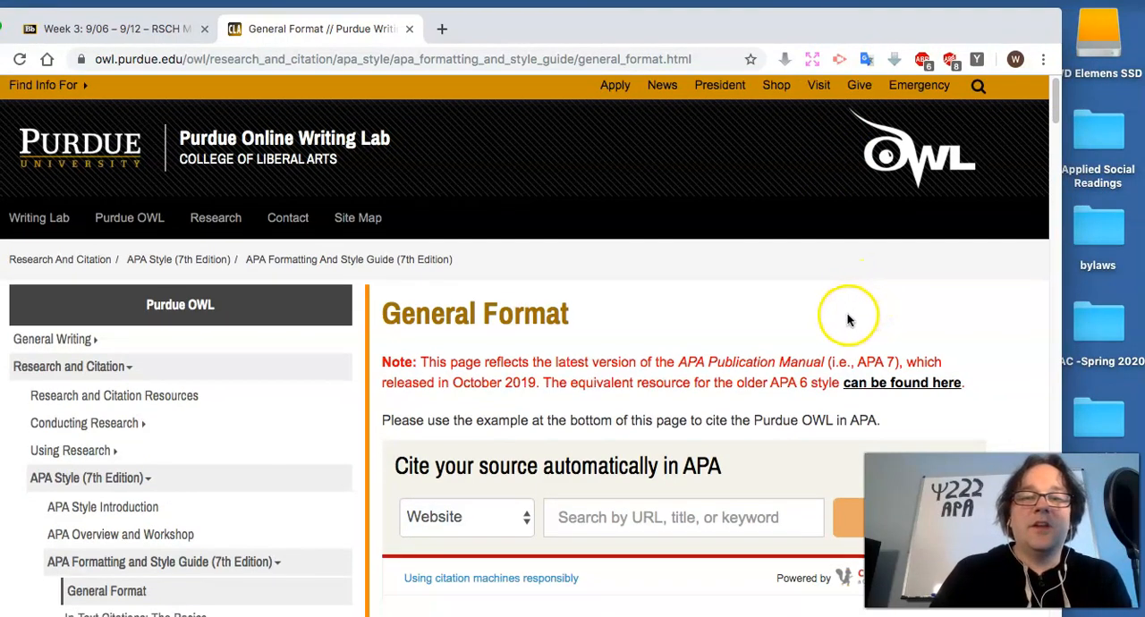
Step: Scroll through the APA General Format guidelines and the student and professional sample title pages
{"action": "scroll", "scroll_direction": "down", "scroll_amount": 3}
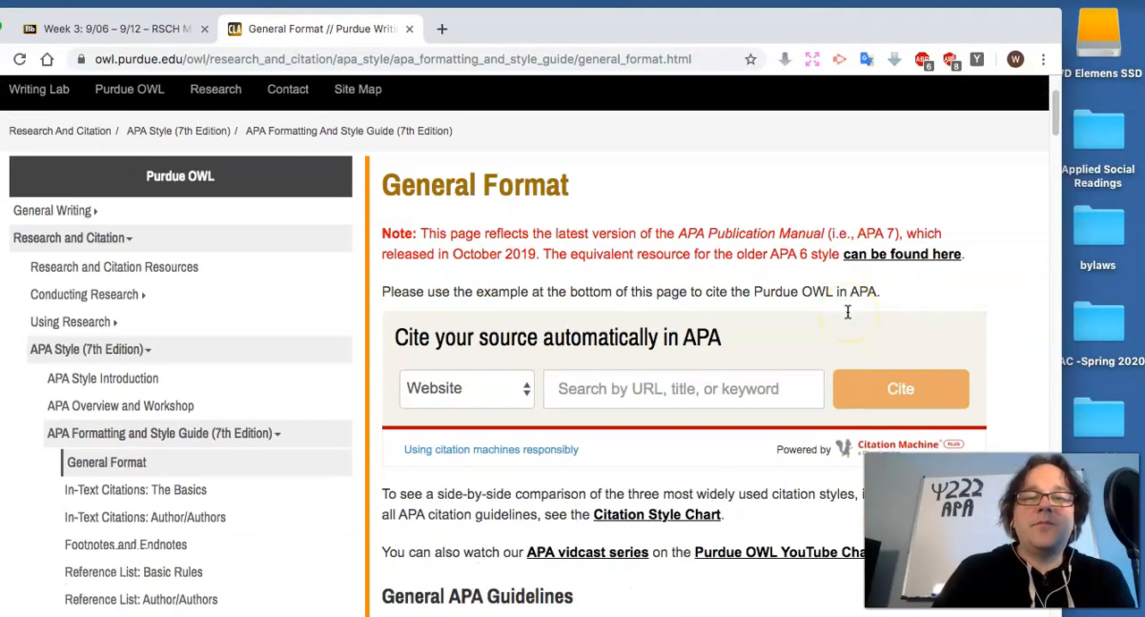
{"action": "scroll", "scroll_direction": "down", "scroll_amount": 3}
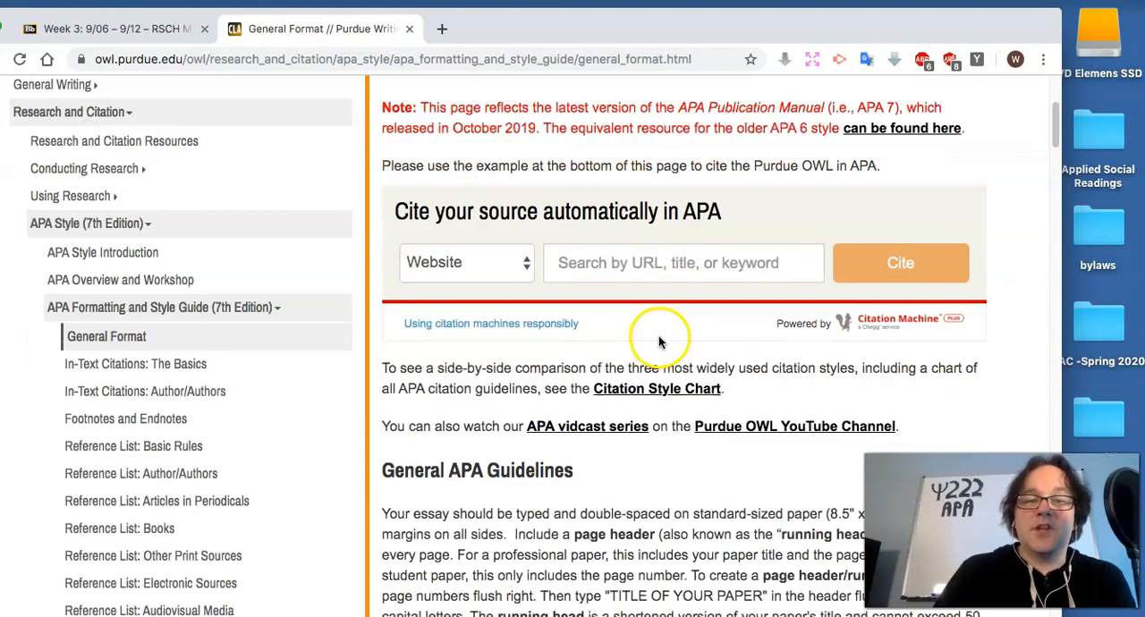
{"action": "scroll", "scroll_direction": "down", "scroll_amount": 3}
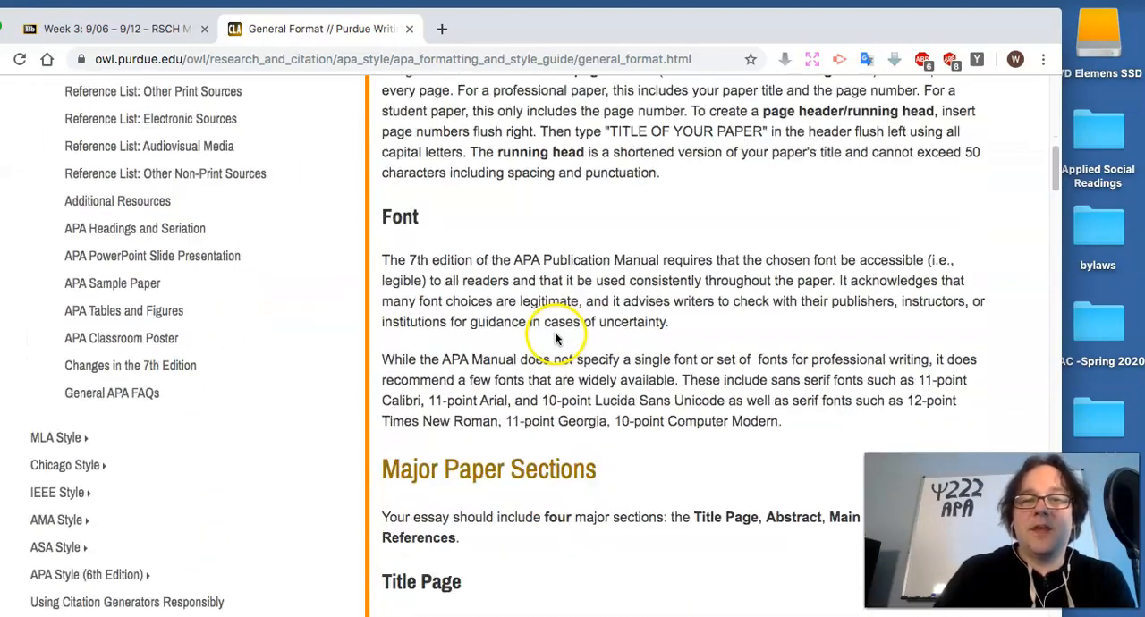
{"action": "scroll", "scroll_direction": "down", "scroll_amount": 3}
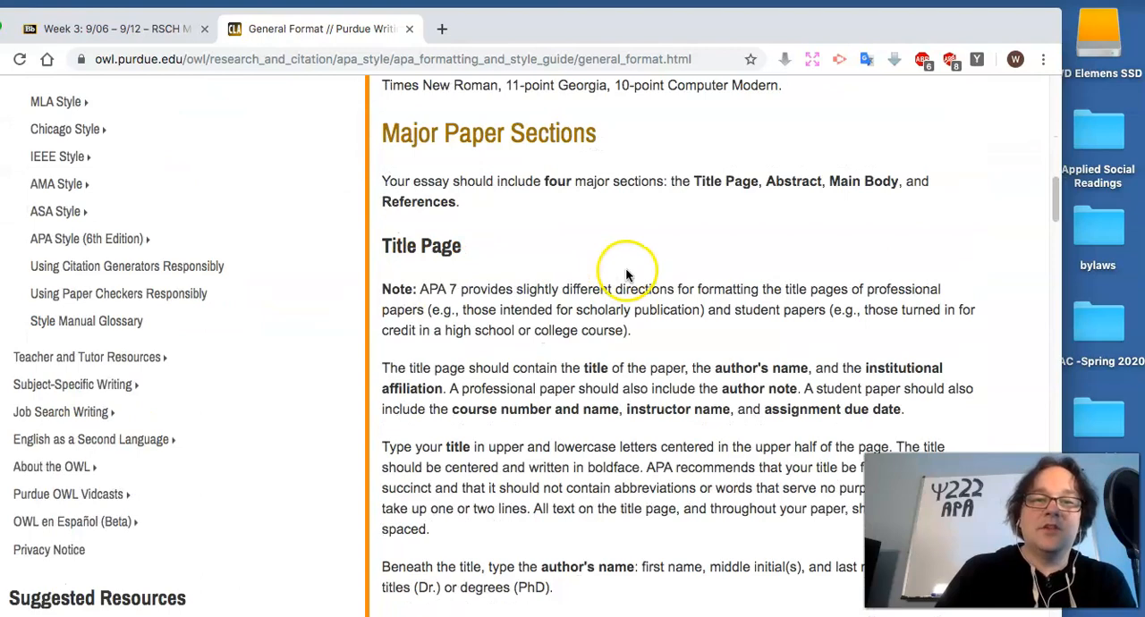
{"action": "scroll", "scroll_direction": "down", "scroll_amount": 3}
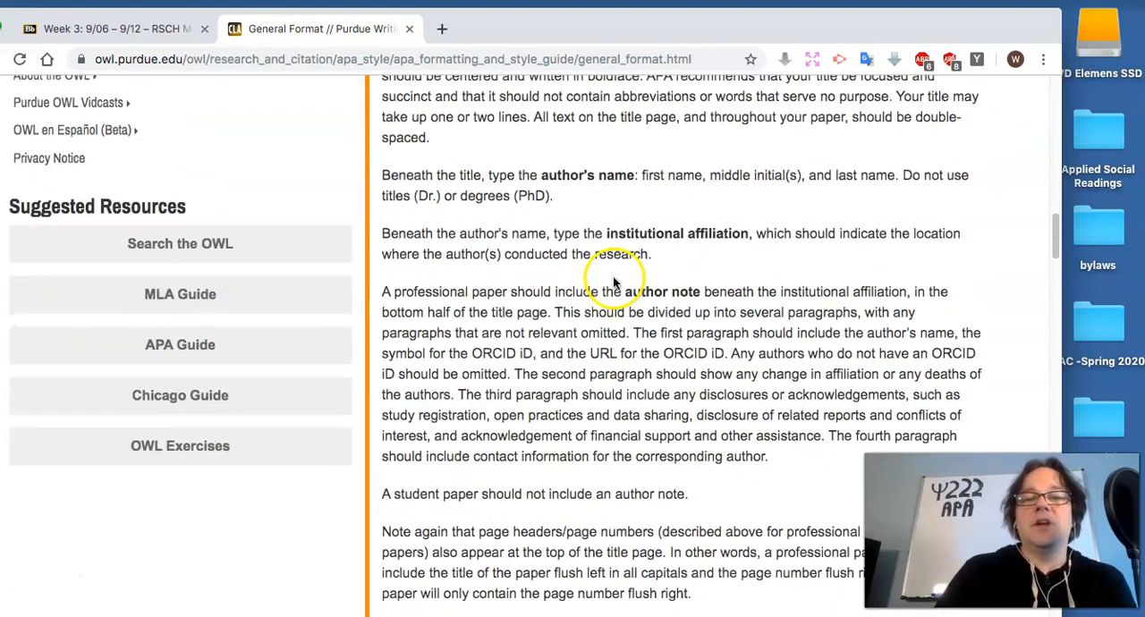
{"action": "scroll", "scroll_direction": "down", "scroll_amount": 3}
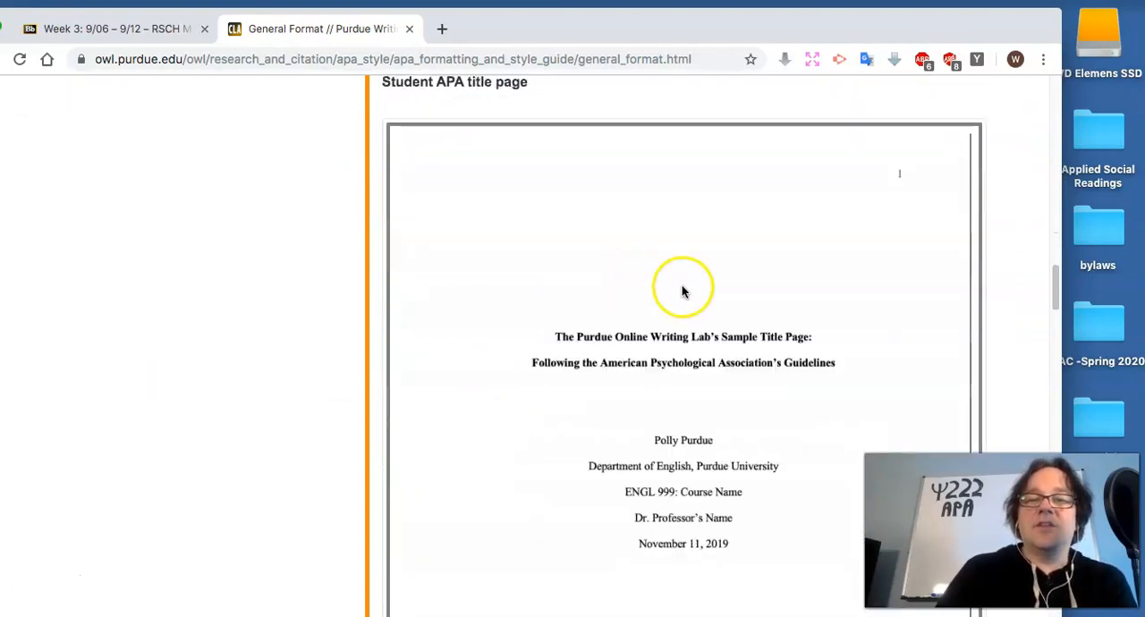
{"action": "scroll", "scroll_direction": "down", "scroll_amount": 3}
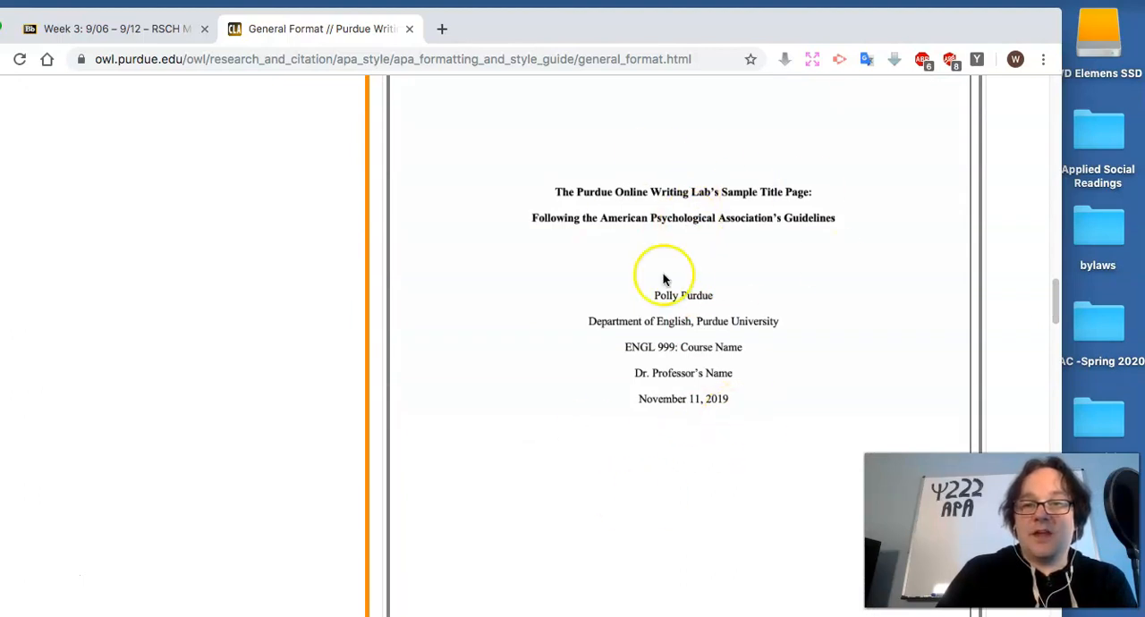
{"action": "scroll", "scroll_direction": "down", "scroll_amount": 3}
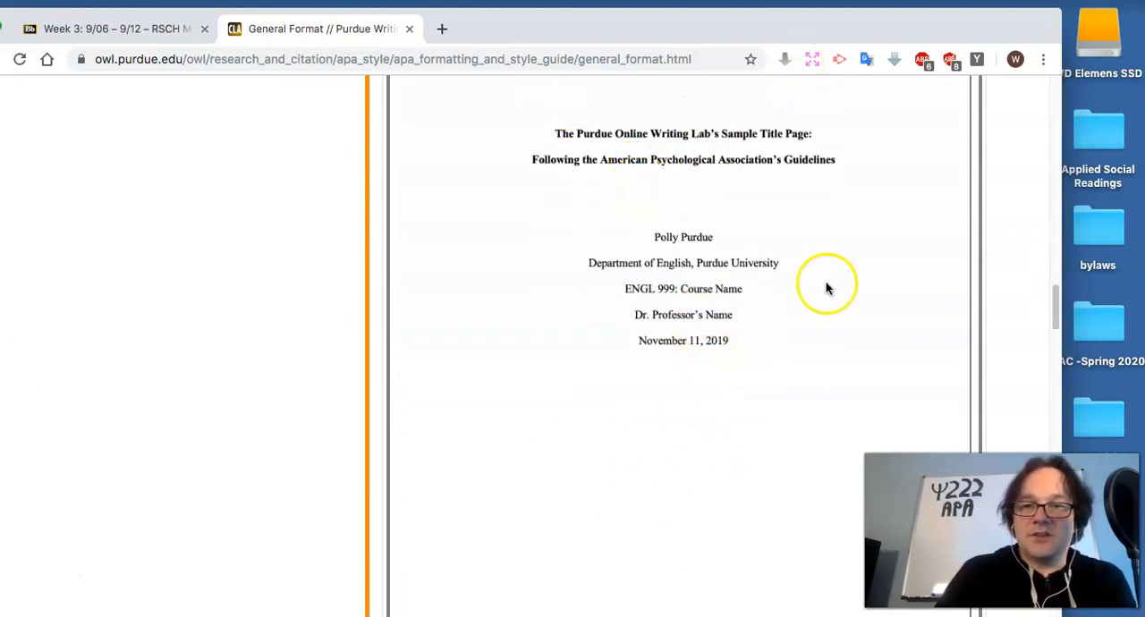
{"action": "scroll", "scroll_direction": "down", "scroll_amount": 3}
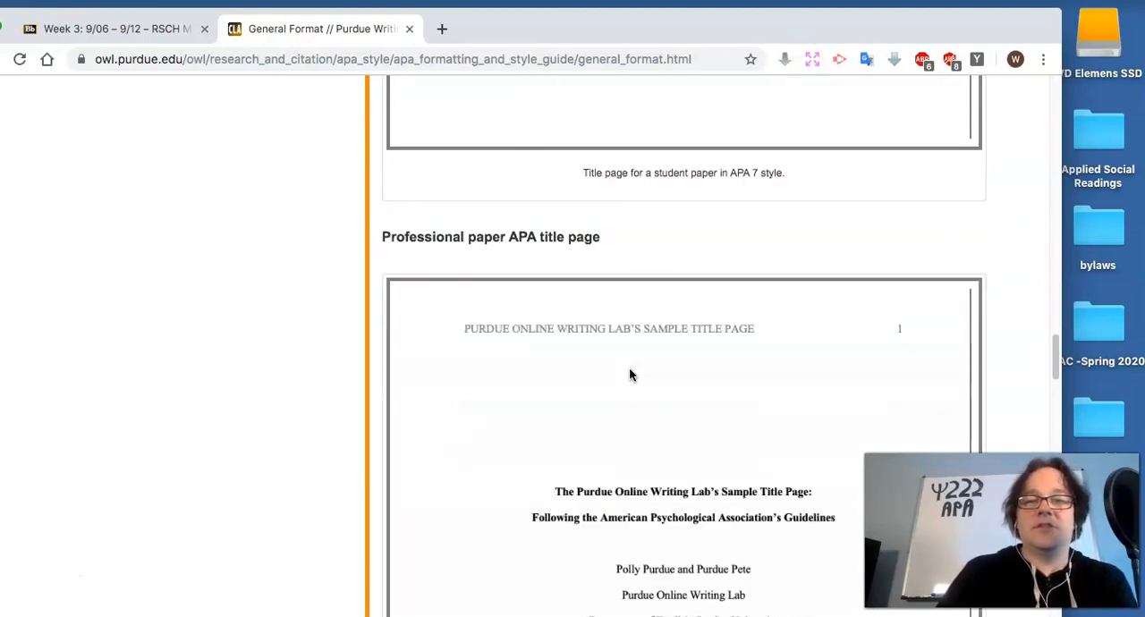
{"action": "scroll", "scroll_direction": "down", "scroll_amount": 3}
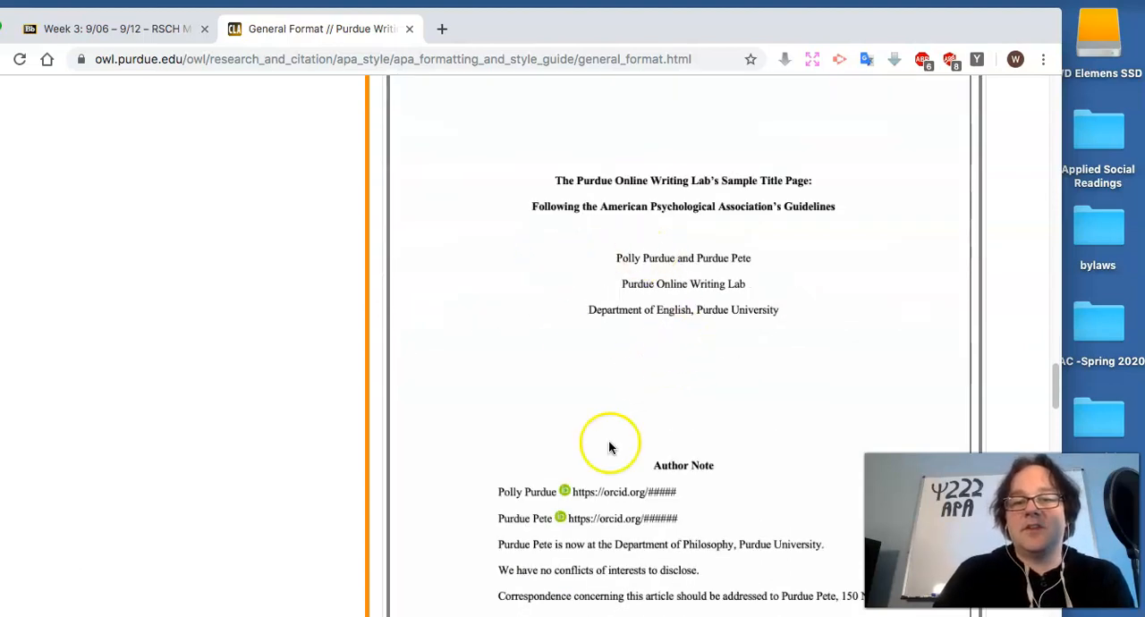
{"action": "scroll", "scroll_direction": "down", "scroll_amount": 3}
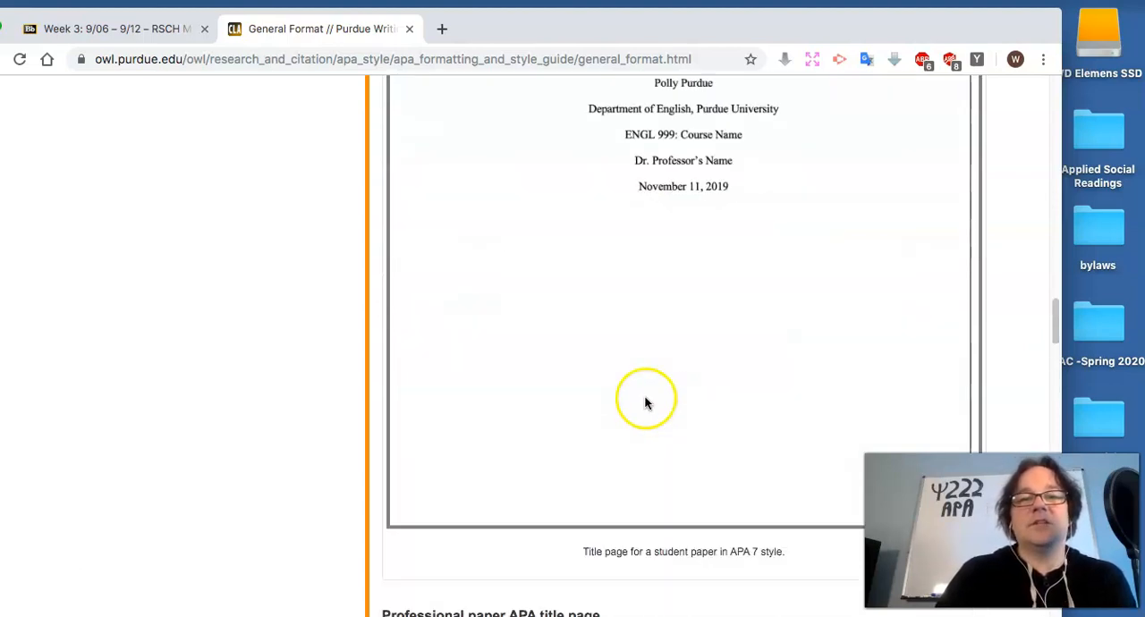
{"action": "scroll", "scroll_direction": "up", "scroll_amount": 3}
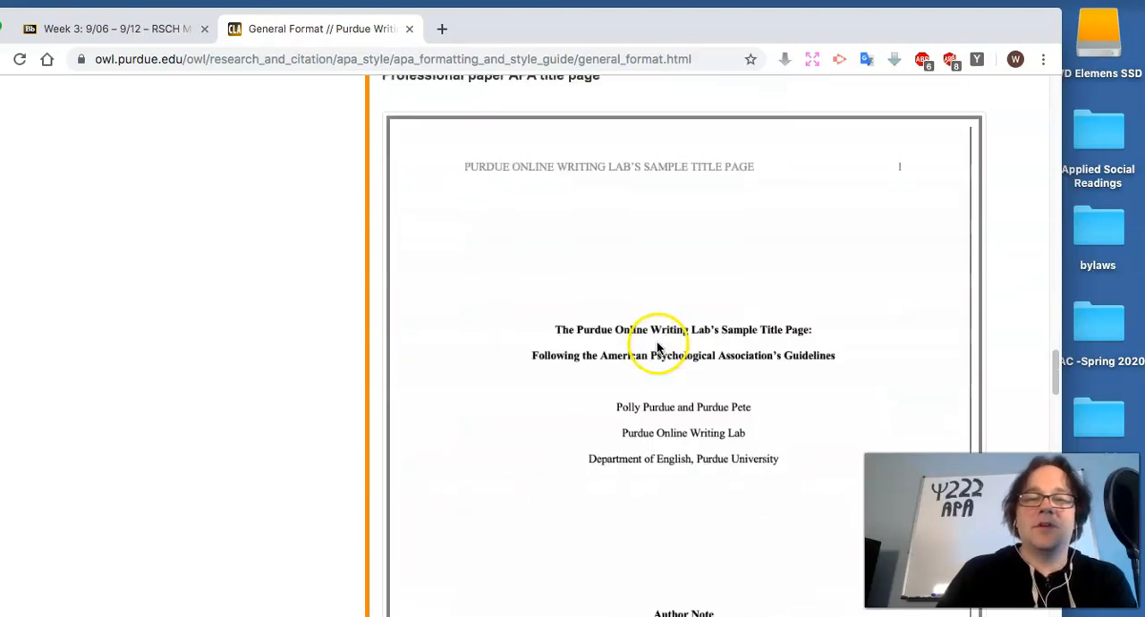
{"action": "scroll", "scroll_direction": "down", "scroll_amount": 3}
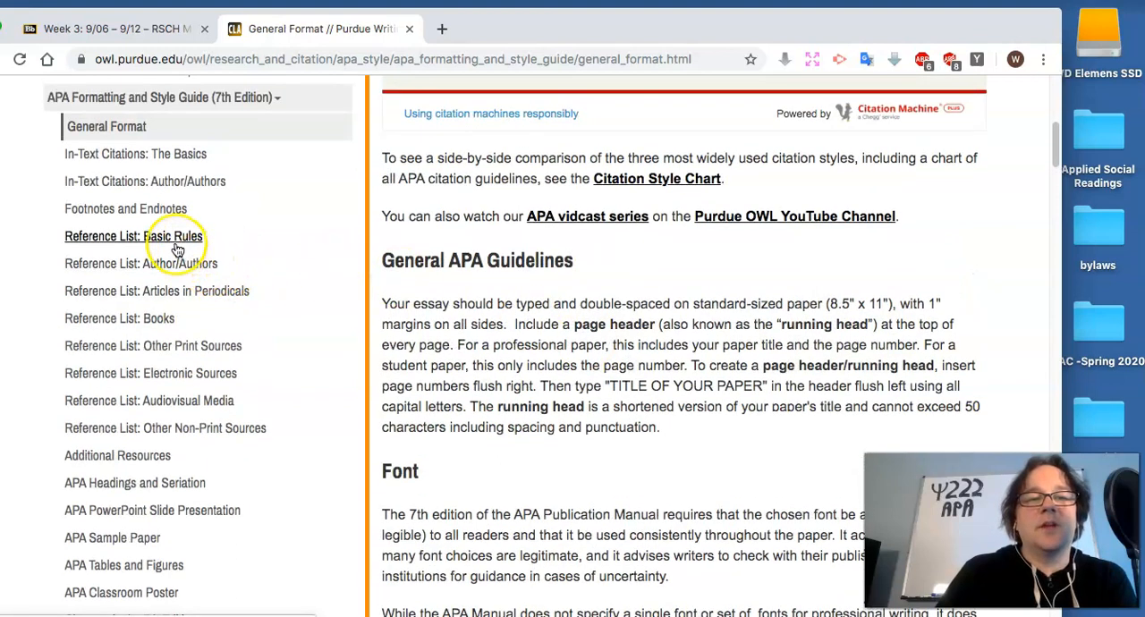
{"action": "mouse_move", "coordinate": [143, 166]}
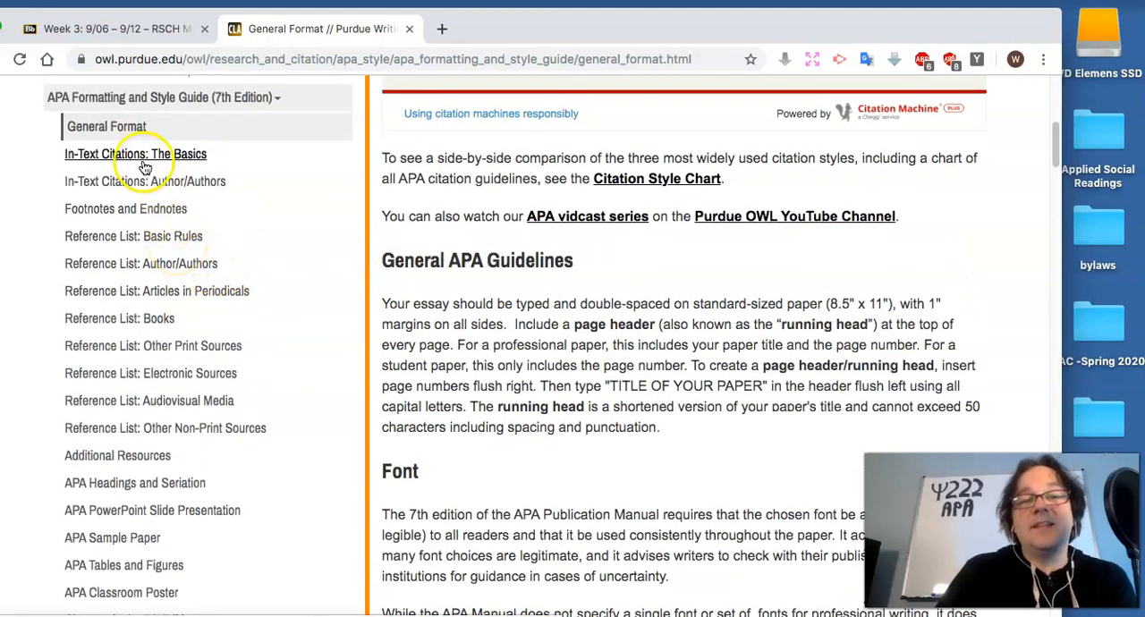
Step: Open In-Text Citations: The Basics and review the short, long quotation and paraphrase sections
{"action": "left_click", "coordinate": [136, 154]}
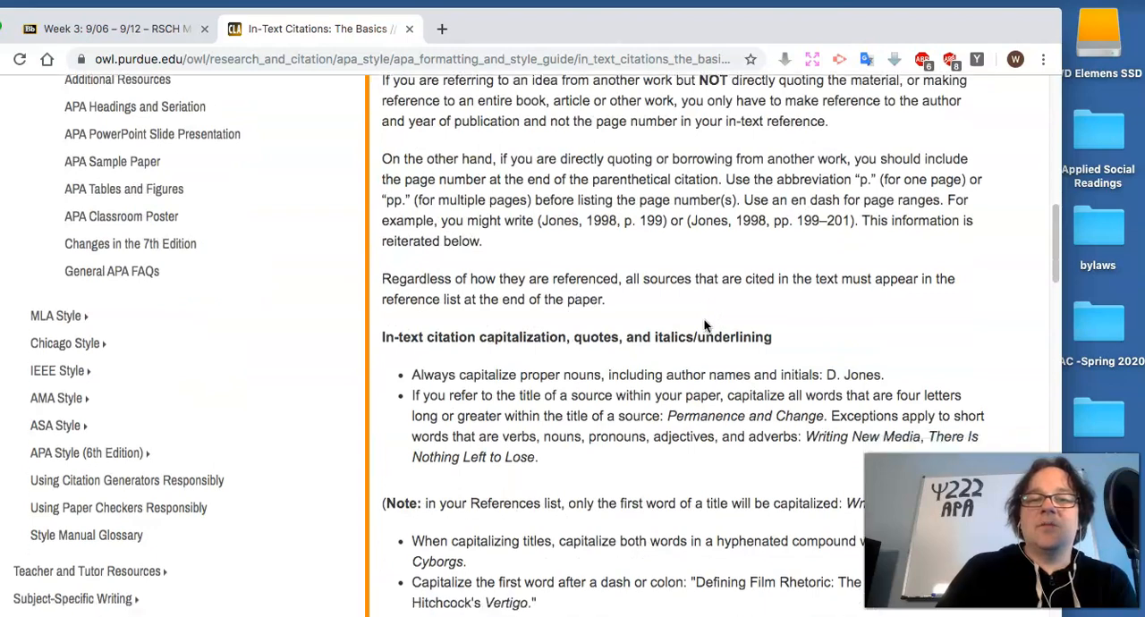
{"action": "scroll", "scroll_direction": "down", "scroll_amount": 3}
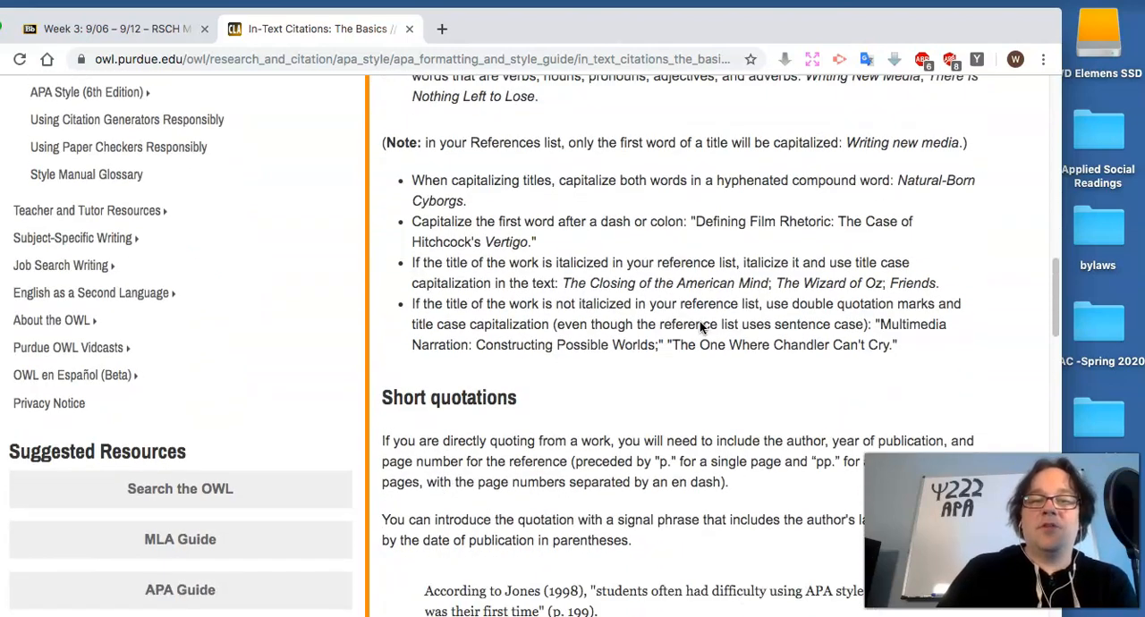
{"action": "scroll", "scroll_direction": "down", "scroll_amount": 3}
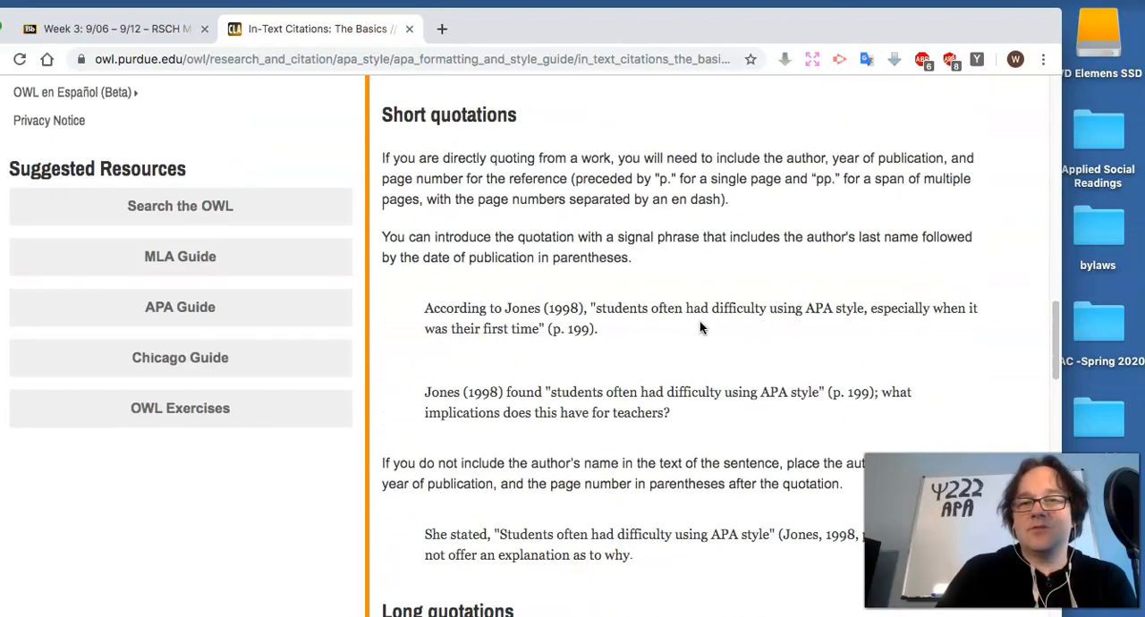
{"action": "scroll", "scroll_direction": "down", "scroll_amount": 3}
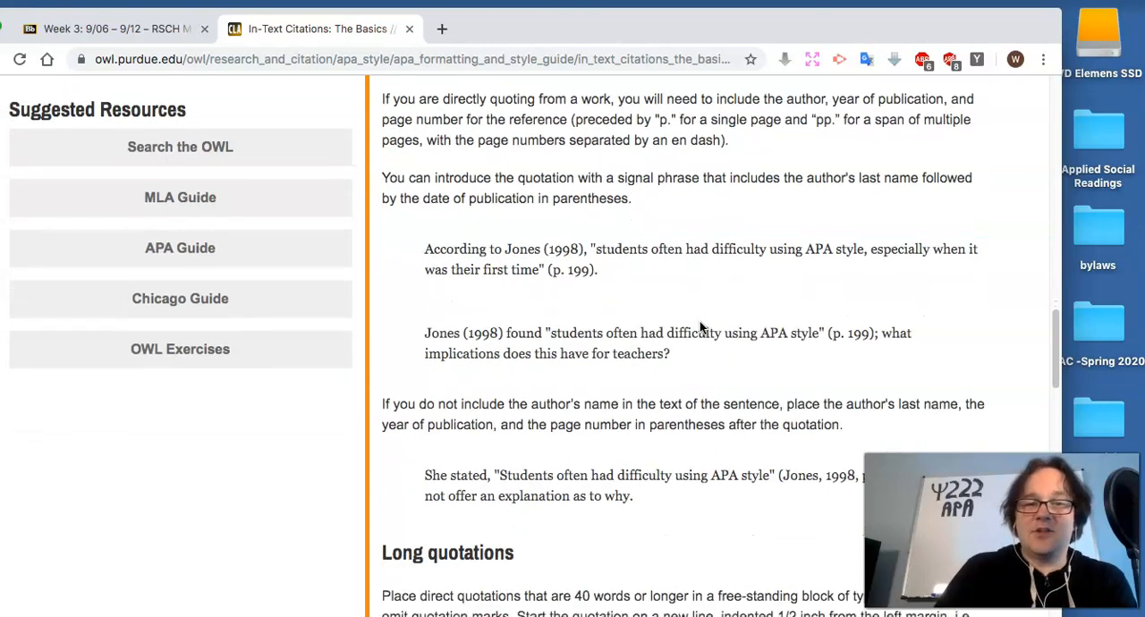
{"action": "scroll", "scroll_direction": "down", "scroll_amount": 3}
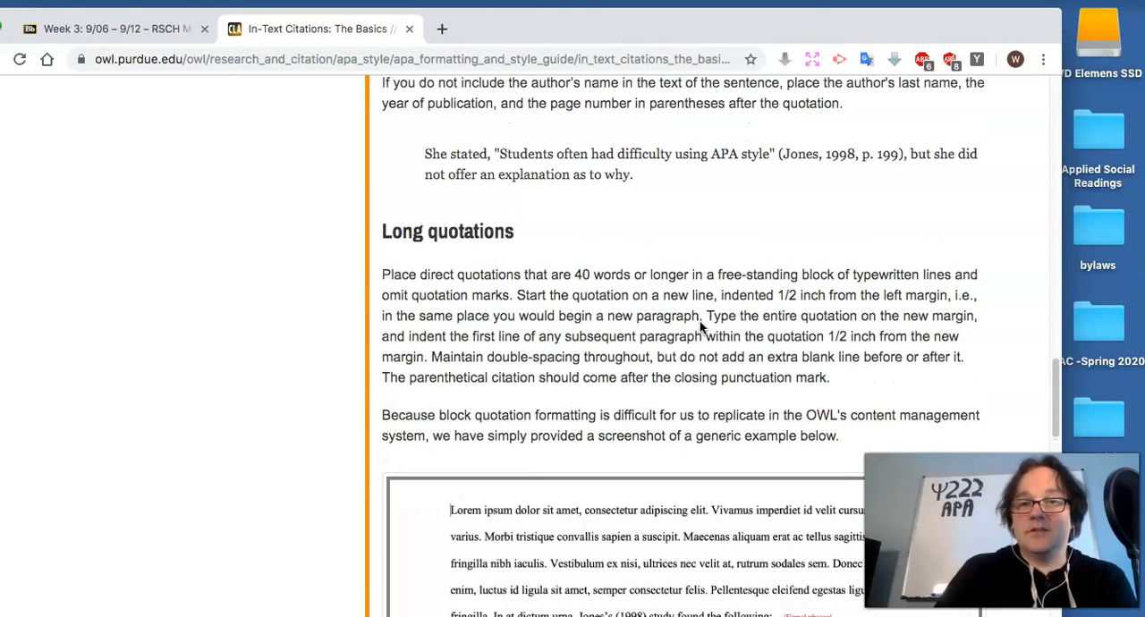
{"action": "scroll", "scroll_direction": "down", "scroll_amount": 3}
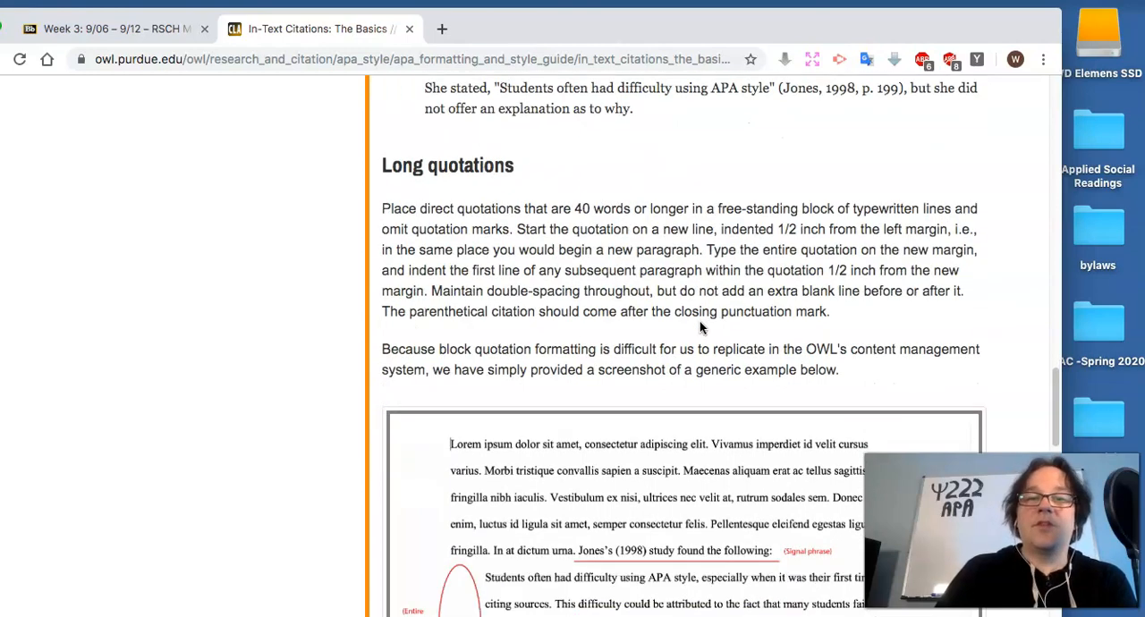
{"action": "scroll", "scroll_direction": "down", "scroll_amount": 3}
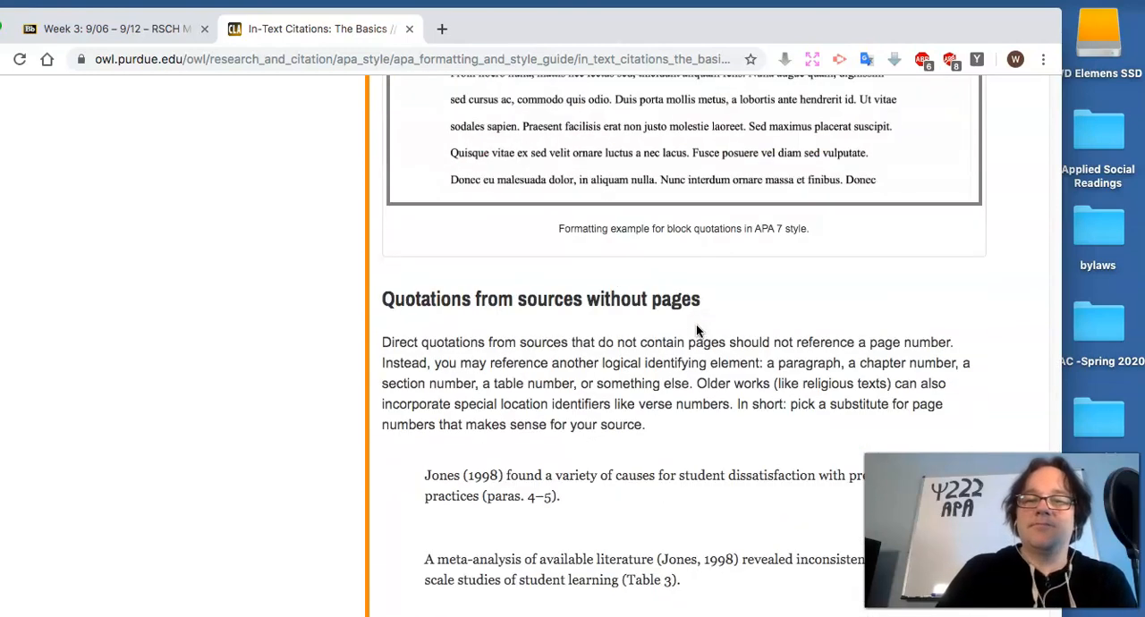
{"action": "scroll", "scroll_direction": "down", "scroll_amount": 3}
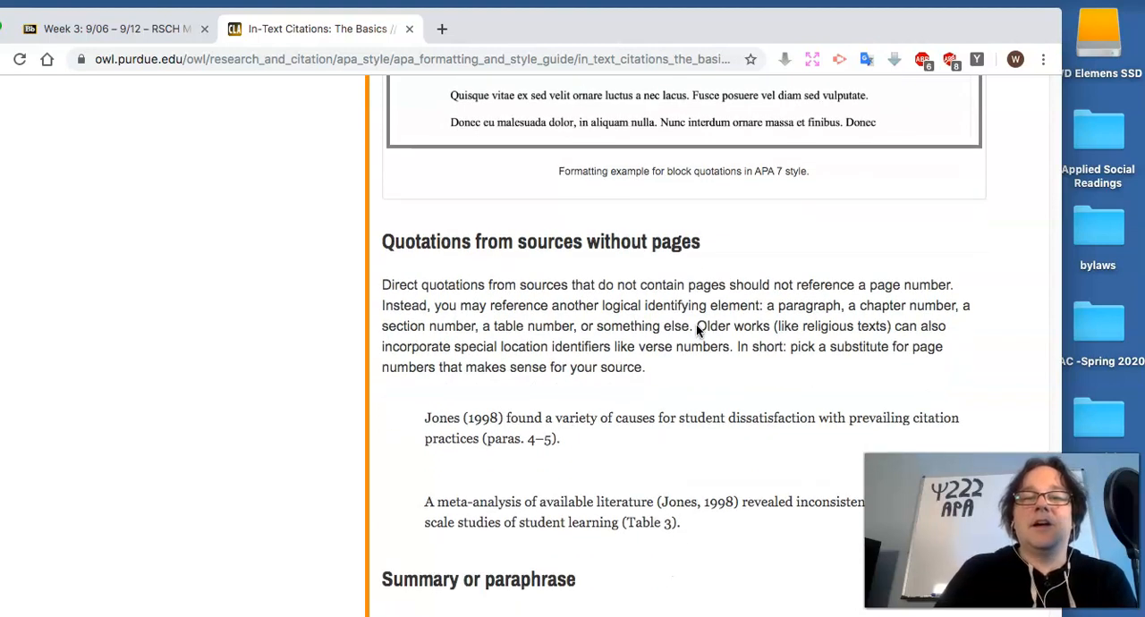
{"action": "scroll", "scroll_direction": "down", "scroll_amount": 3}
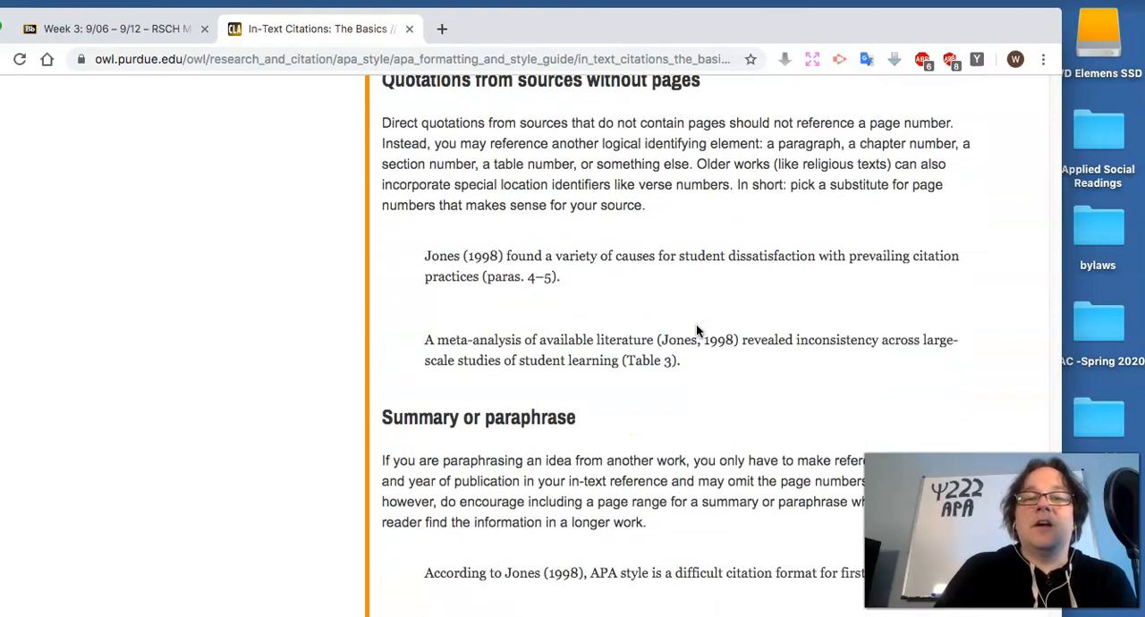
{"action": "scroll", "scroll_direction": "down", "scroll_amount": 3}
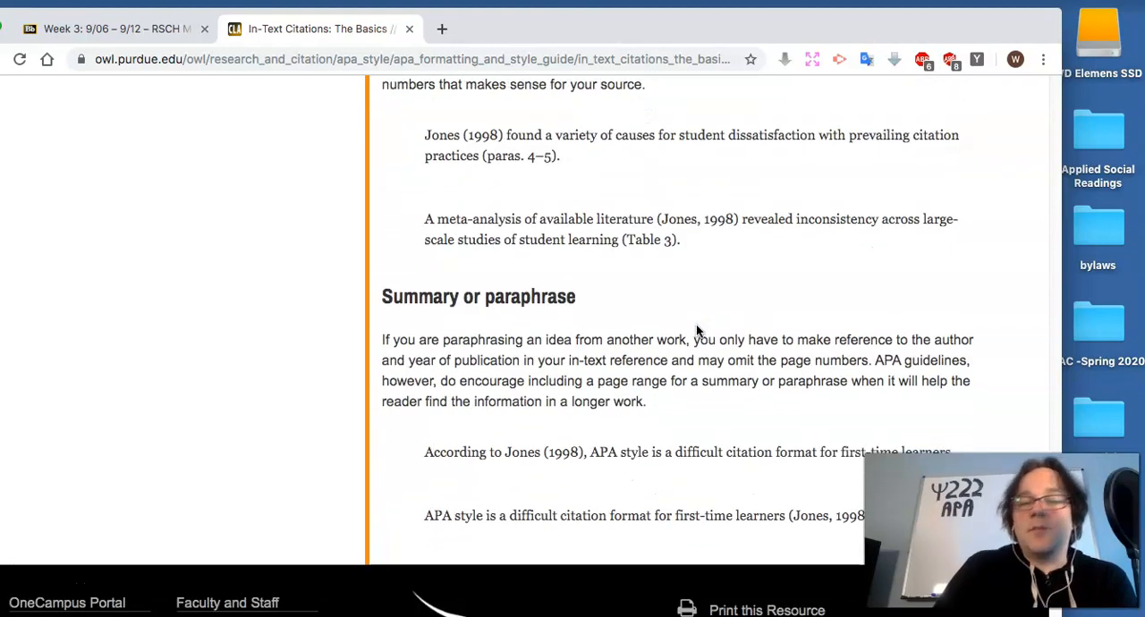
{"action": "scroll", "scroll_direction": "down", "scroll_amount": 3}
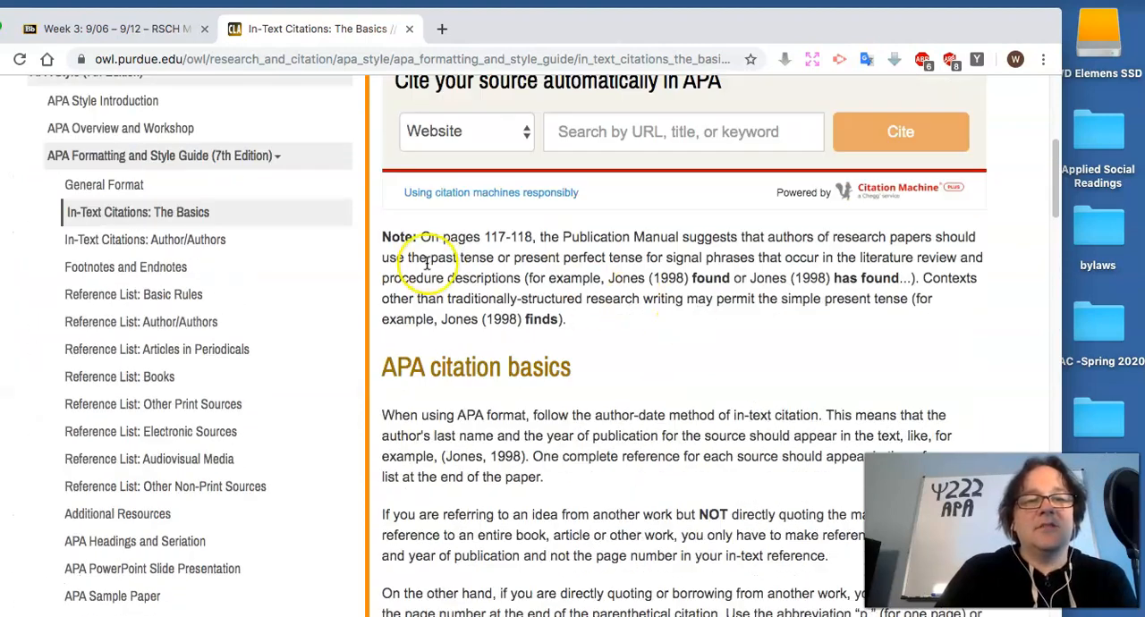
Step: Review the In-Text Citations: Author/Authors page, then open Reference List: Basic Rules
{"action": "left_click", "coordinate": [145, 240]}
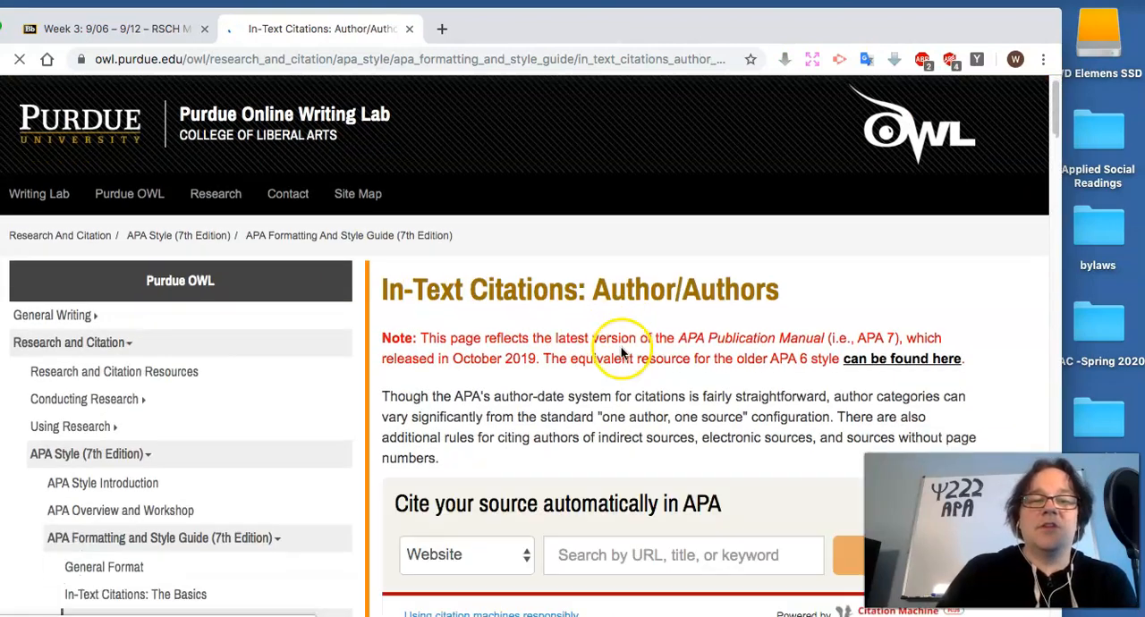
{"action": "scroll", "scroll_direction": "down", "scroll_amount": 3}
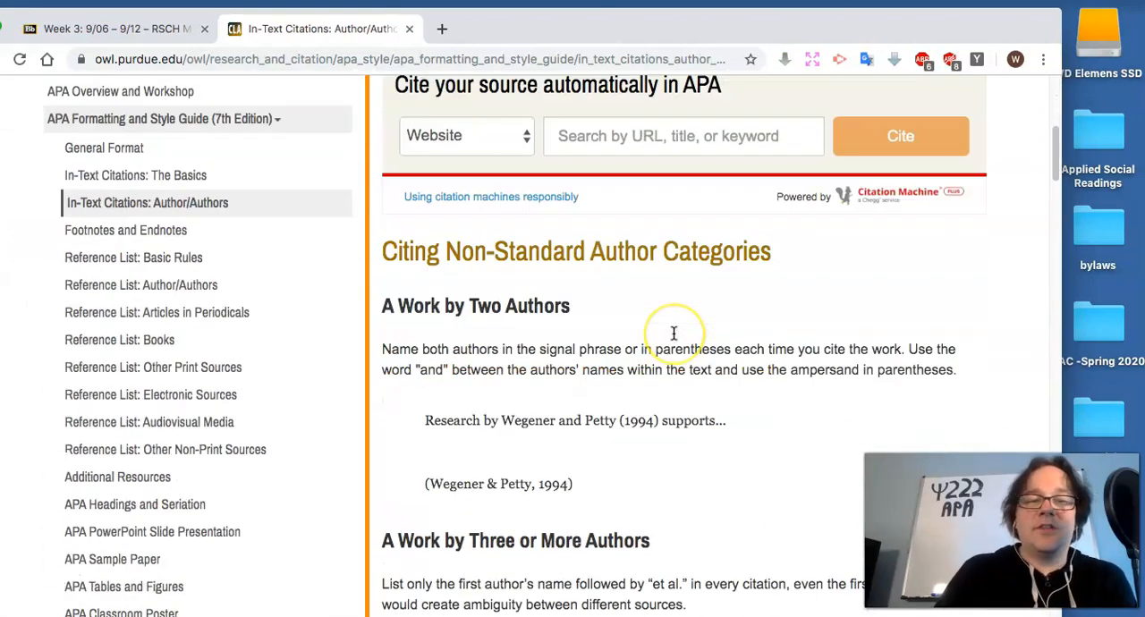
{"action": "scroll", "scroll_direction": "down", "scroll_amount": 3}
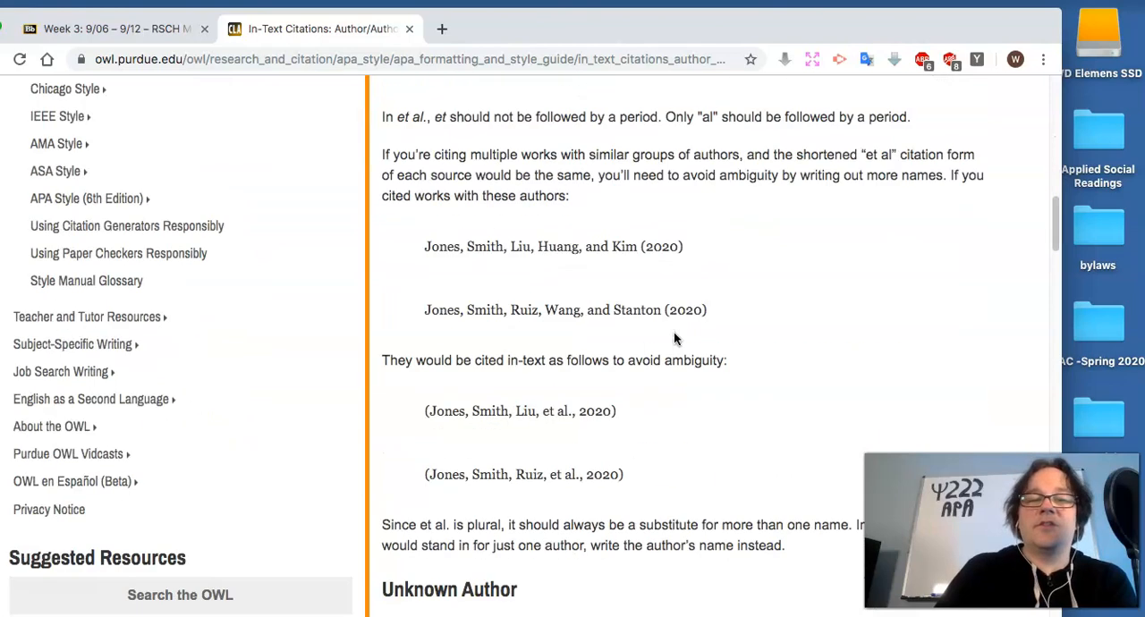
{"action": "scroll", "scroll_direction": "down", "scroll_amount": 3}
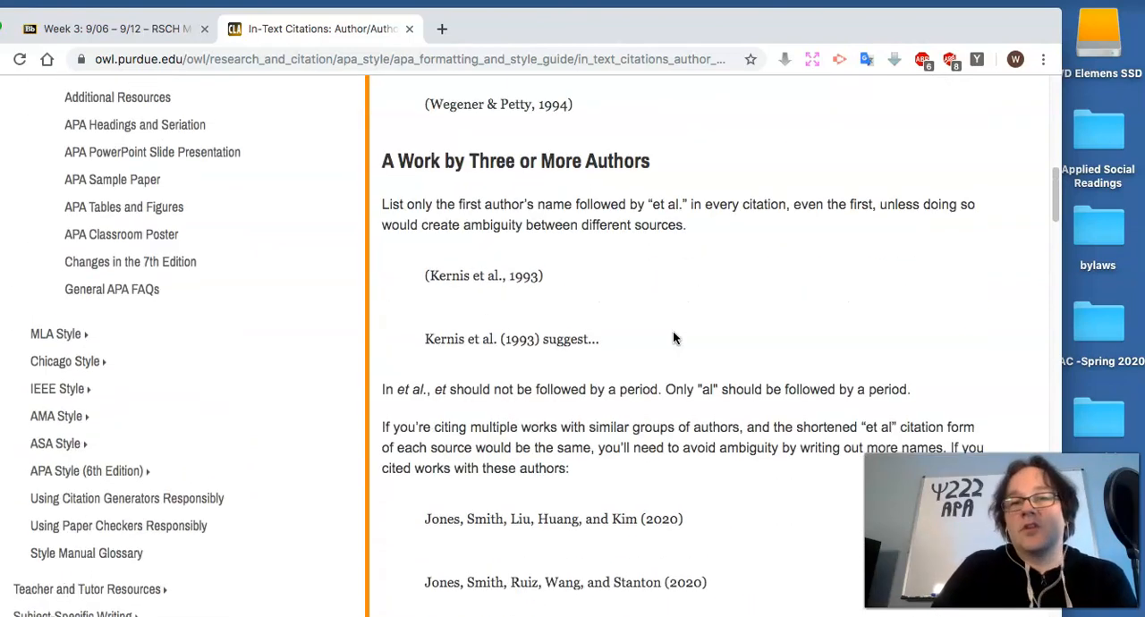
{"action": "scroll", "scroll_direction": "up", "scroll_amount": 3}
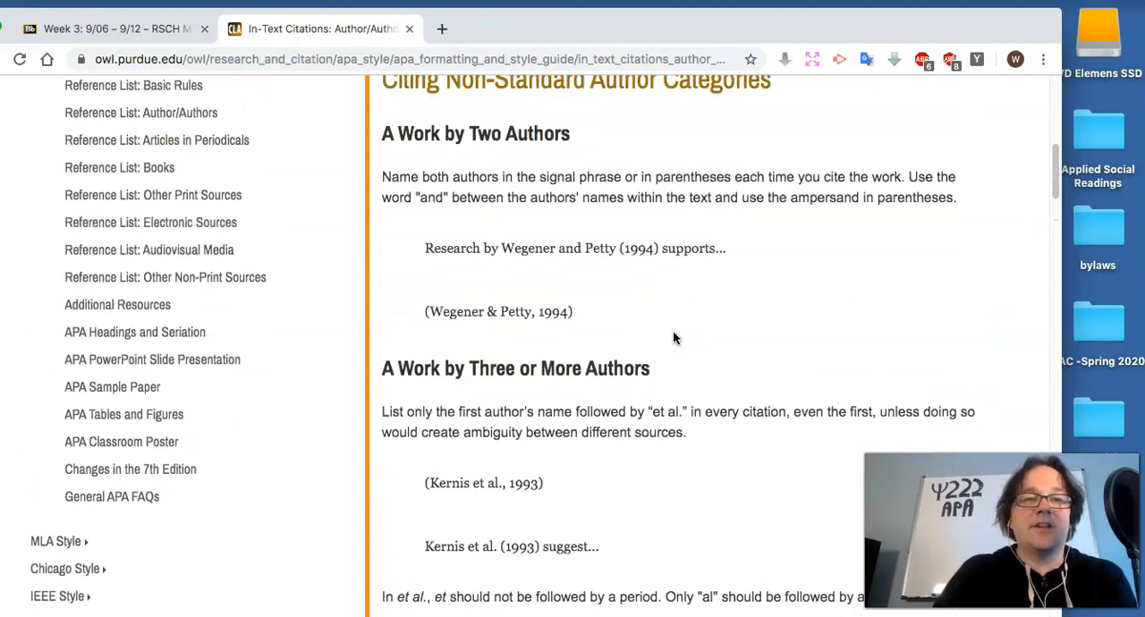
{"action": "scroll", "scroll_direction": "up", "scroll_amount": 3}
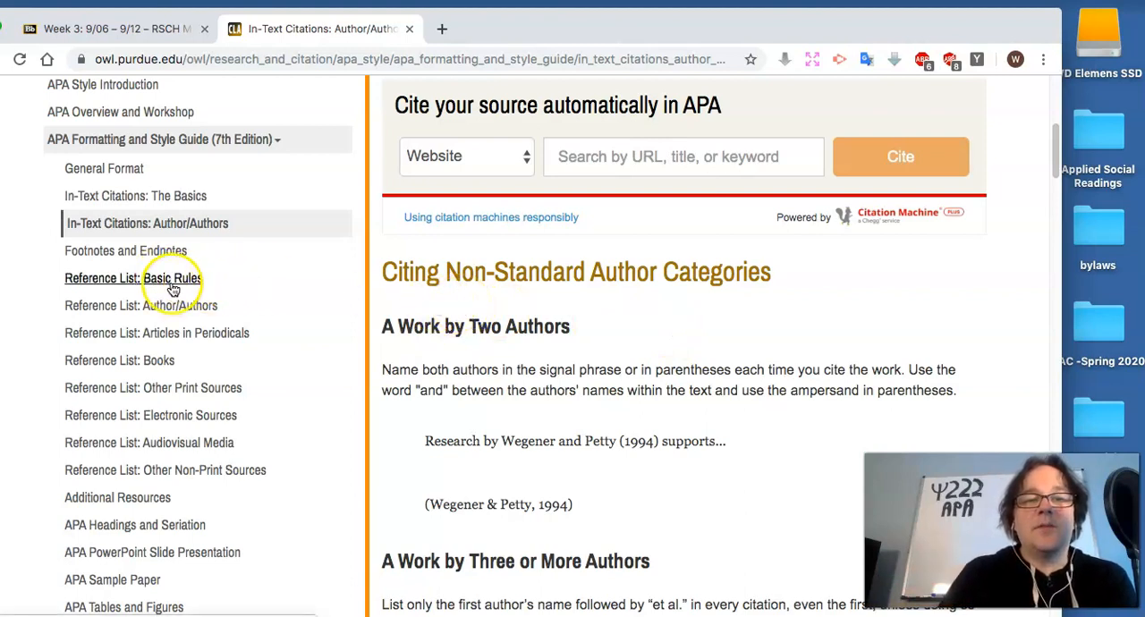
{"action": "left_click", "coordinate": [132, 279]}
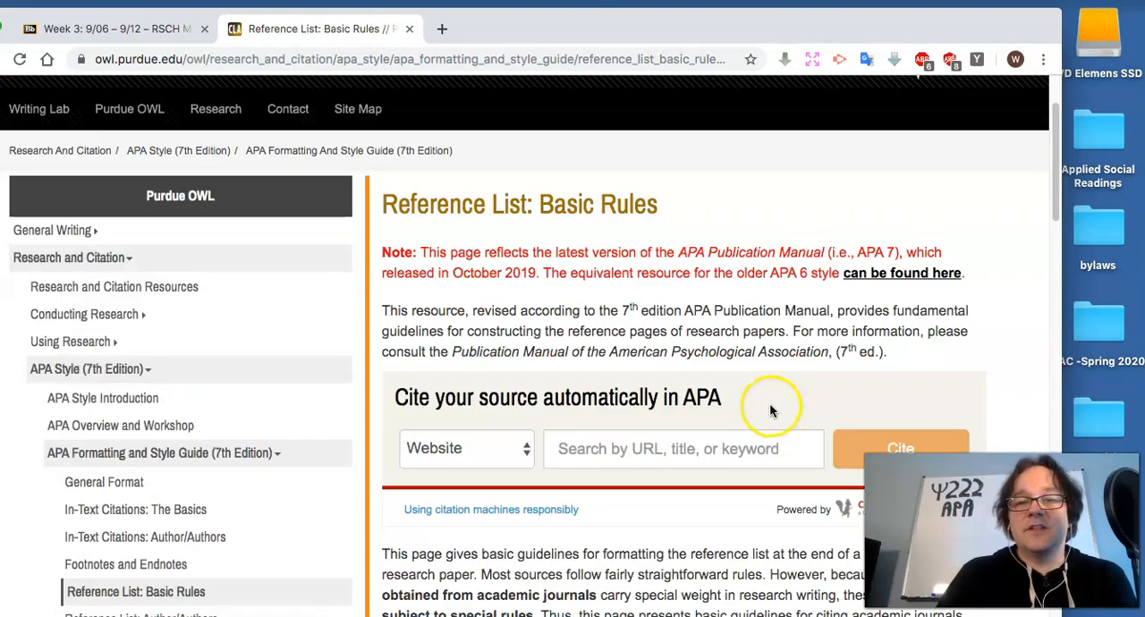
Step: Scroll through Reference List: Basic Rules and open Reference List: Author/Authors
{"action": "scroll", "scroll_direction": "down", "scroll_amount": 3}
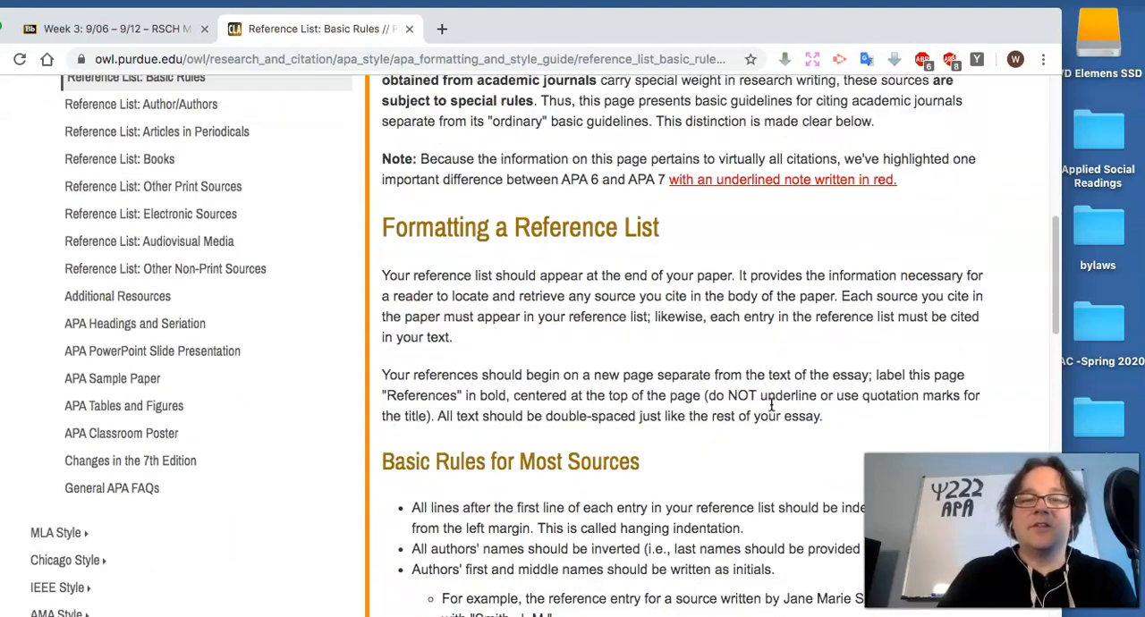
{"action": "scroll", "scroll_direction": "down", "scroll_amount": 3}
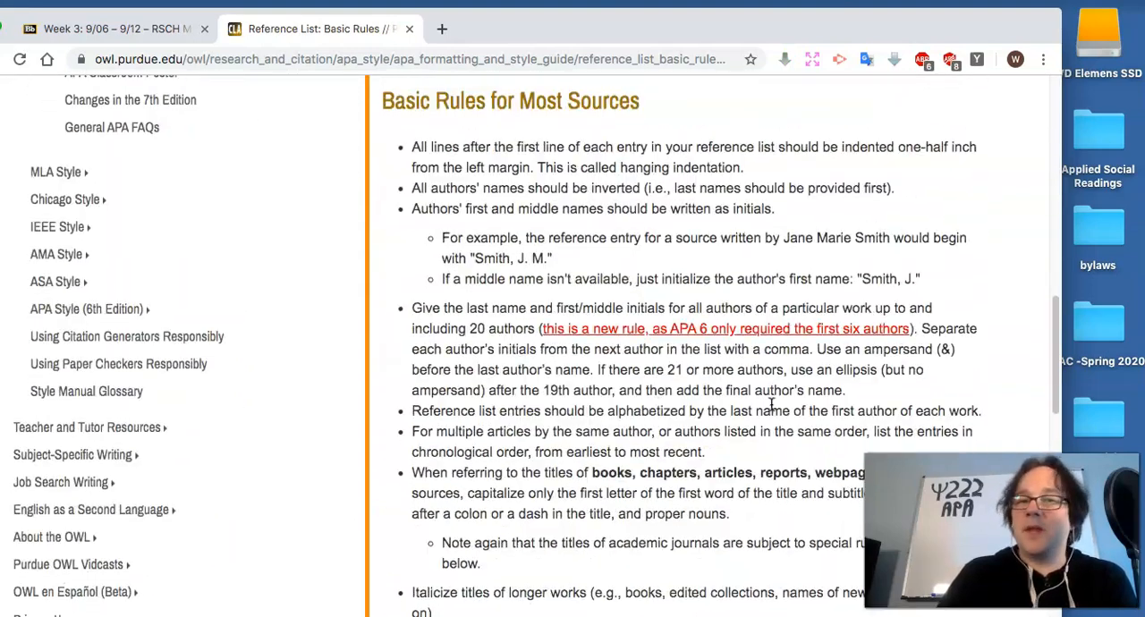
{"action": "scroll", "scroll_direction": "down", "scroll_amount": 3}
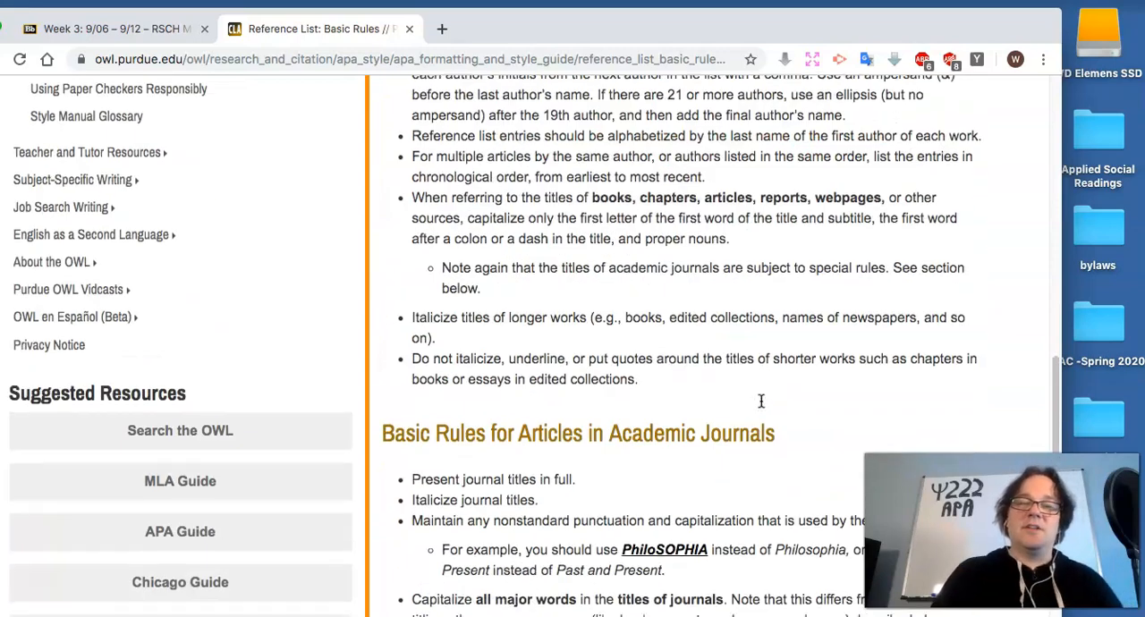
{"action": "scroll", "scroll_direction": "down", "scroll_amount": 3}
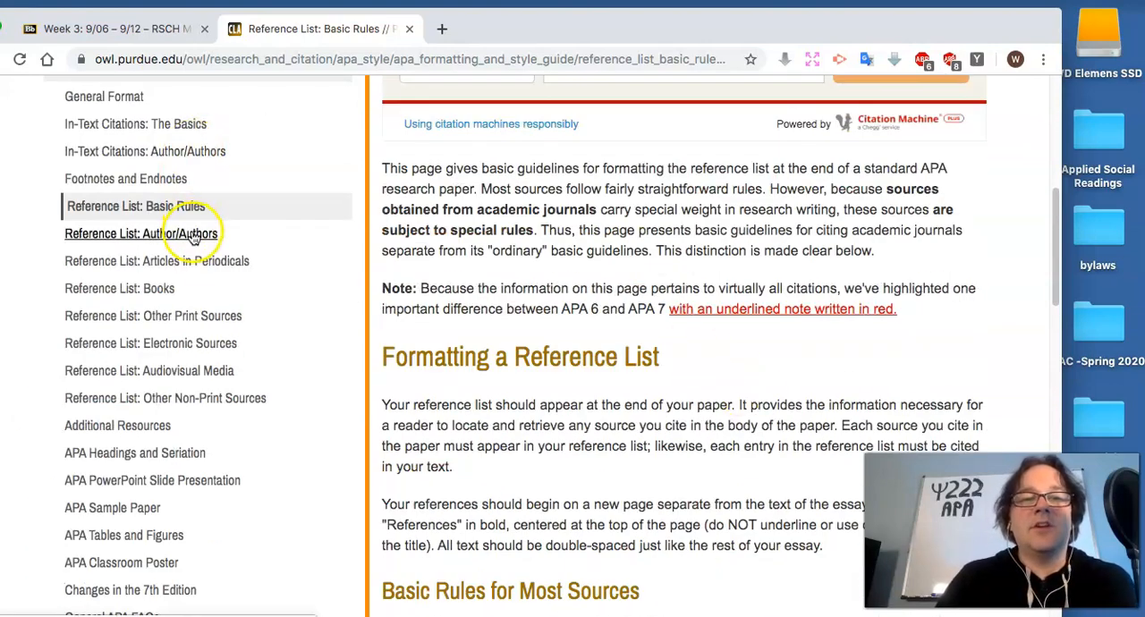
{"action": "left_click", "coordinate": [139, 233]}
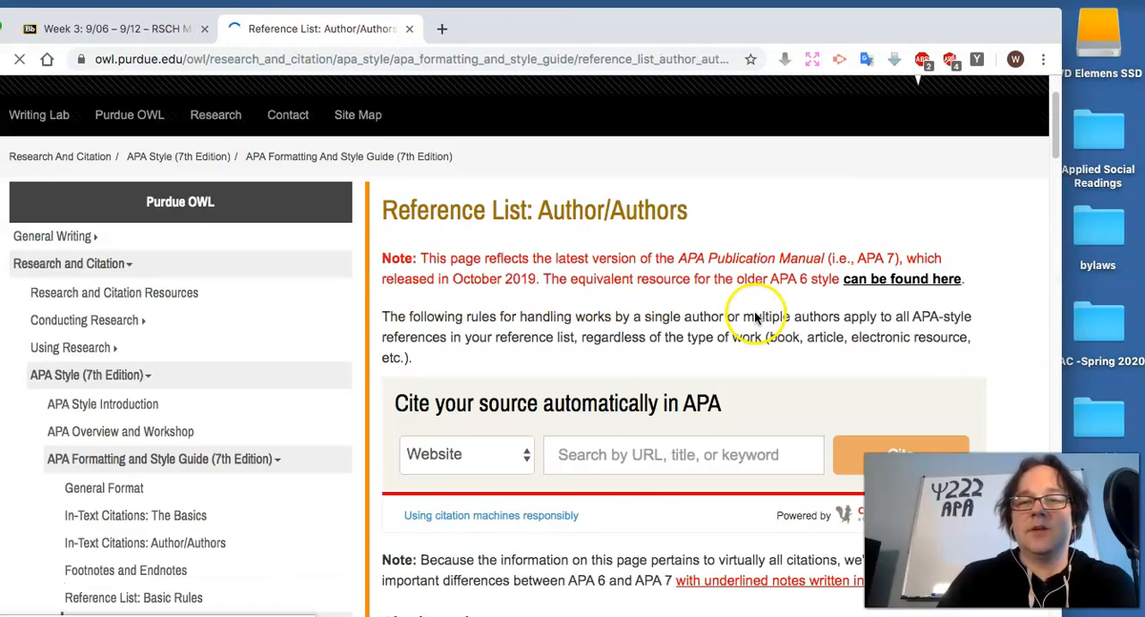
Step: Review the single and multiple author examples, then open Reference List: Articles in Periodicals
{"action": "scroll", "scroll_direction": "down", "scroll_amount": 3}
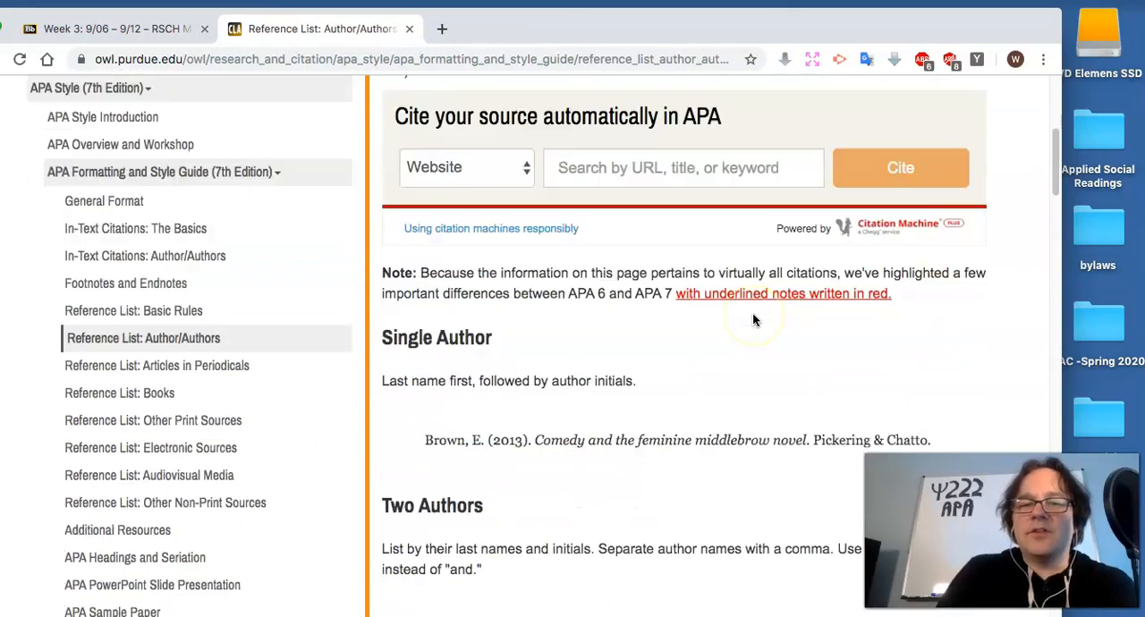
{"action": "scroll", "scroll_direction": "down", "scroll_amount": 3}
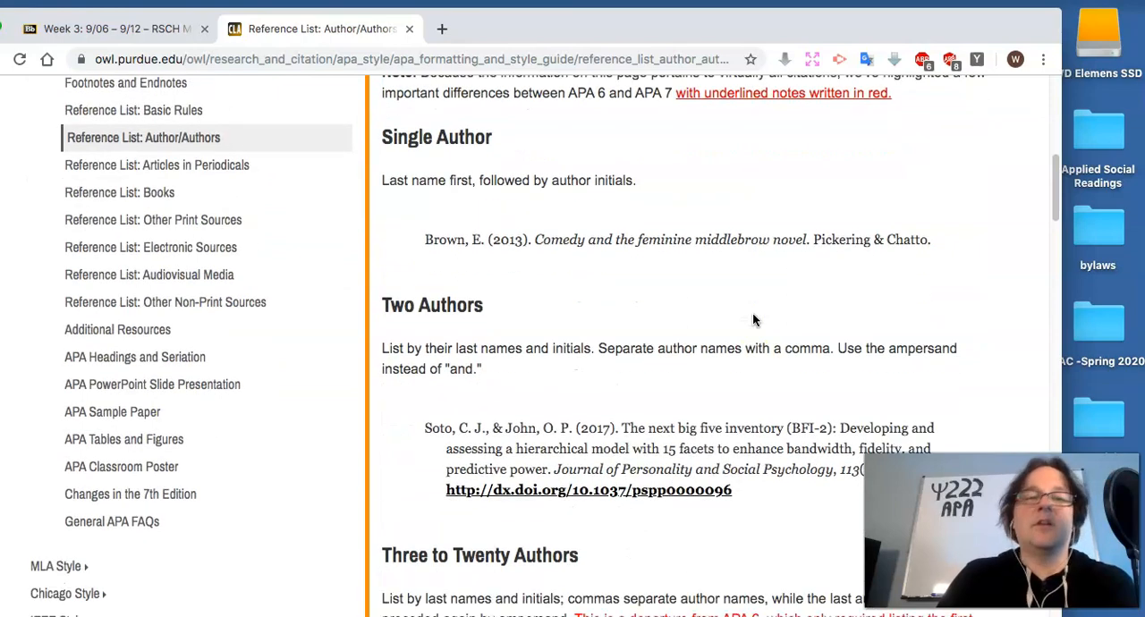
{"action": "scroll", "scroll_direction": "down", "scroll_amount": 3}
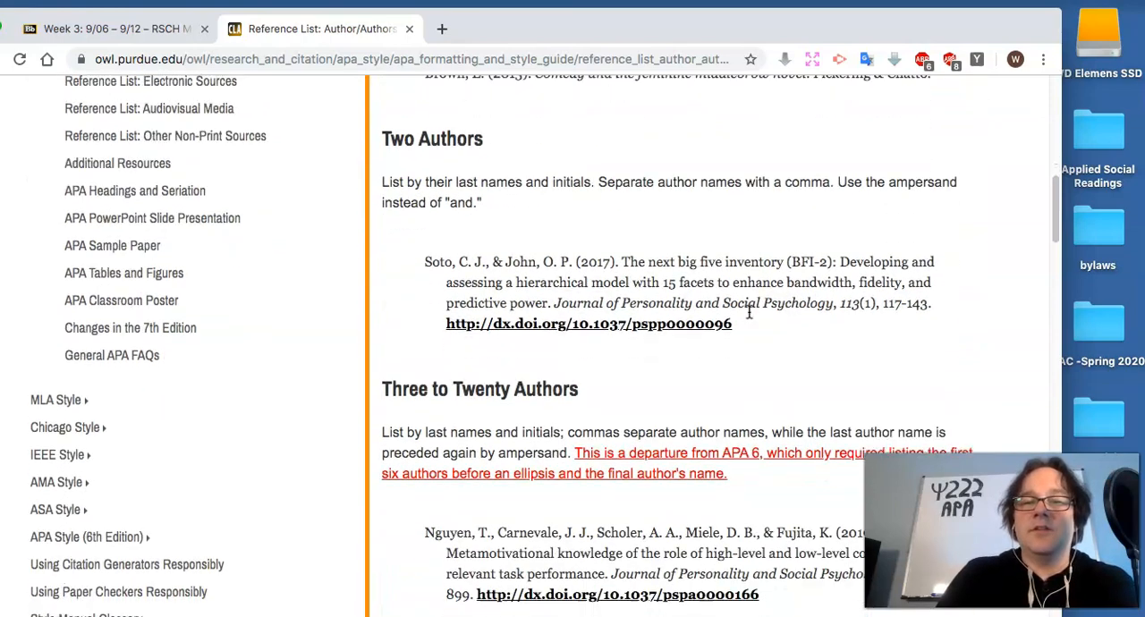
{"action": "scroll", "scroll_direction": "down", "scroll_amount": 3}
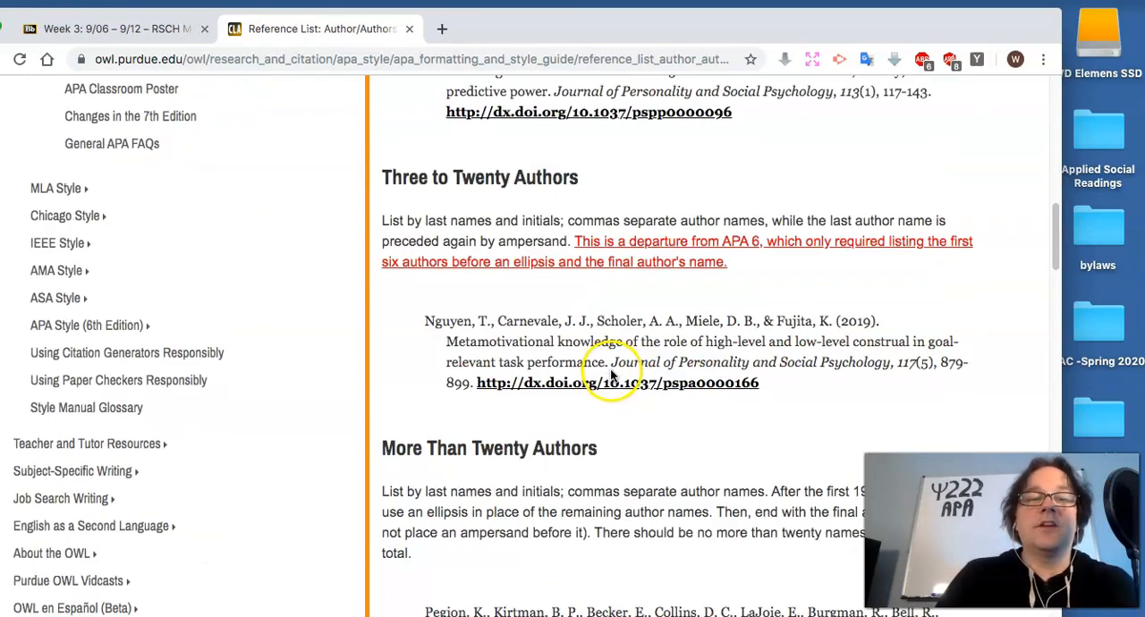
{"action": "scroll", "scroll_direction": "down", "scroll_amount": 3}
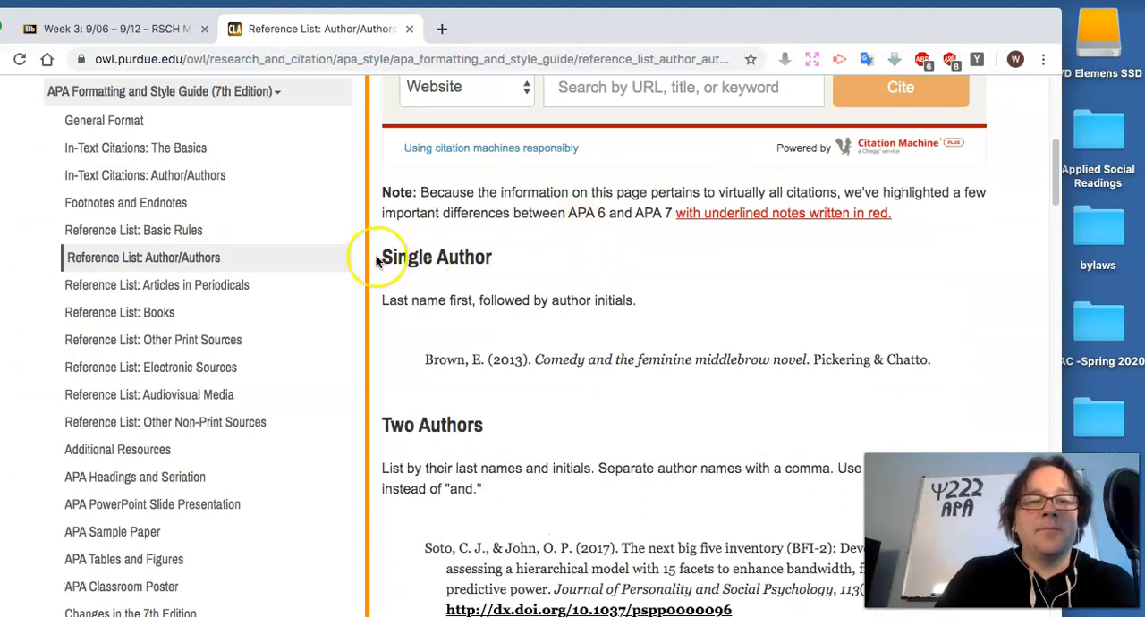
{"action": "mouse_move", "coordinate": [197, 292]}
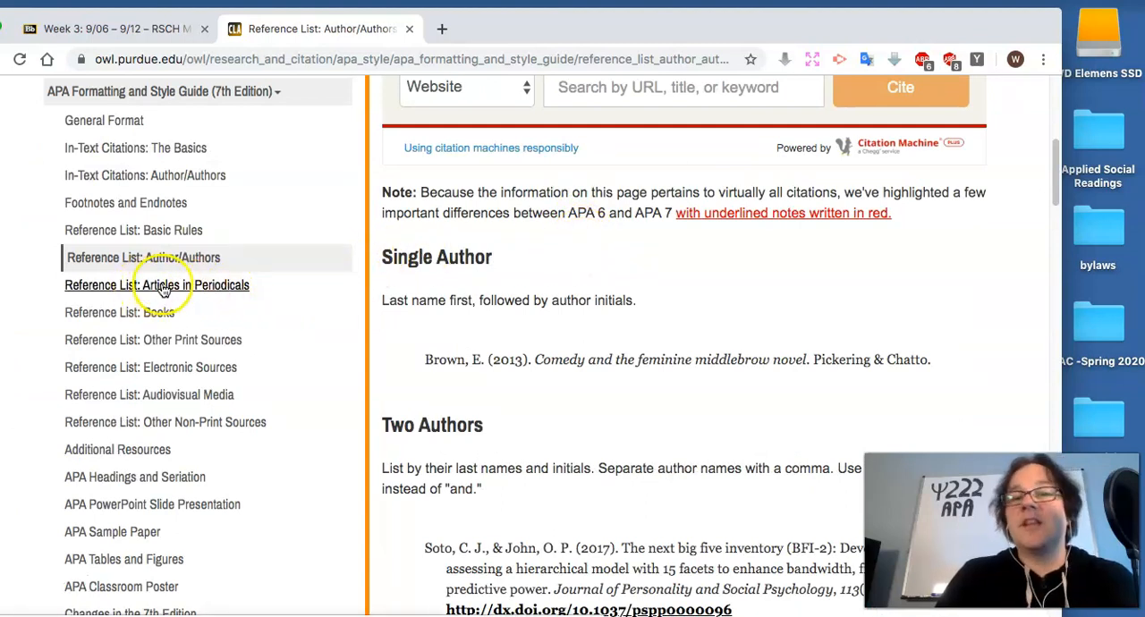
{"action": "mouse_move", "coordinate": [222, 295]}
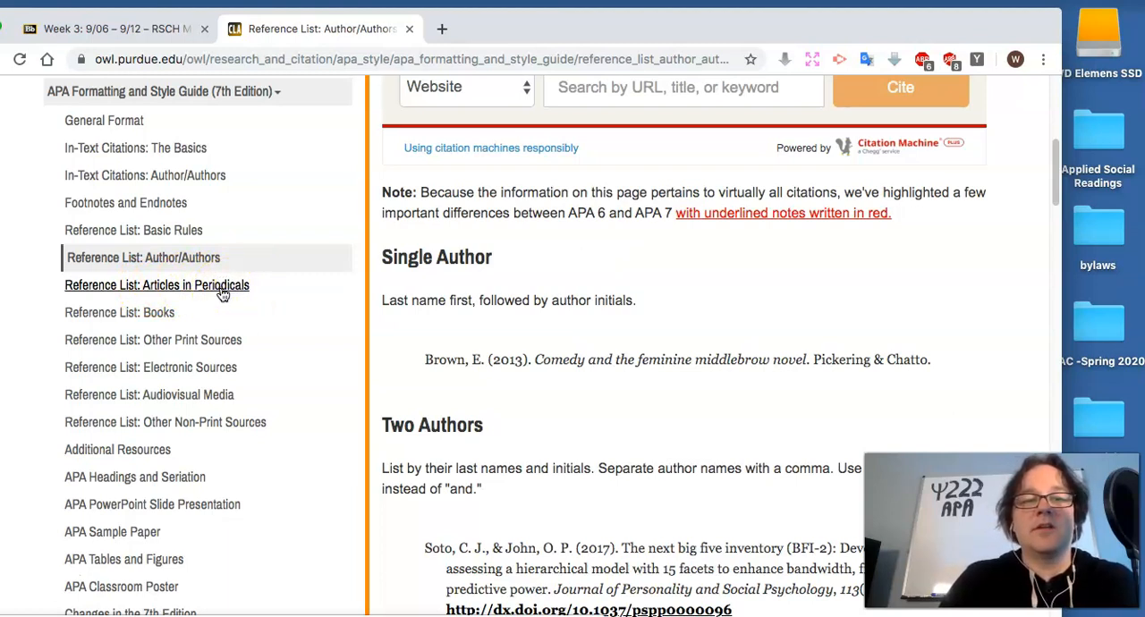
{"action": "left_click", "coordinate": [158, 284]}
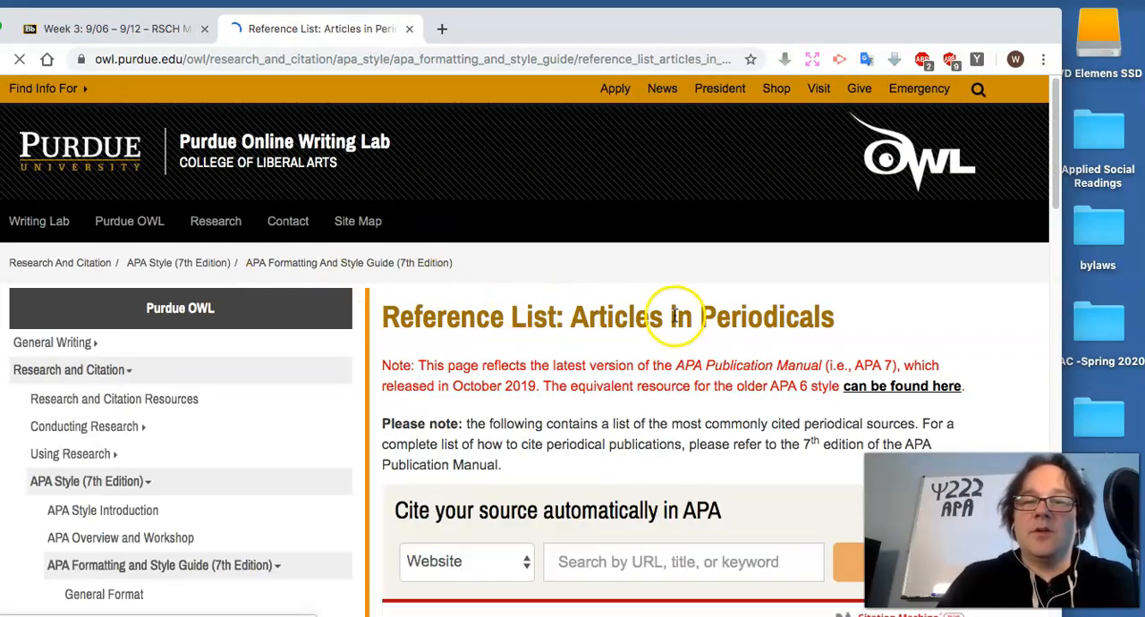
Step: Review the journal, magazine and newspaper citation examples, then open Reference List: Books
{"action": "scroll", "scroll_direction": "down", "scroll_amount": 3}
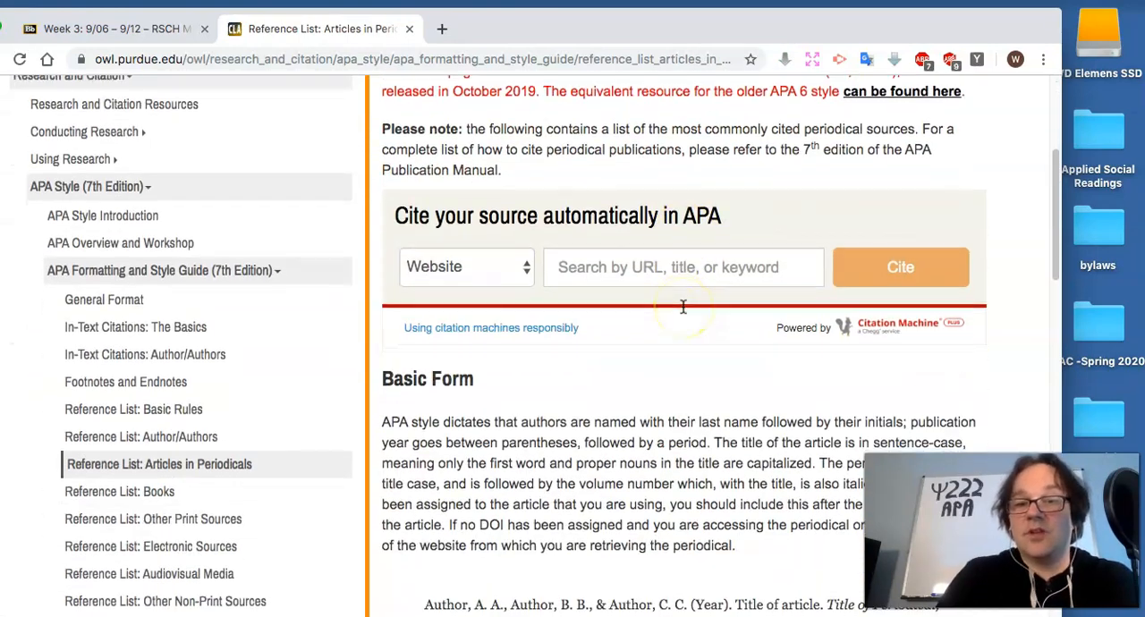
{"action": "scroll", "scroll_direction": "down", "scroll_amount": 3}
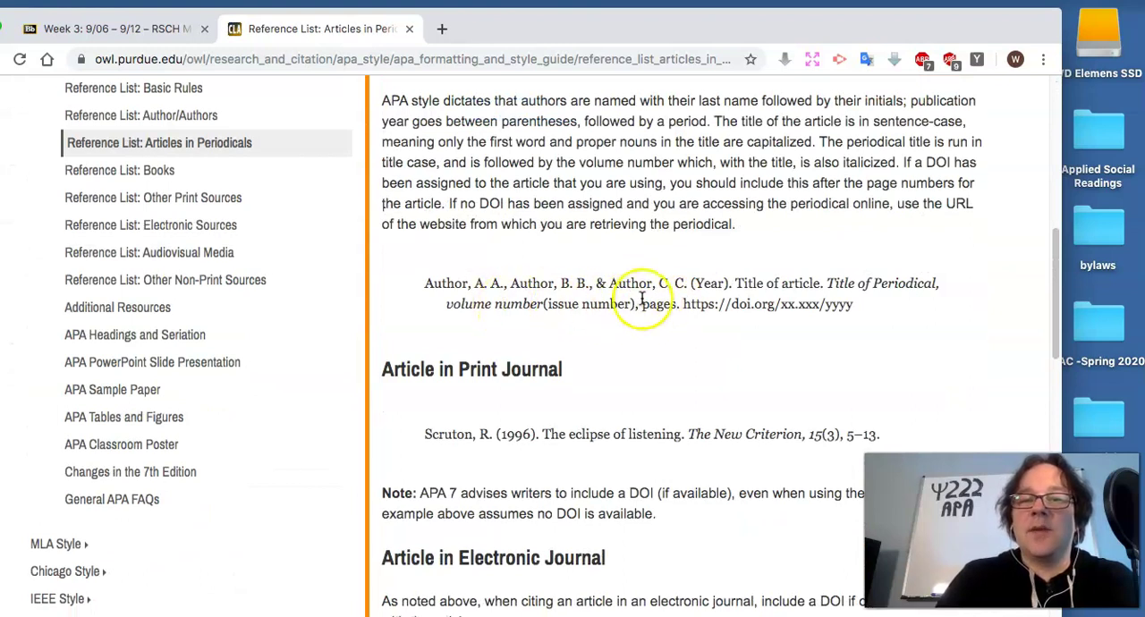
{"action": "scroll", "scroll_direction": "down", "scroll_amount": 3}
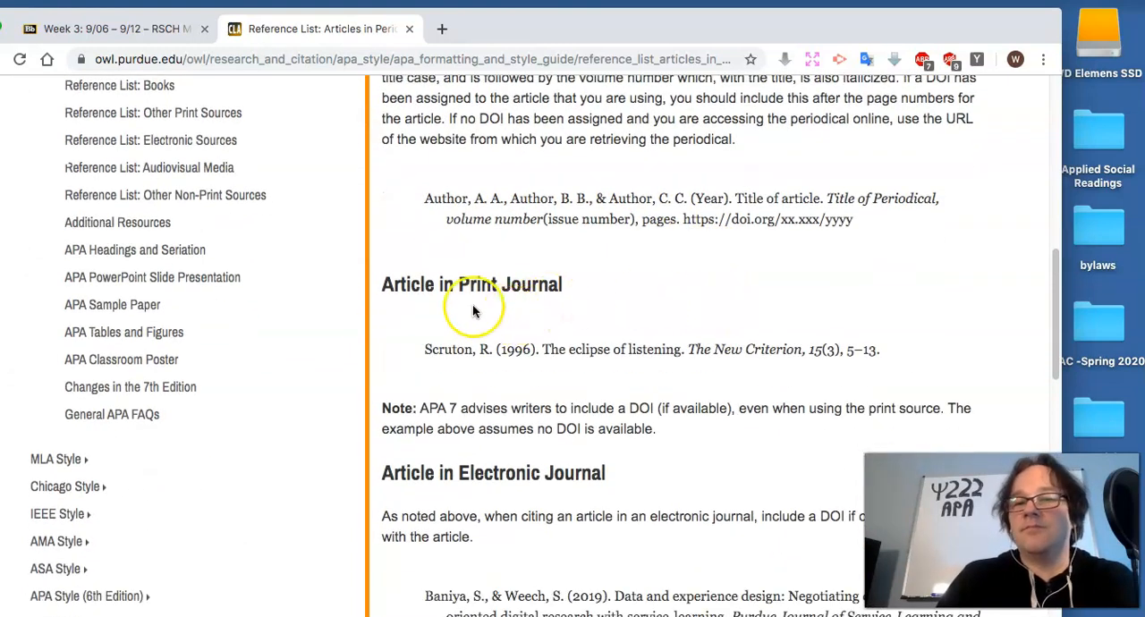
{"action": "mouse_move", "coordinate": [458, 365]}
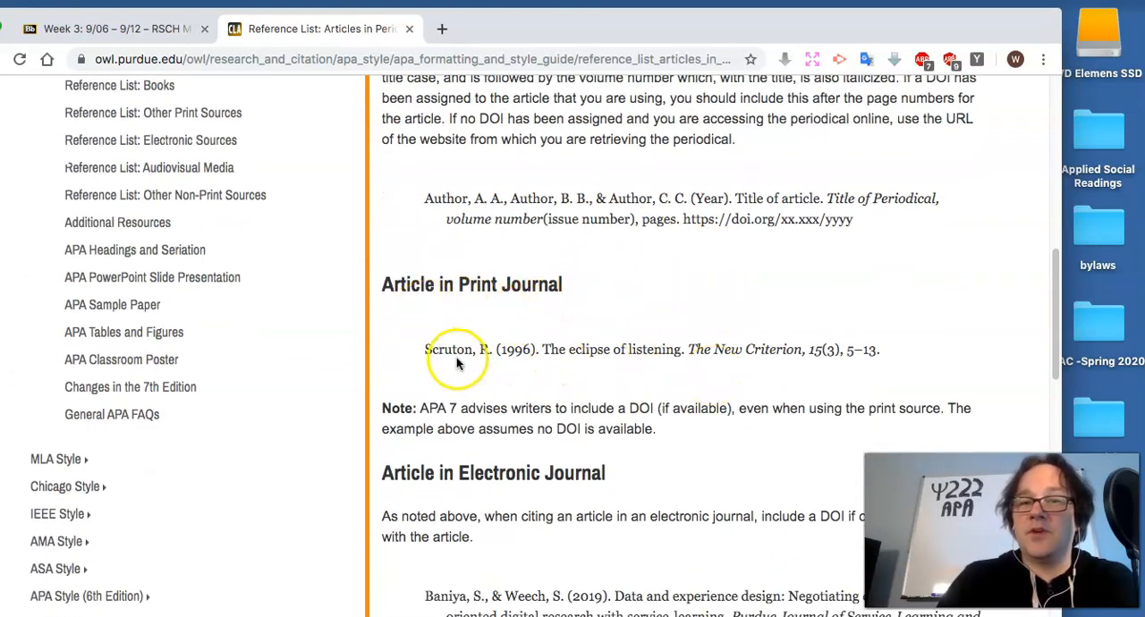
{"action": "mouse_move", "coordinate": [859, 340]}
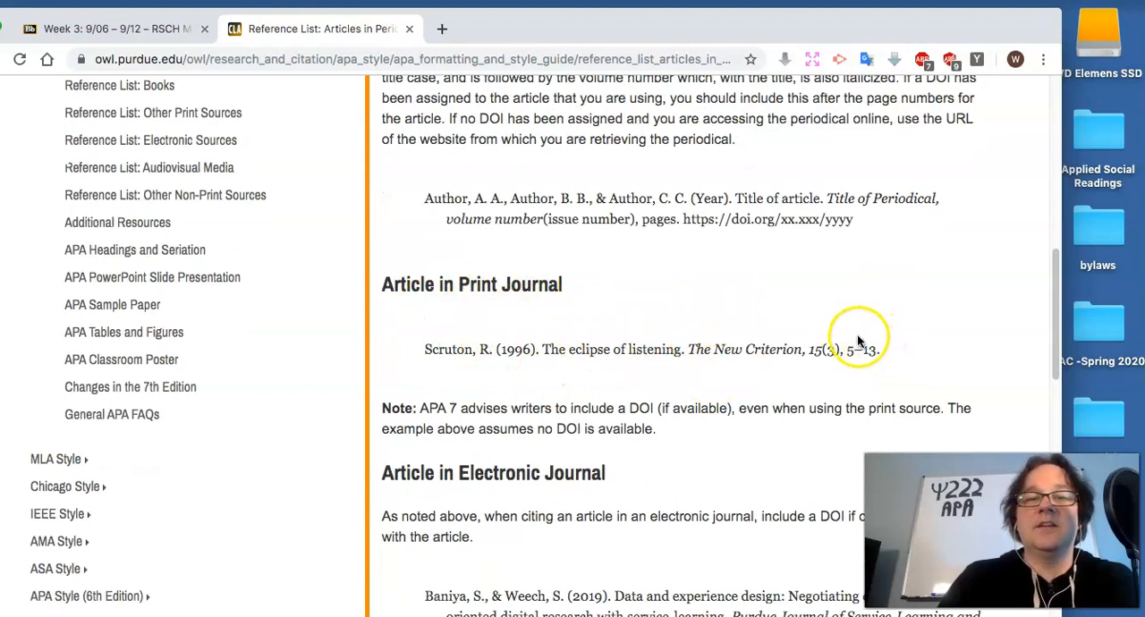
{"action": "scroll", "scroll_direction": "down", "scroll_amount": 3}
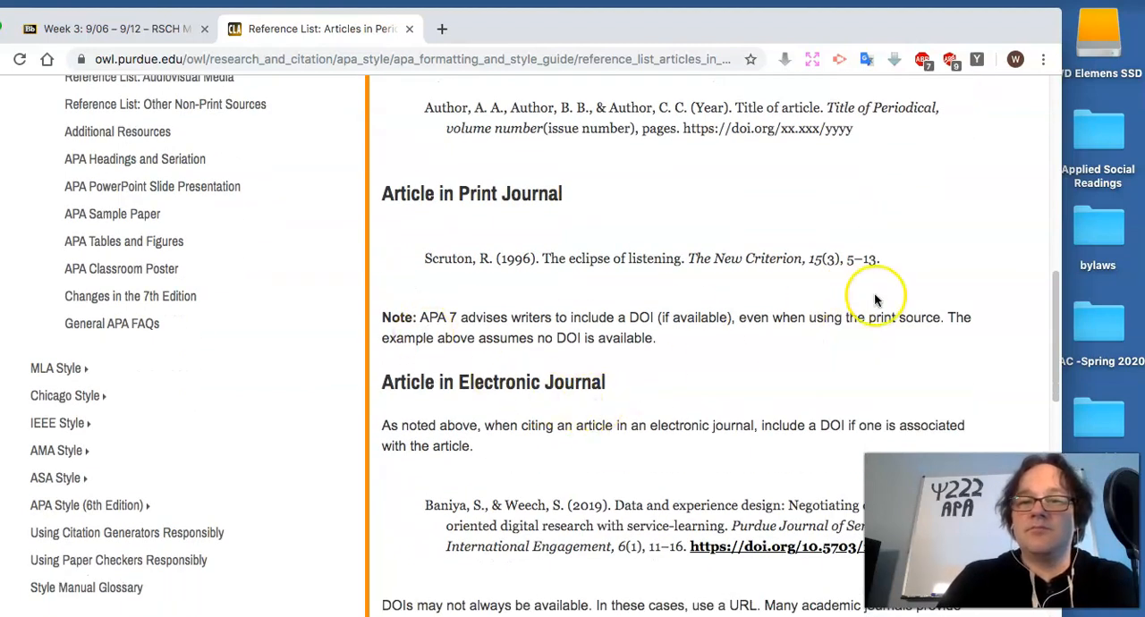
{"action": "scroll", "scroll_direction": "down", "scroll_amount": 3}
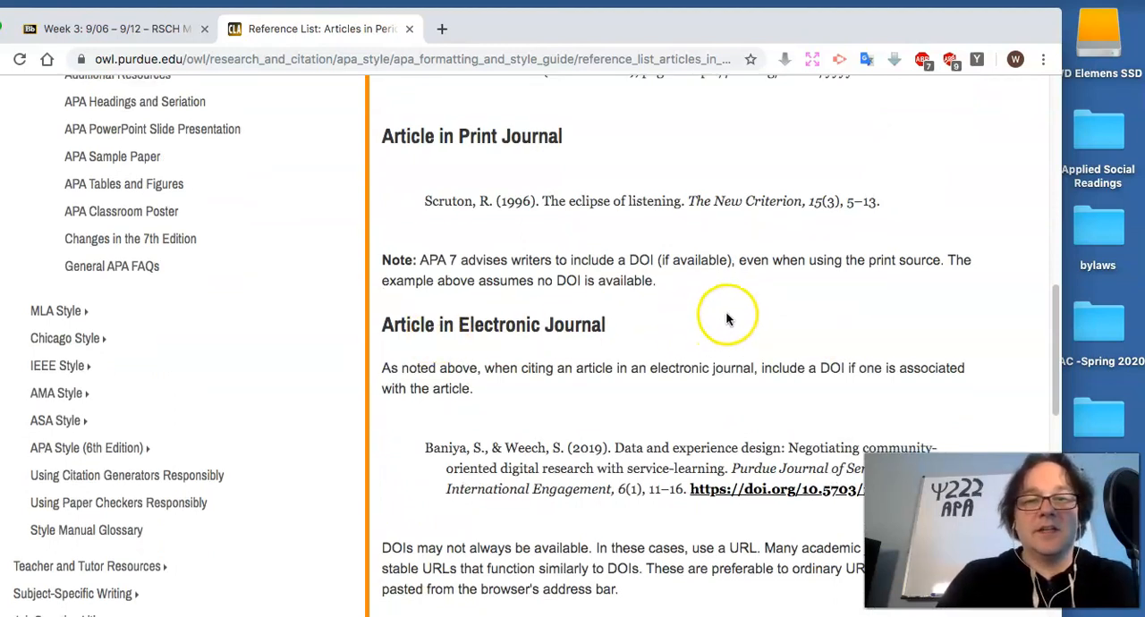
{"action": "scroll", "scroll_direction": "down", "scroll_amount": 3}
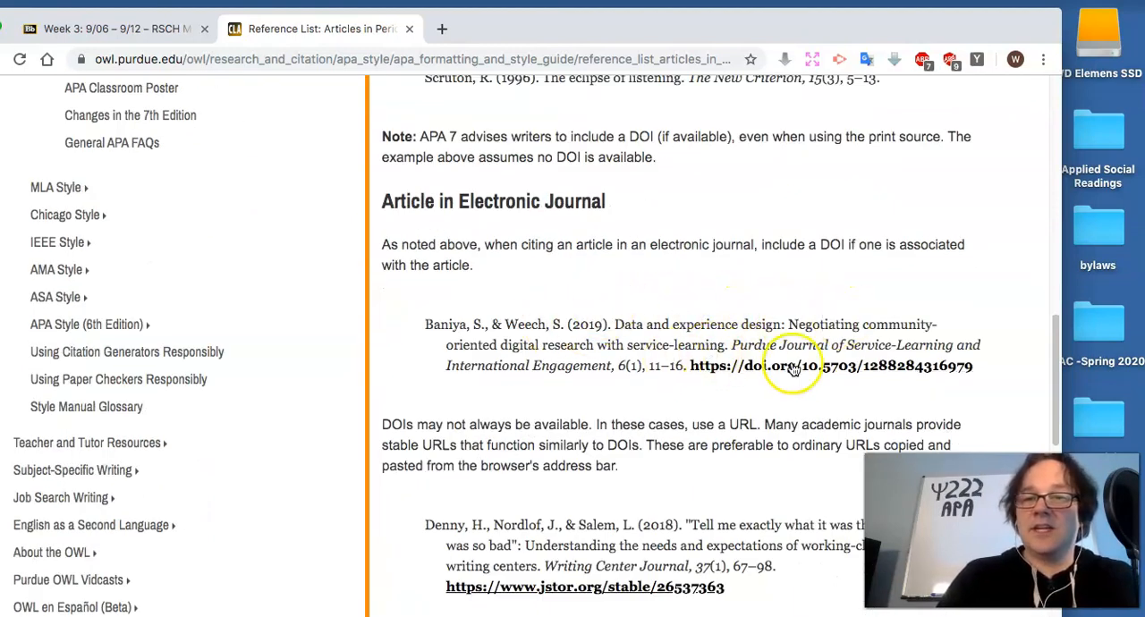
{"action": "scroll", "scroll_direction": "down", "scroll_amount": 3}
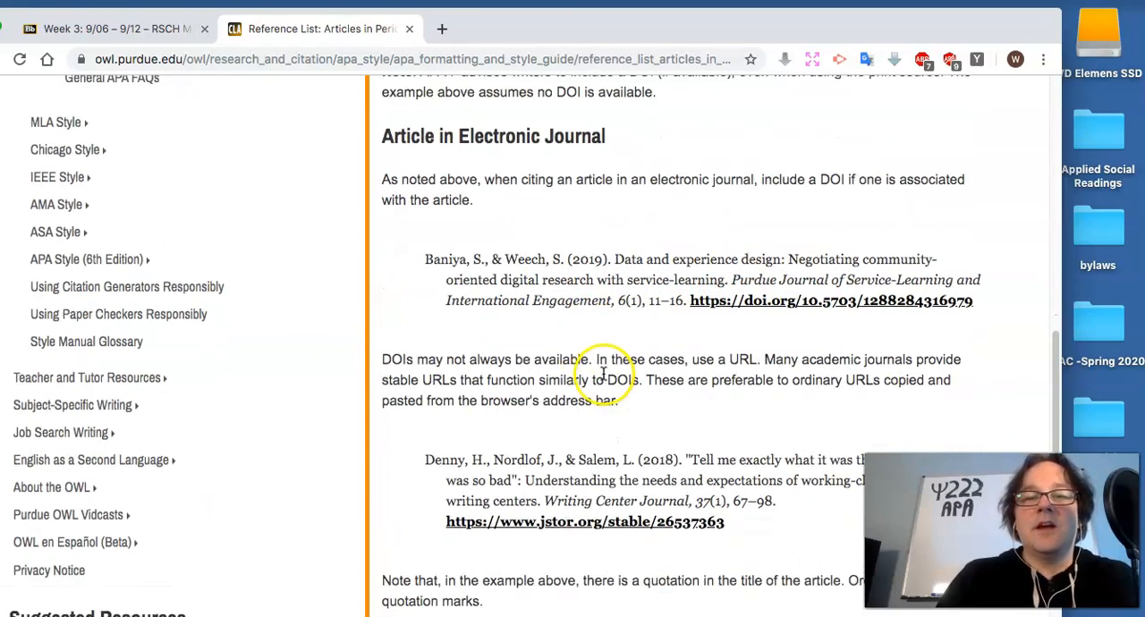
{"action": "scroll", "scroll_direction": "down", "scroll_amount": 3}
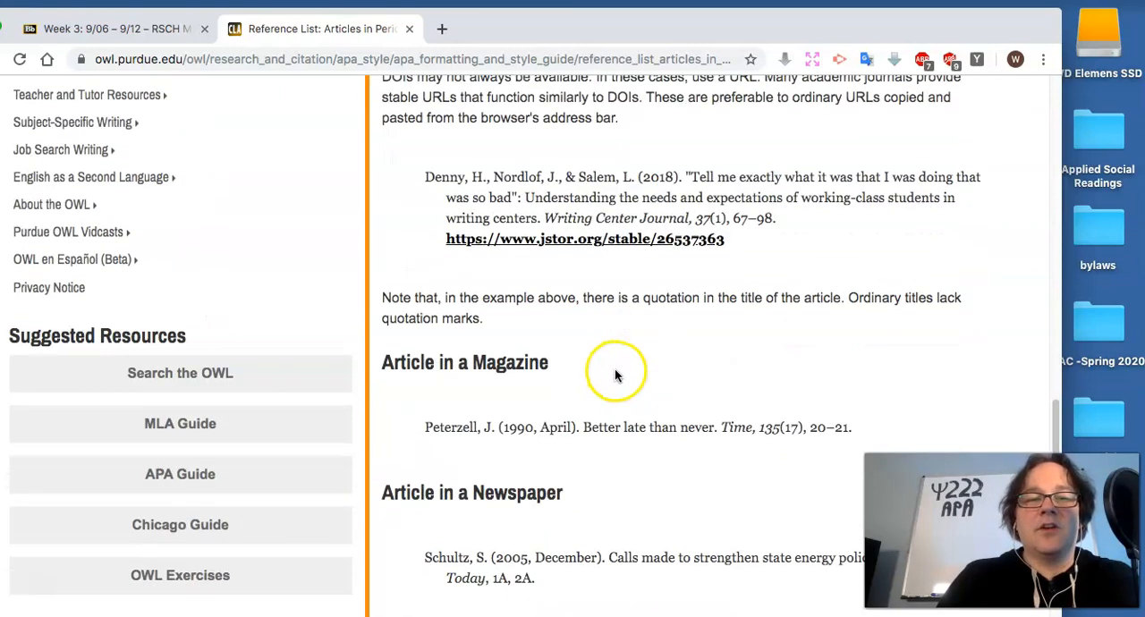
{"action": "scroll", "scroll_direction": "down", "scroll_amount": 3}
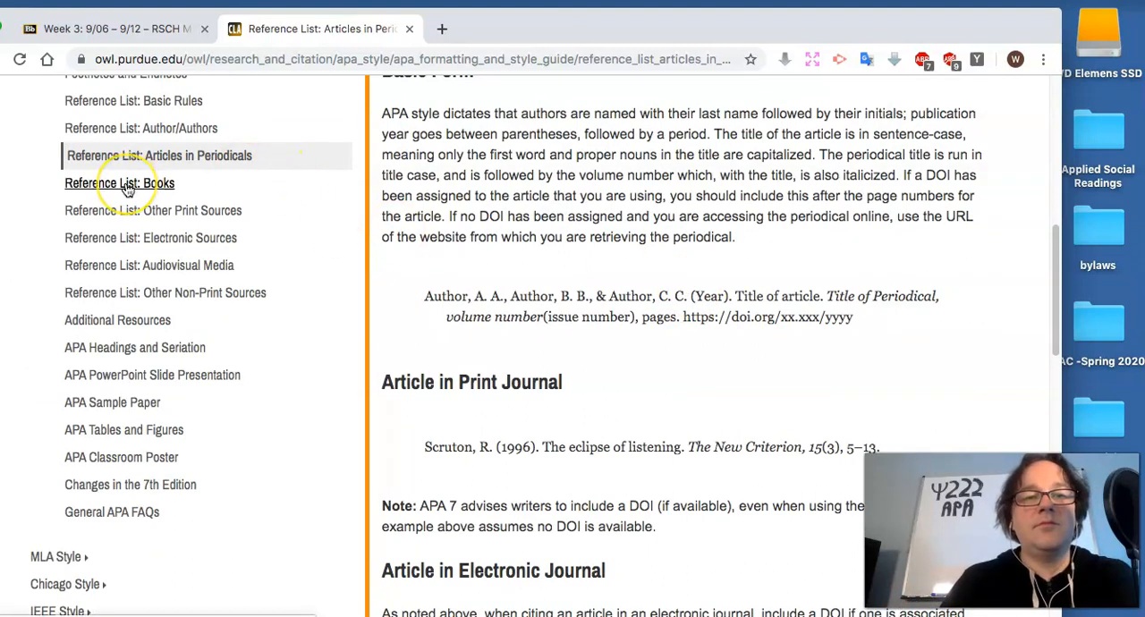
{"action": "mouse_move", "coordinate": [126, 188]}
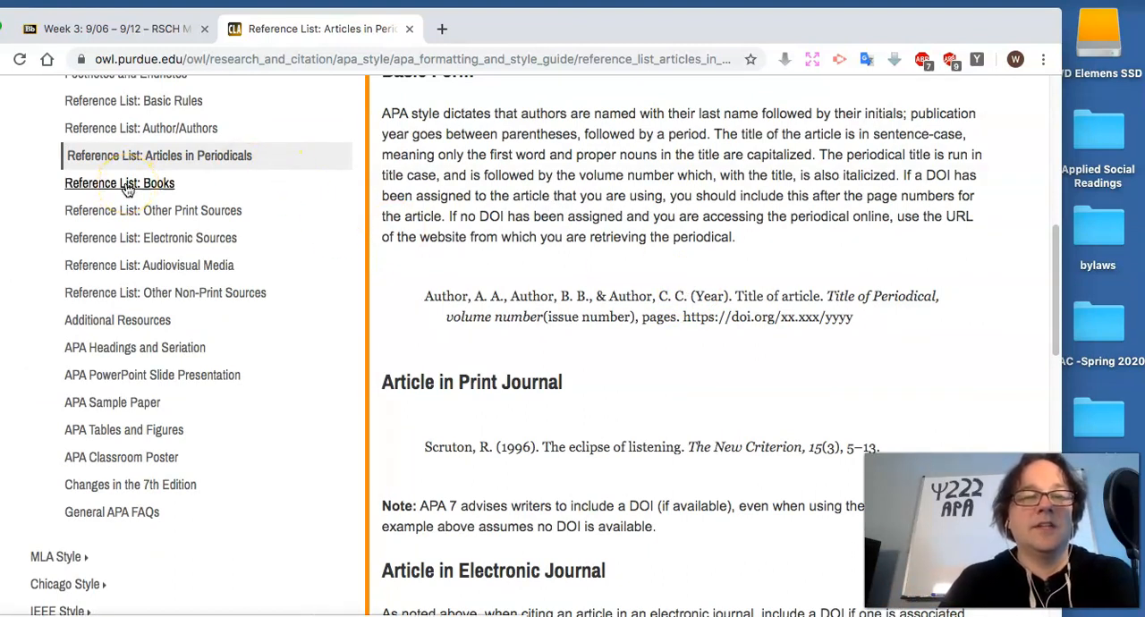
{"action": "left_click", "coordinate": [118, 183]}
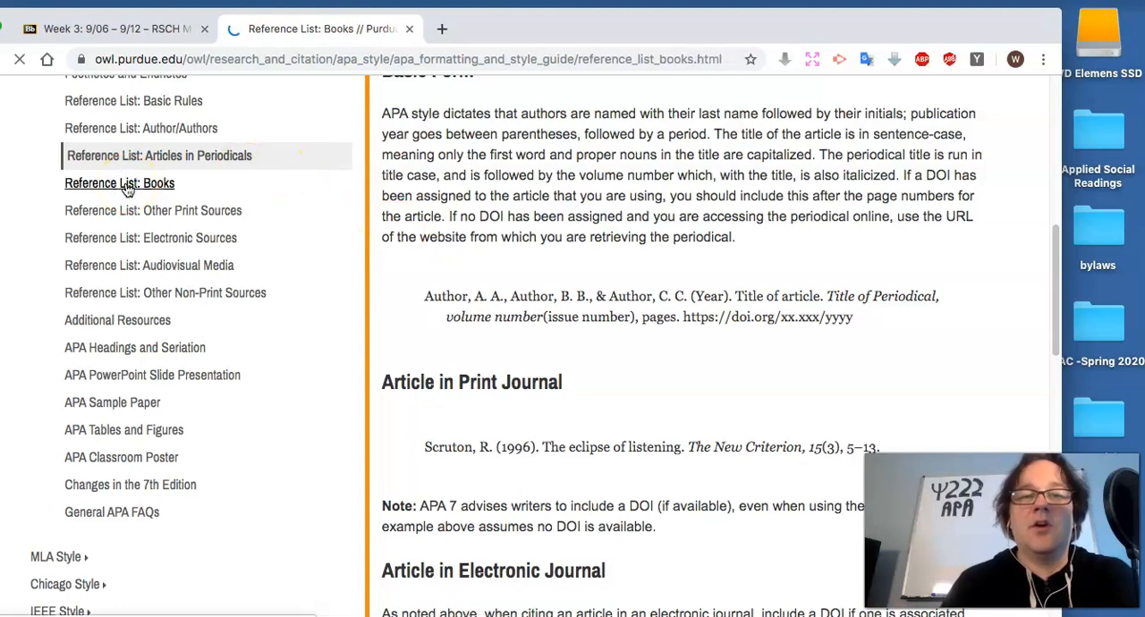
Step: Review the Reference List: Books examples, go back to the periodicals guide and close the Purdue OWL tab
{"action": "left_click", "coordinate": [118, 183]}
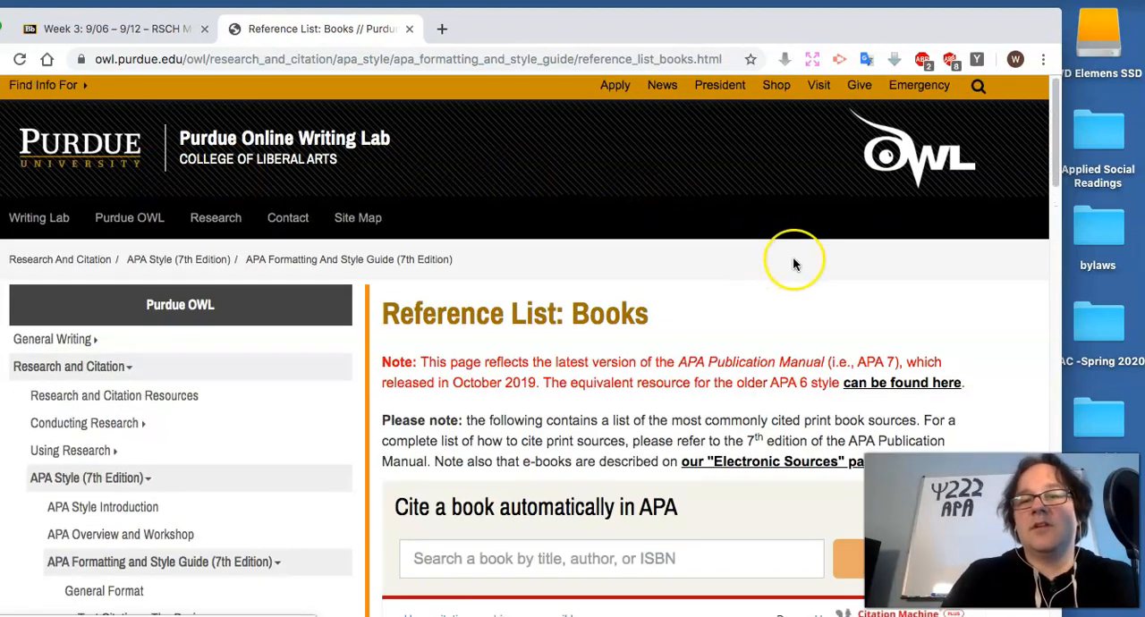
{"action": "scroll", "scroll_direction": "down", "scroll_amount": 3}
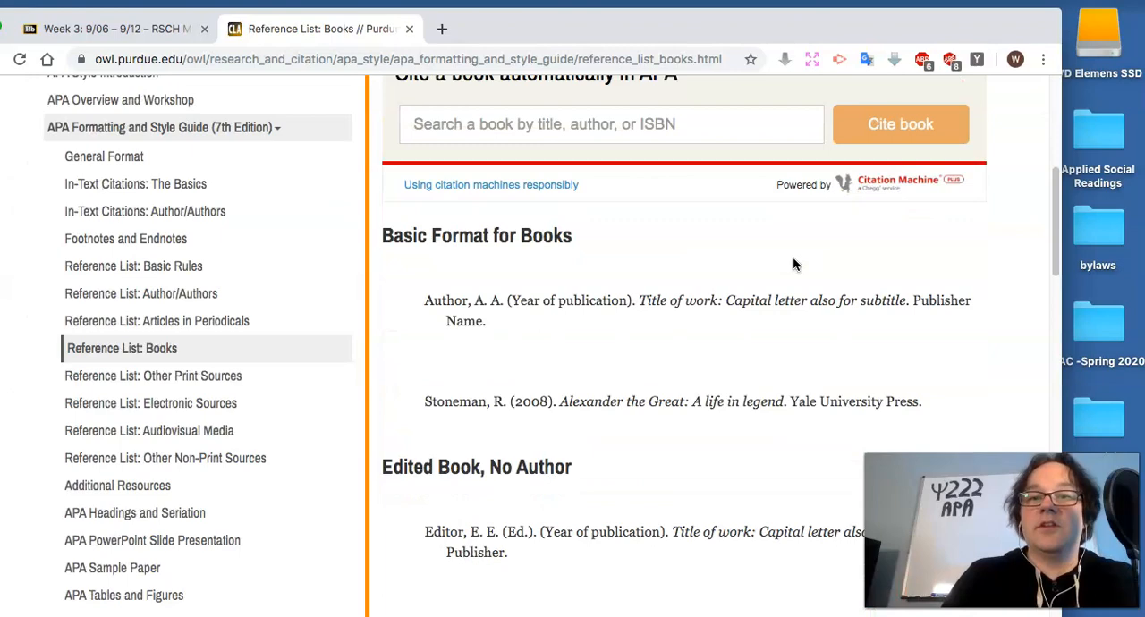
{"action": "scroll", "scroll_direction": "down", "scroll_amount": 3}
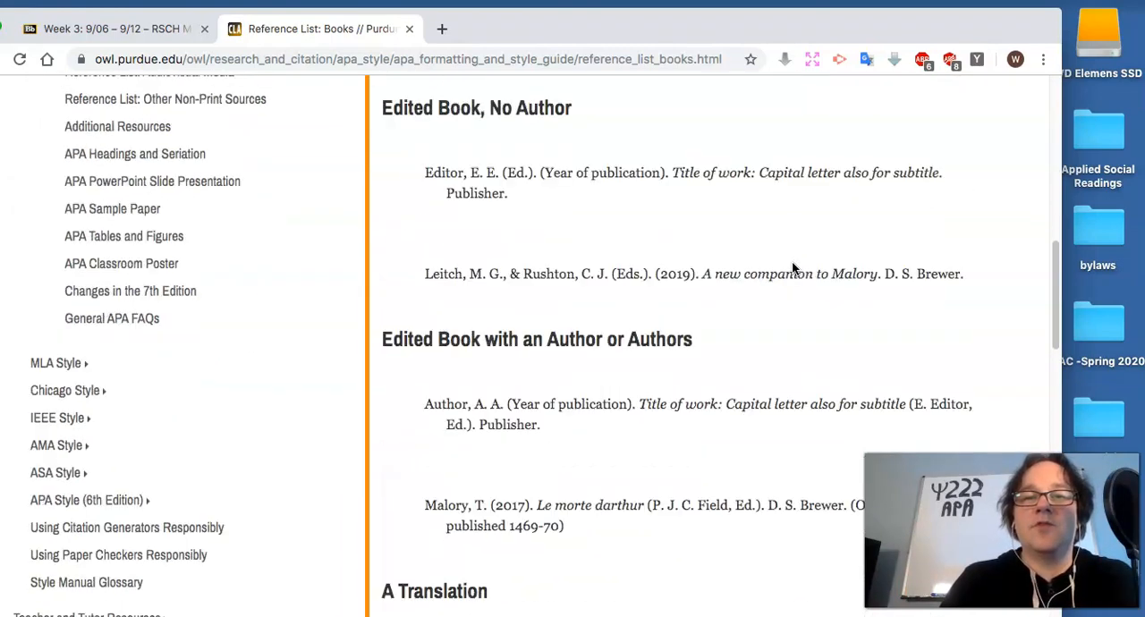
{"action": "scroll", "scroll_direction": "down", "scroll_amount": 3}
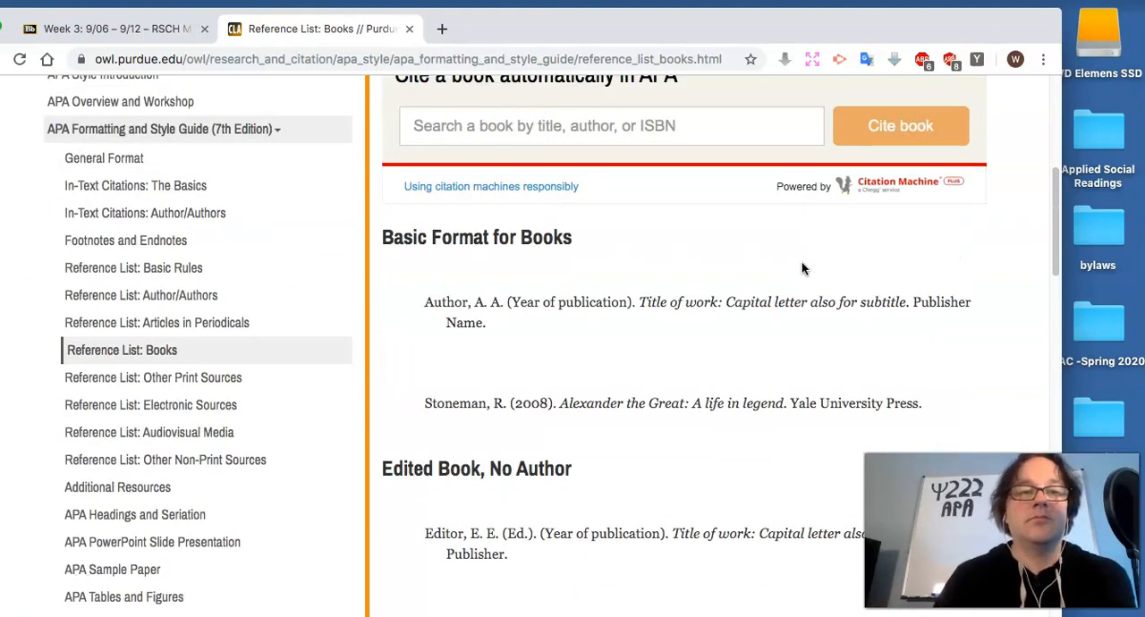
{"action": "mouse_move", "coordinate": [176, 383]}
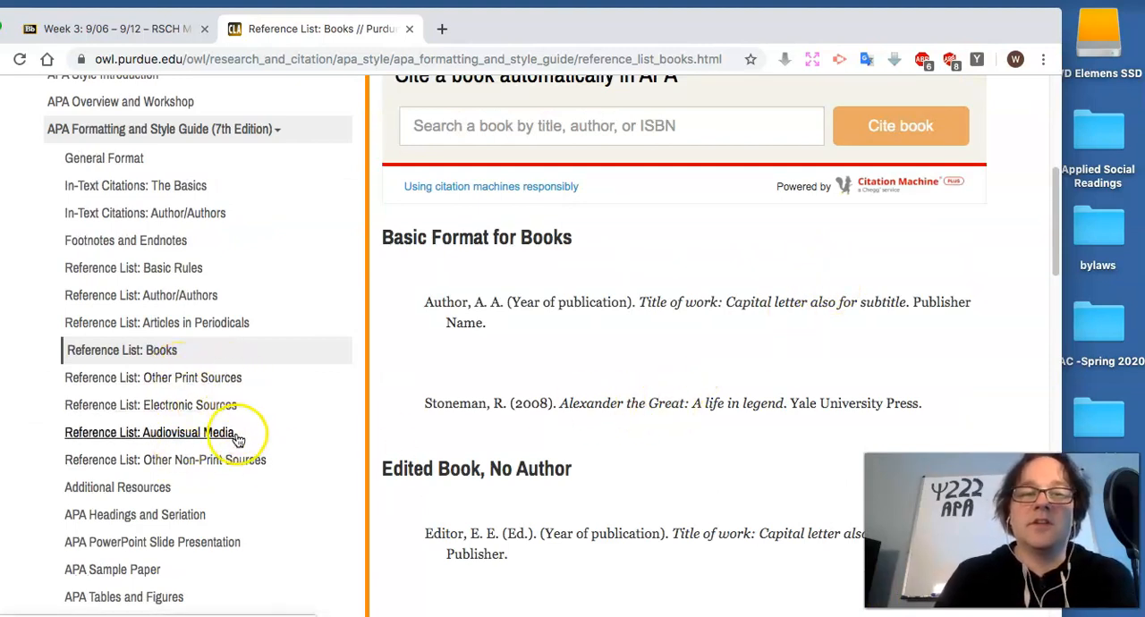
{"action": "mouse_move", "coordinate": [284, 415]}
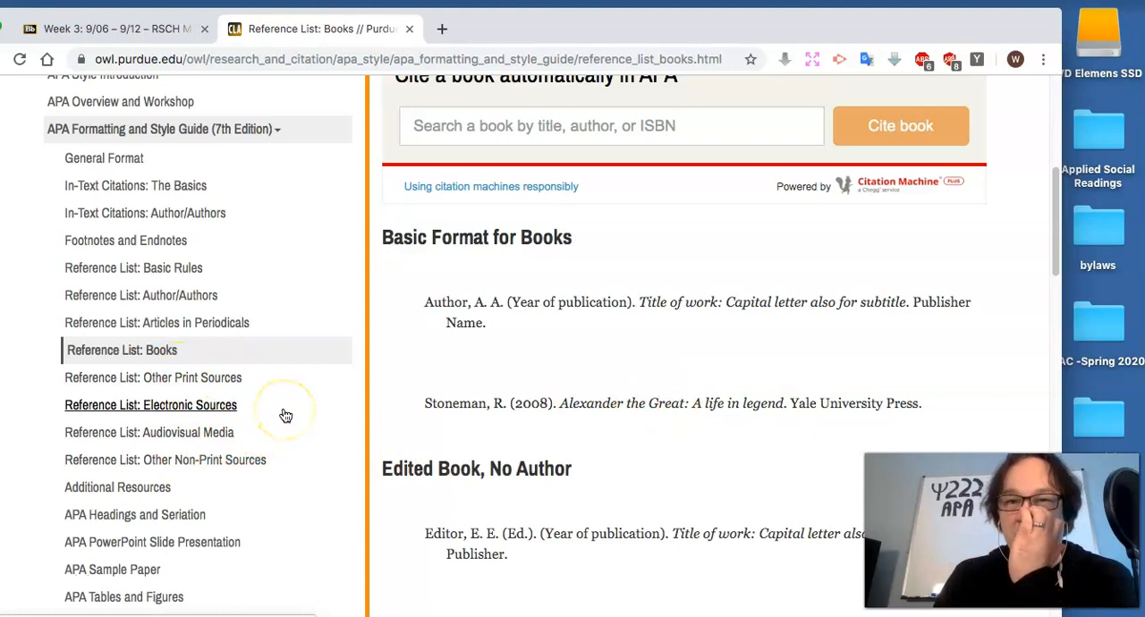
{"action": "mouse_move", "coordinate": [40, 97]}
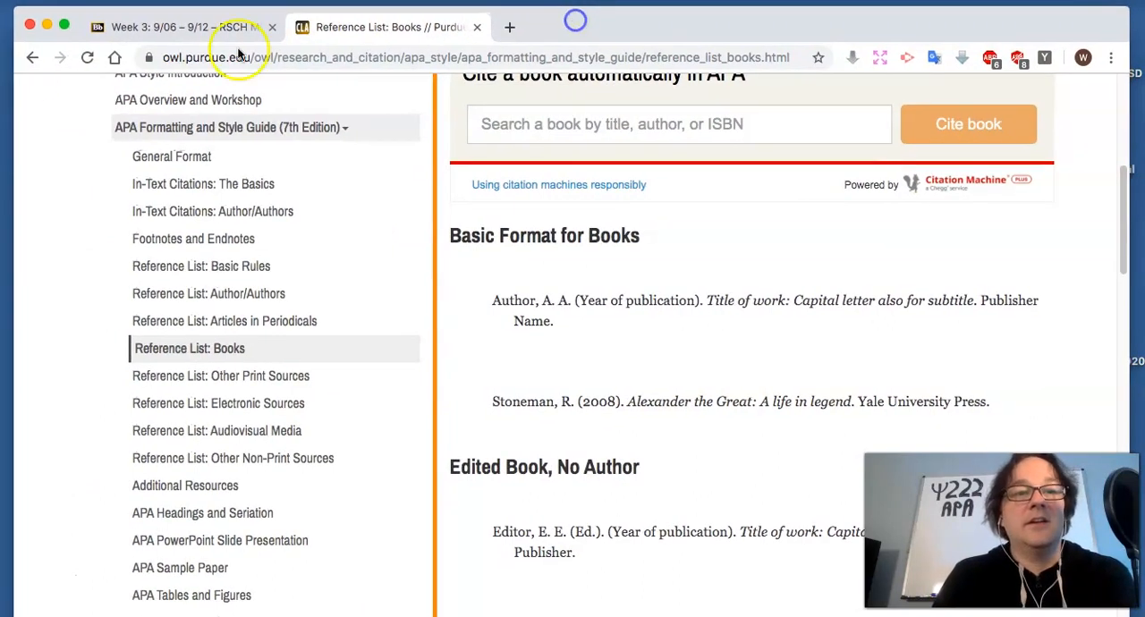
{"action": "mouse_move", "coordinate": [34, 56]}
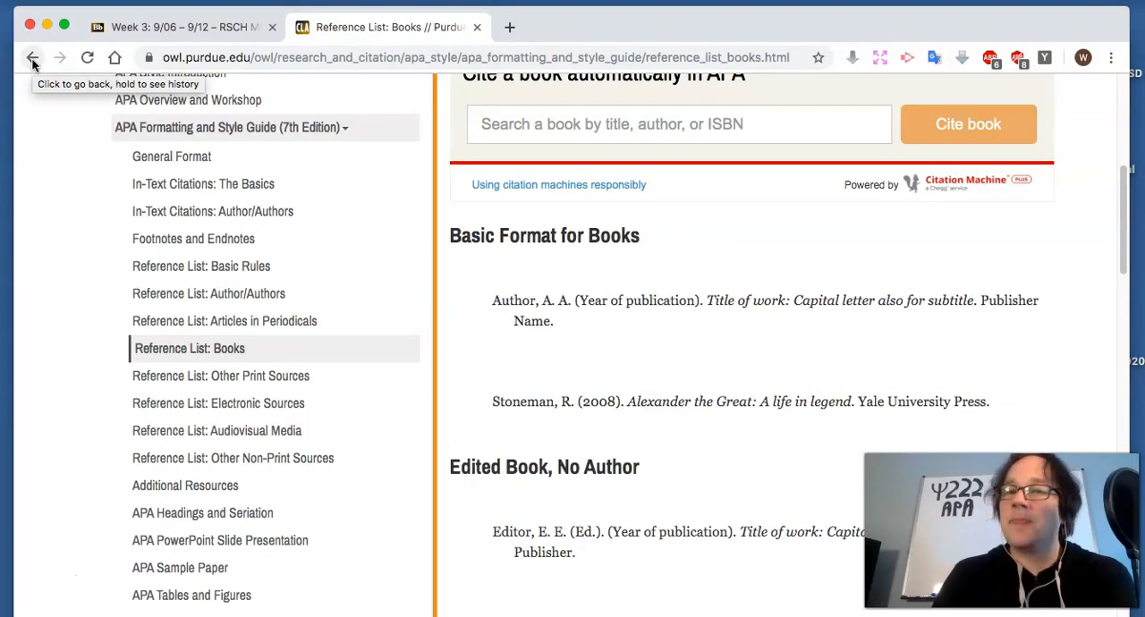
{"action": "mouse_move", "coordinate": [576, 19]}
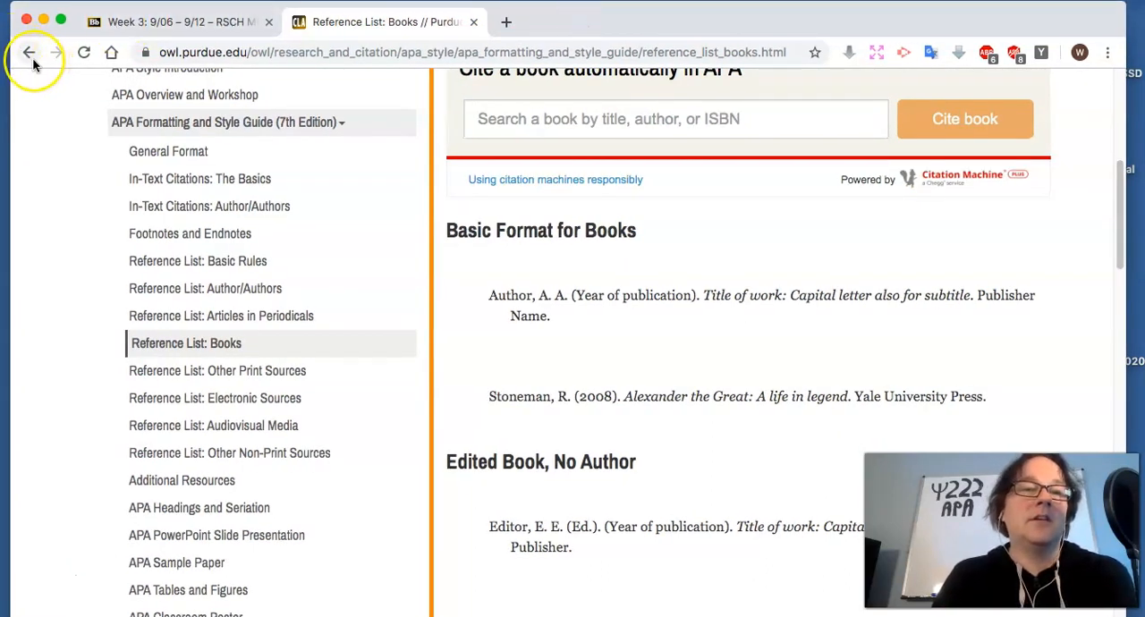
{"action": "mouse_move", "coordinate": [29, 50]}
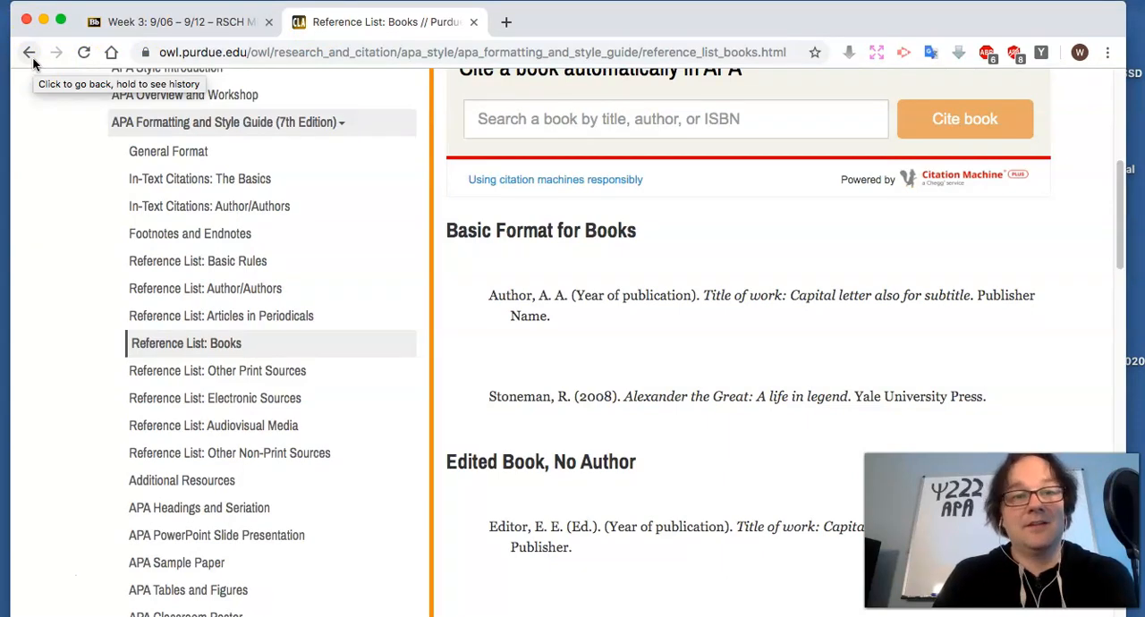
{"action": "left_click", "coordinate": [222, 315]}
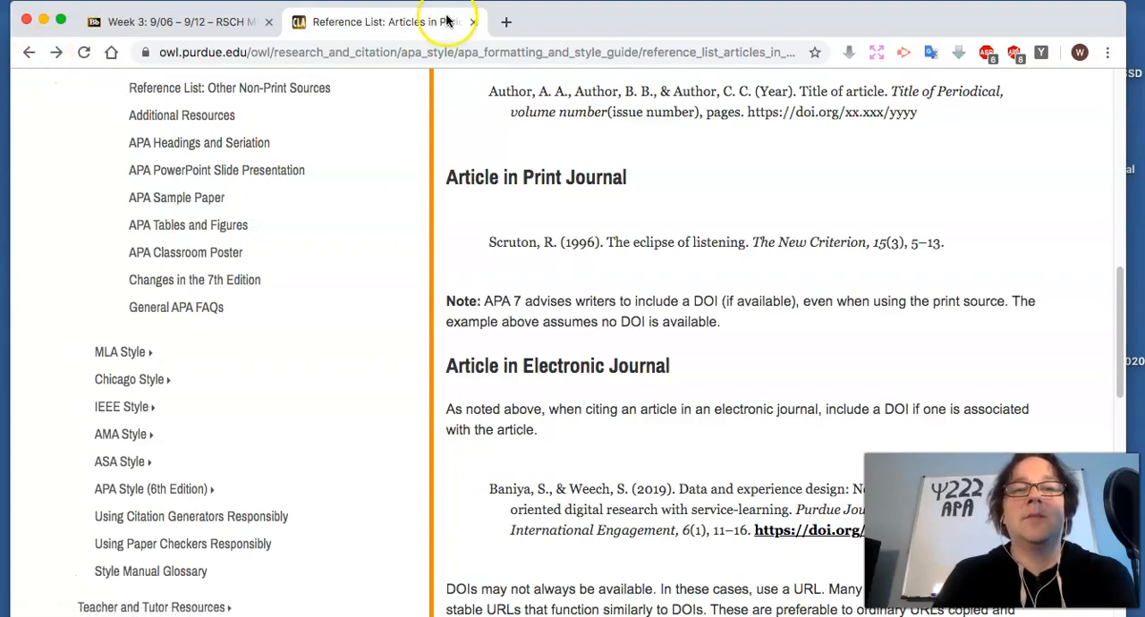
{"action": "left_click", "coordinate": [161, 21]}
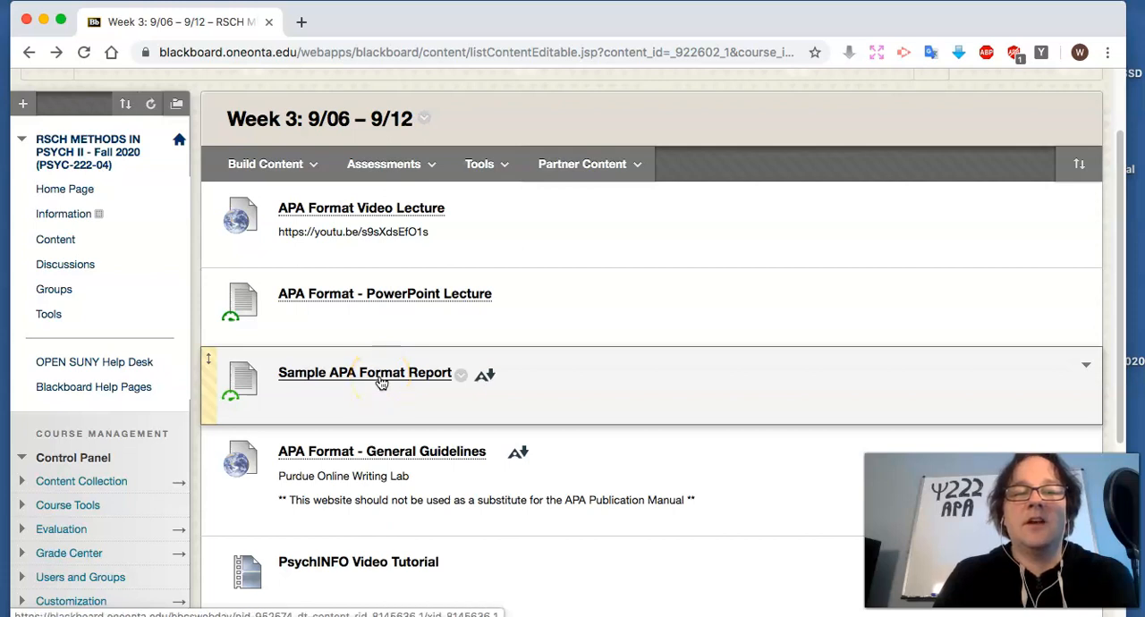
Step: Download and open the Sample APA Format Report from the Week 3 content area
{"action": "left_click", "coordinate": [365, 372]}
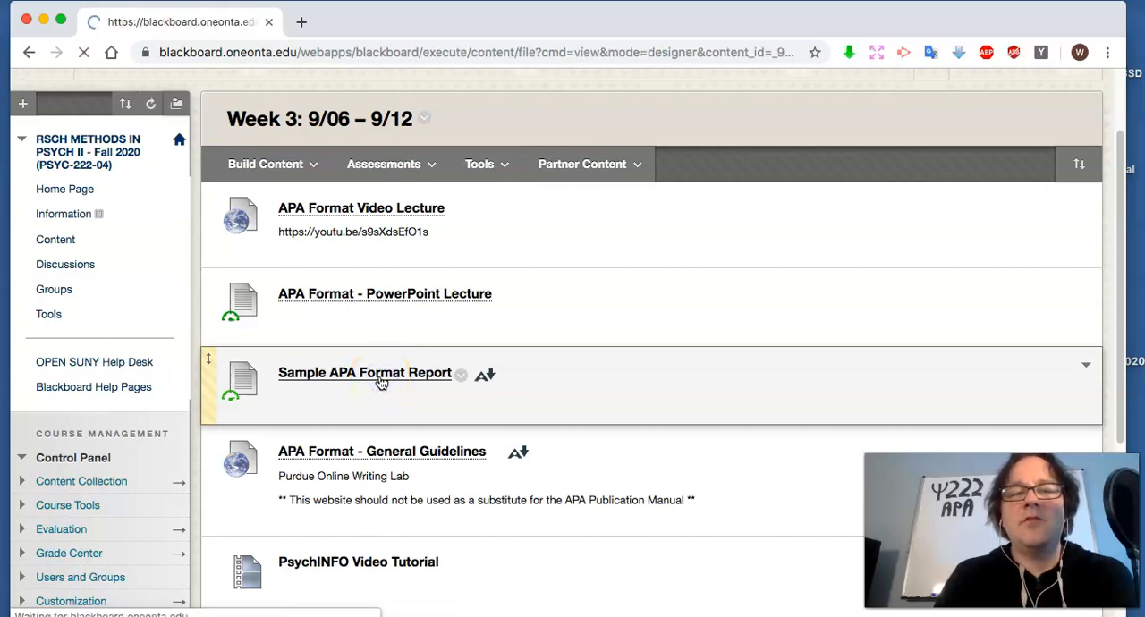
{"action": "left_click", "coordinate": [365, 372]}
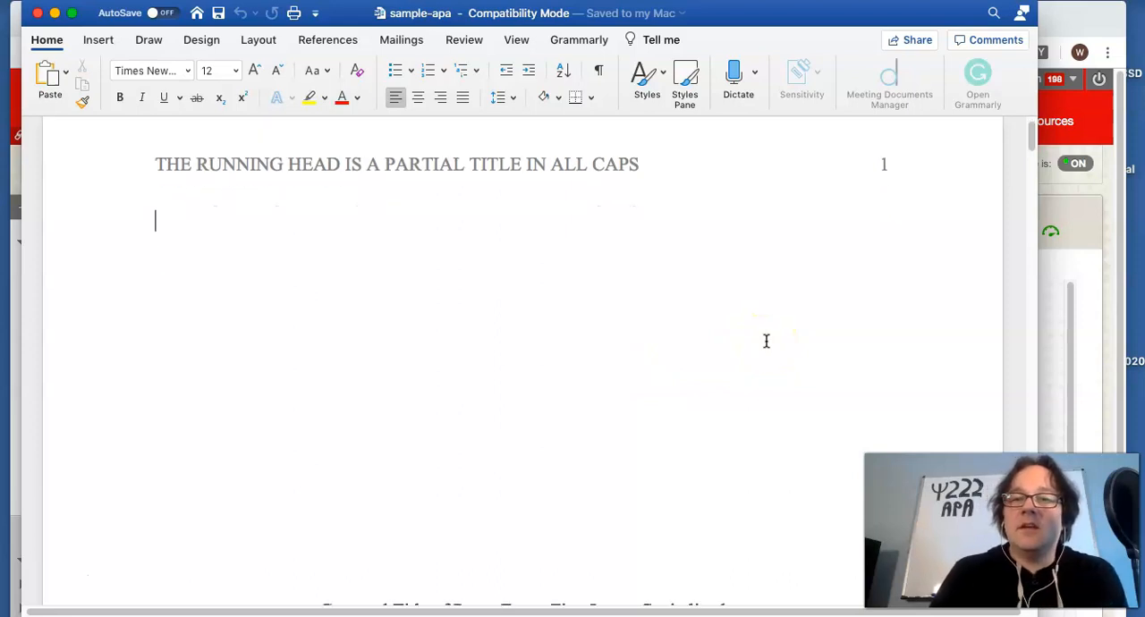
{"action": "scroll", "scroll_direction": "down", "scroll_amount": 3}
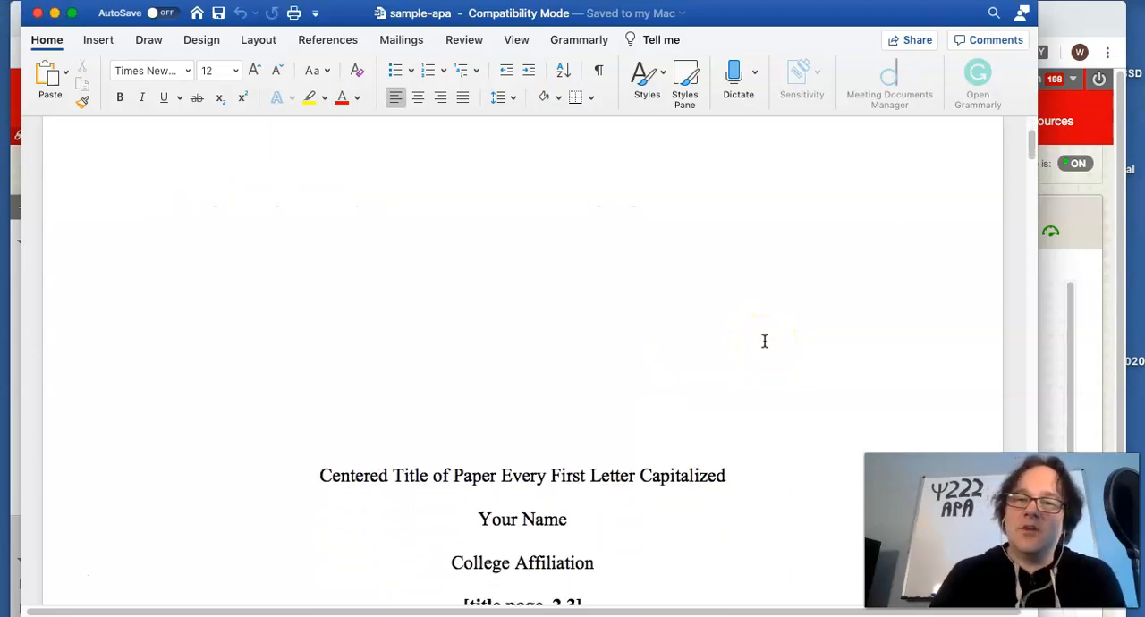
{"action": "mouse_move", "coordinate": [762, 351]}
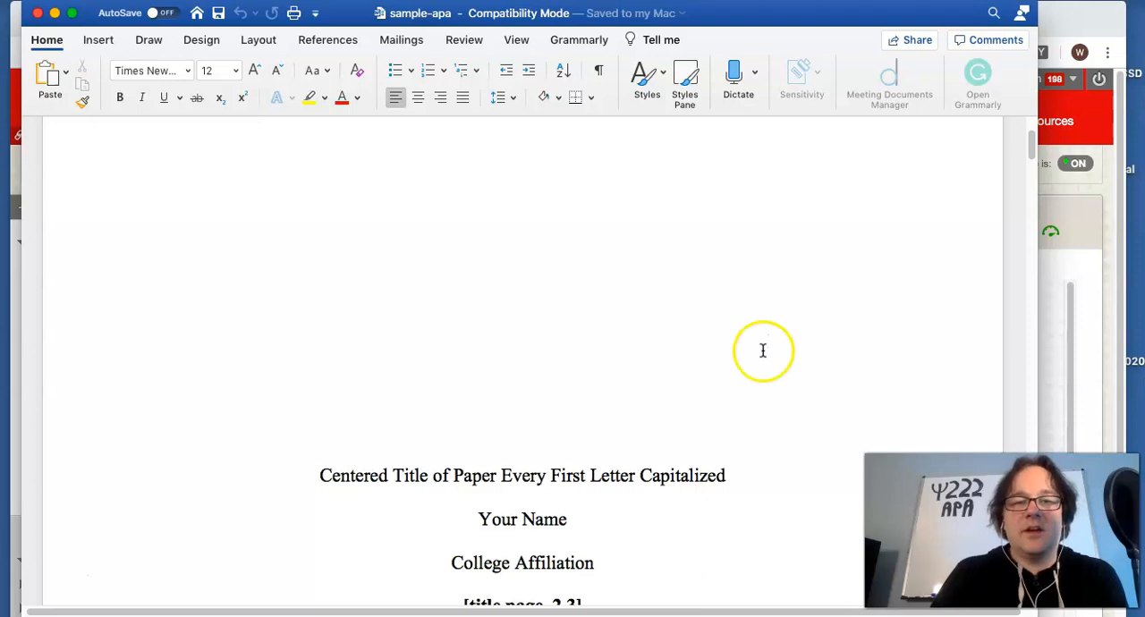
{"action": "scroll", "scroll_direction": "down", "scroll_amount": 3}
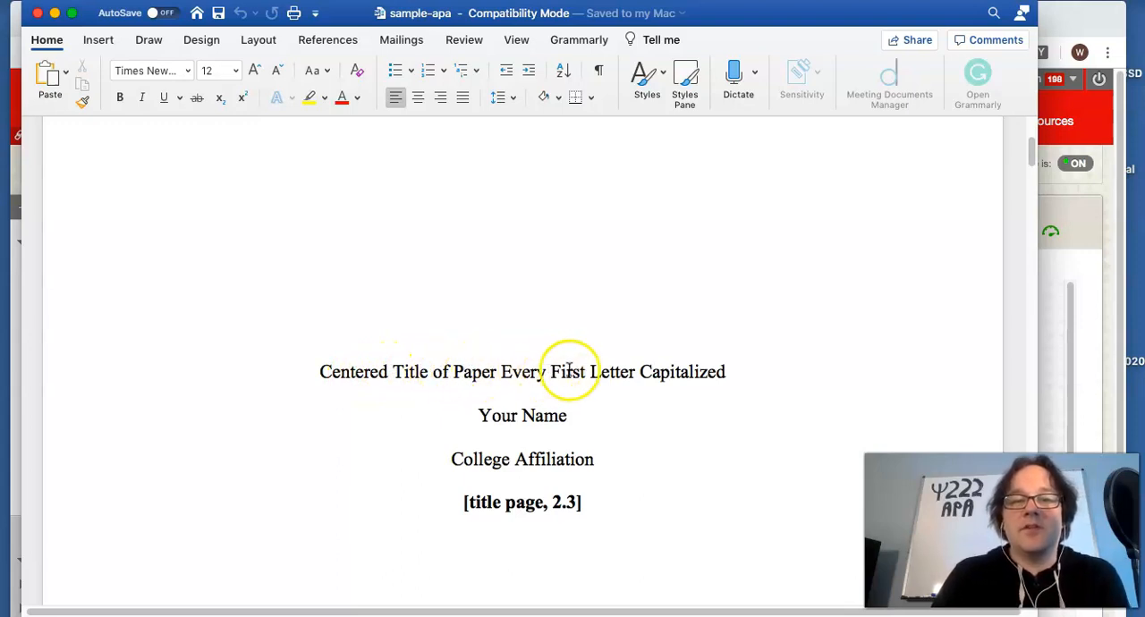
{"action": "mouse_move", "coordinate": [369, 397]}
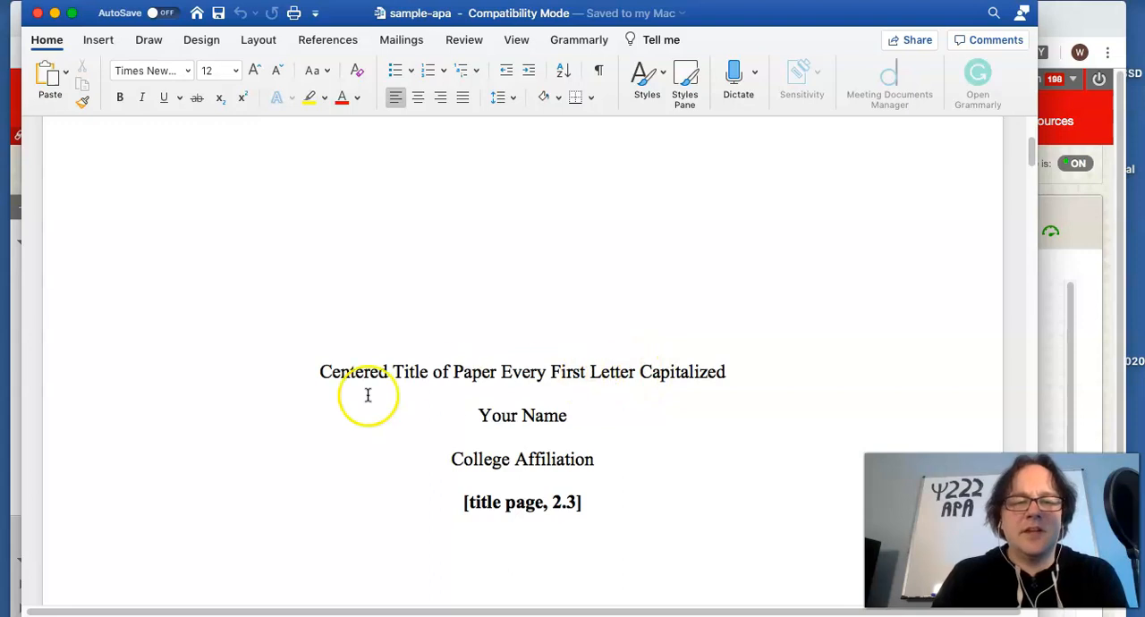
{"action": "mouse_move", "coordinate": [623, 374]}
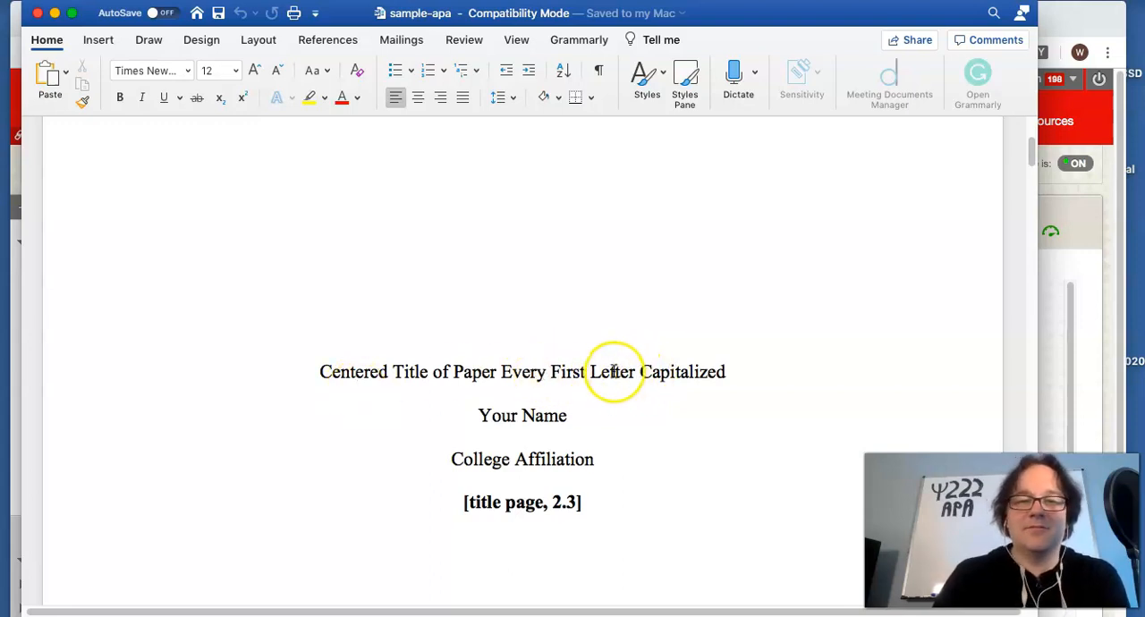
{"action": "mouse_move", "coordinate": [422, 390]}
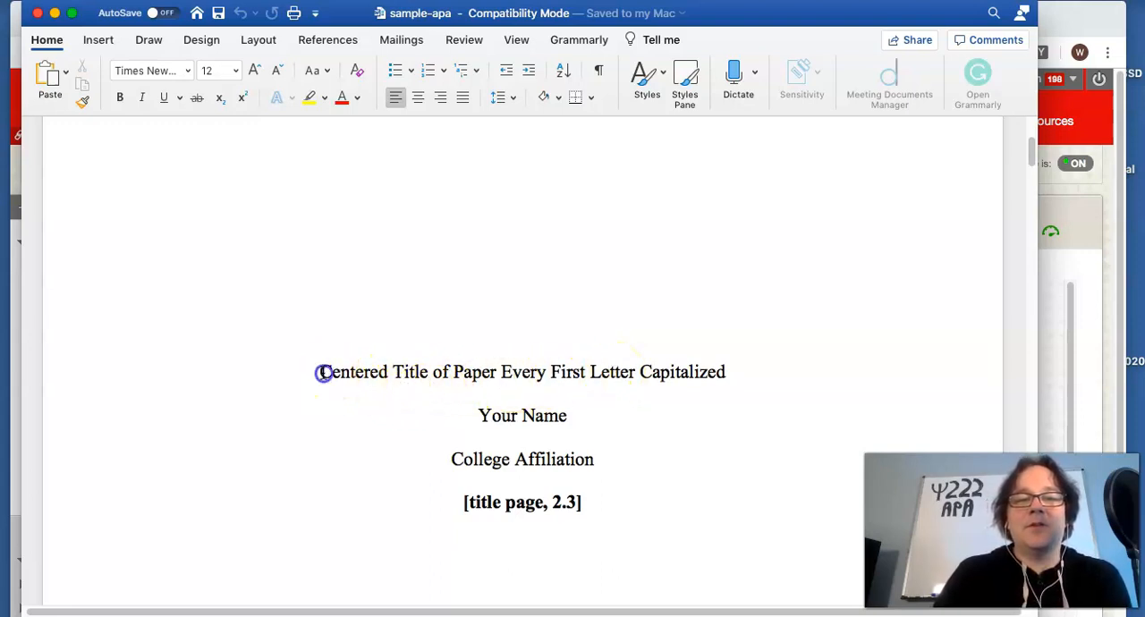
{"action": "left_click_drag", "start_coordinate": [320, 372], "coordinate": [732, 372]}
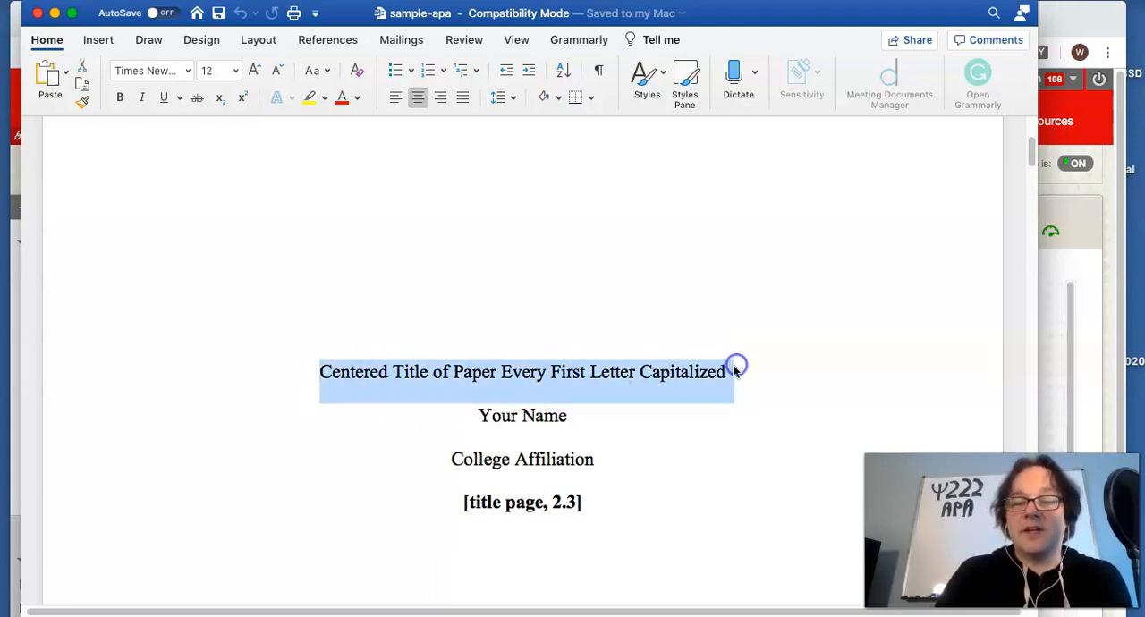
{"action": "left_click", "coordinate": [558, 373]}
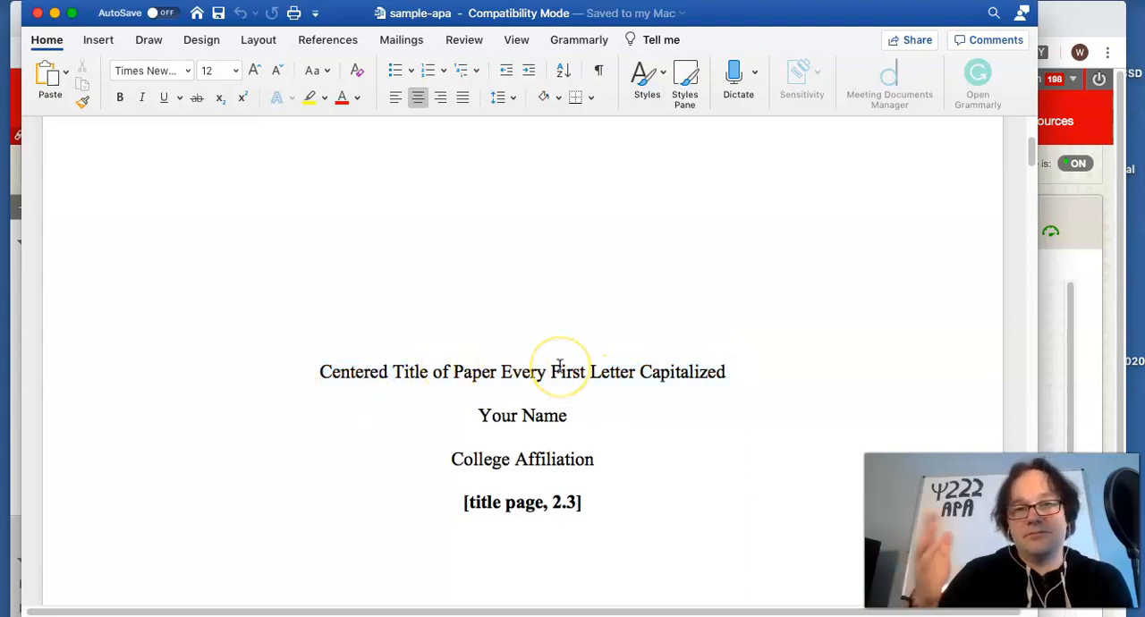
{"action": "mouse_move", "coordinate": [637, 401]}
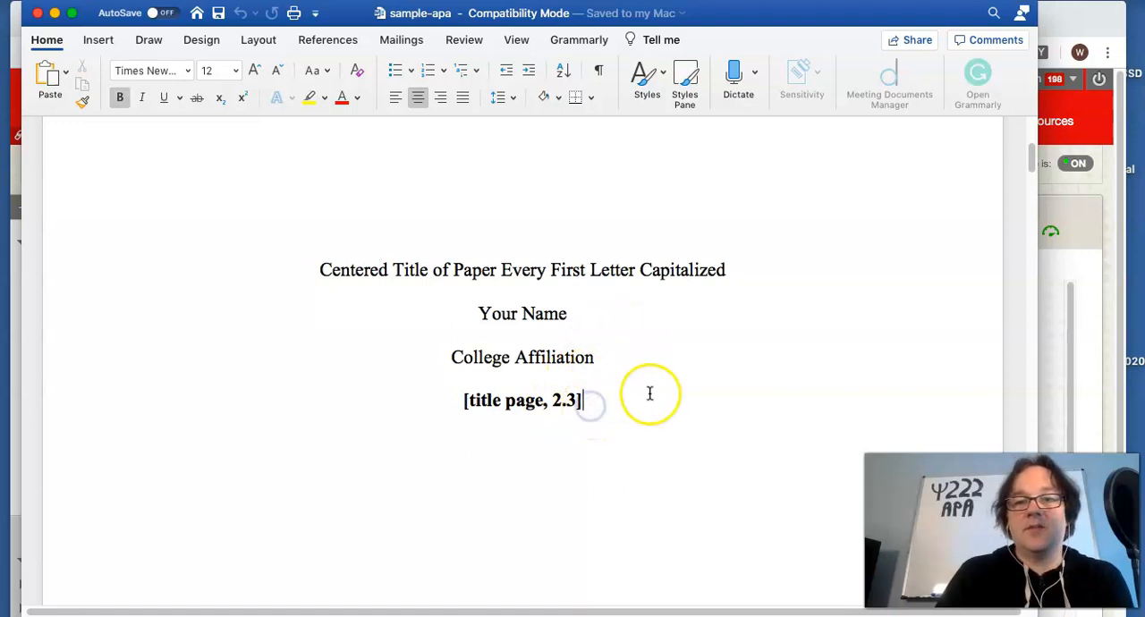
{"action": "scroll", "scroll_direction": "down", "scroll_amount": 3}
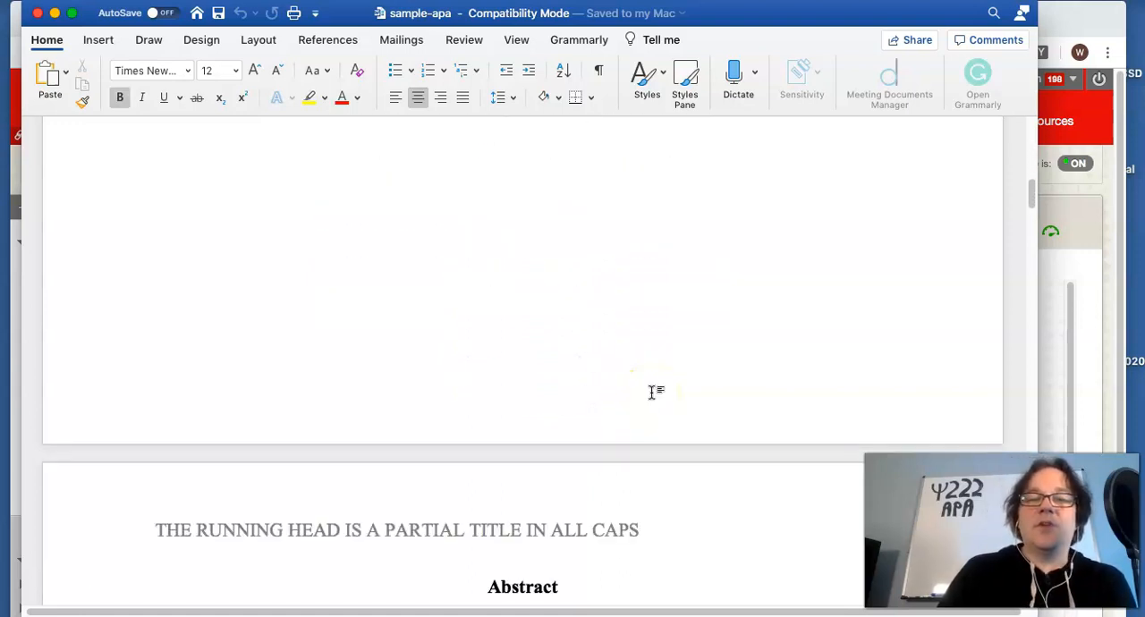
{"action": "scroll", "scroll_direction": "down", "scroll_amount": 3}
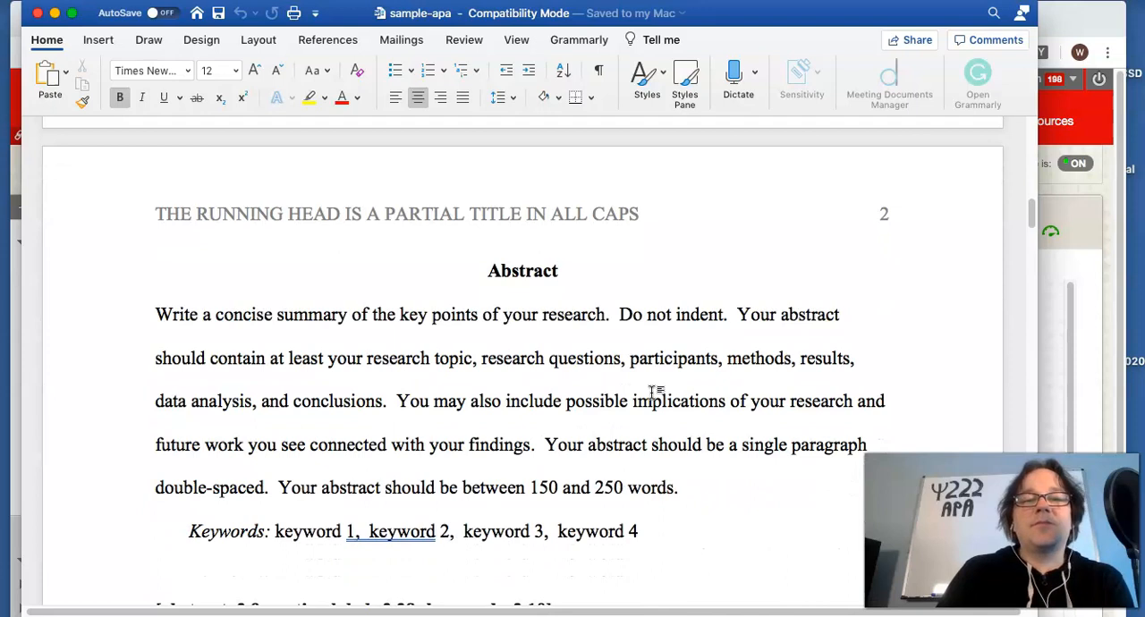
{"action": "scroll", "scroll_direction": "down", "scroll_amount": 3}
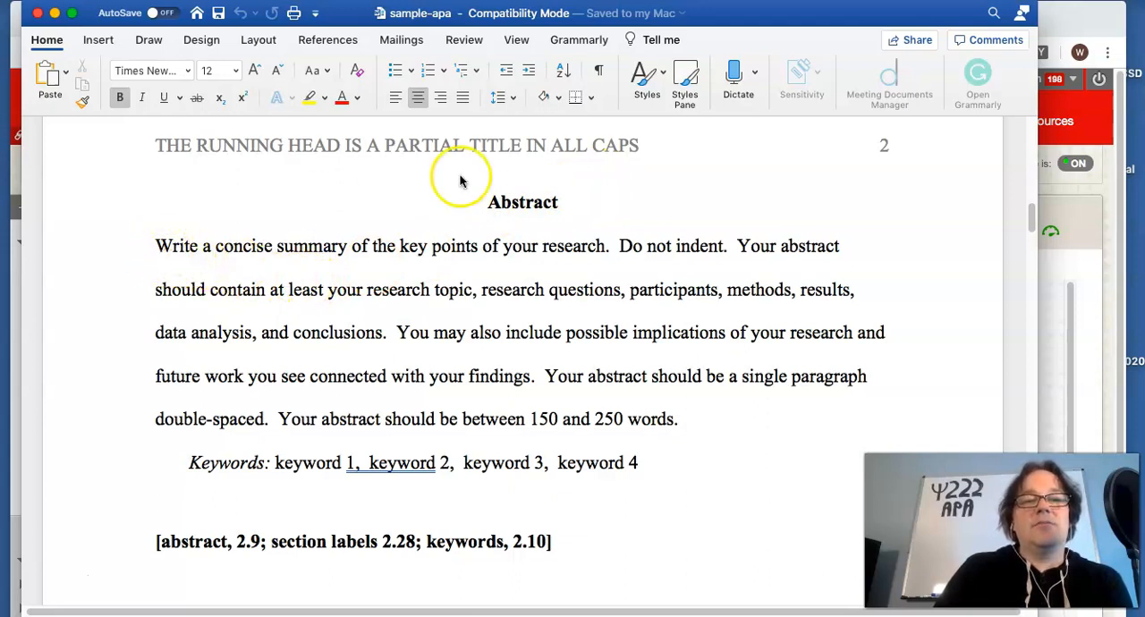
{"action": "mouse_move", "coordinate": [389, 289]}
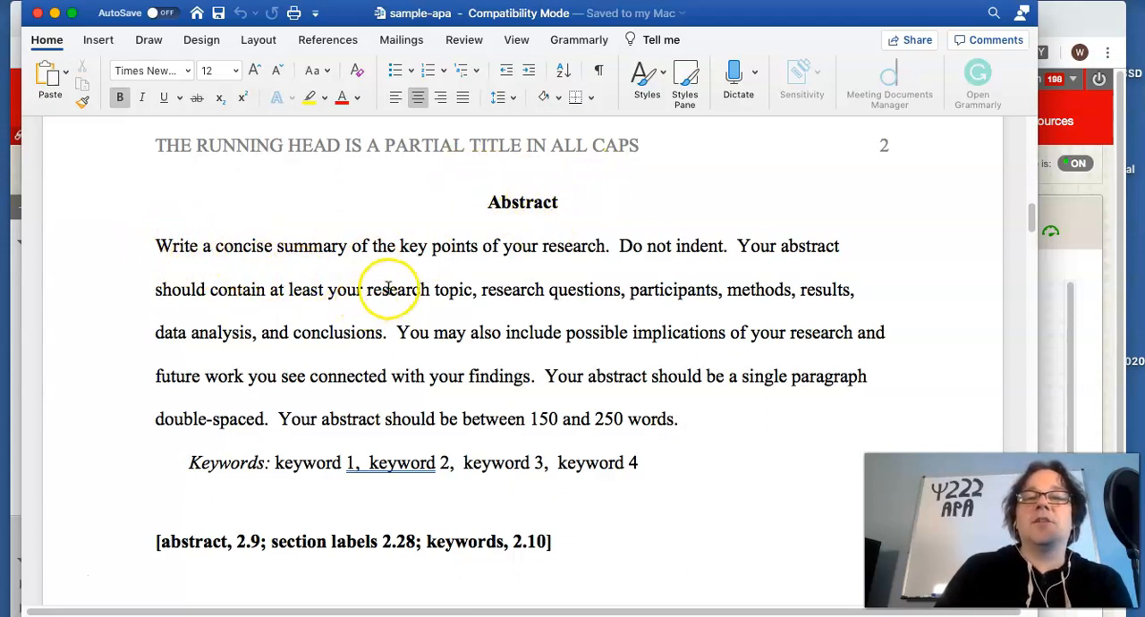
{"action": "mouse_move", "coordinate": [669, 272]}
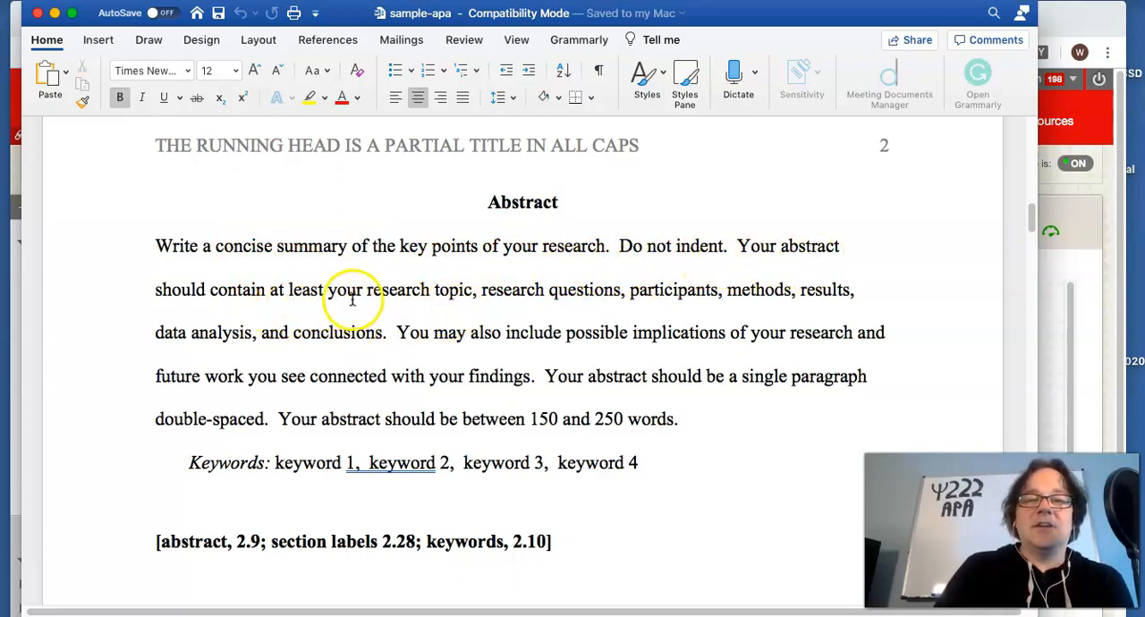
{"action": "mouse_move", "coordinate": [712, 290]}
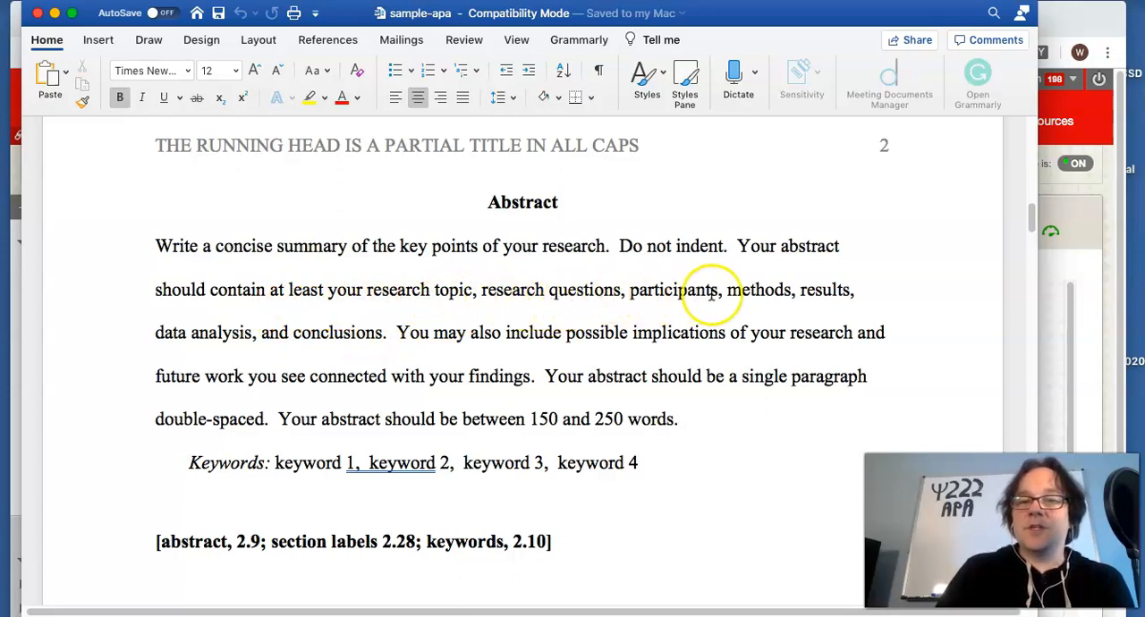
{"action": "mouse_move", "coordinate": [444, 369]}
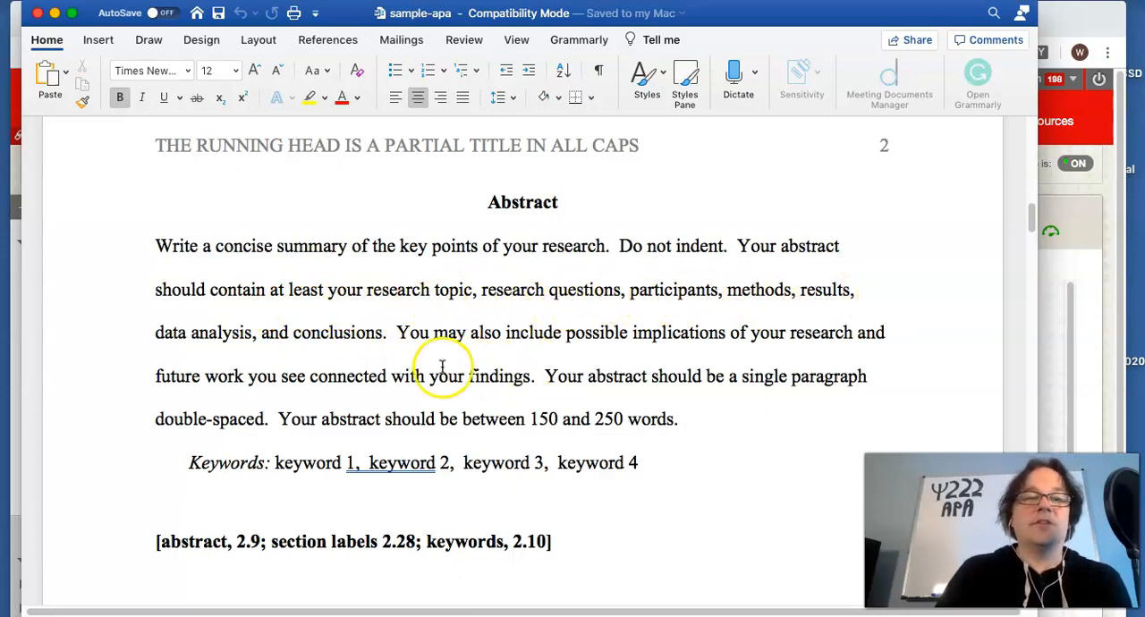
{"action": "mouse_move", "coordinate": [414, 356]}
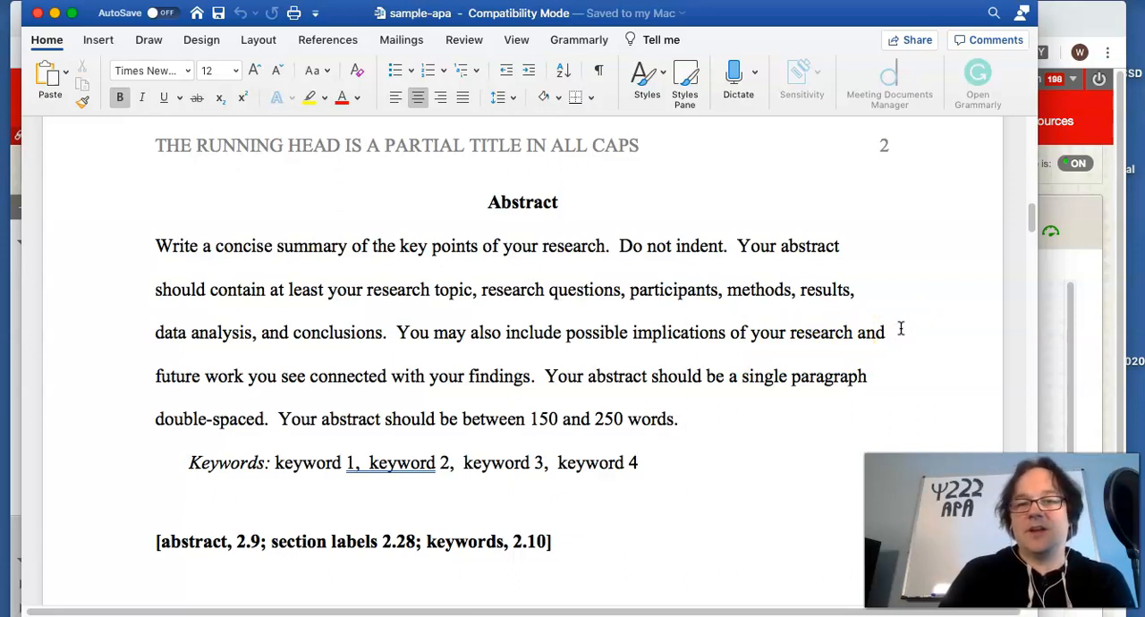
{"action": "mouse_move", "coordinate": [764, 377]}
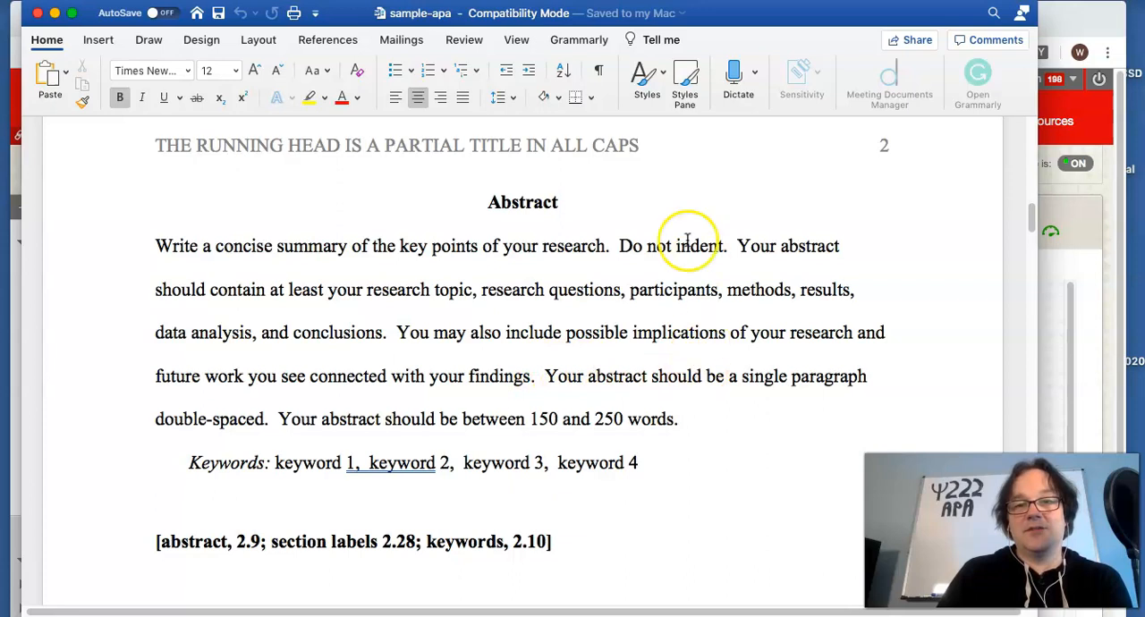
{"action": "mouse_move", "coordinate": [600, 296]}
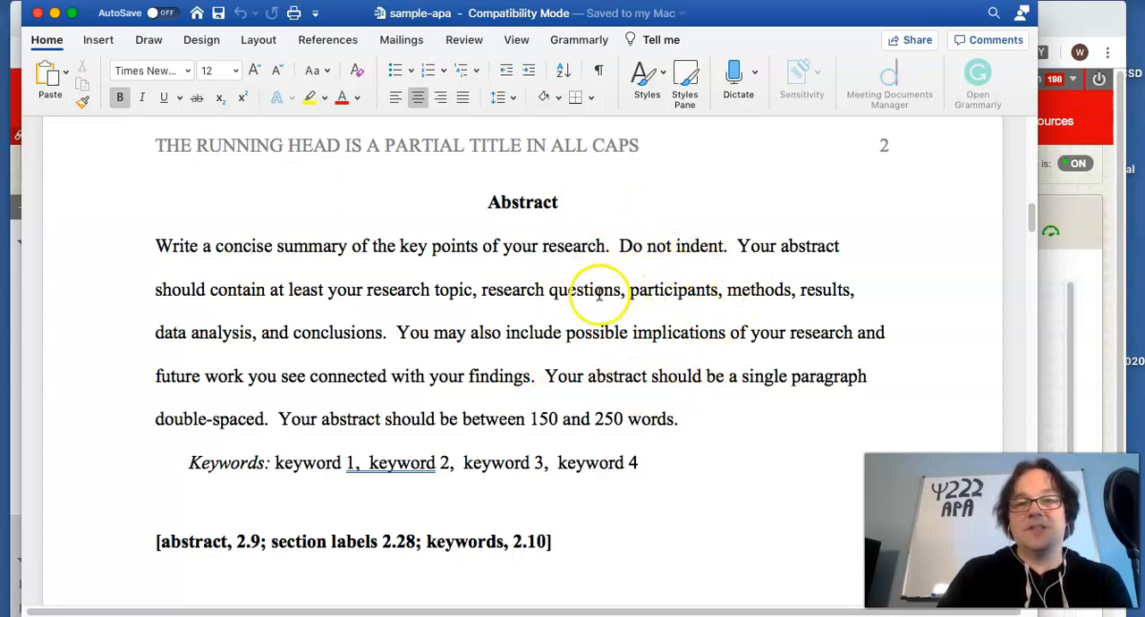
{"action": "mouse_move", "coordinate": [701, 308]}
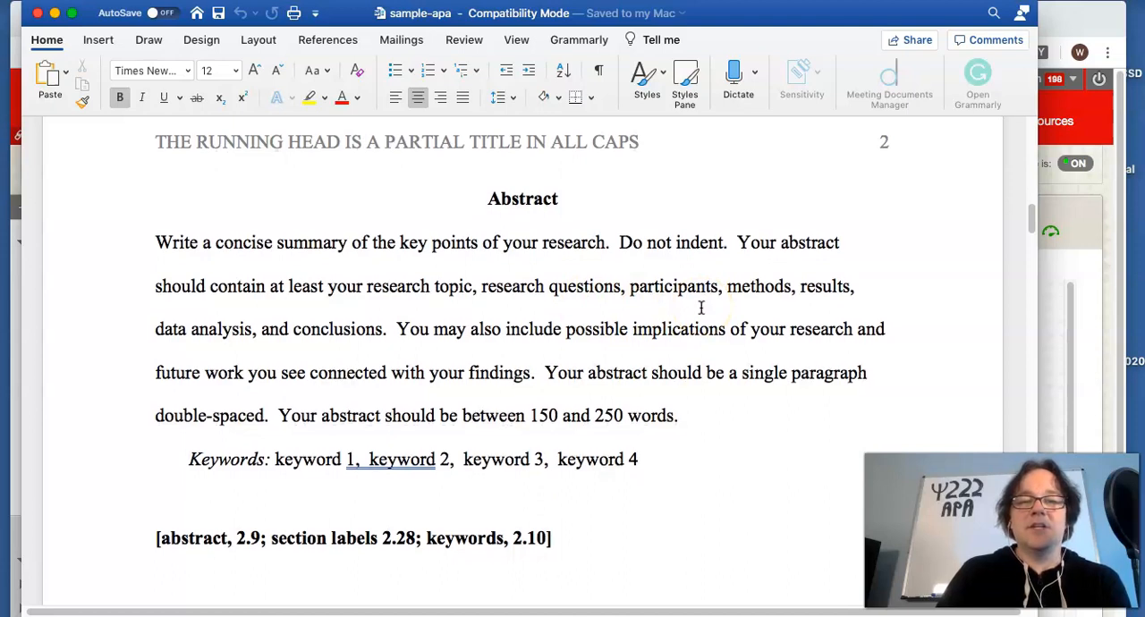
{"action": "scroll", "scroll_direction": "down", "scroll_amount": 3}
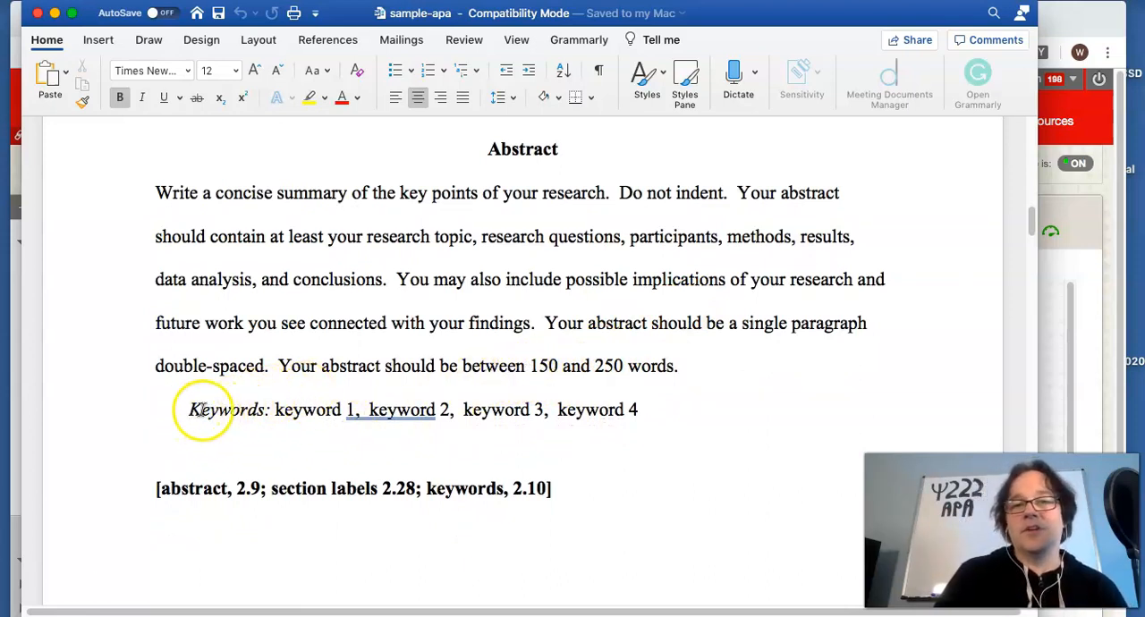
{"action": "mouse_move", "coordinate": [343, 410]}
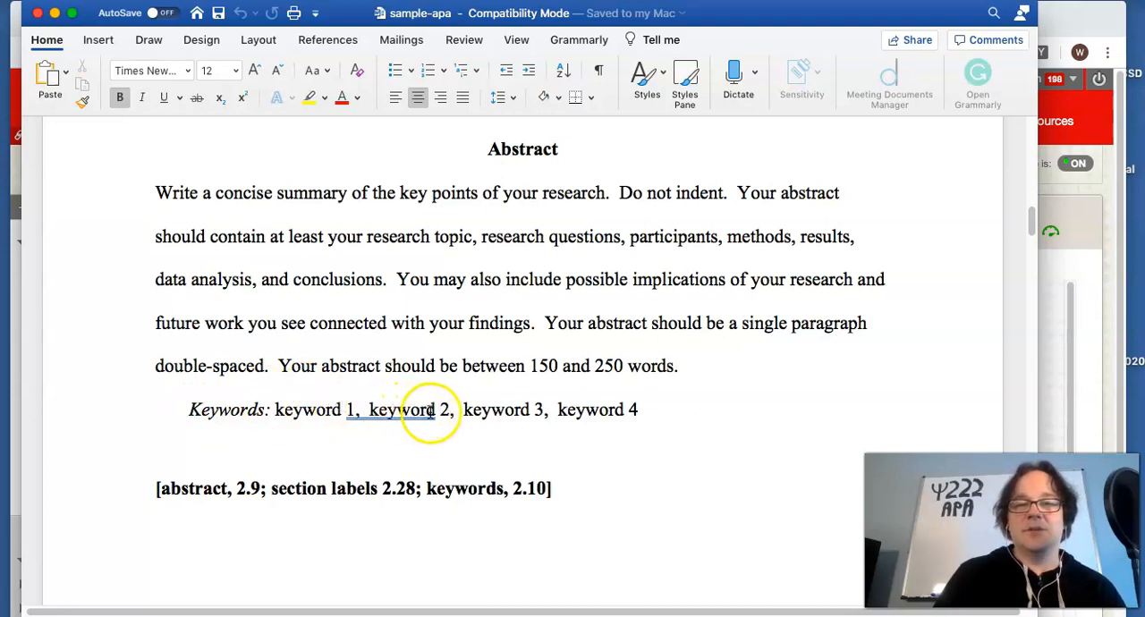
{"action": "mouse_move", "coordinate": [468, 410]}
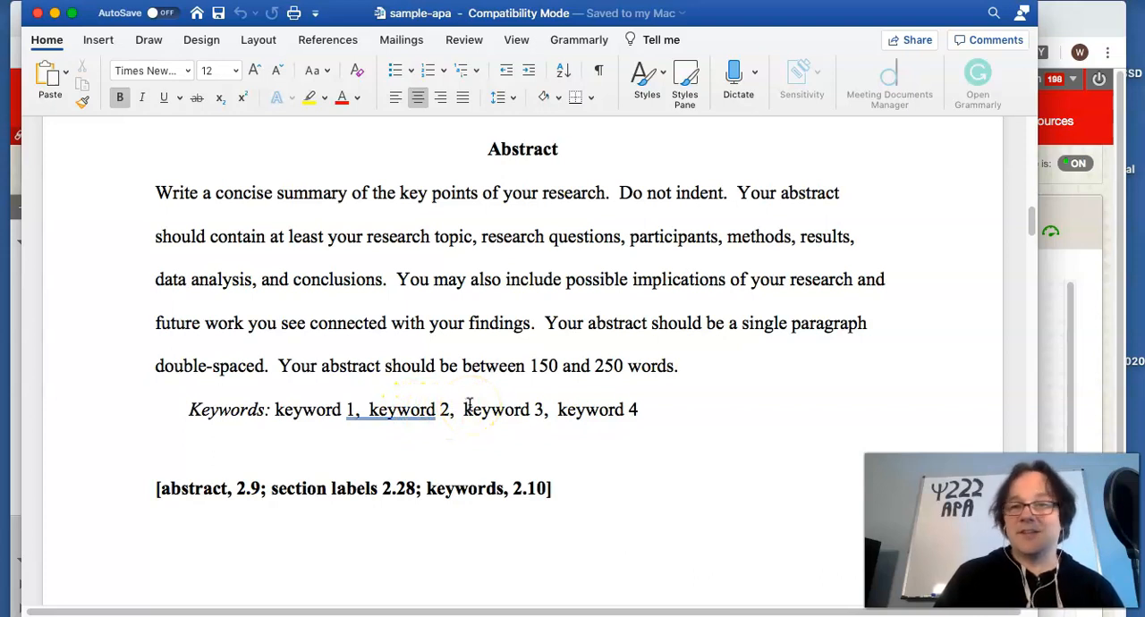
{"action": "mouse_move", "coordinate": [311, 418]}
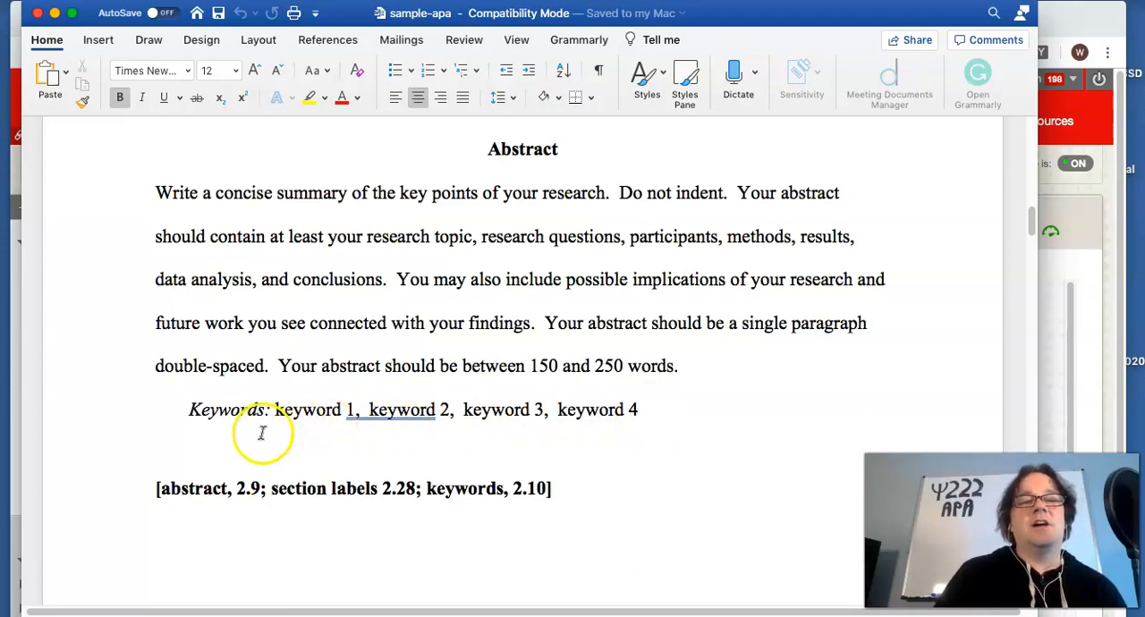
{"action": "double_click", "coordinate": [223, 411]}
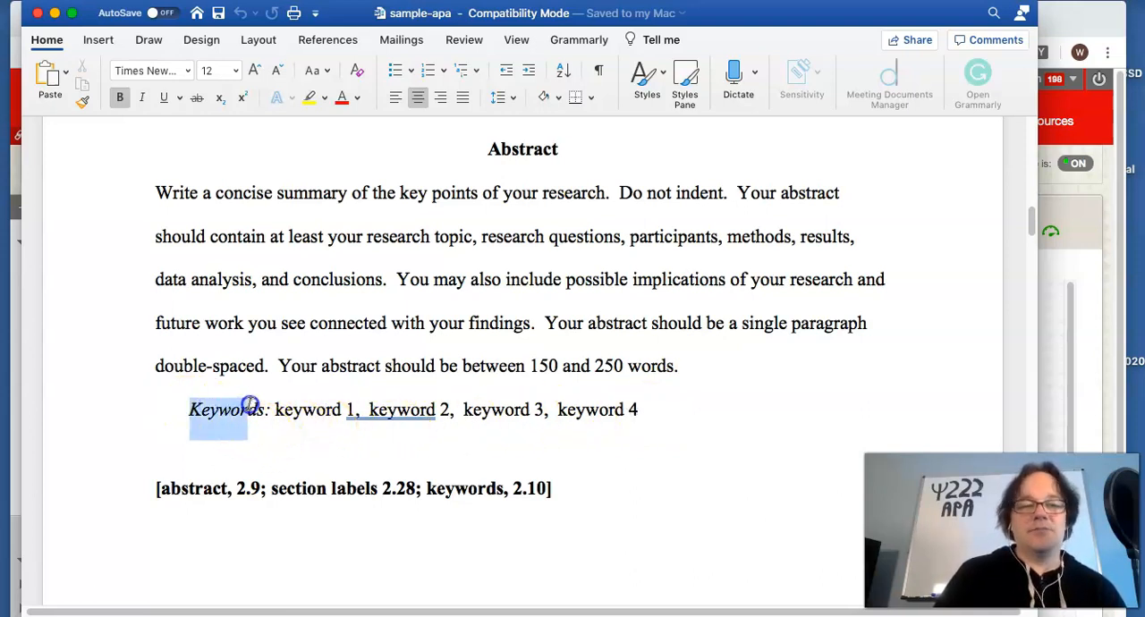
{"action": "left_click", "coordinate": [277, 412]}
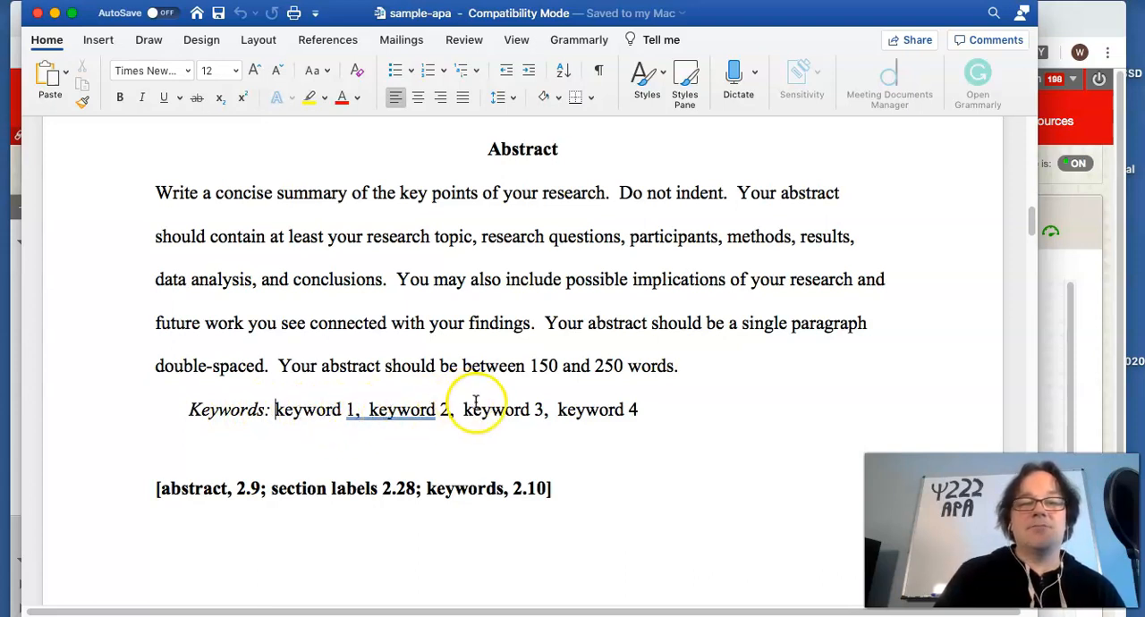
{"action": "mouse_move", "coordinate": [721, 419]}
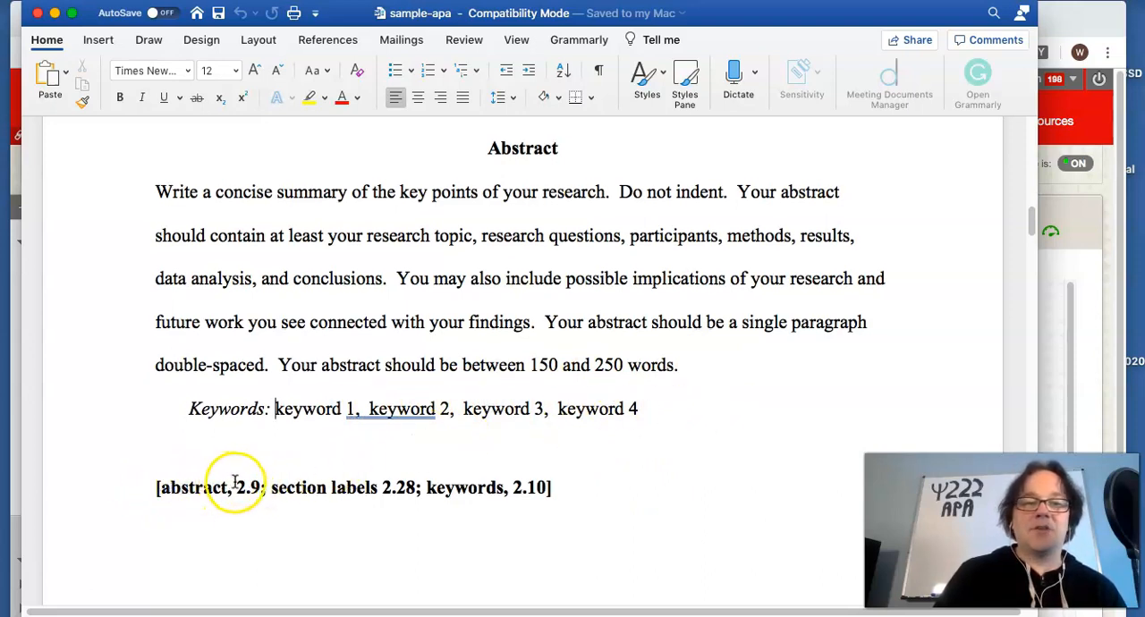
{"action": "mouse_move", "coordinate": [310, 508]}
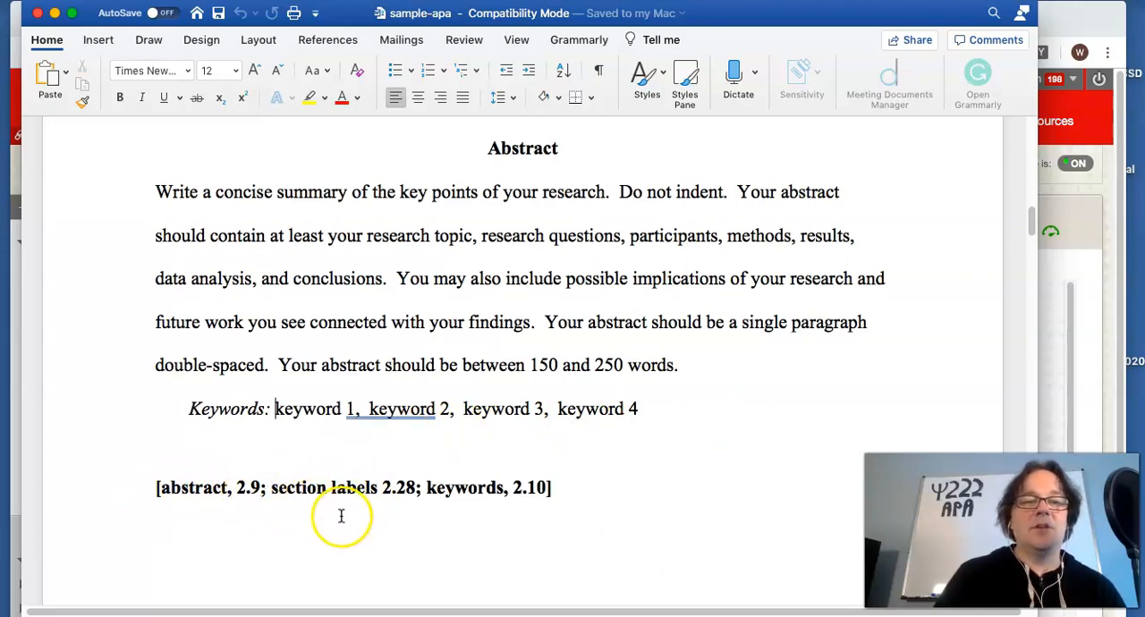
{"action": "mouse_move", "coordinate": [344, 469]}
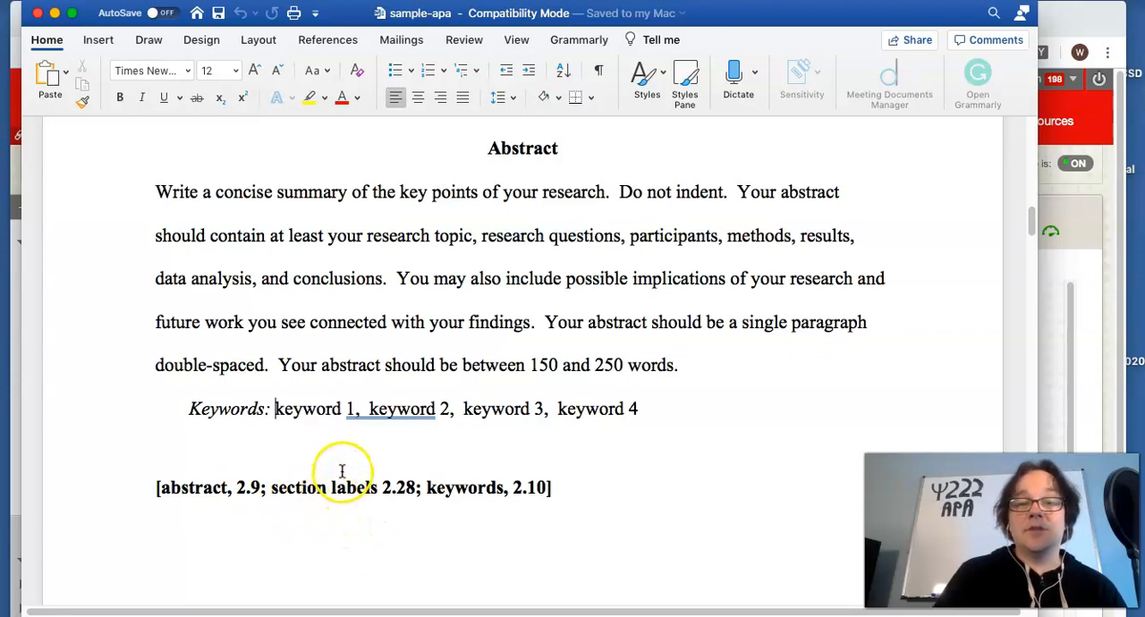
{"action": "mouse_move", "coordinate": [397, 497]}
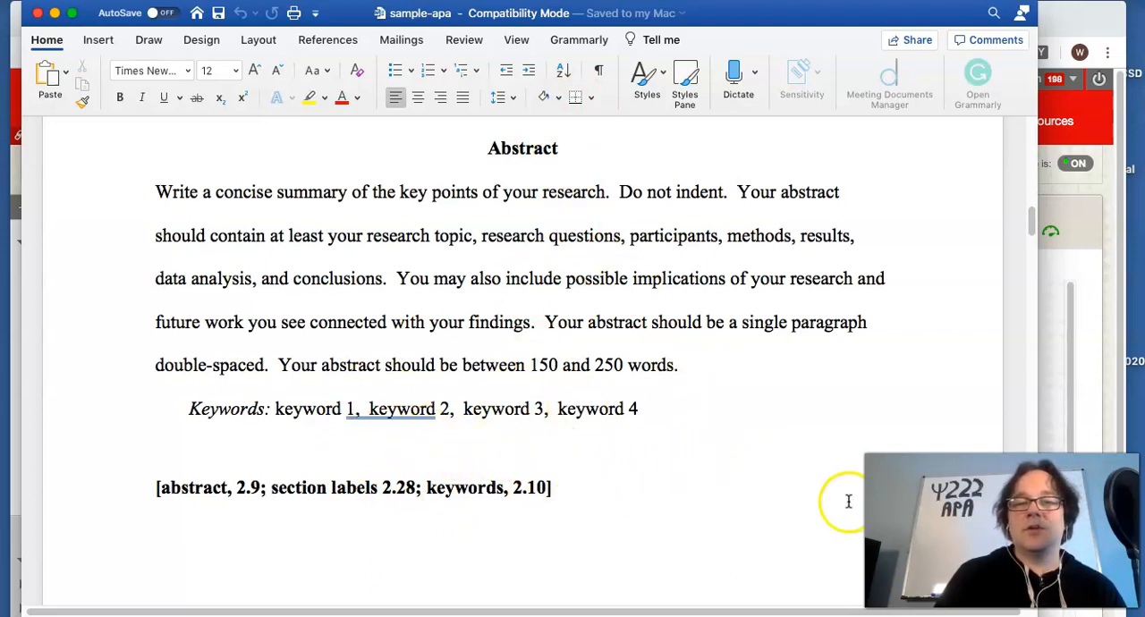
{"action": "mouse_move", "coordinate": [698, 439]}
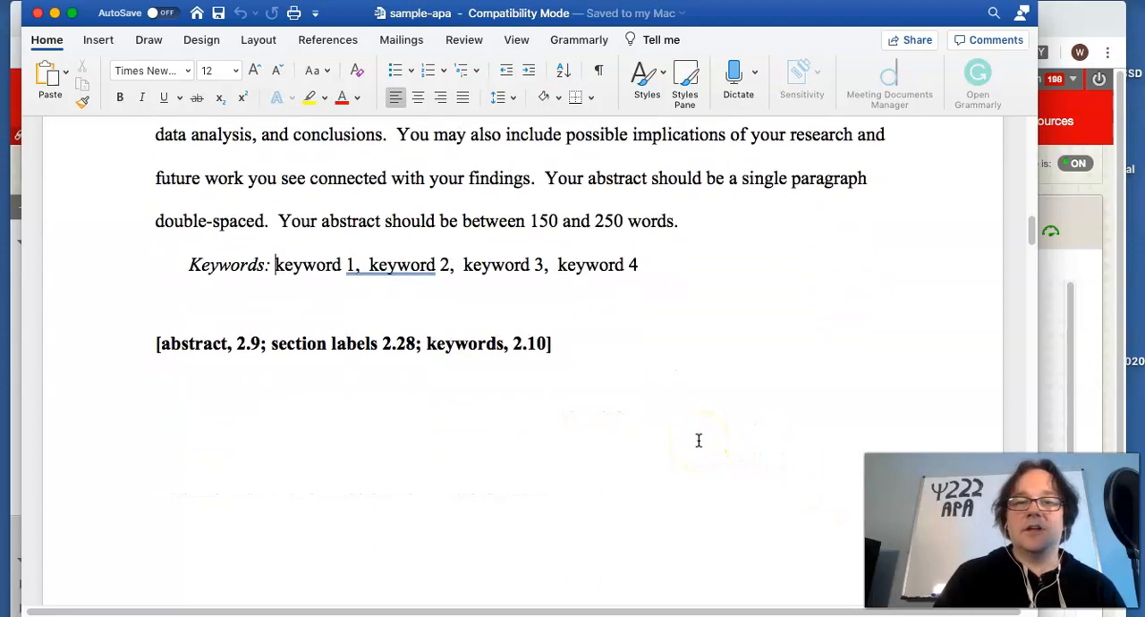
{"action": "scroll", "scroll_direction": "down", "scroll_amount": 3}
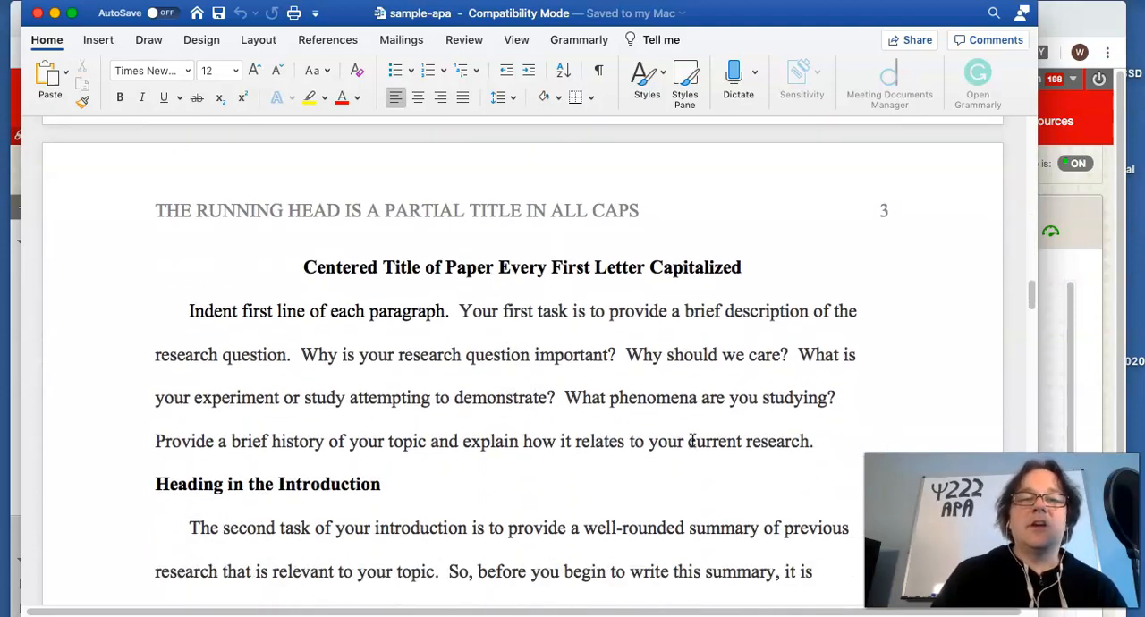
Step: Scroll past the Abstract to the centered paper title and introduction on page 3
{"action": "scroll", "scroll_direction": "down", "scroll_amount": 3}
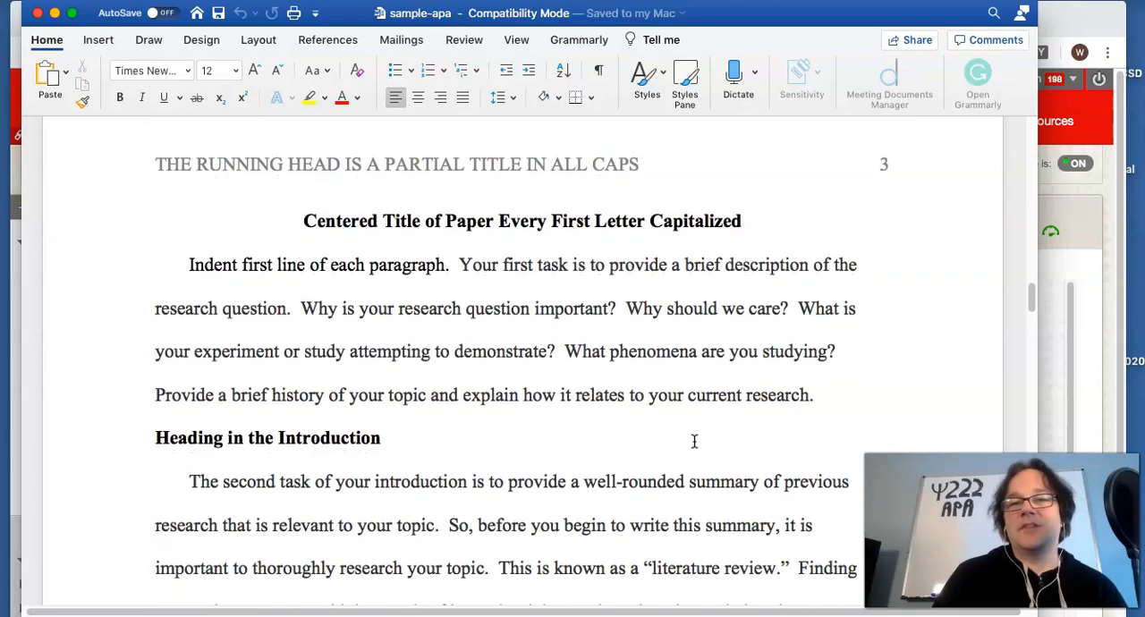
{"action": "scroll", "scroll_direction": "down", "scroll_amount": 3}
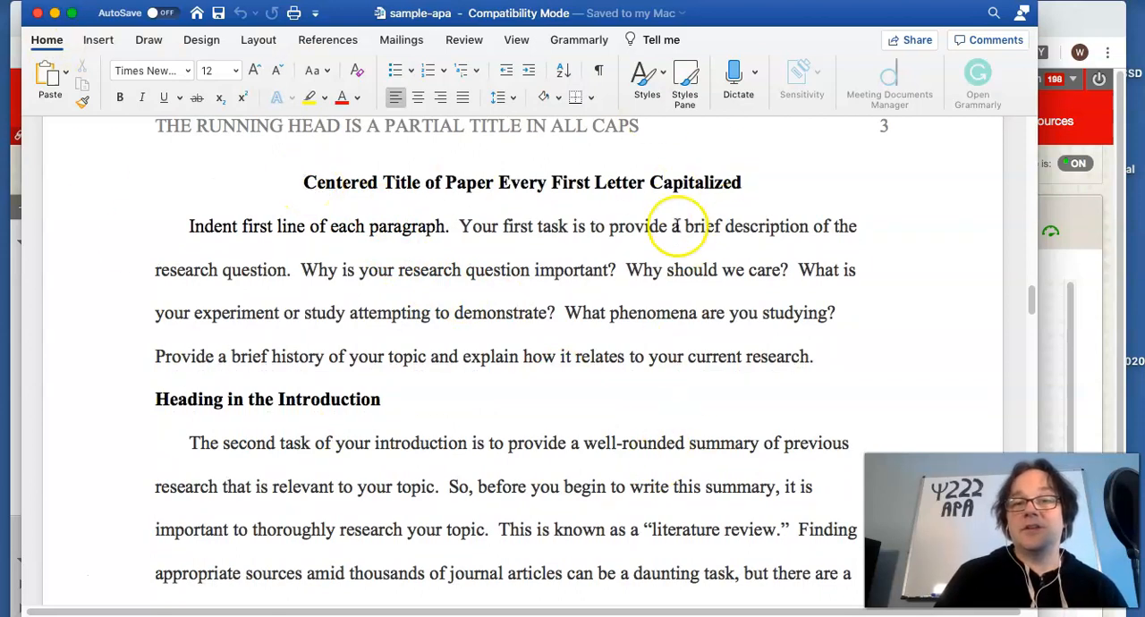
{"action": "mouse_move", "coordinate": [383, 234]}
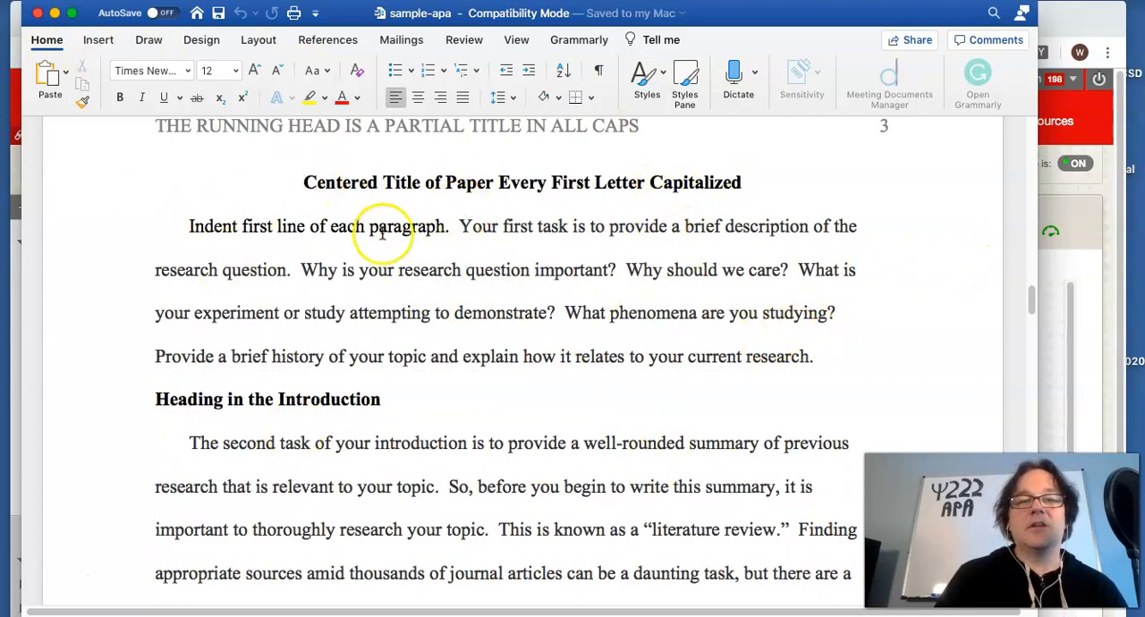
{"action": "mouse_move", "coordinate": [307, 182]}
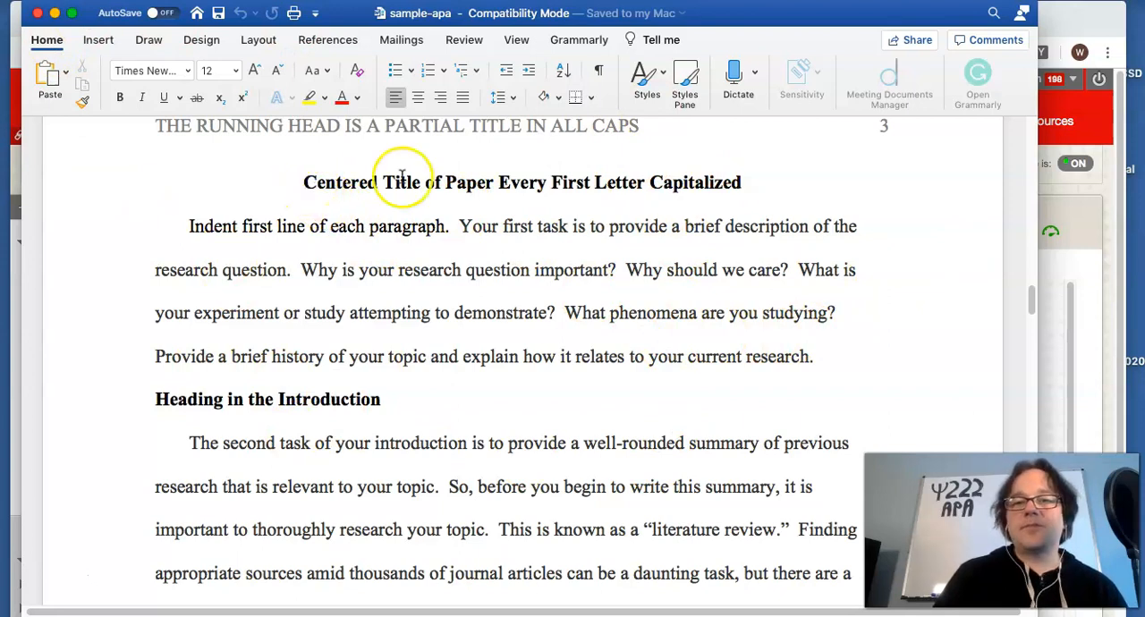
{"action": "mouse_move", "coordinate": [502, 193]}
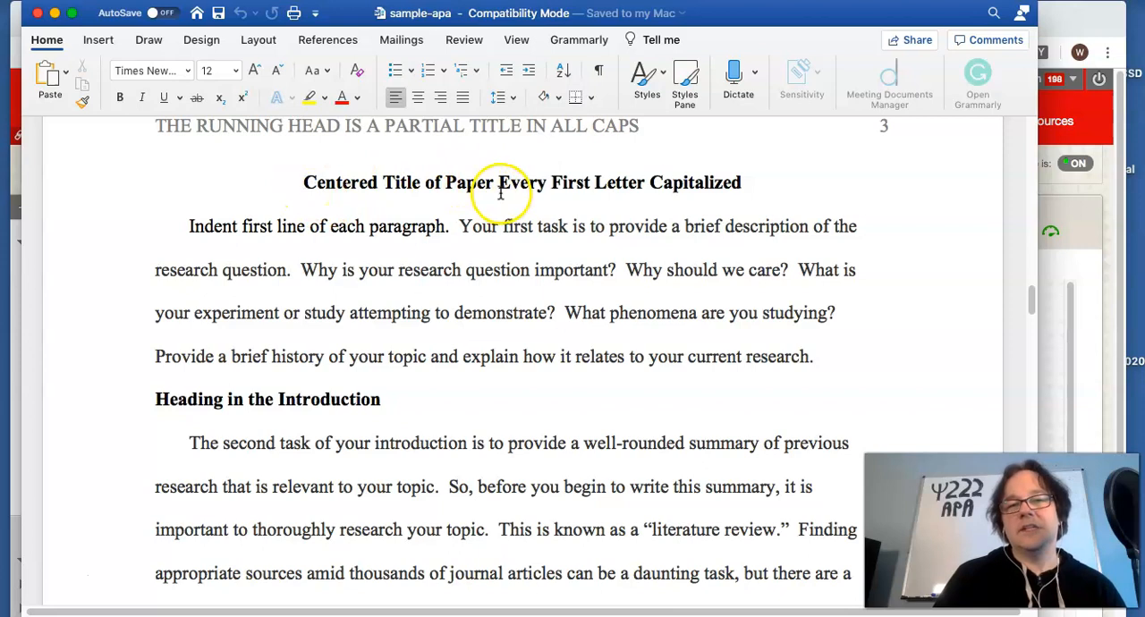
{"action": "mouse_move", "coordinate": [644, 414]}
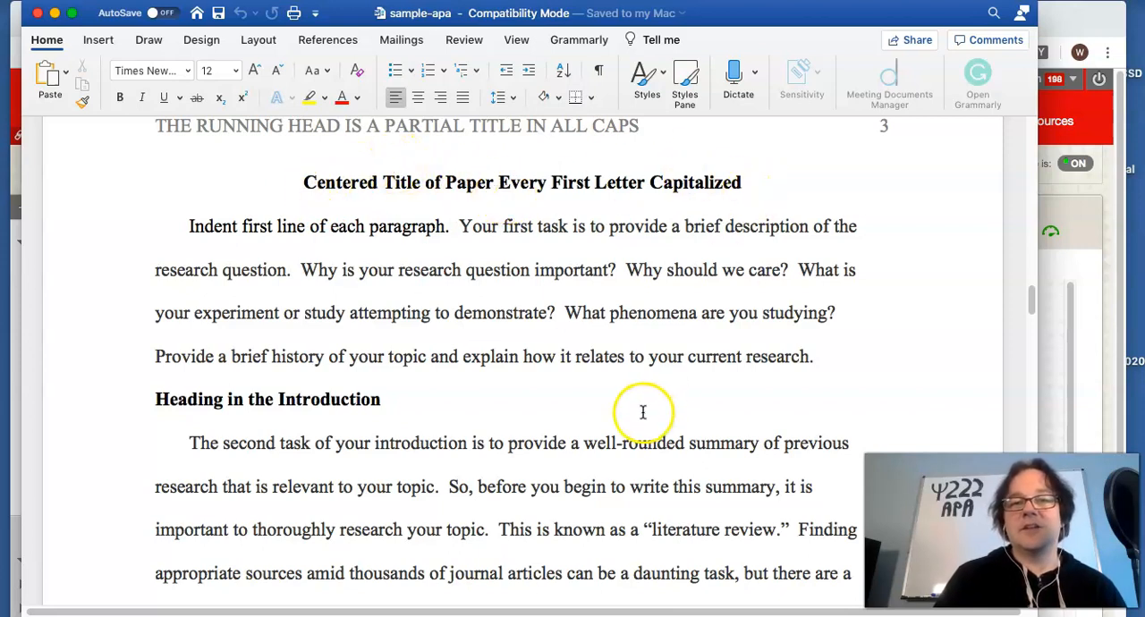
{"action": "mouse_move", "coordinate": [254, 236]}
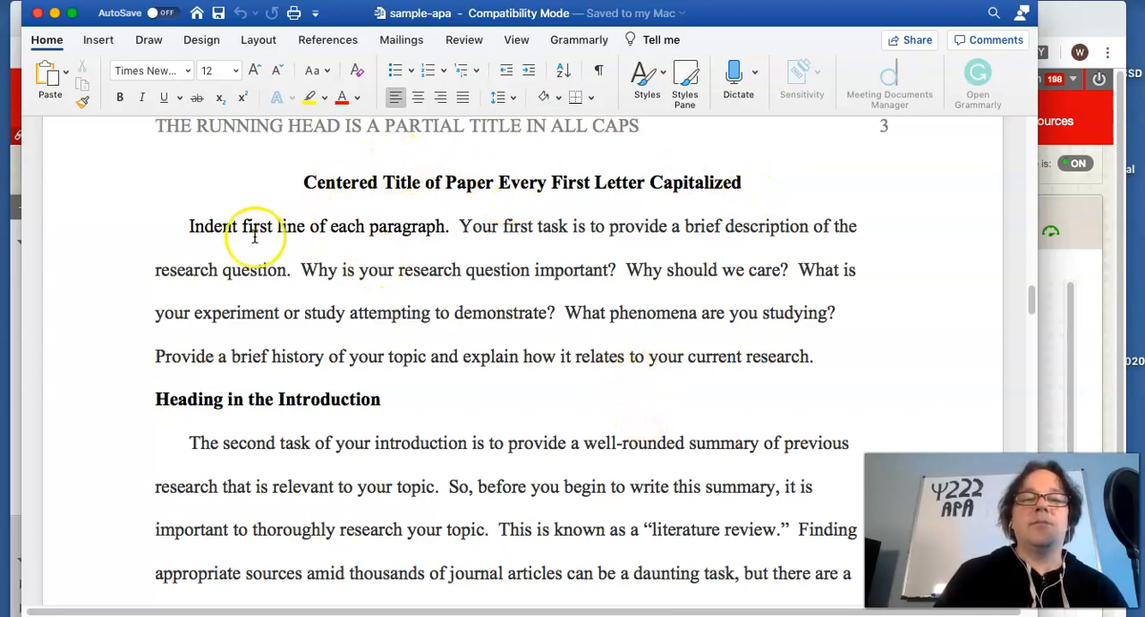
{"action": "mouse_move", "coordinate": [701, 320]}
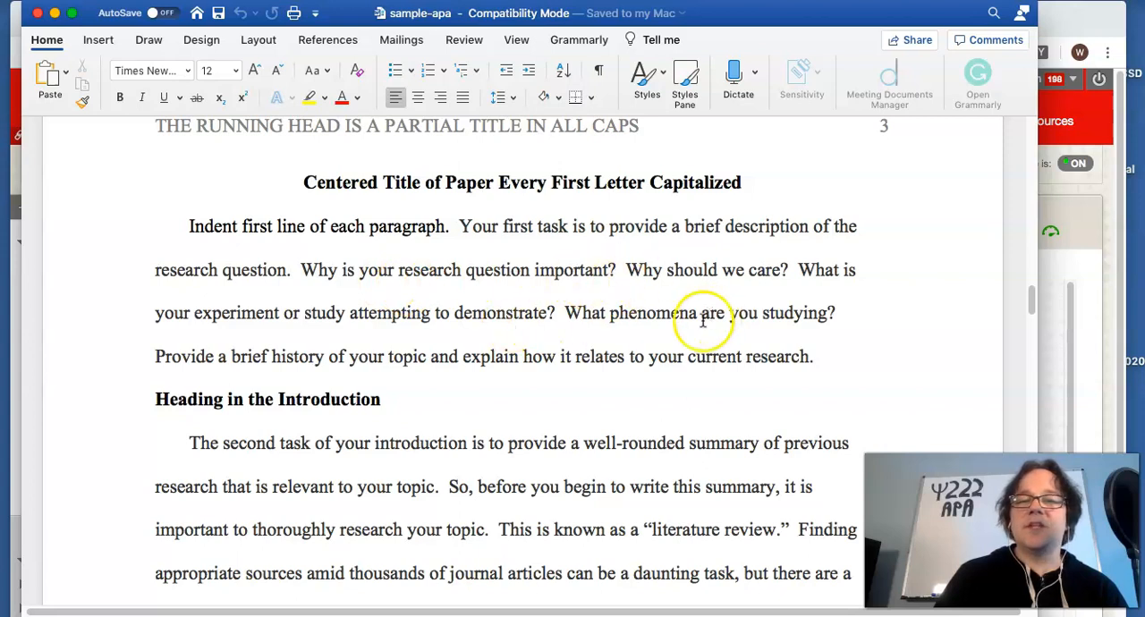
{"action": "mouse_move", "coordinate": [644, 420]}
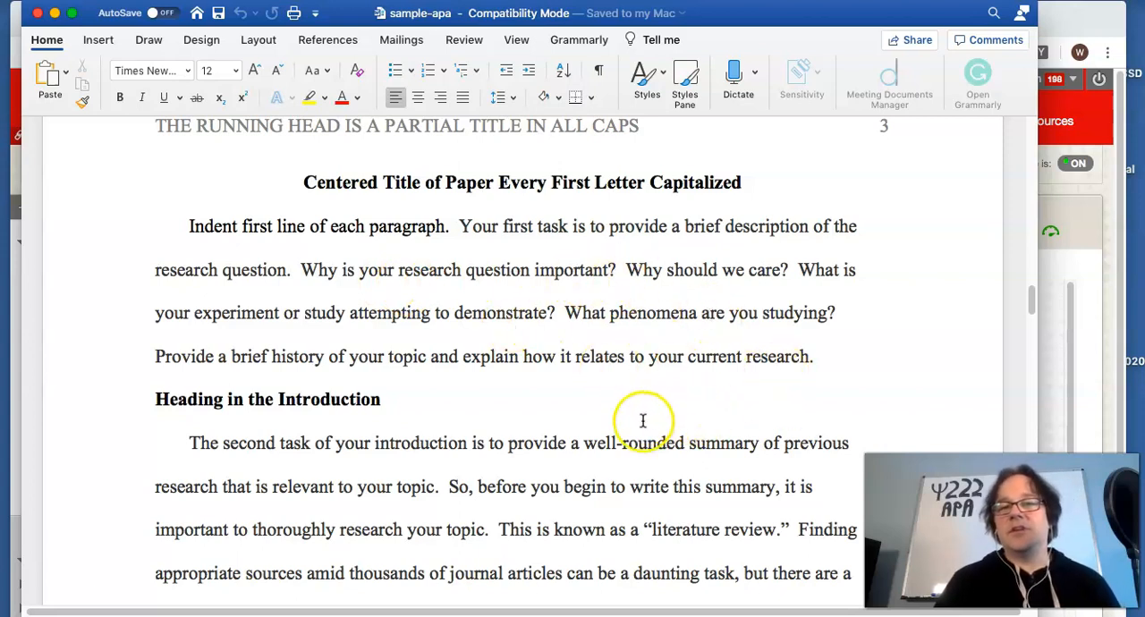
{"action": "mouse_move", "coordinate": [494, 285]}
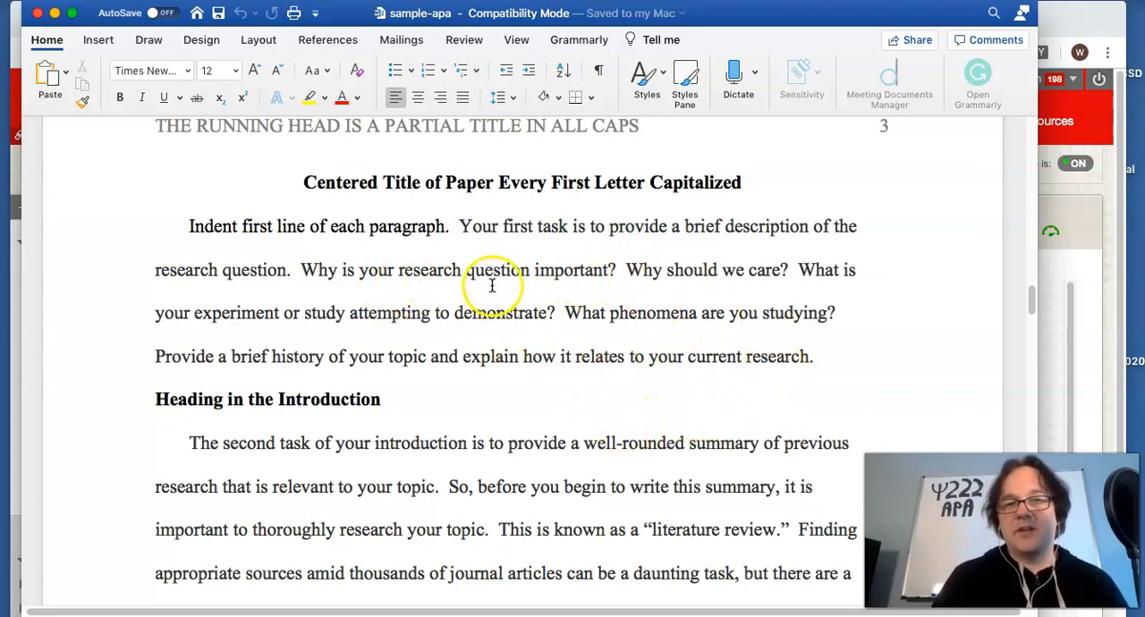
{"action": "scroll", "scroll_direction": "down", "scroll_amount": 3}
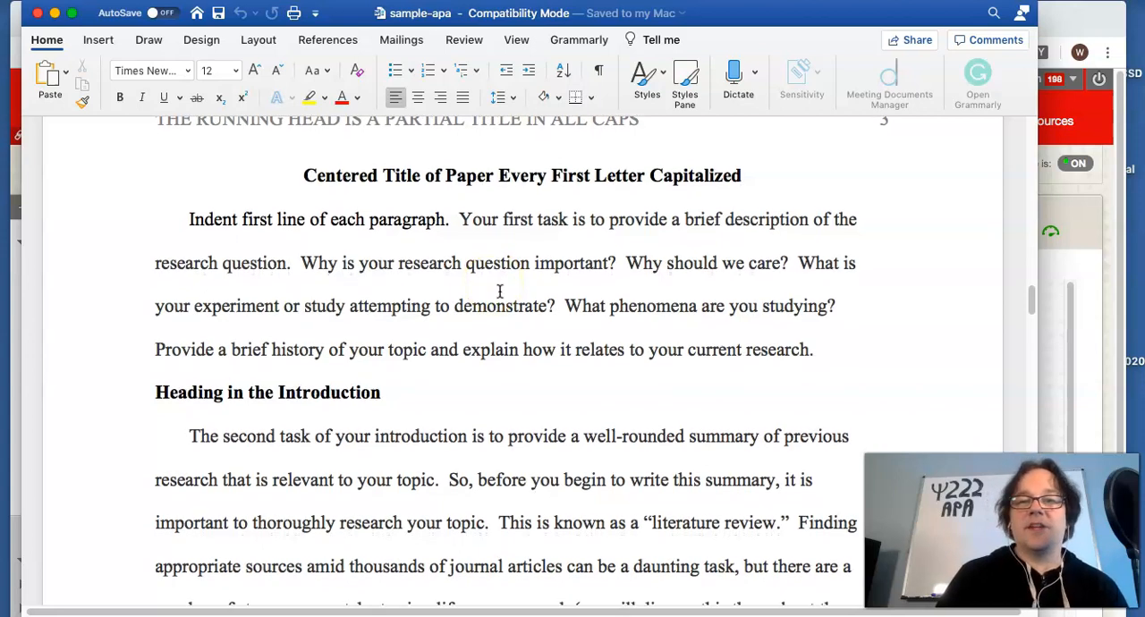
{"action": "scroll", "scroll_direction": "down", "scroll_amount": 3}
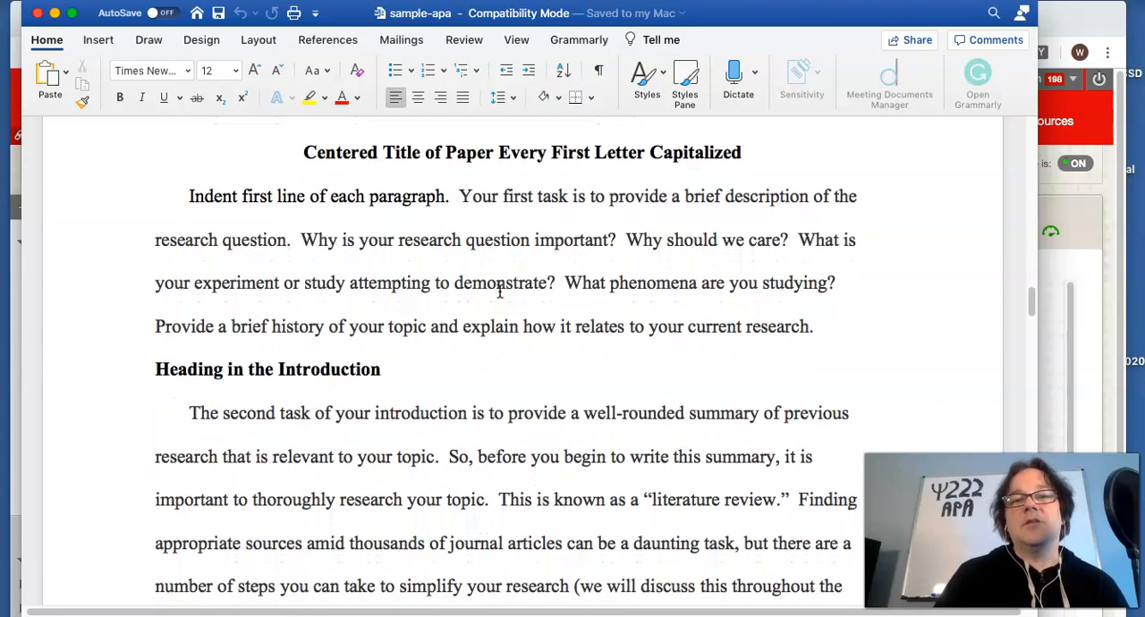
{"action": "scroll", "scroll_direction": "down", "scroll_amount": 3}
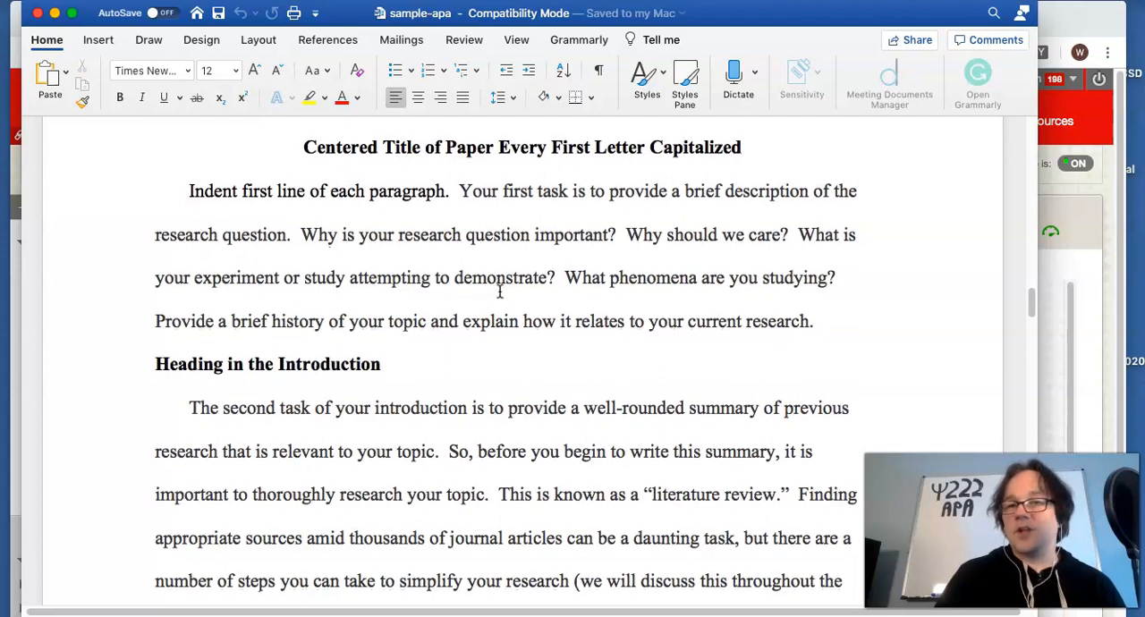
Step: Read through the introduction paragraph and select the 'Heading in the Introduction' line
{"action": "scroll", "scroll_direction": "down", "scroll_amount": 3}
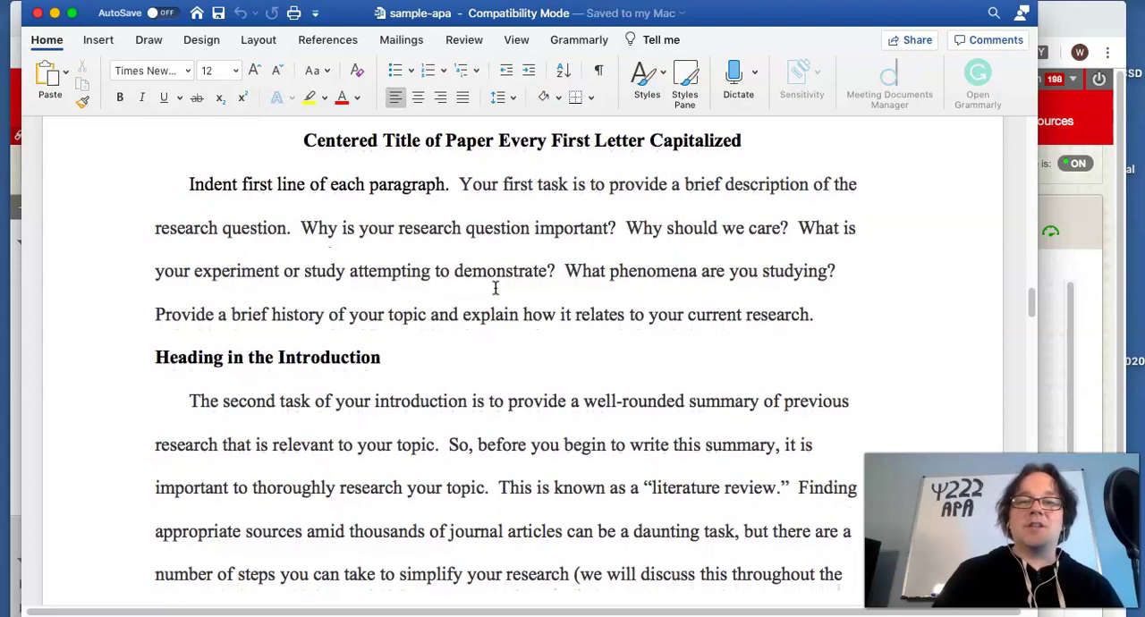
{"action": "scroll", "scroll_direction": "down", "scroll_amount": 3}
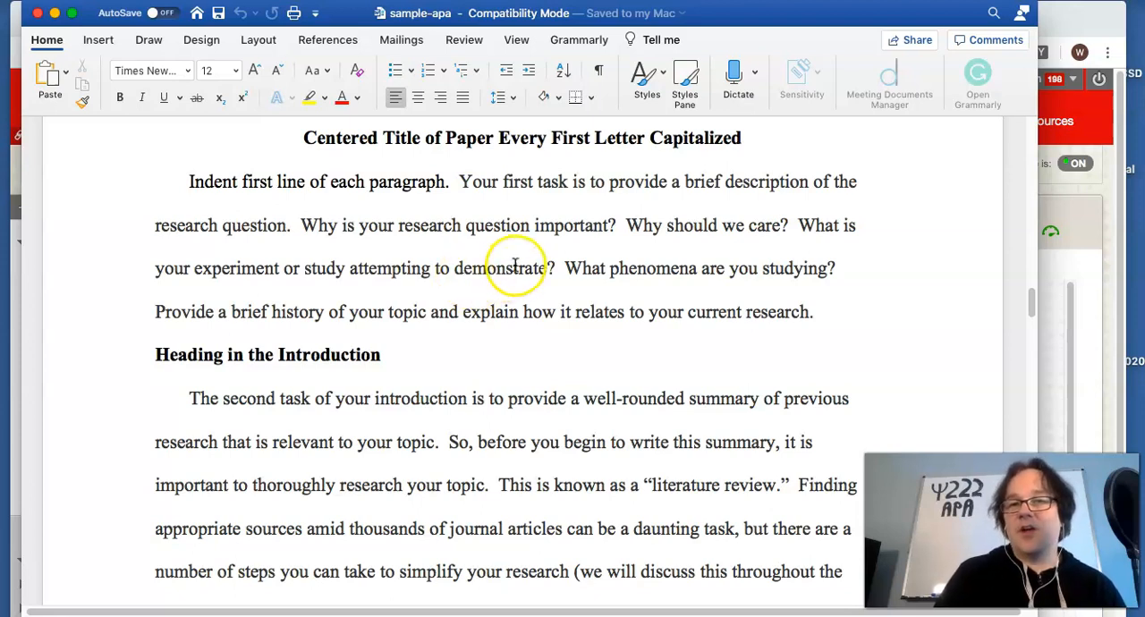
{"action": "mouse_move", "coordinate": [641, 259]}
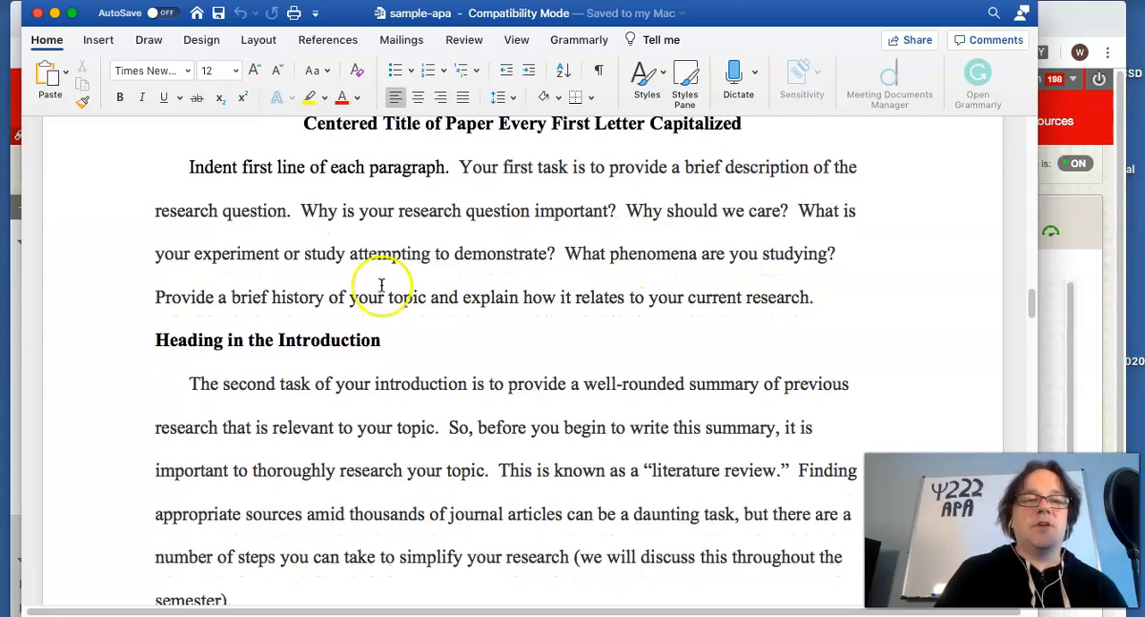
{"action": "left_click_drag", "start_coordinate": [230, 297], "coordinate": [812, 297]}
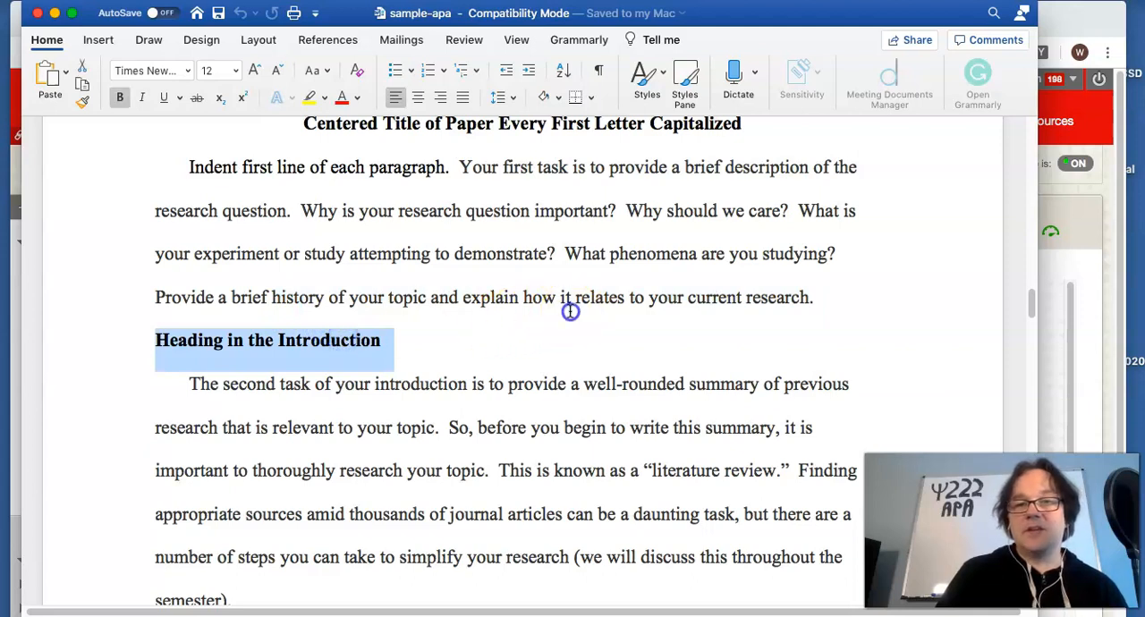
{"action": "left_click", "coordinate": [577, 308]}
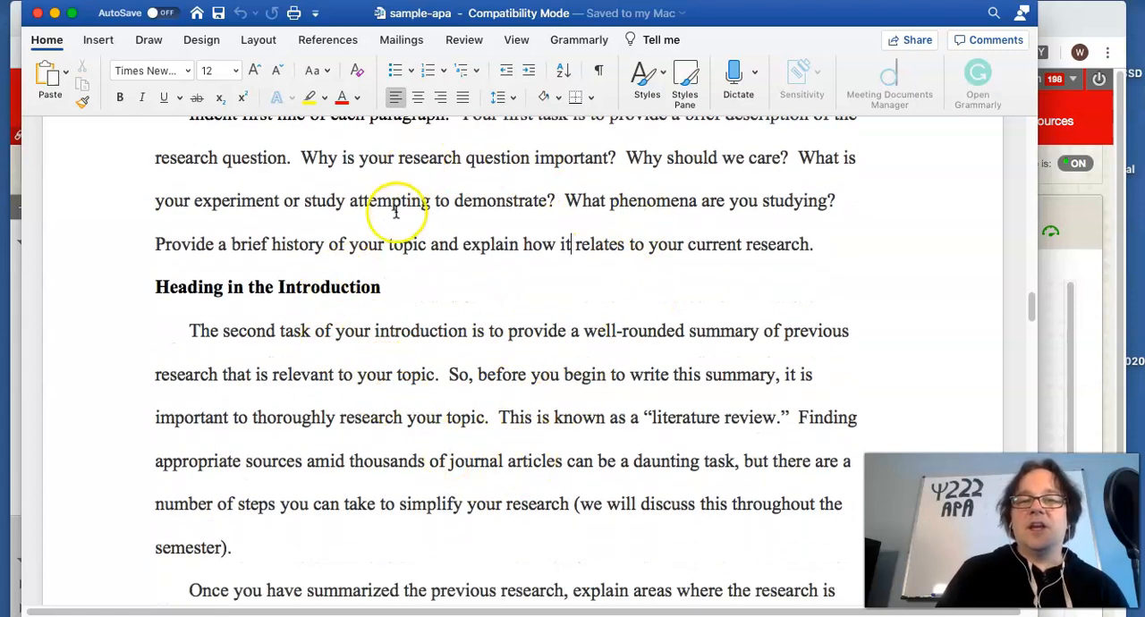
{"action": "scroll", "scroll_direction": "down", "scroll_amount": 3}
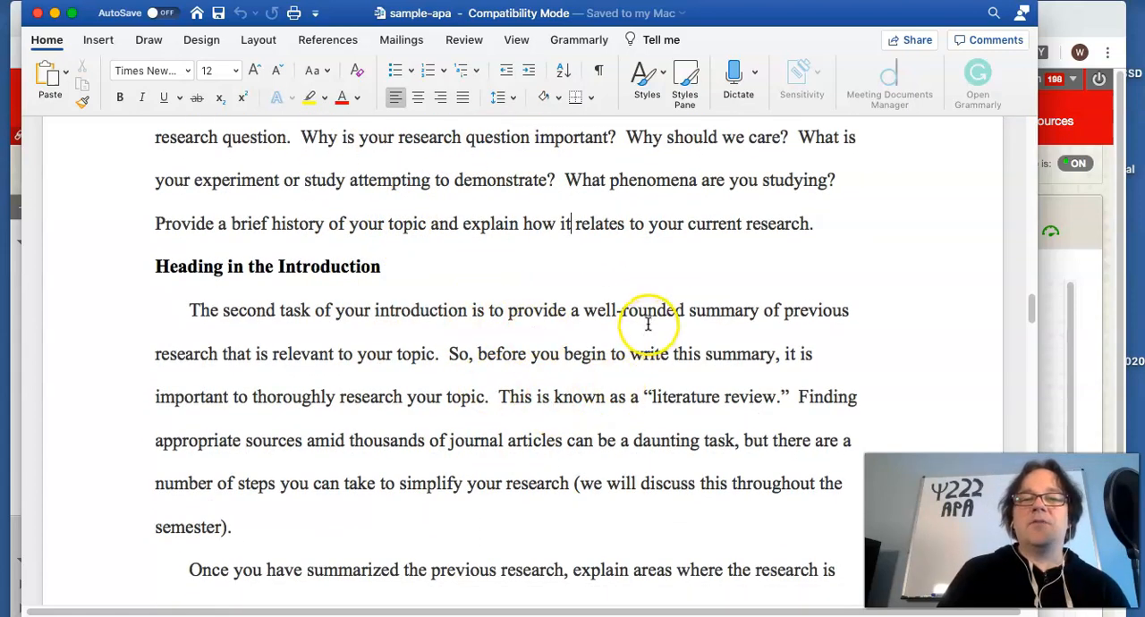
{"action": "scroll", "scroll_direction": "down", "scroll_amount": 3}
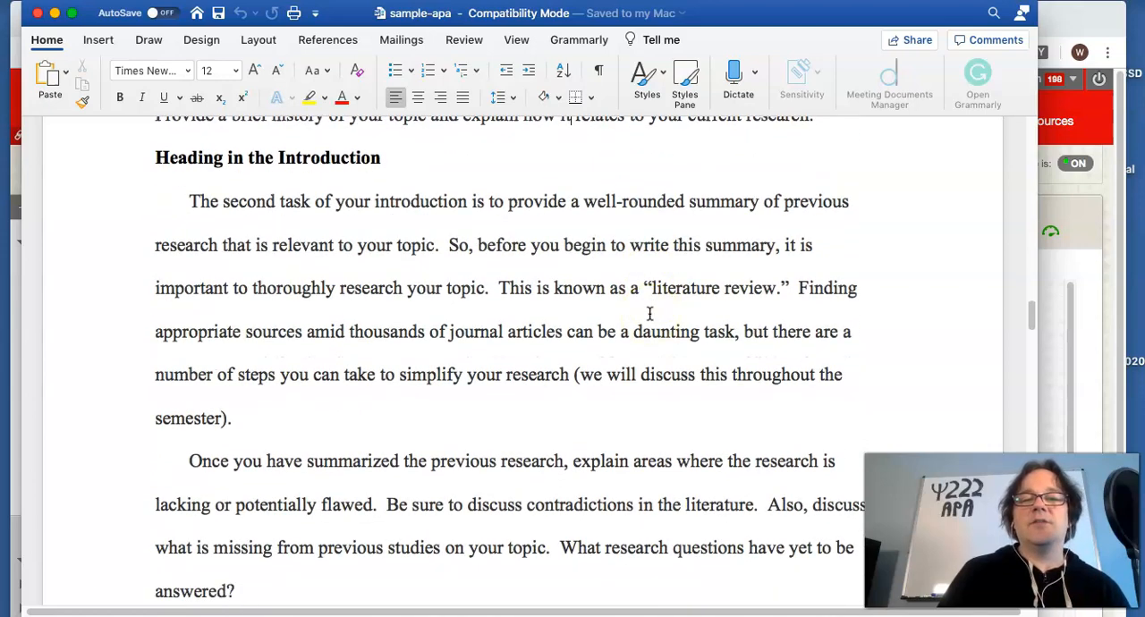
{"action": "scroll", "scroll_direction": "down", "scroll_amount": 3}
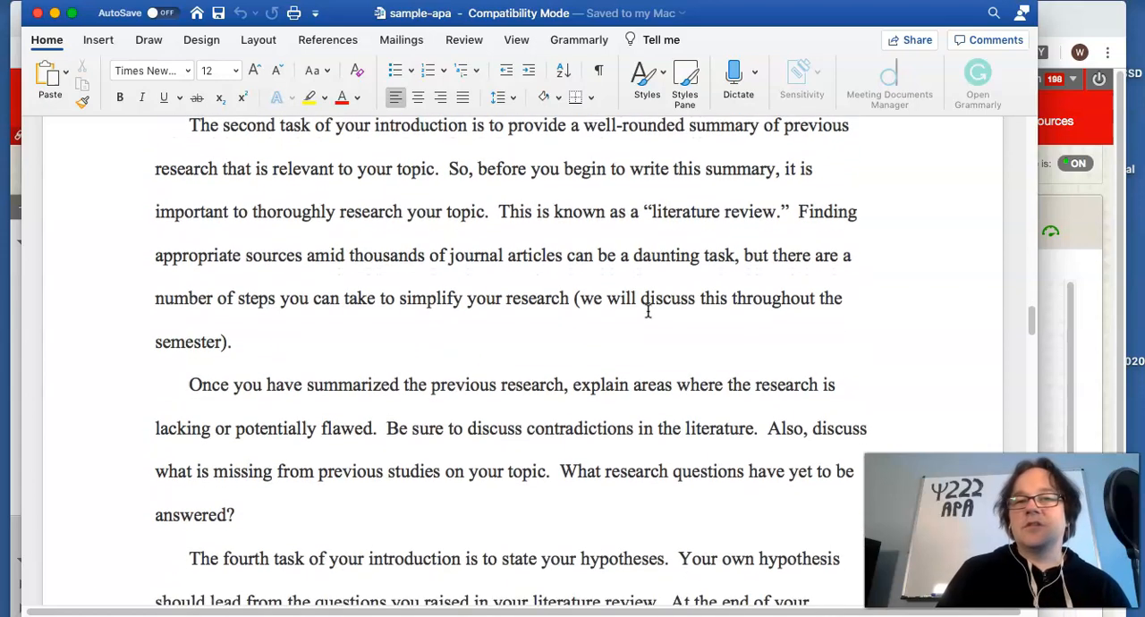
{"action": "scroll", "scroll_direction": "down", "scroll_amount": 3}
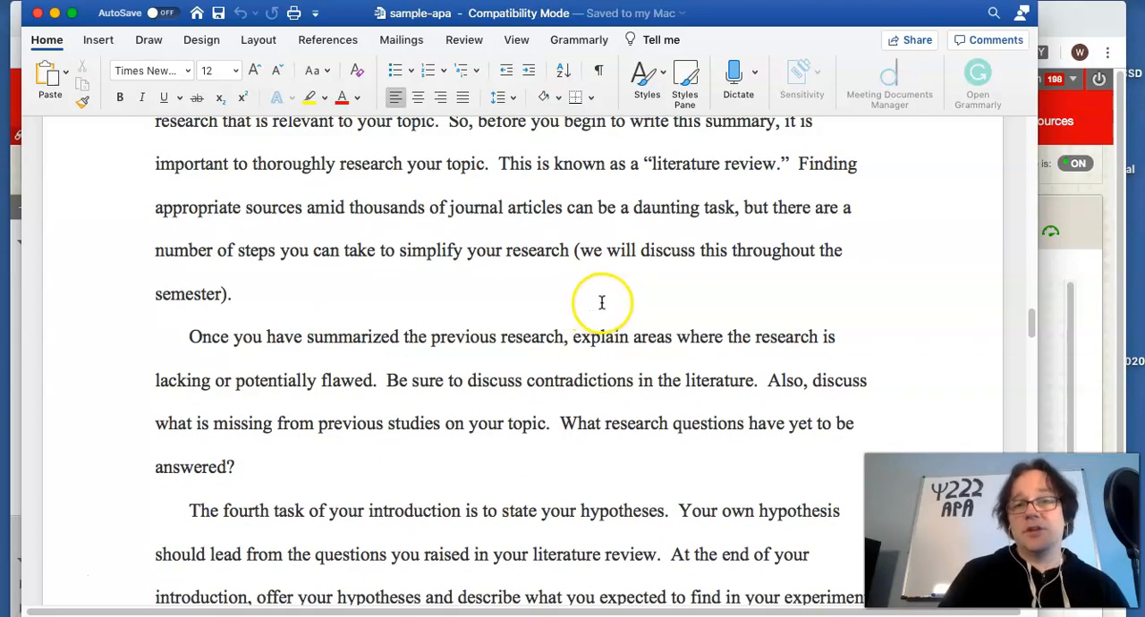
{"action": "mouse_move", "coordinate": [630, 304]}
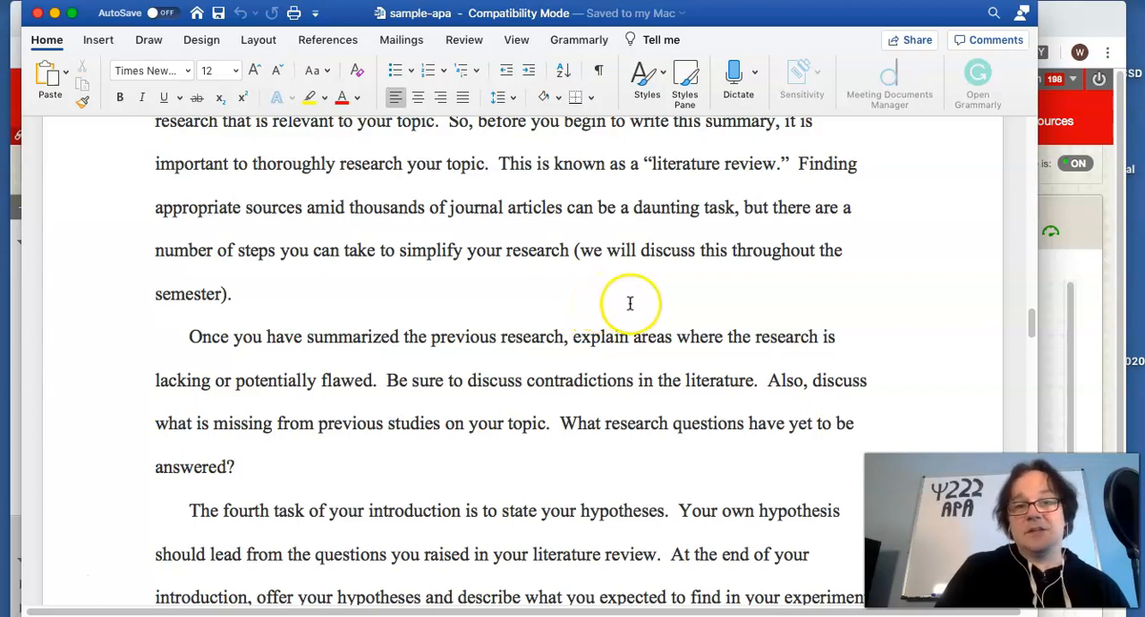
{"action": "scroll", "scroll_direction": "down", "scroll_amount": 3}
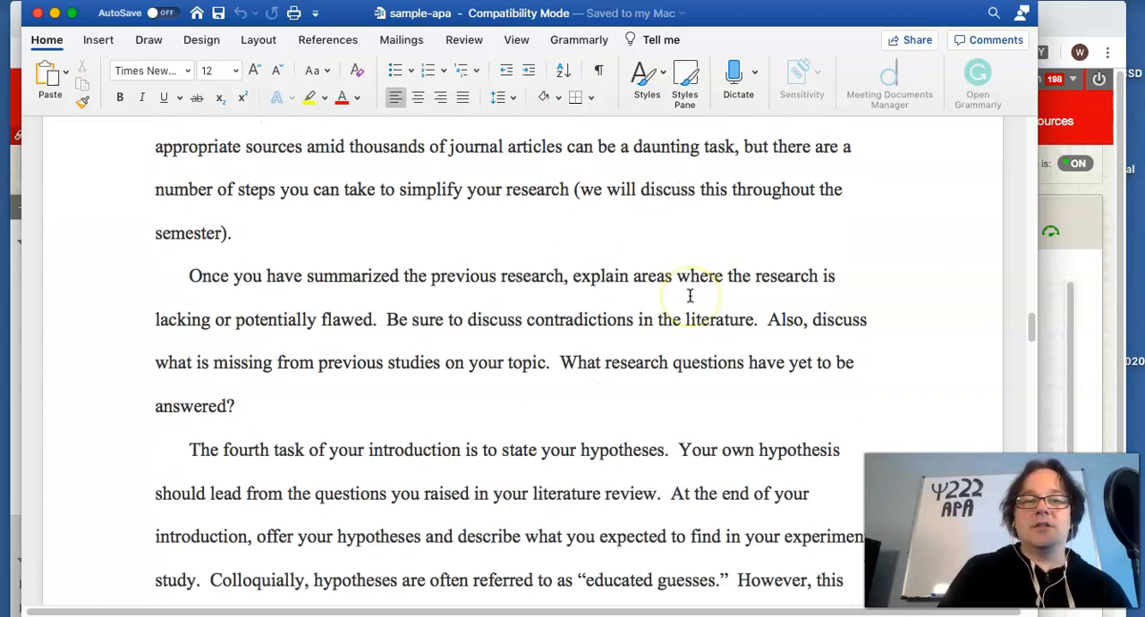
{"action": "scroll", "scroll_direction": "down", "scroll_amount": 3}
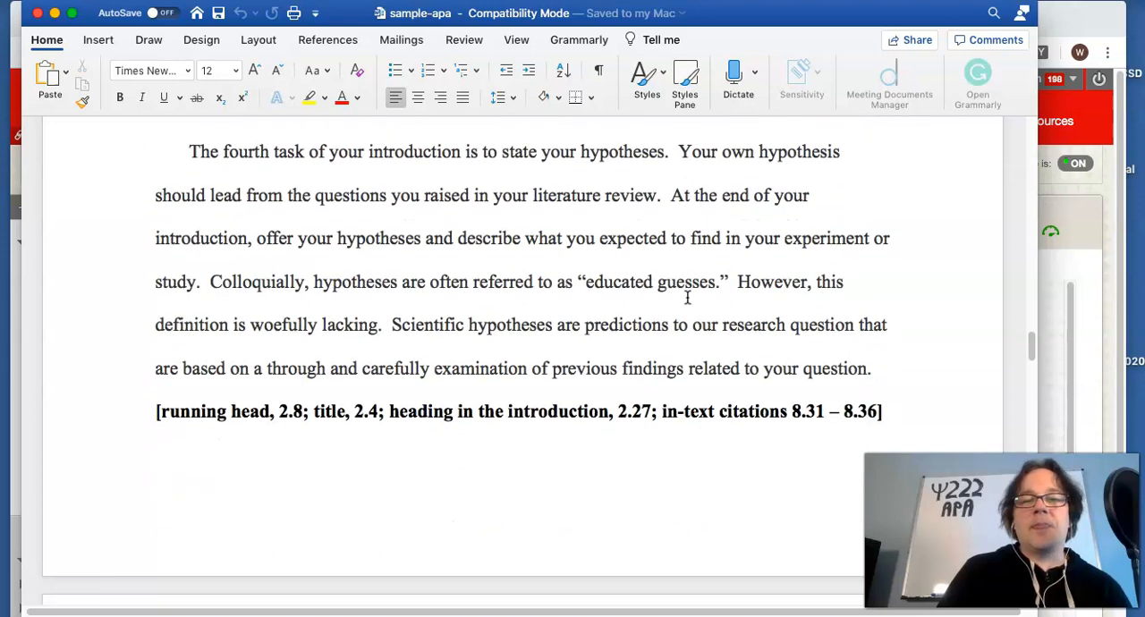
{"action": "scroll", "scroll_direction": "down", "scroll_amount": 3}
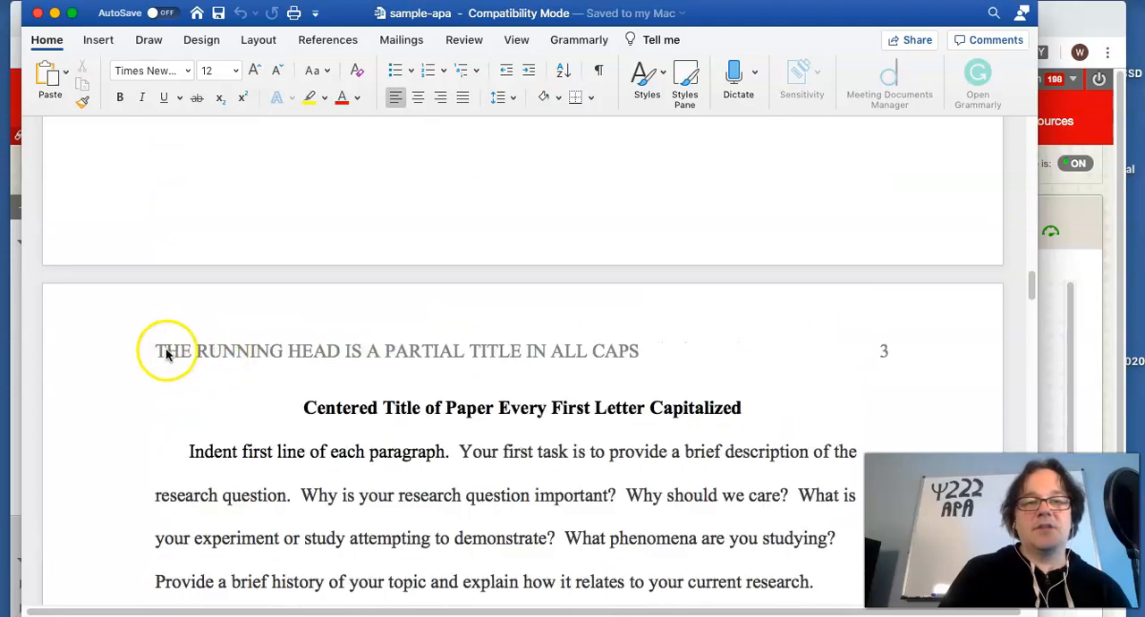
{"action": "mouse_move", "coordinate": [638, 333]}
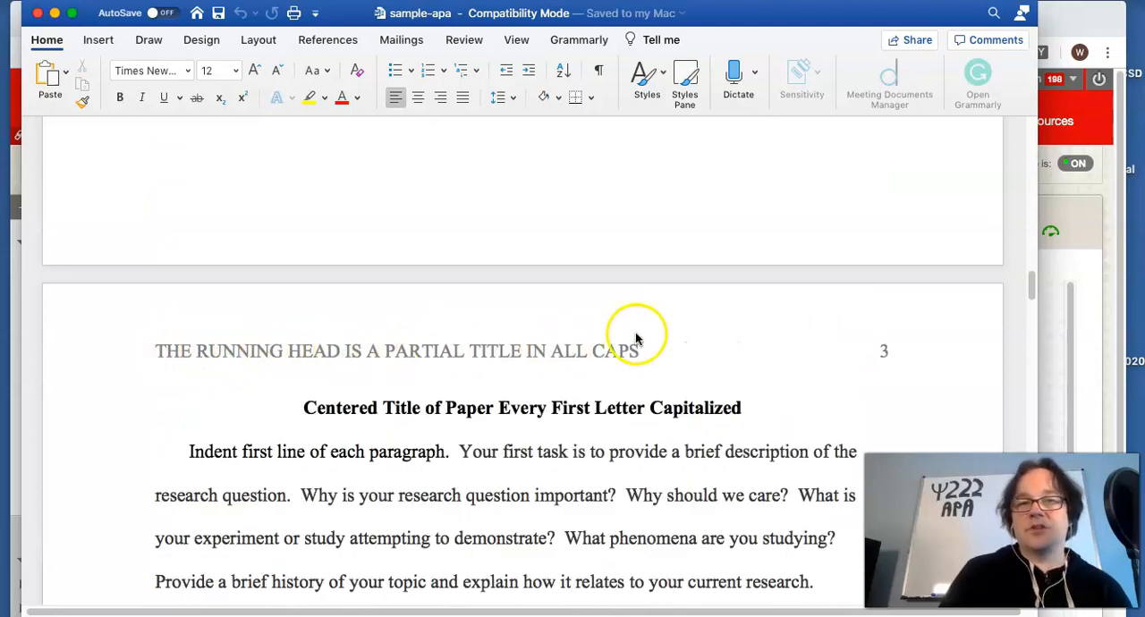
{"action": "scroll", "scroll_direction": "down", "scroll_amount": 3}
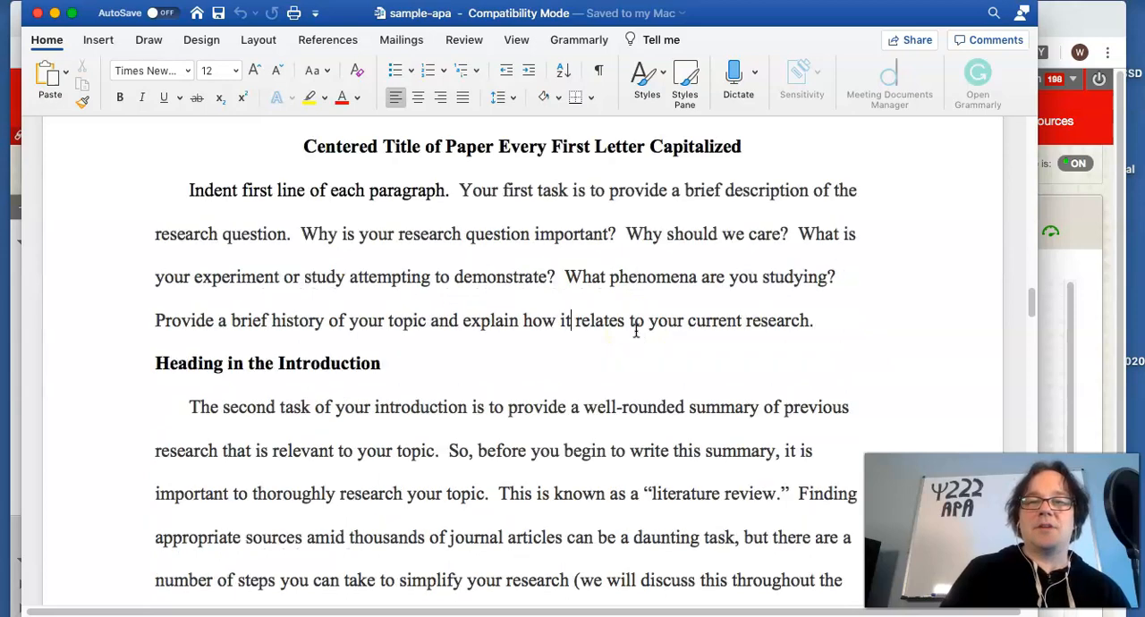
{"action": "scroll", "scroll_direction": "down", "scroll_amount": 3}
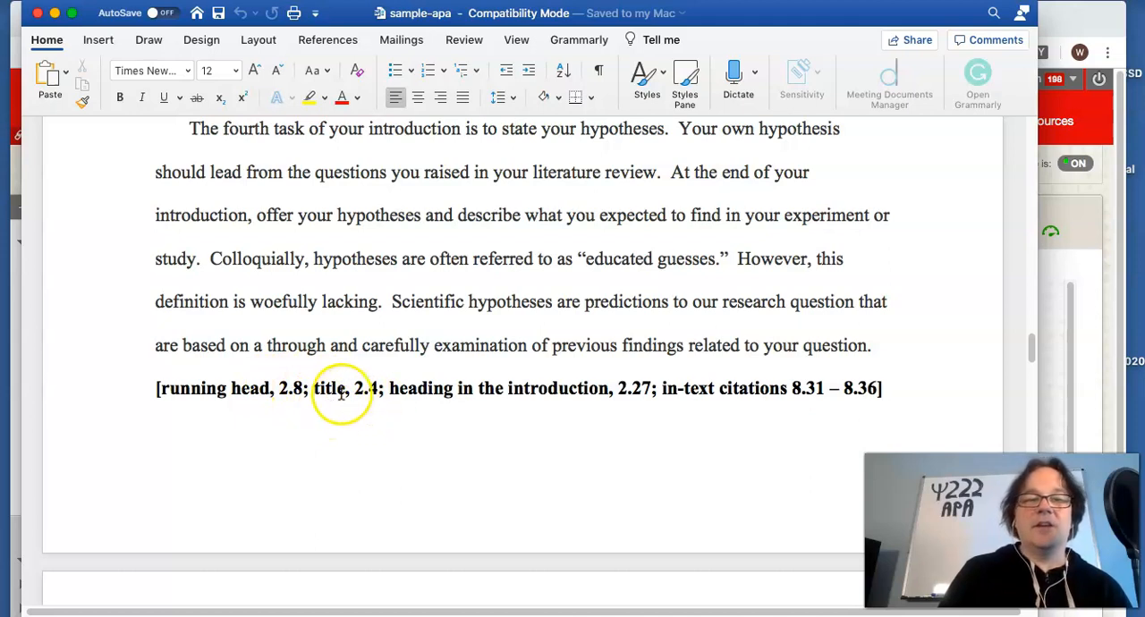
{"action": "mouse_move", "coordinate": [373, 451]}
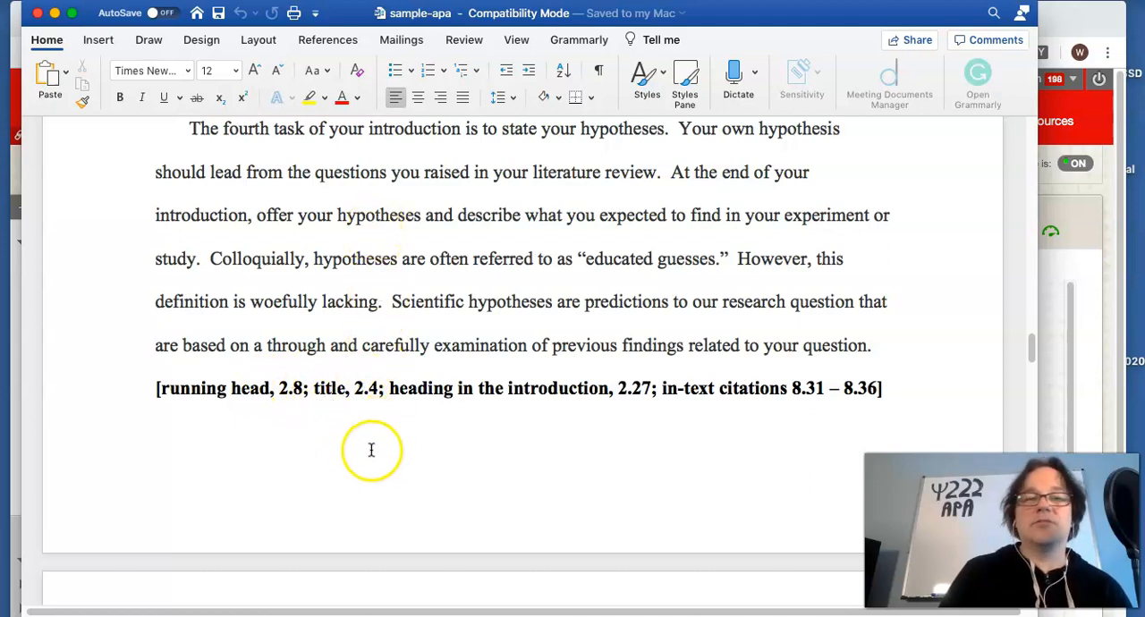
{"action": "mouse_move", "coordinate": [439, 411]}
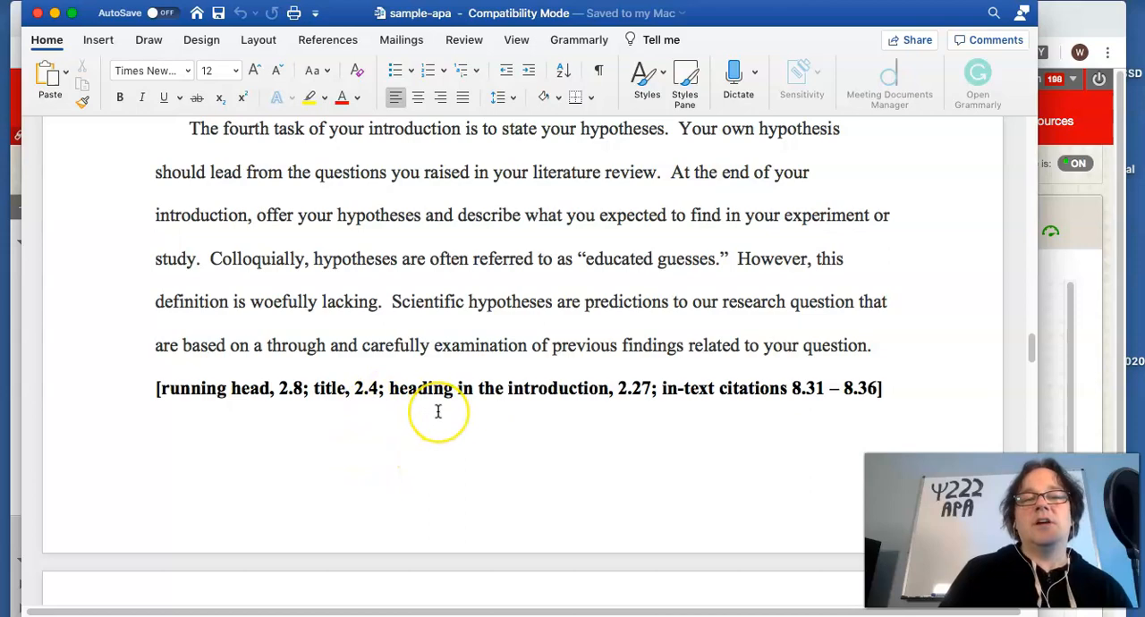
{"action": "mouse_move", "coordinate": [503, 363]}
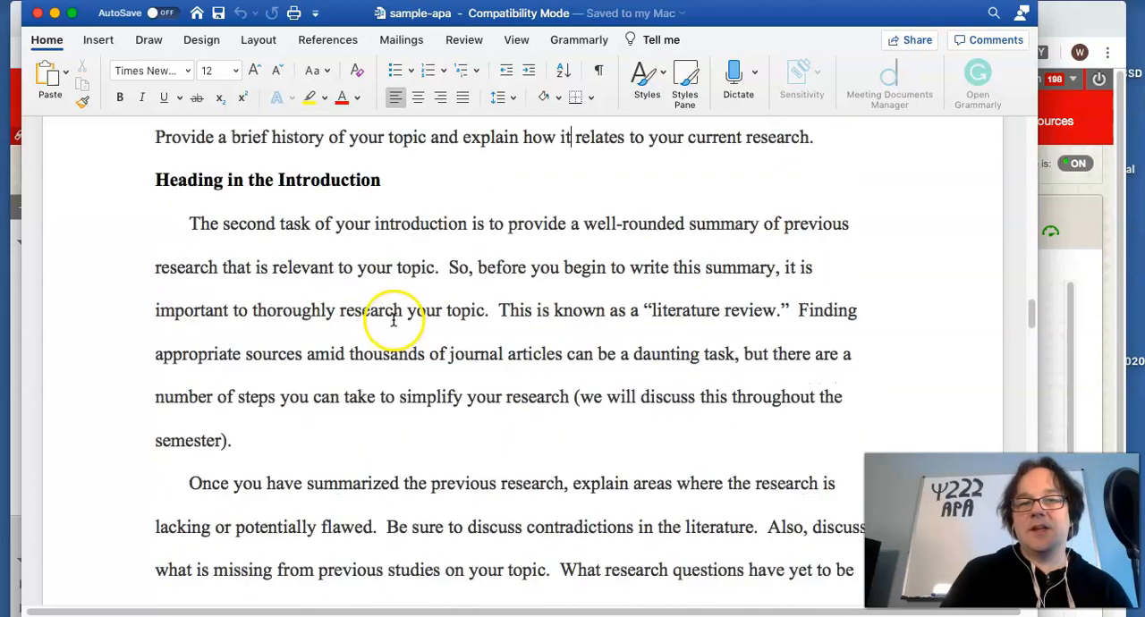
{"action": "scroll", "scroll_direction": "down", "scroll_amount": 3}
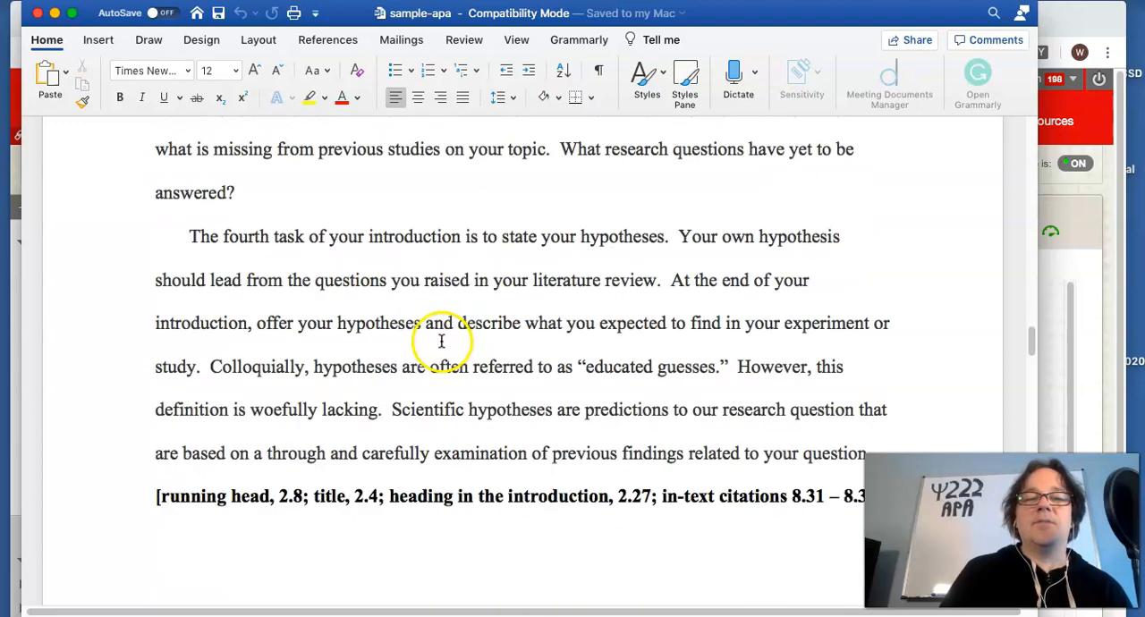
{"action": "scroll", "scroll_direction": "down", "scroll_amount": 3}
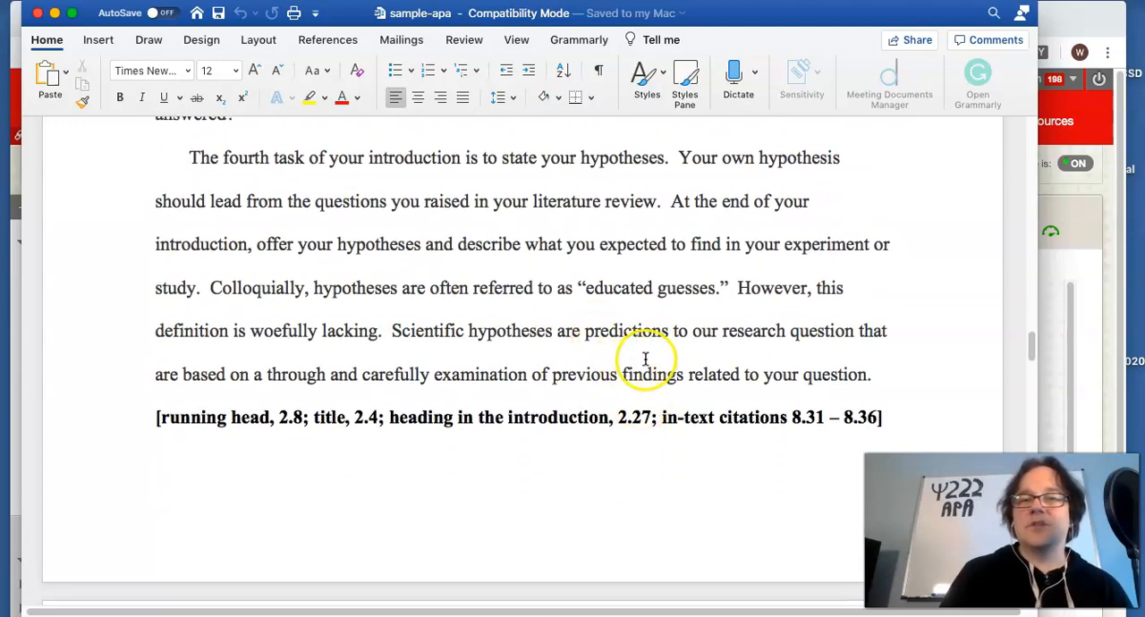
{"action": "mouse_move", "coordinate": [696, 331]}
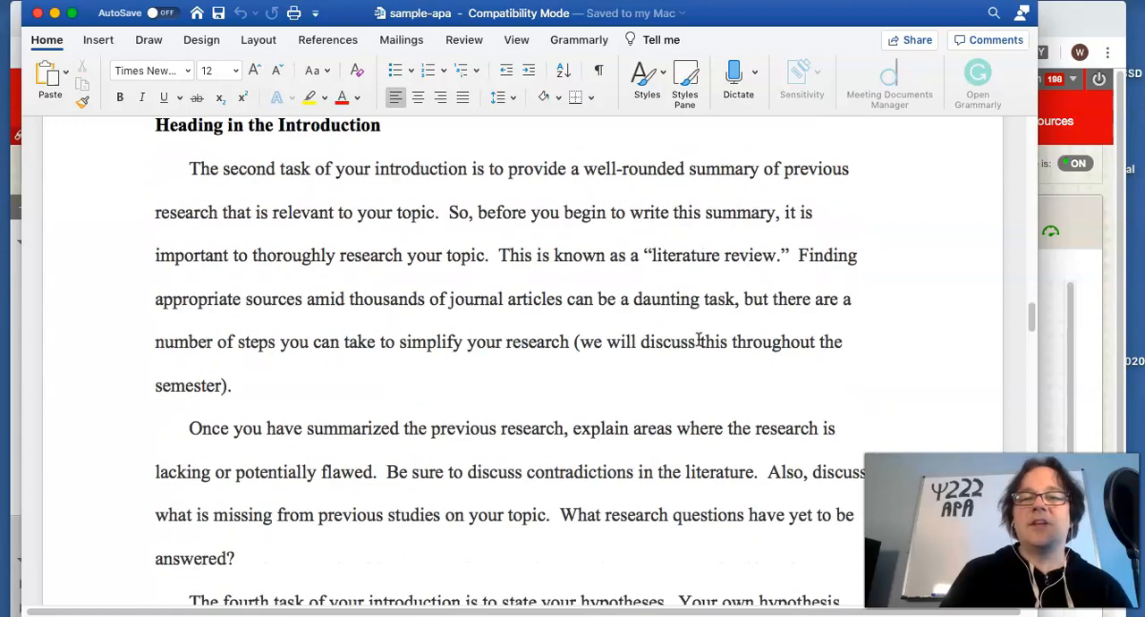
{"action": "scroll", "scroll_direction": "down", "scroll_amount": 3}
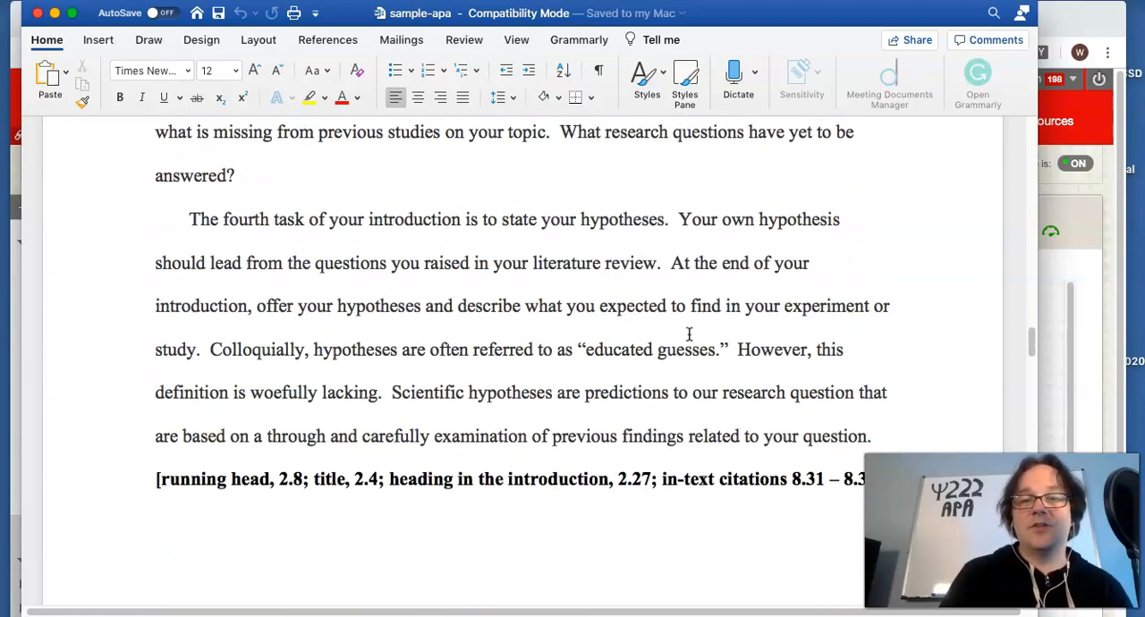
{"action": "scroll", "scroll_direction": "down", "scroll_amount": 3}
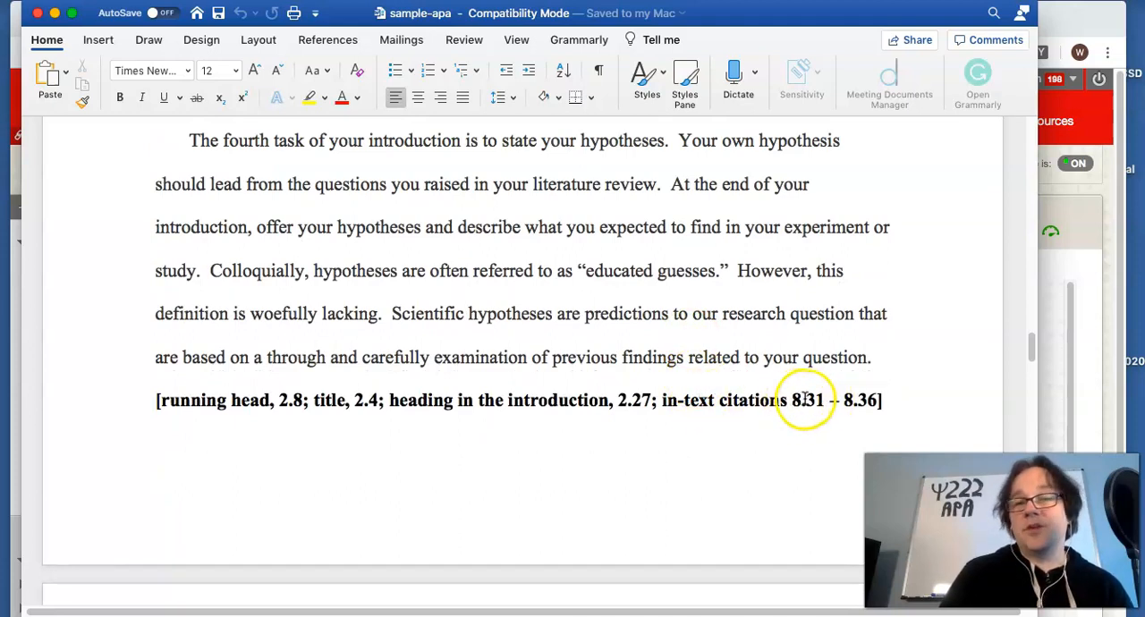
{"action": "scroll", "scroll_direction": "down", "scroll_amount": 3}
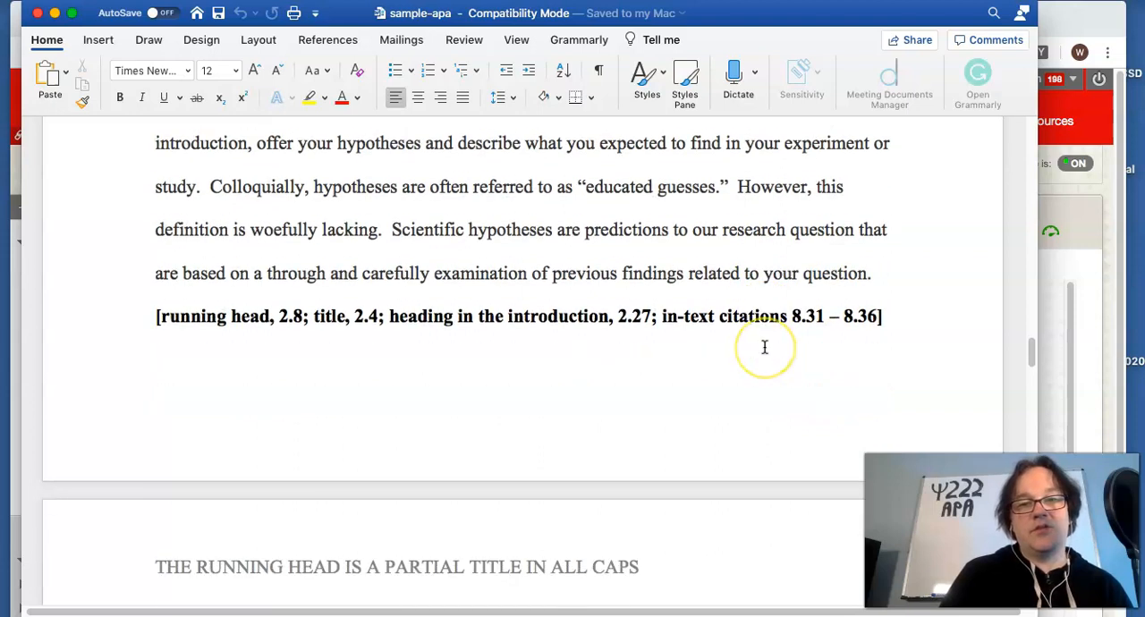
{"action": "scroll", "scroll_direction": "down", "scroll_amount": 3}
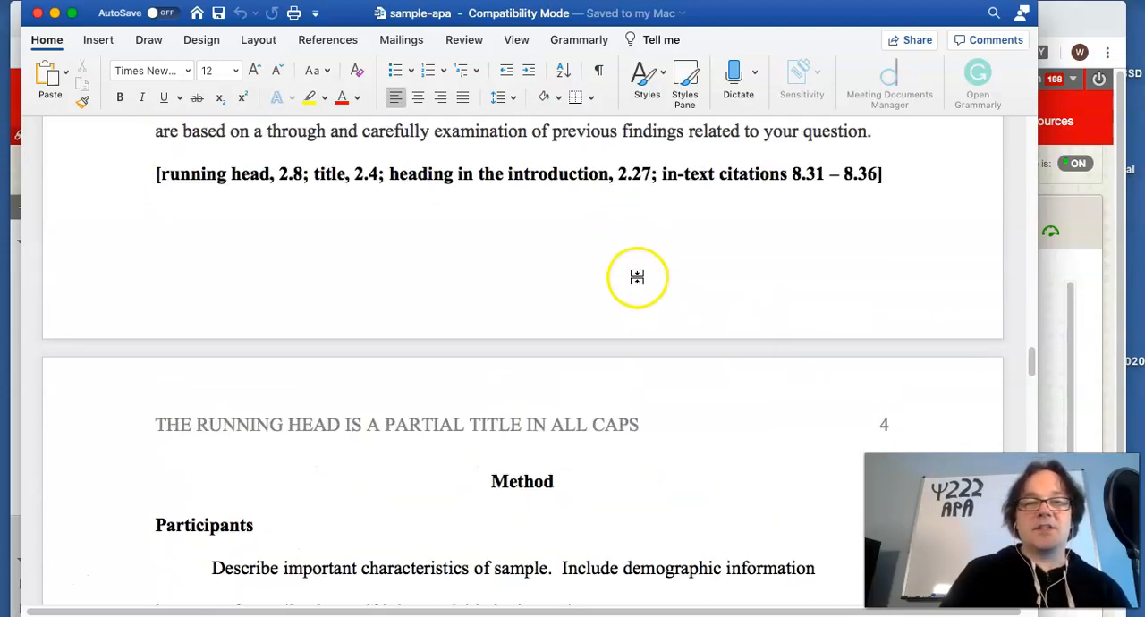
{"action": "mouse_move", "coordinate": [669, 272]}
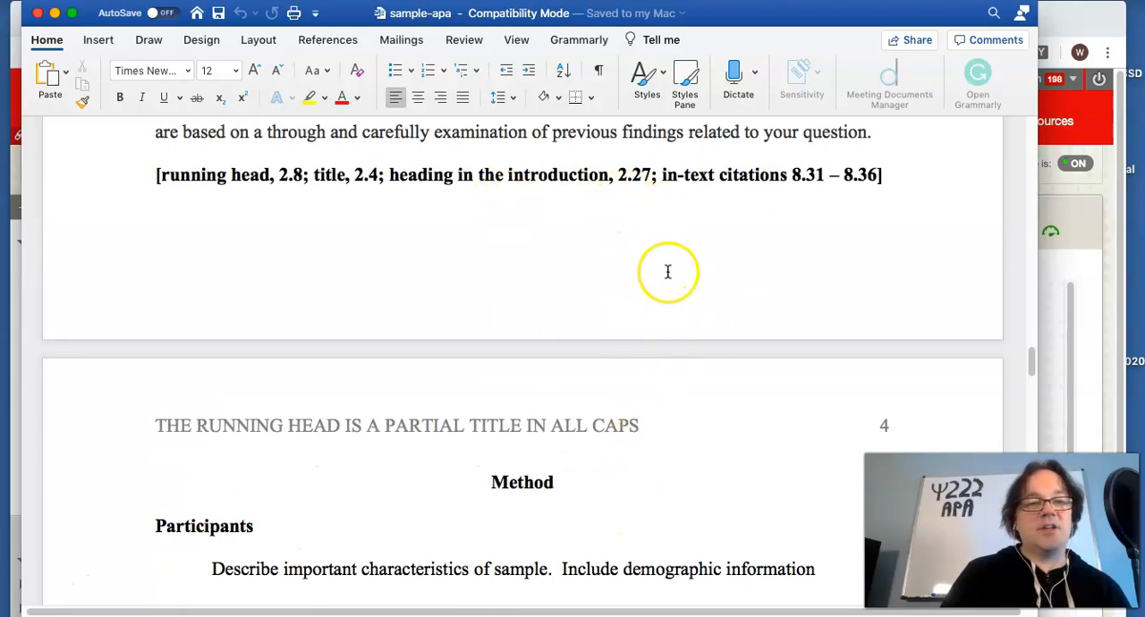
Step: Scroll through the Method section past the Procedure subsection
{"action": "scroll", "scroll_direction": "down", "scroll_amount": 3}
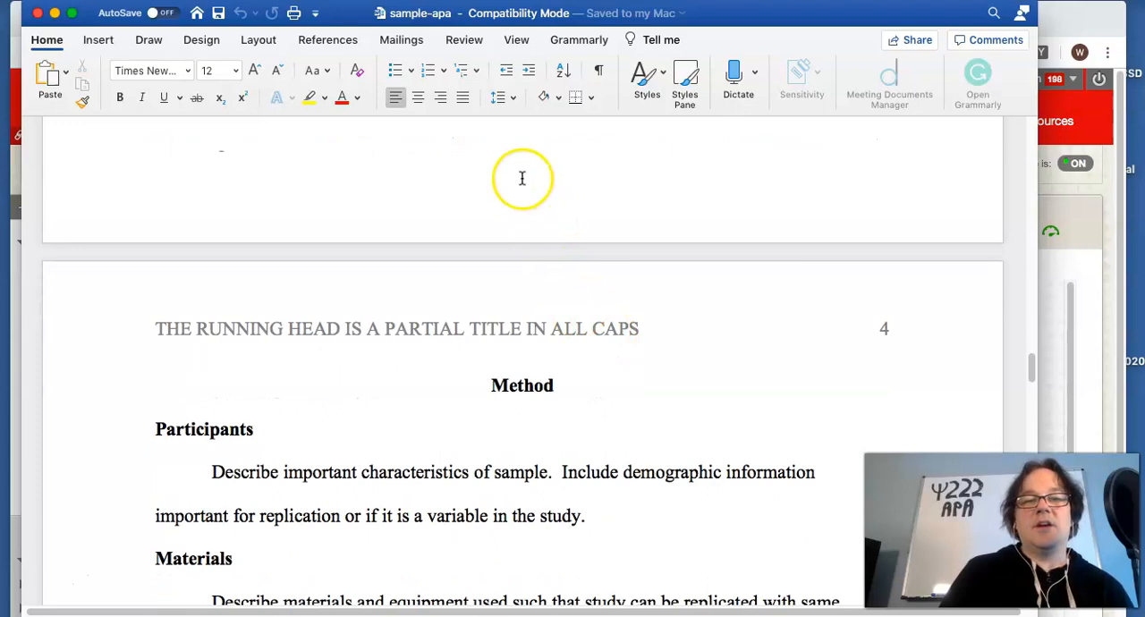
{"action": "scroll", "scroll_direction": "down", "scroll_amount": 3}
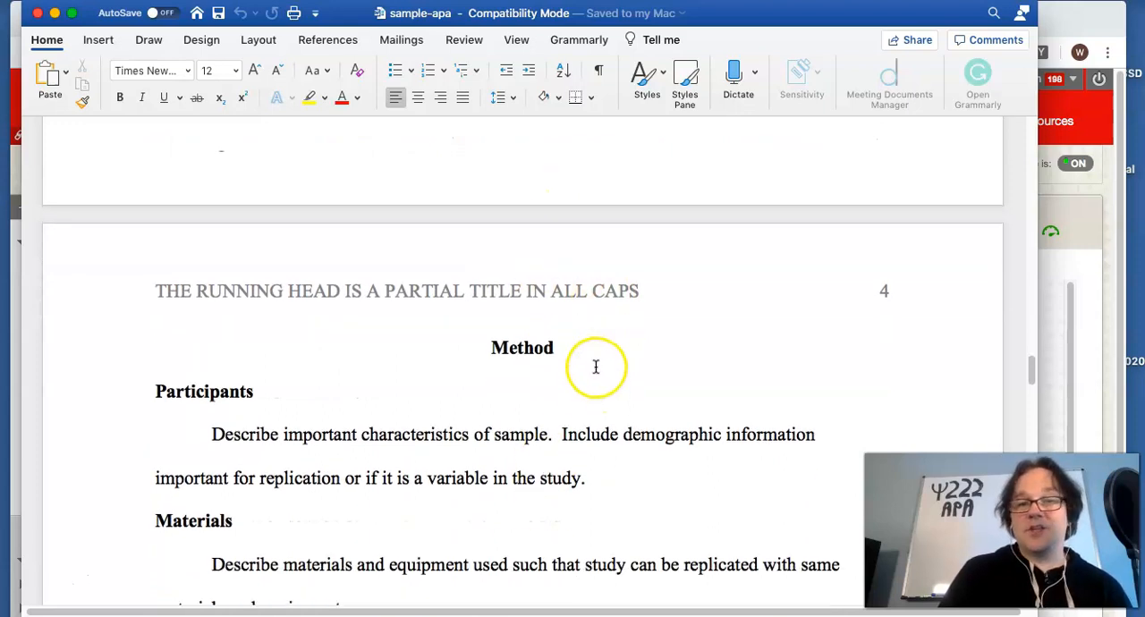
{"action": "scroll", "scroll_direction": "down", "scroll_amount": 3}
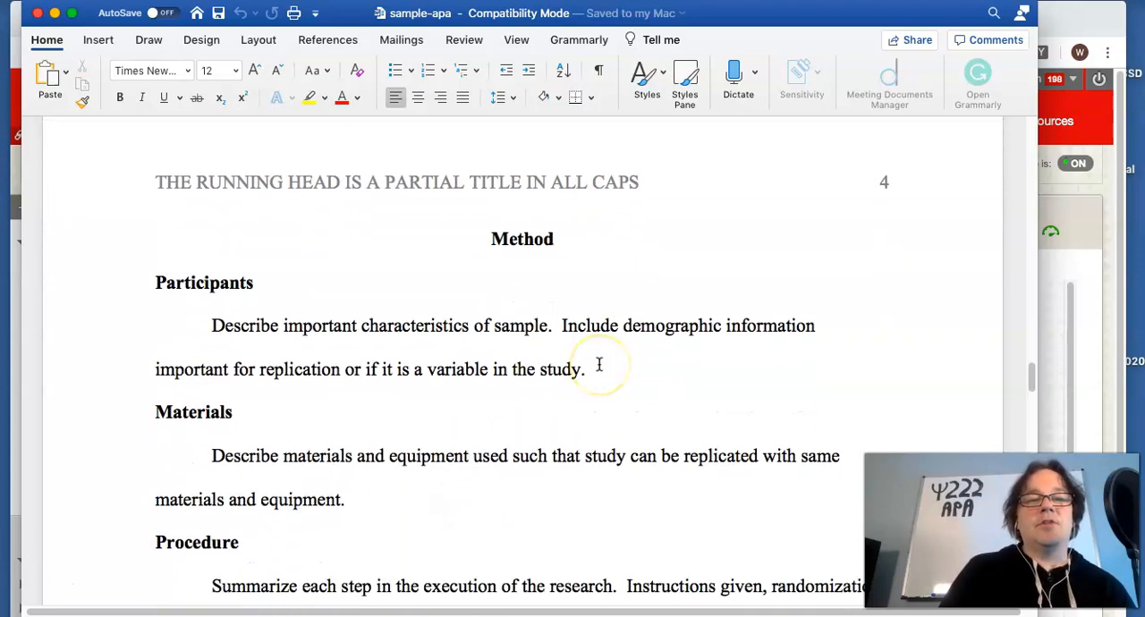
{"action": "scroll", "scroll_direction": "down", "scroll_amount": 3}
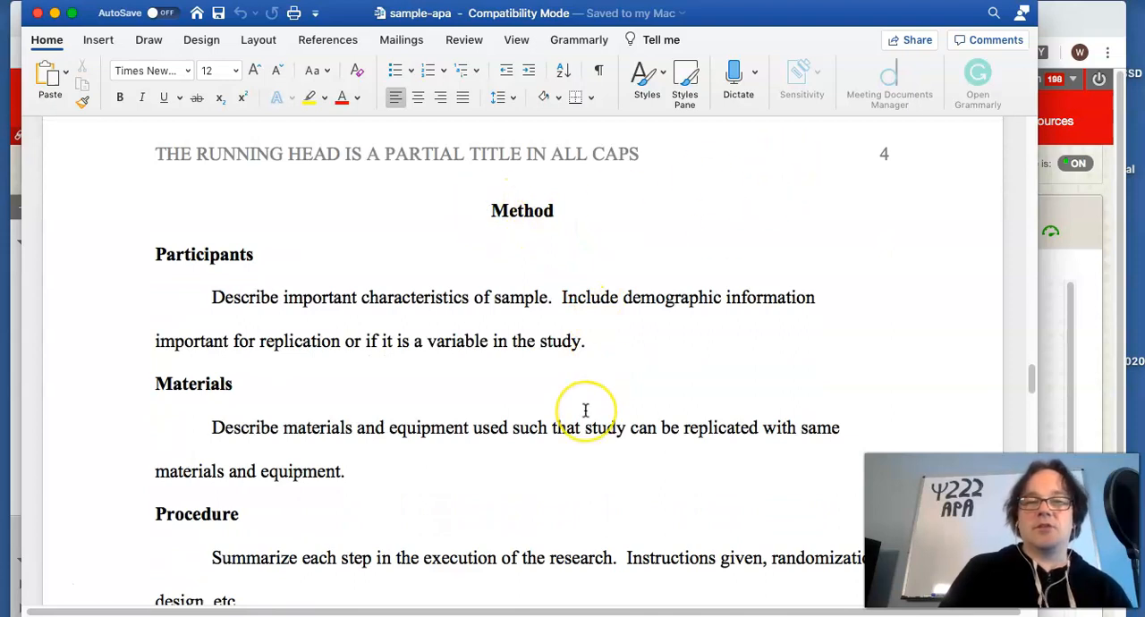
{"action": "mouse_move", "coordinate": [179, 261]}
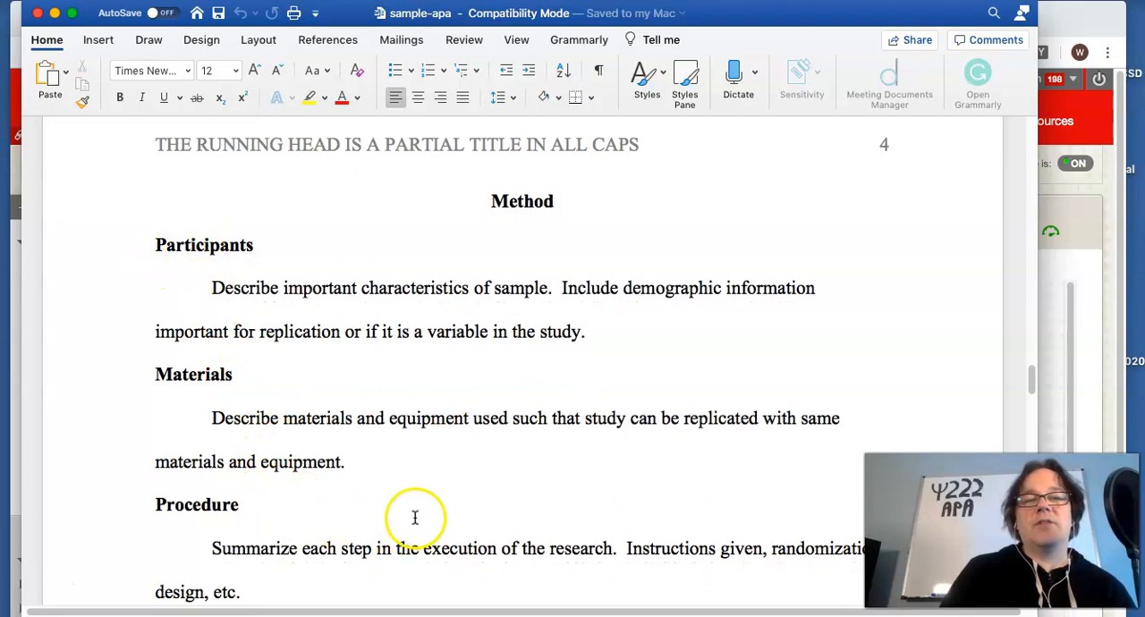
{"action": "mouse_move", "coordinate": [236, 293]}
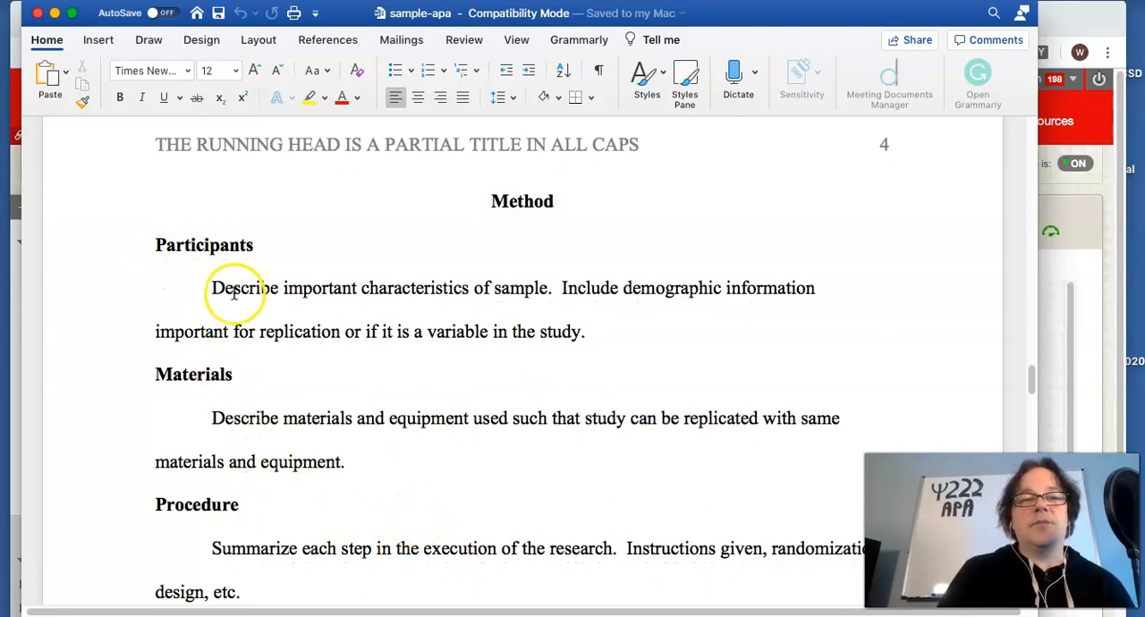
{"action": "scroll", "scroll_direction": "down", "scroll_amount": 3}
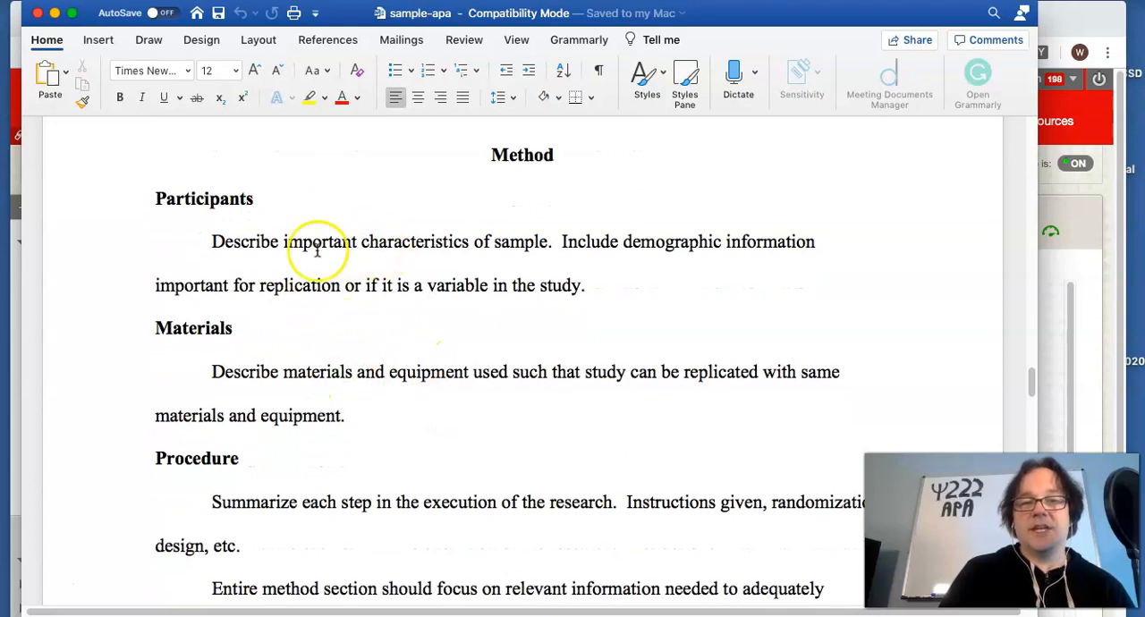
{"action": "mouse_move", "coordinate": [519, 387]}
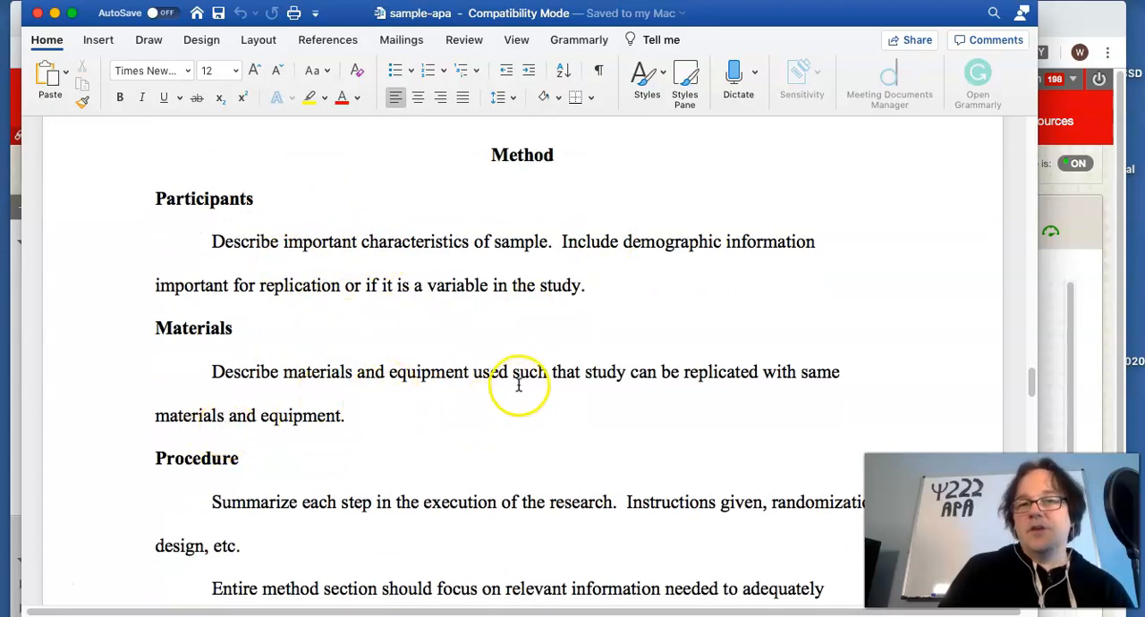
{"action": "scroll", "scroll_direction": "down", "scroll_amount": 3}
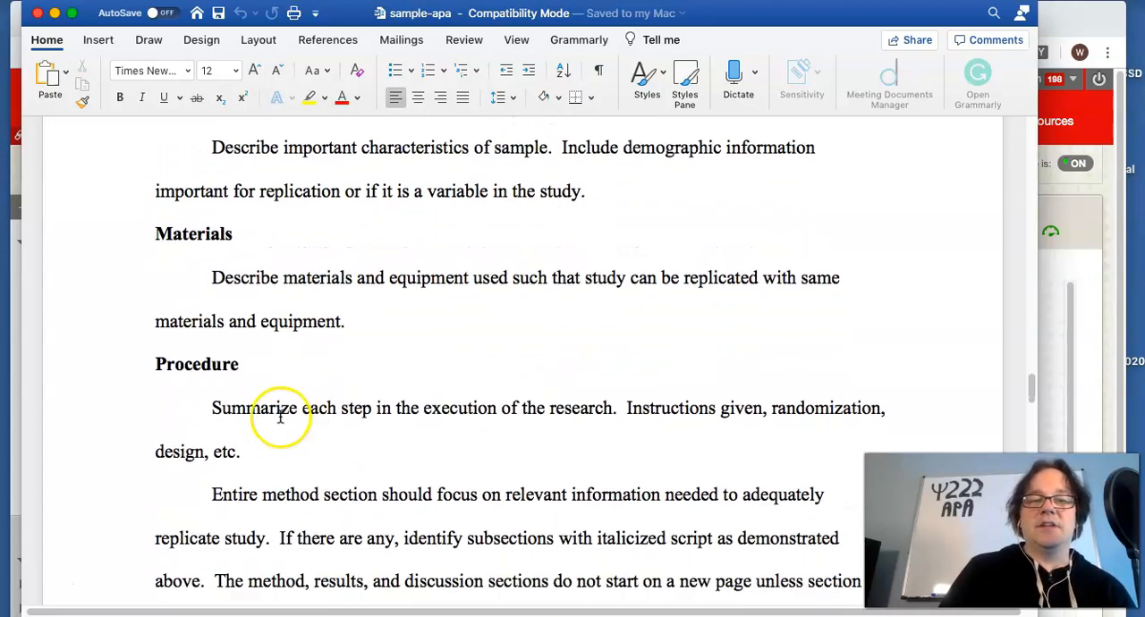
Step: Continue down until the Results heading and its guidance come into view
{"action": "scroll", "scroll_direction": "down", "scroll_amount": 3}
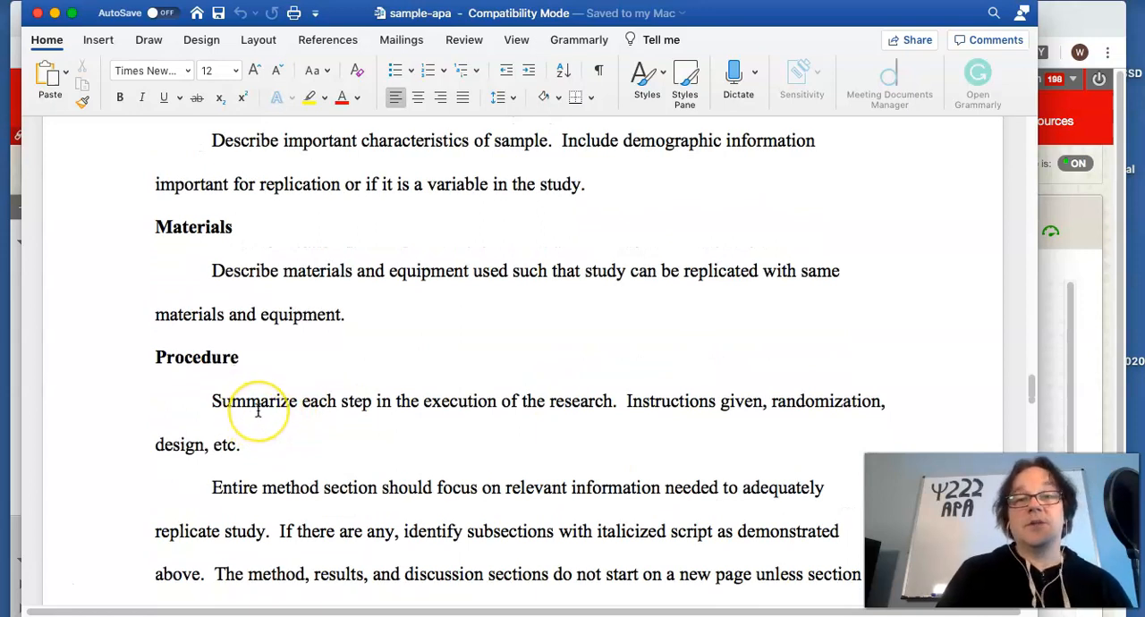
{"action": "scroll", "scroll_direction": "down", "scroll_amount": 3}
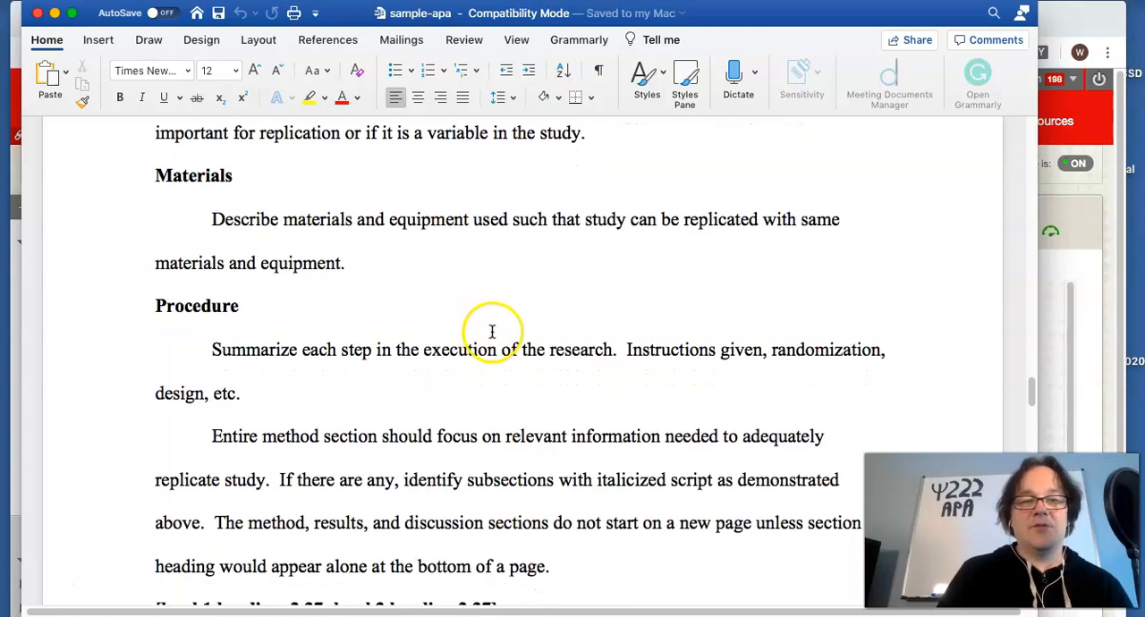
{"action": "scroll", "scroll_direction": "down", "scroll_amount": 3}
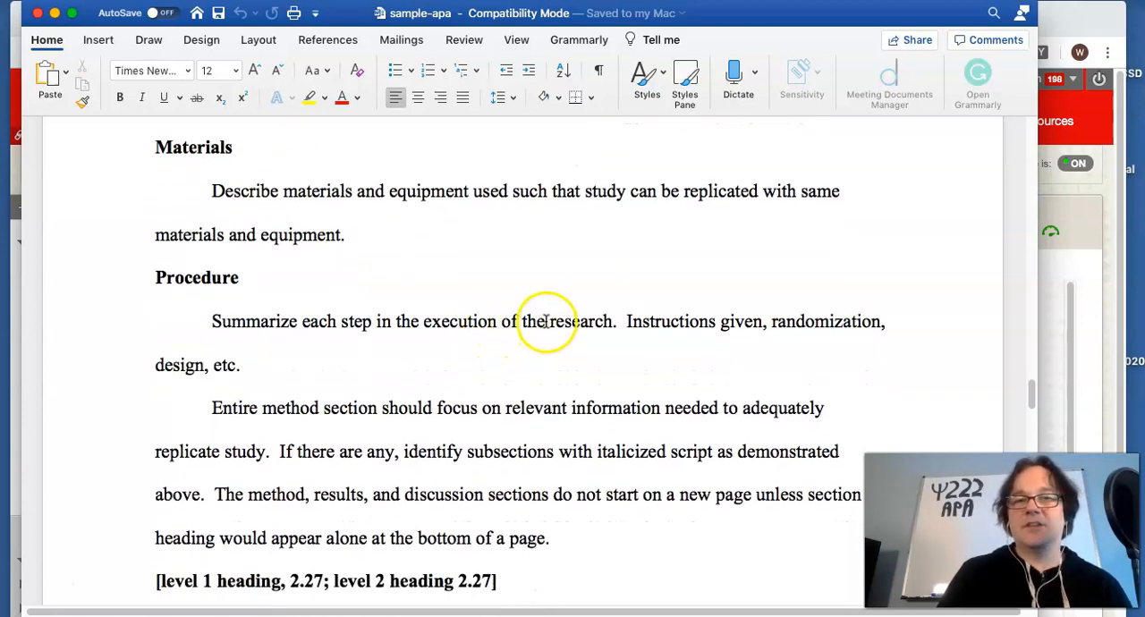
{"action": "mouse_move", "coordinate": [343, 483]}
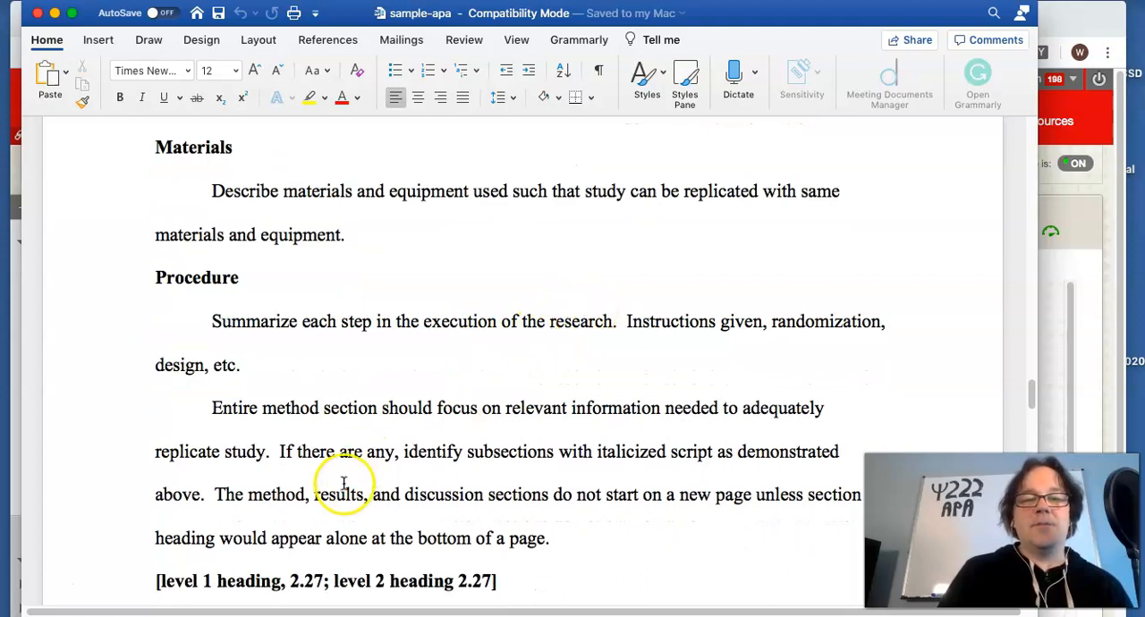
{"action": "mouse_move", "coordinate": [329, 557]}
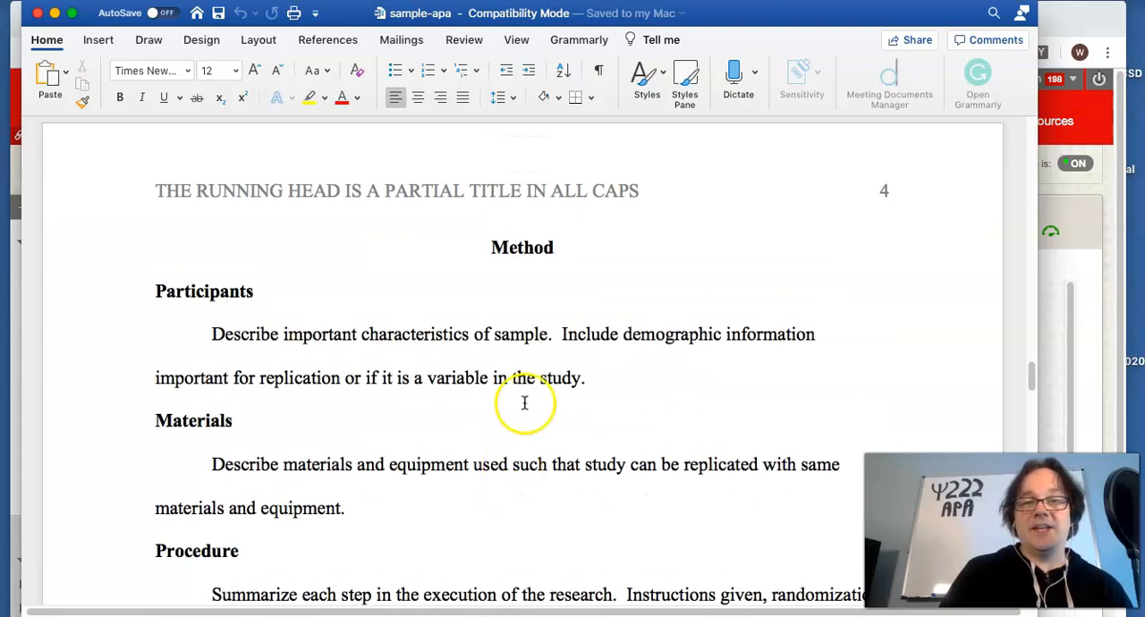
{"action": "double_click", "coordinate": [522, 247]}
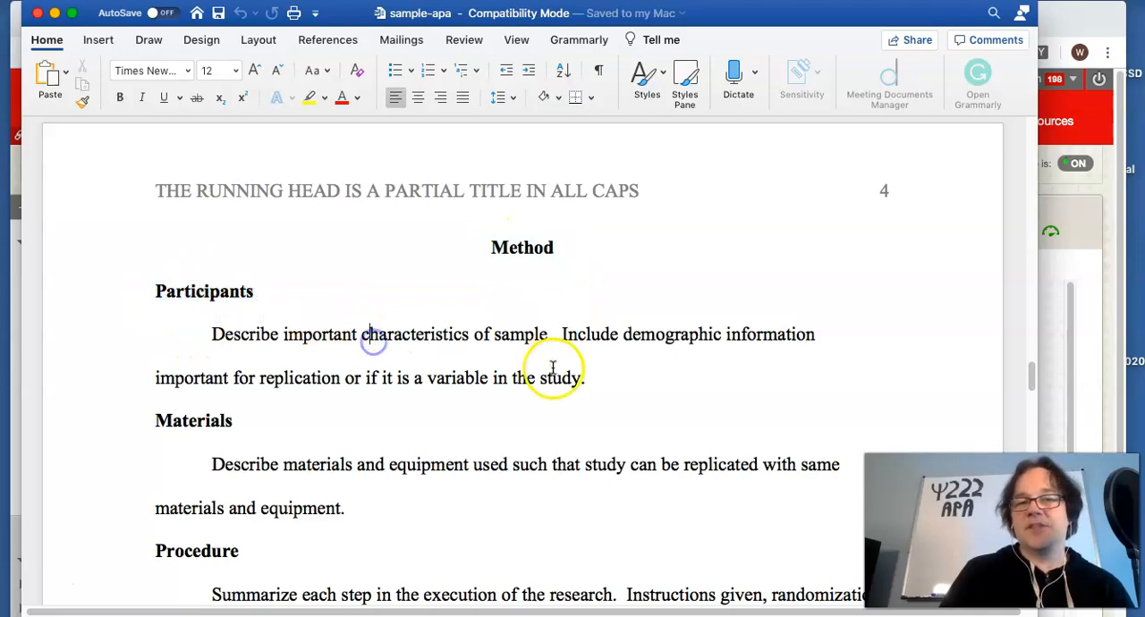
{"action": "scroll", "scroll_direction": "down", "scroll_amount": 3}
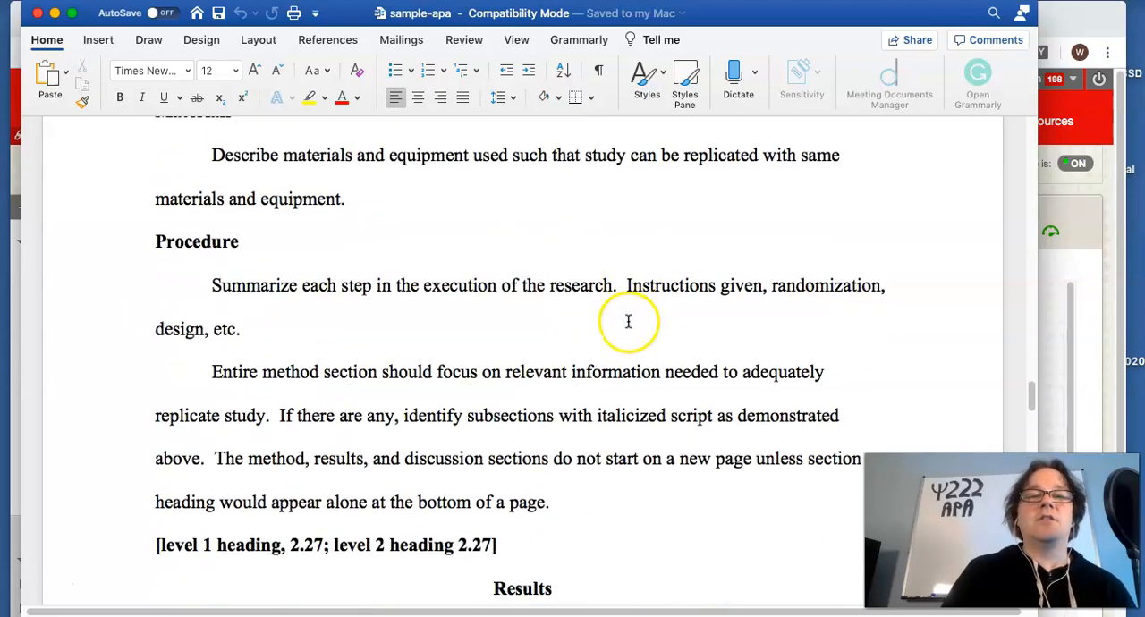
{"action": "scroll", "scroll_direction": "down", "scroll_amount": 3}
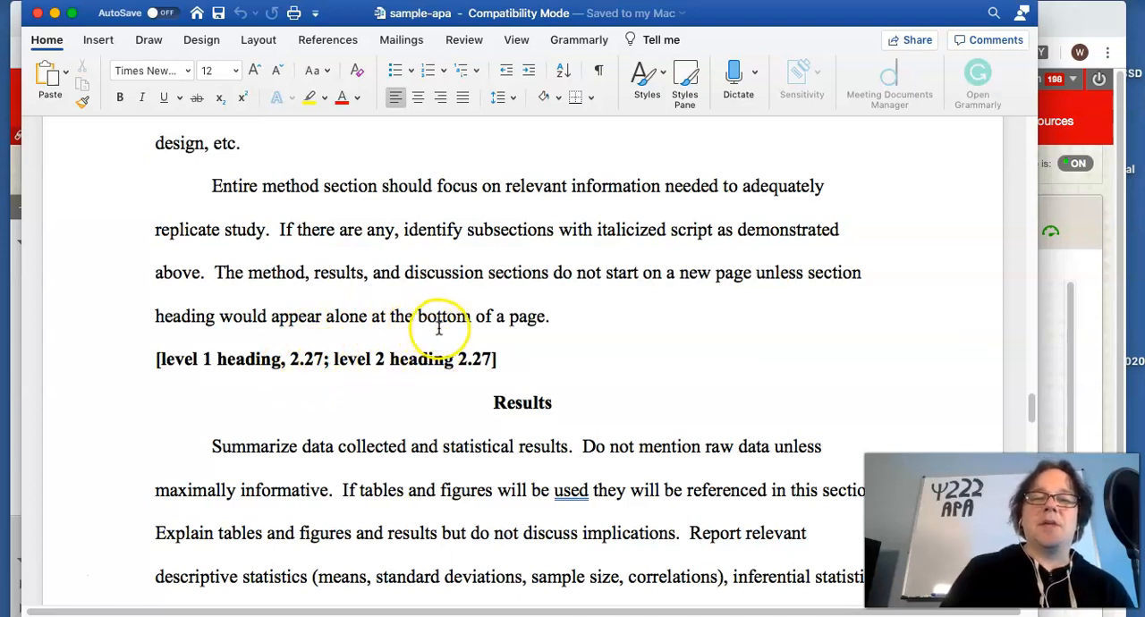
{"action": "mouse_move", "coordinate": [662, 288]}
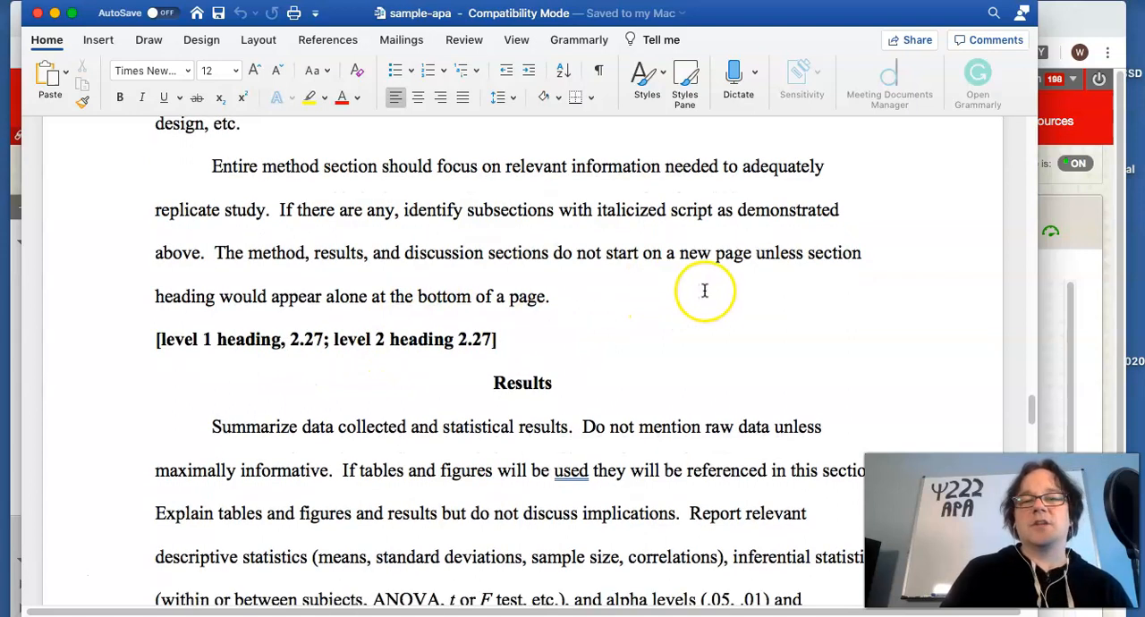
{"action": "scroll", "scroll_direction": "down", "scroll_amount": 3}
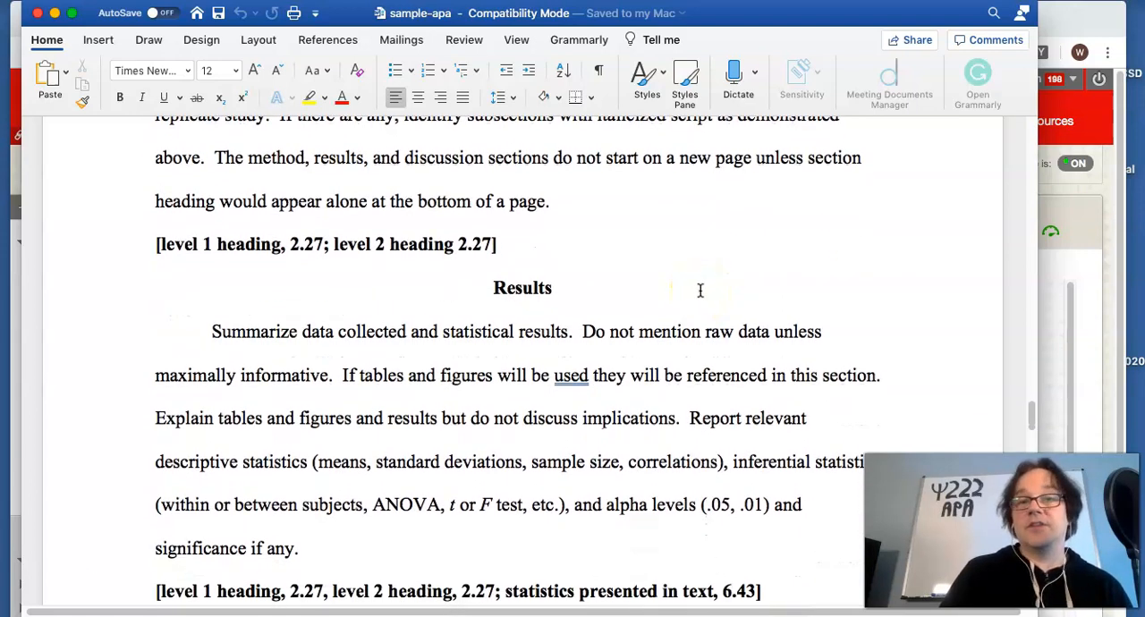
{"action": "scroll", "scroll_direction": "down", "scroll_amount": 3}
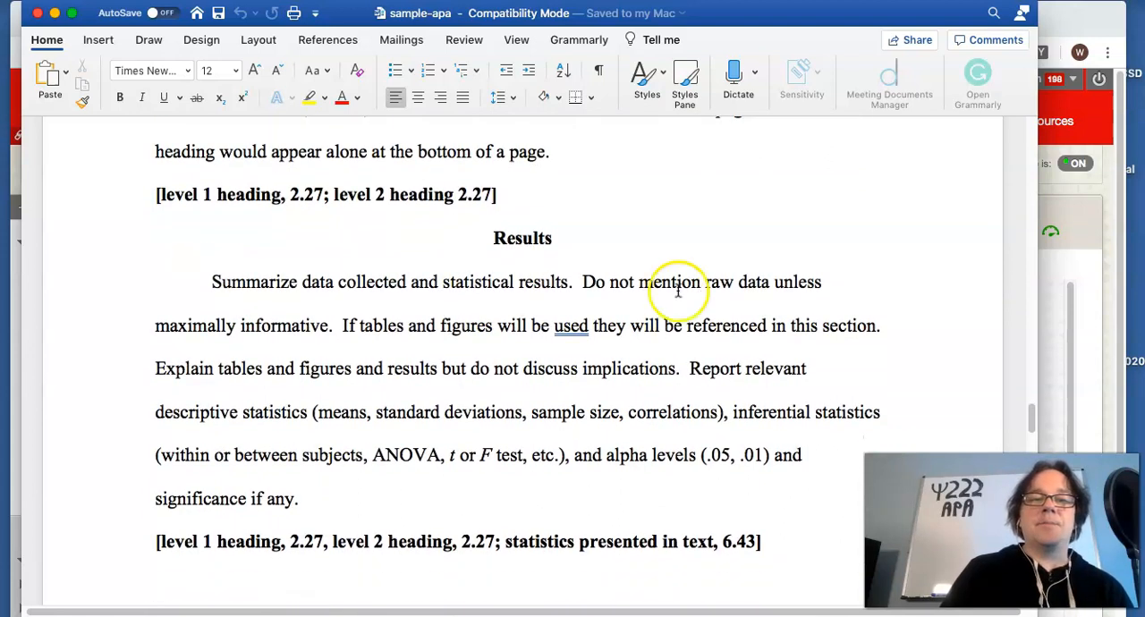
{"action": "double_click", "coordinate": [522, 238]}
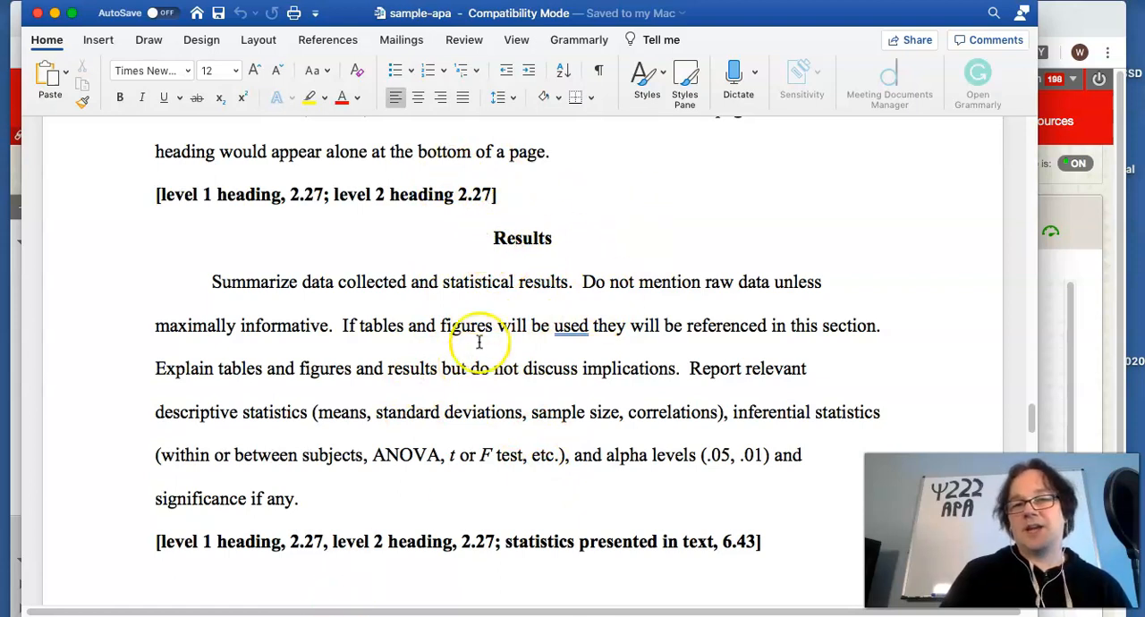
{"action": "mouse_move", "coordinate": [604, 223]}
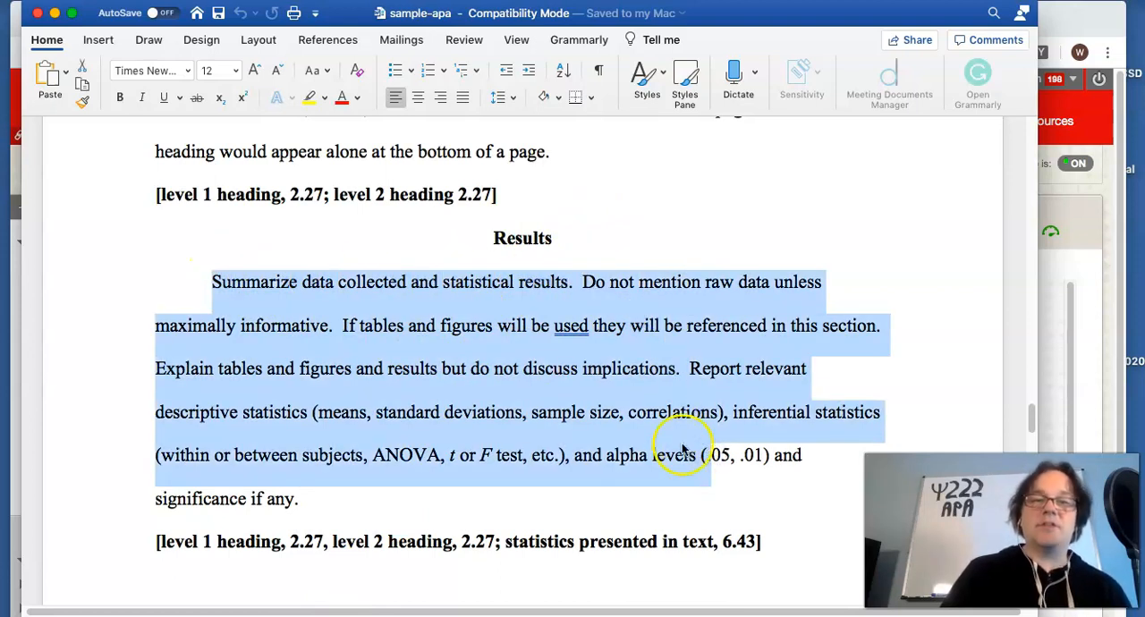
{"action": "left_click", "coordinate": [673, 385]}
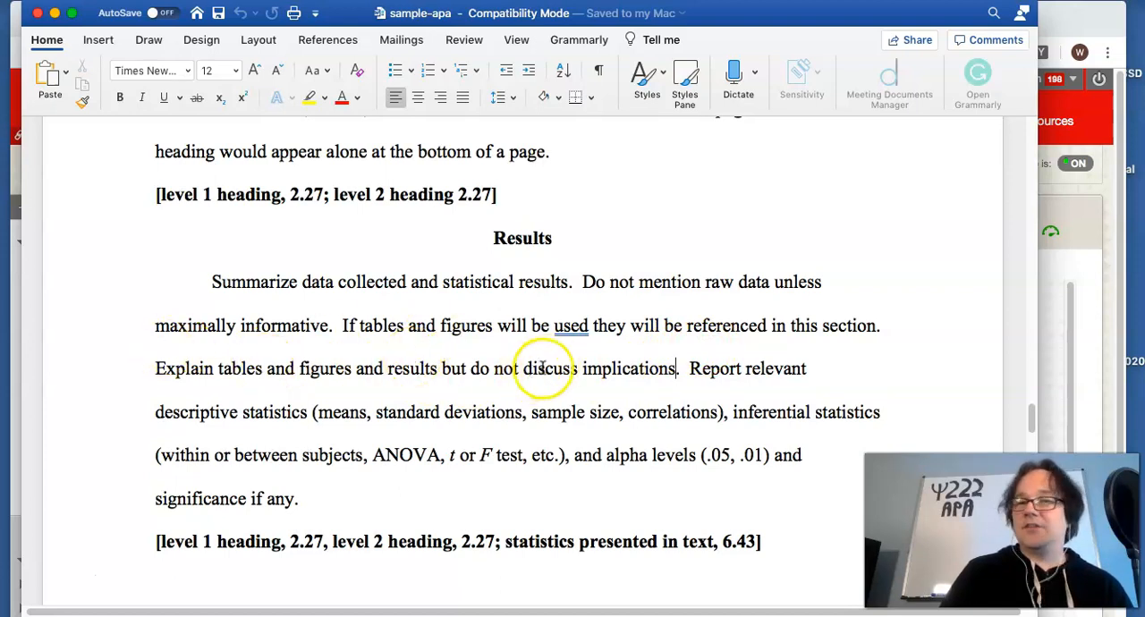
{"action": "mouse_move", "coordinate": [664, 331]}
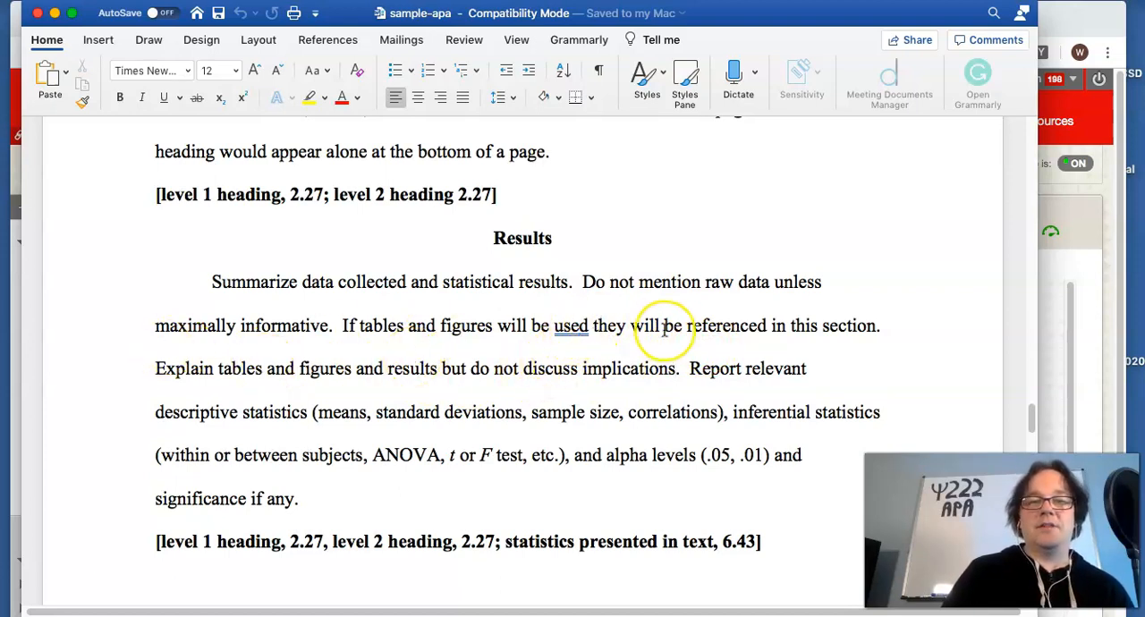
{"action": "scroll", "scroll_direction": "down", "scroll_amount": 3}
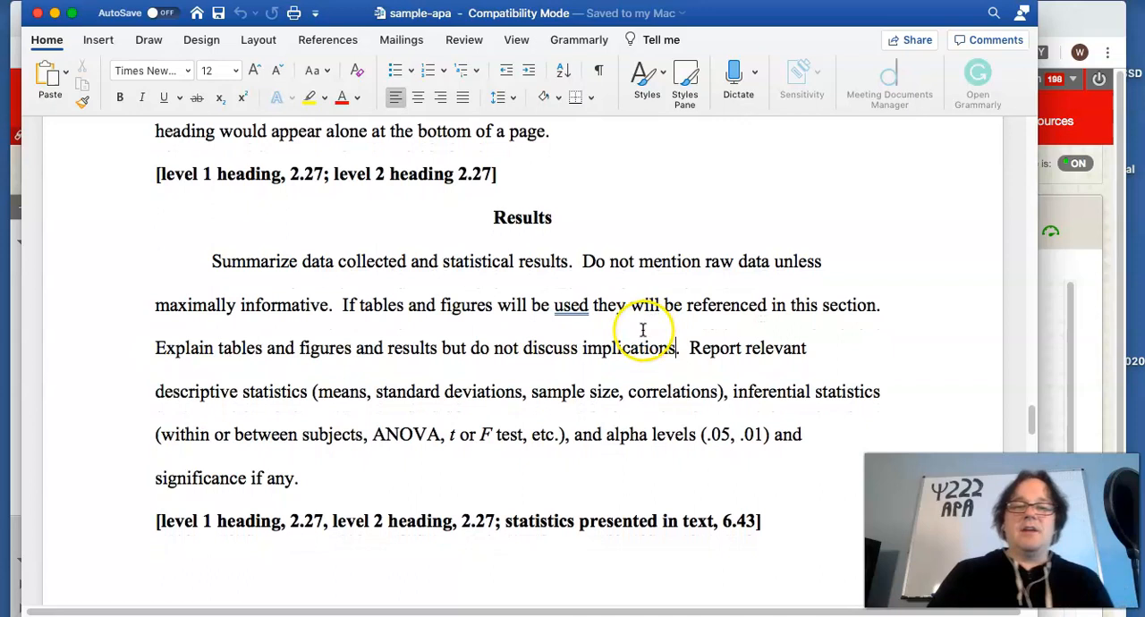
{"action": "mouse_move", "coordinate": [573, 311]}
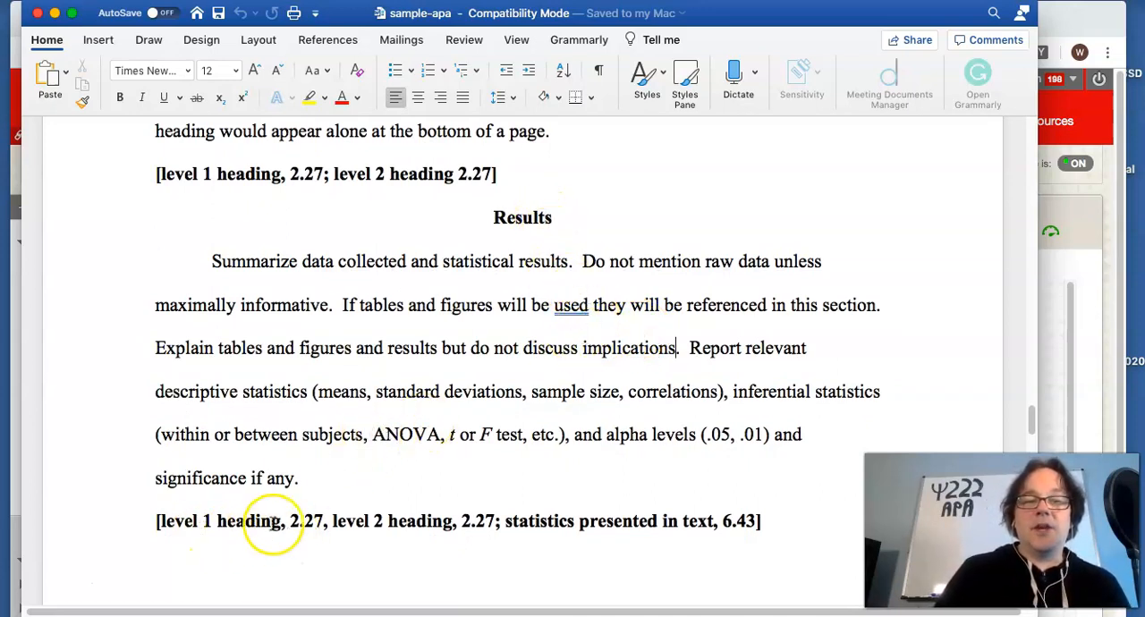
{"action": "mouse_move", "coordinate": [257, 483]}
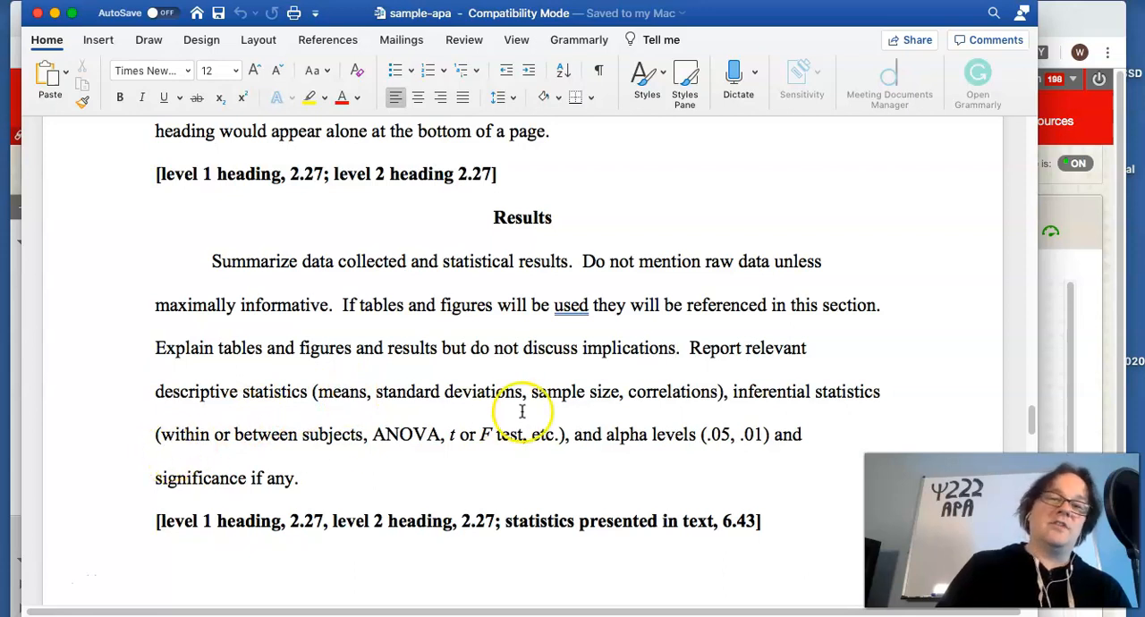
{"action": "mouse_move", "coordinate": [494, 412]}
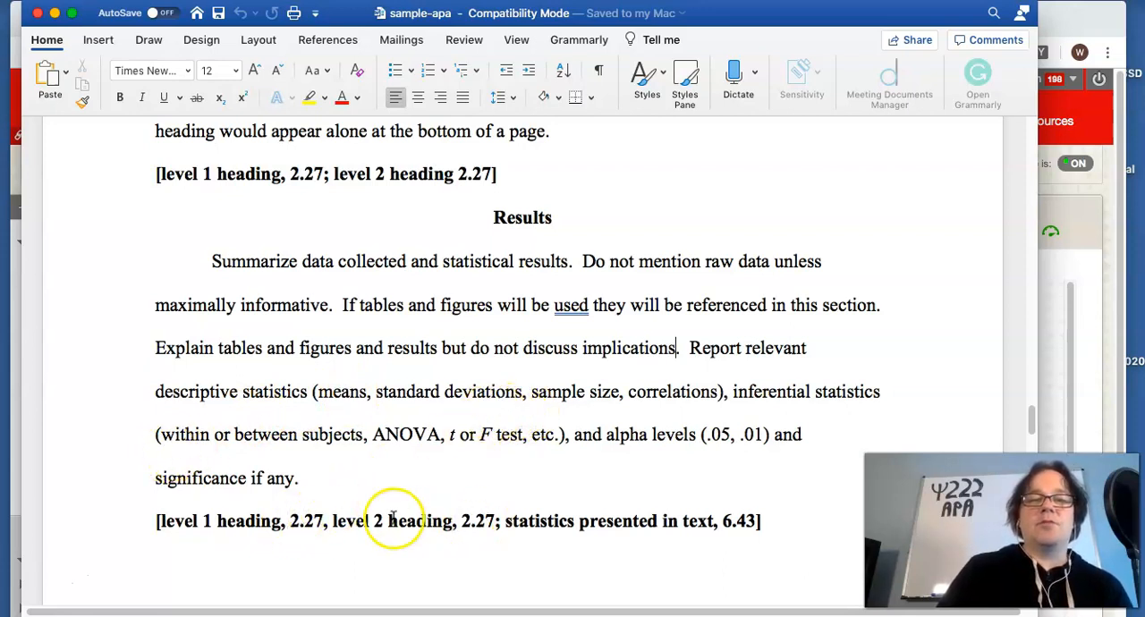
{"action": "mouse_move", "coordinate": [350, 524]}
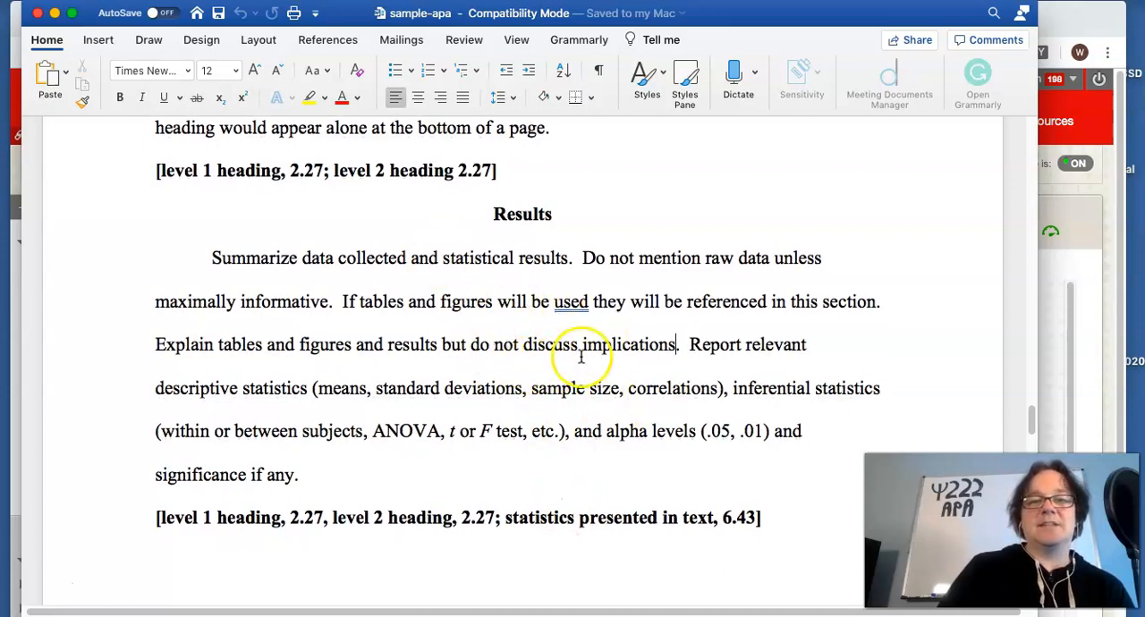
{"action": "mouse_move", "coordinate": [538, 431]}
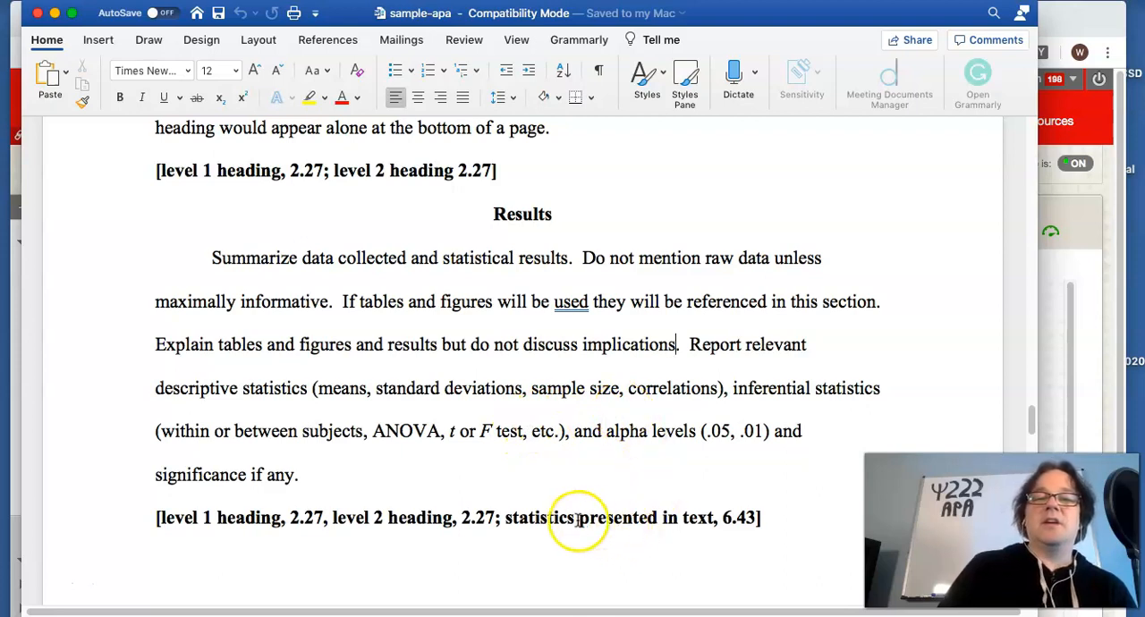
{"action": "mouse_move", "coordinate": [750, 517]}
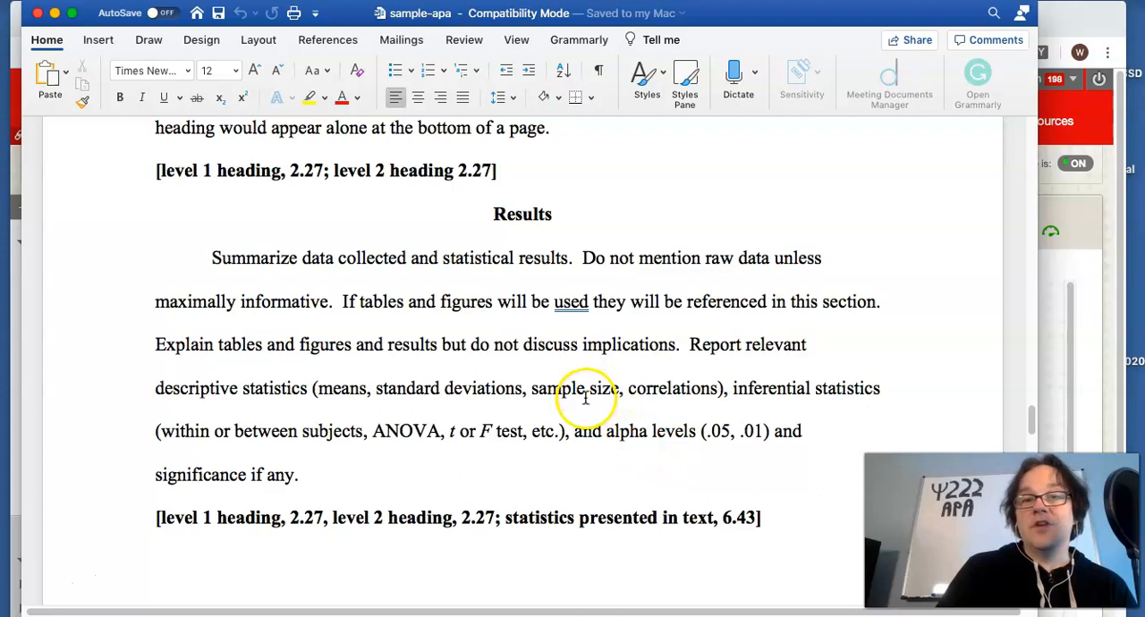
Step: Scroll down to the Discussion section on page 5
{"action": "scroll", "scroll_direction": "down", "scroll_amount": 3}
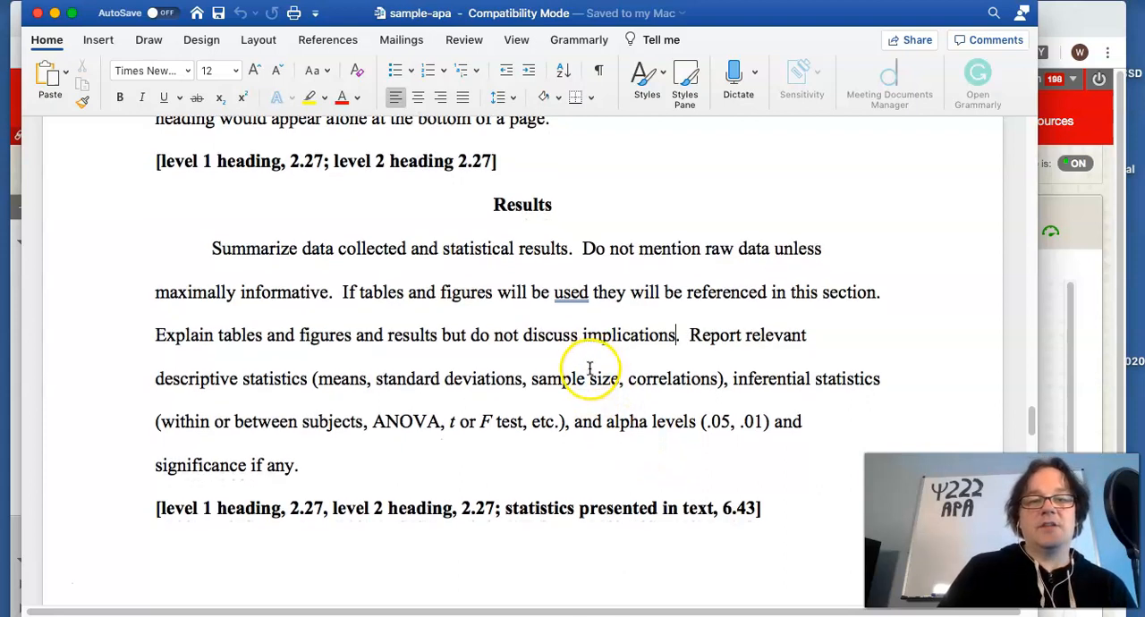
{"action": "scroll", "scroll_direction": "down", "scroll_amount": 3}
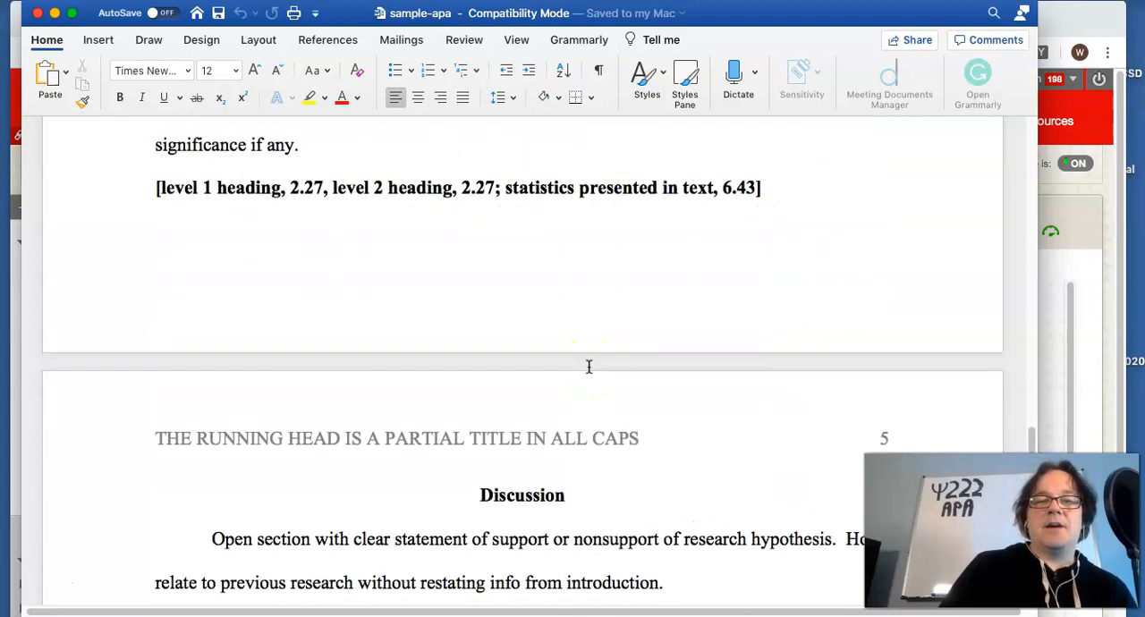
{"action": "scroll", "scroll_direction": "down", "scroll_amount": 3}
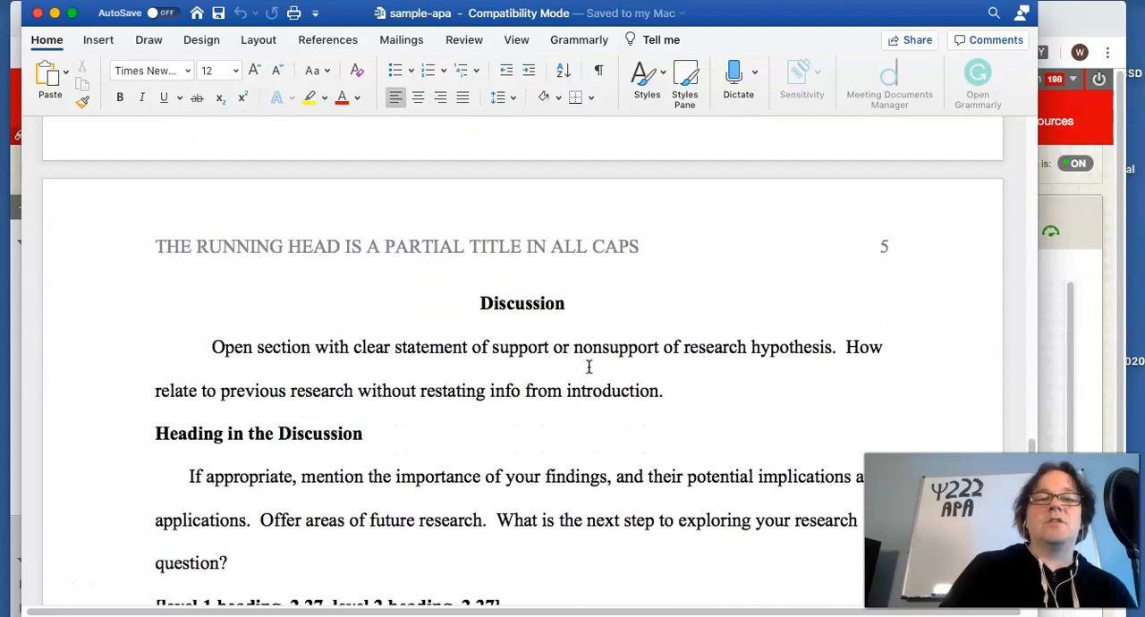
{"action": "scroll", "scroll_direction": "down", "scroll_amount": 3}
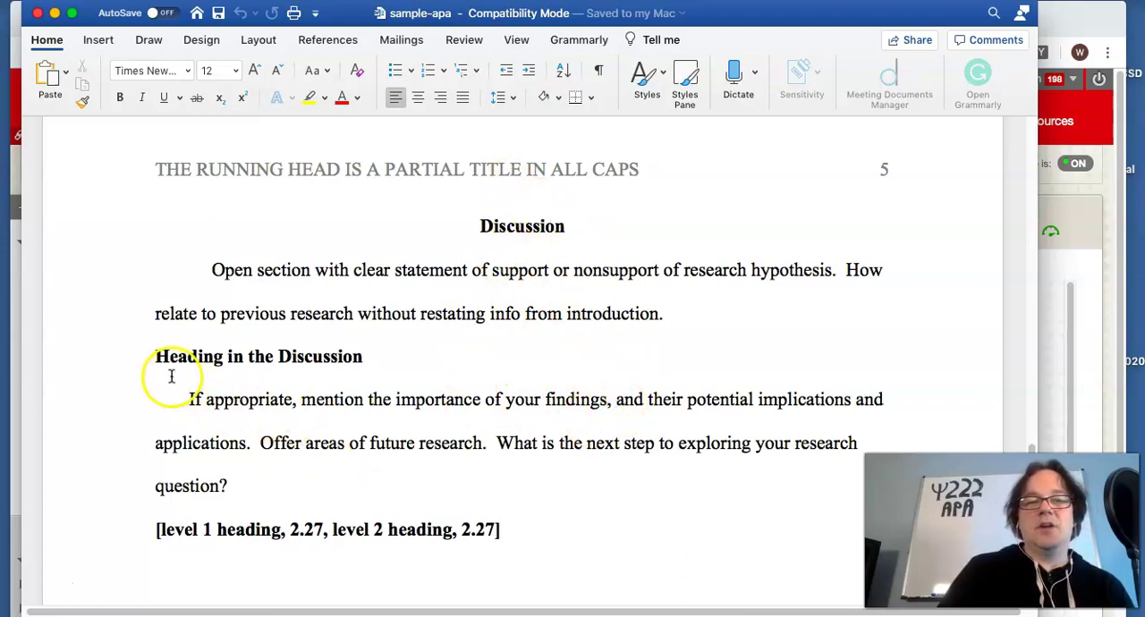
{"action": "mouse_move", "coordinate": [353, 341]}
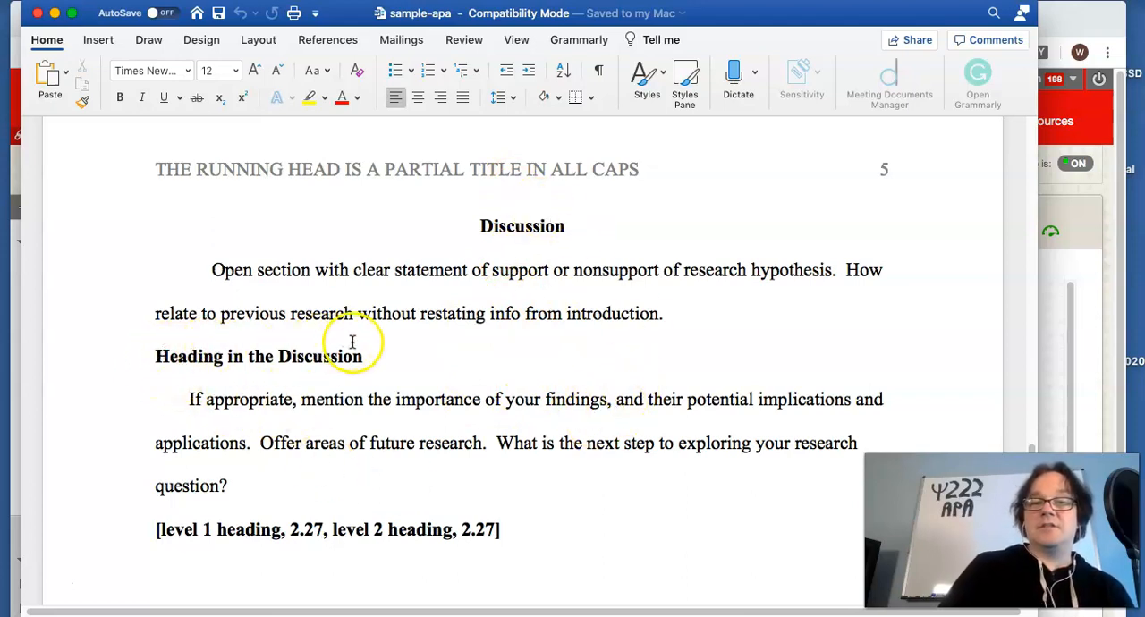
{"action": "mouse_move", "coordinate": [258, 348]}
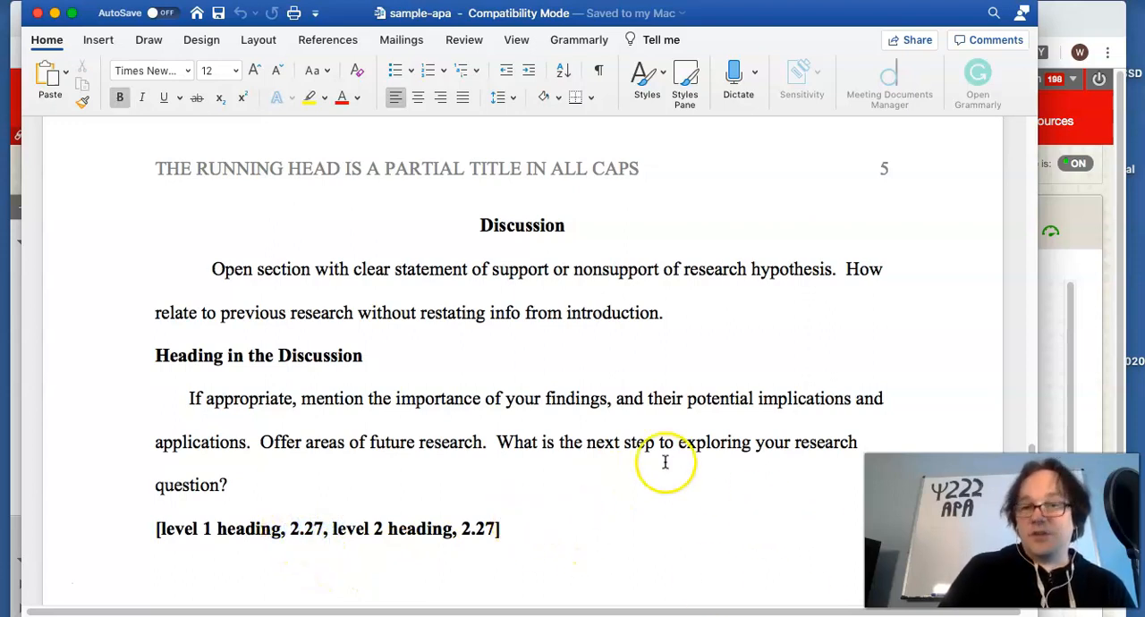
{"action": "mouse_move", "coordinate": [615, 380]}
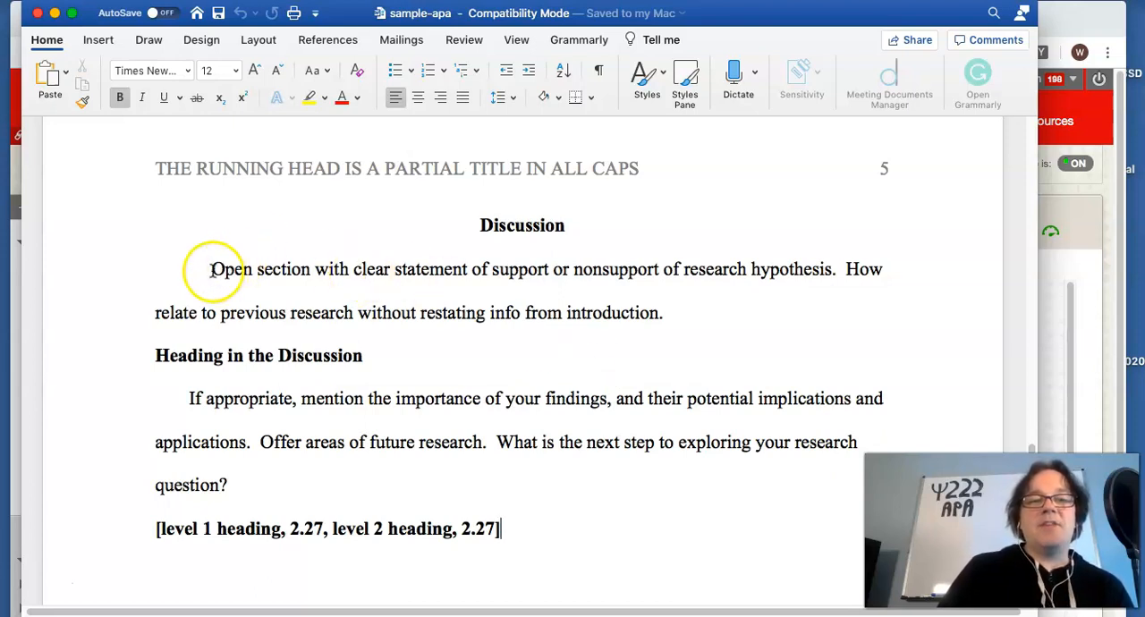
Step: Highlight the Discussion paragraphs, then continue toward the References page guidance
{"action": "left_click_drag", "start_coordinate": [211, 269], "coordinate": [737, 410]}
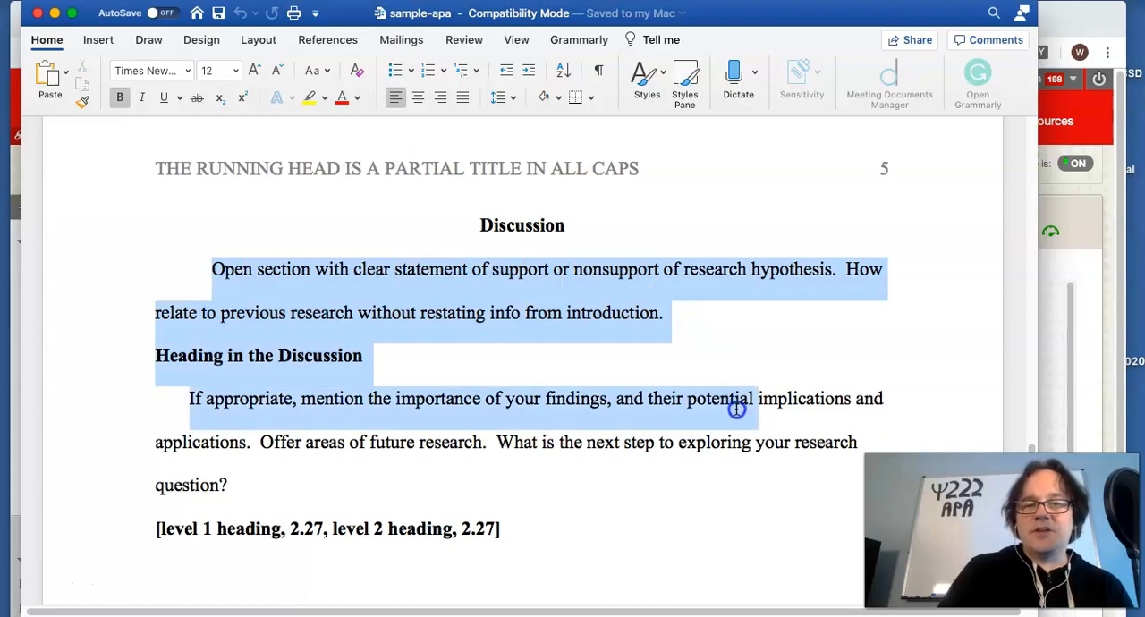
{"action": "left_click_drag", "start_coordinate": [738, 410], "coordinate": [776, 474]}
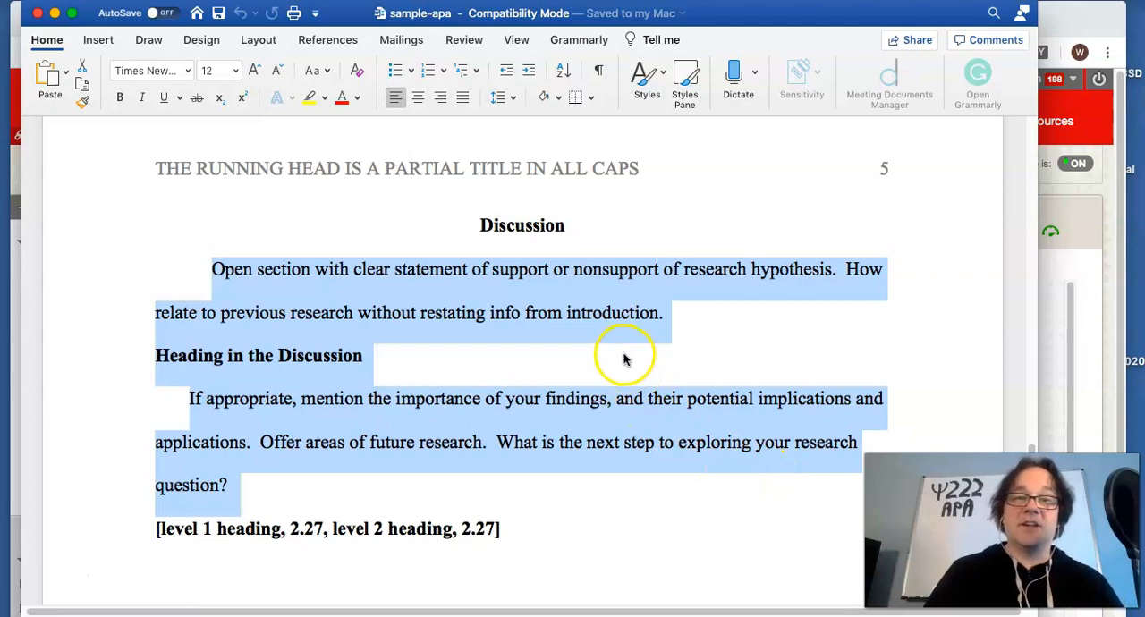
{"action": "mouse_move", "coordinate": [645, 354]}
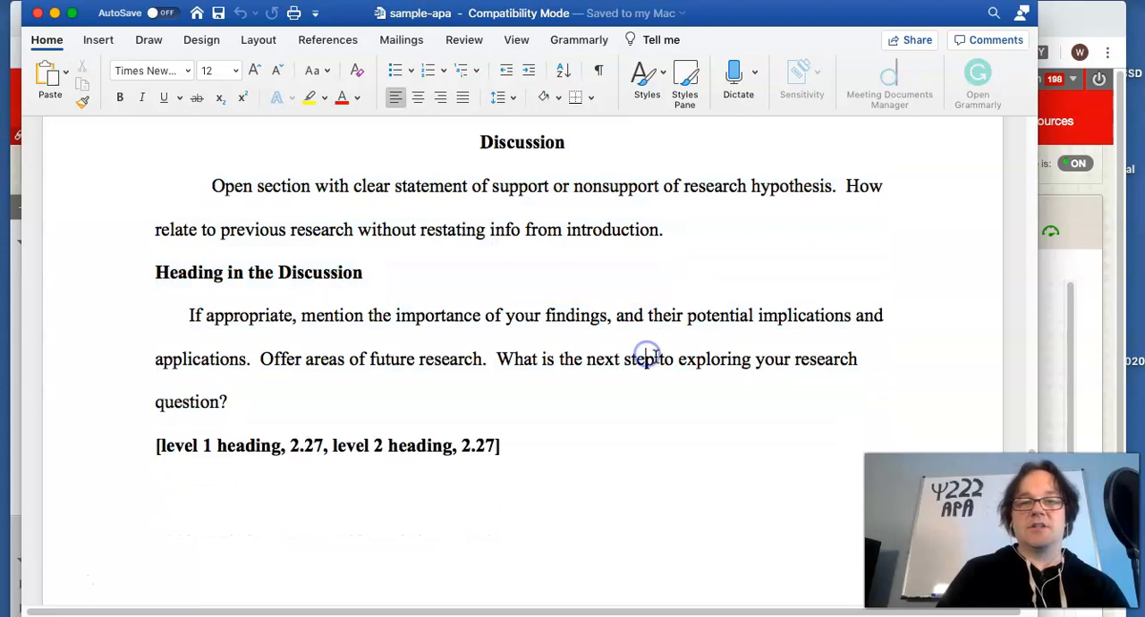
{"action": "scroll", "scroll_direction": "down", "scroll_amount": 3}
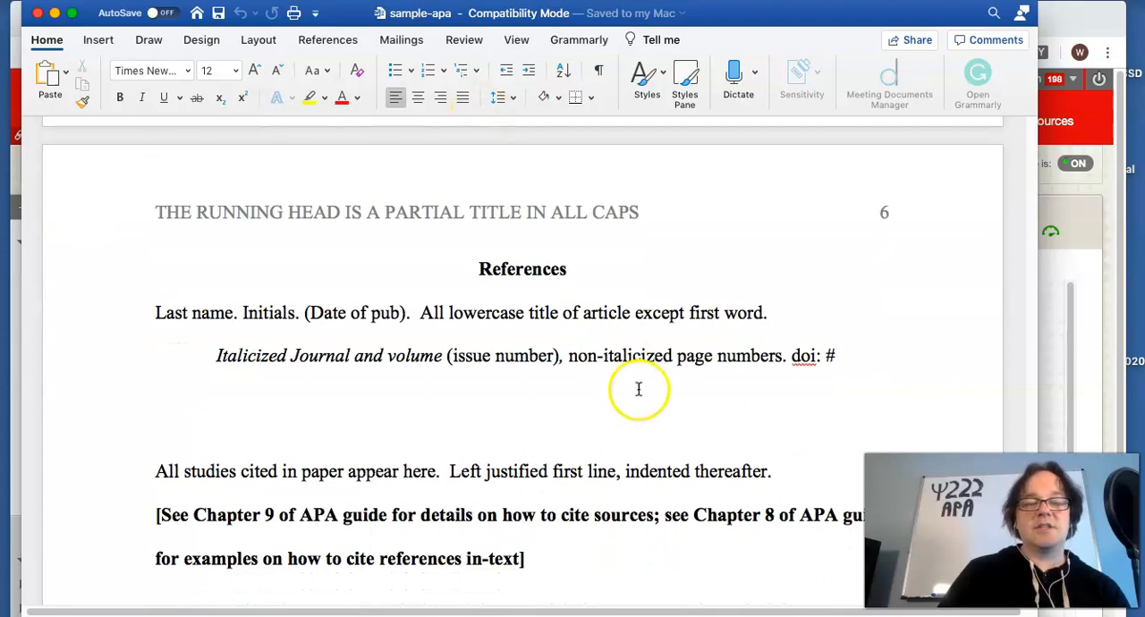
{"action": "mouse_move", "coordinate": [304, 332]}
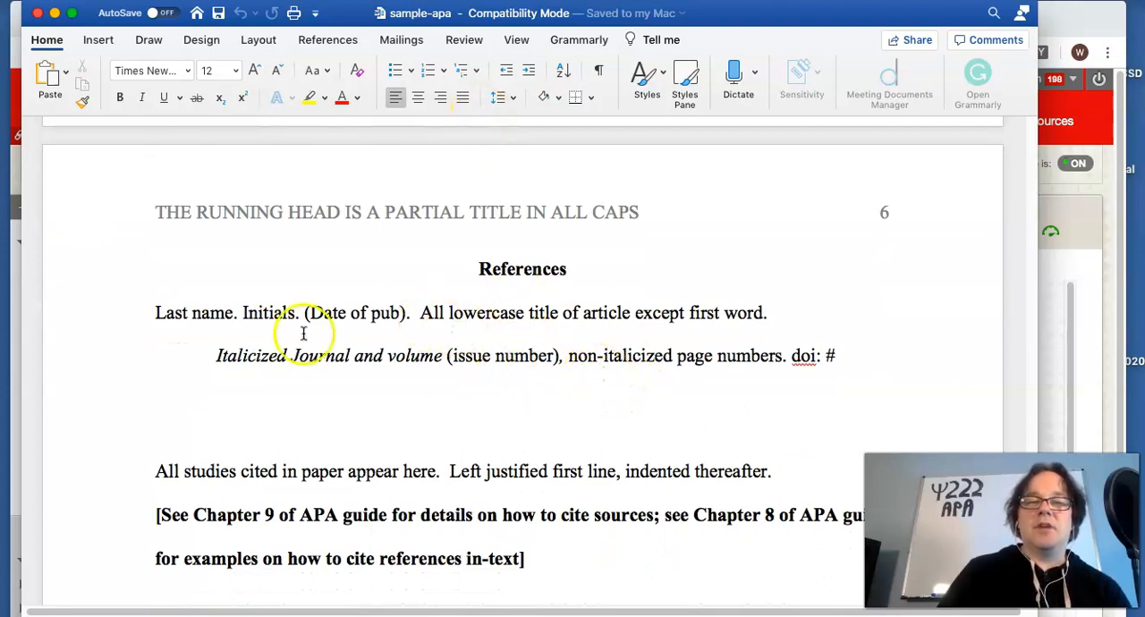
{"action": "mouse_move", "coordinate": [794, 357]}
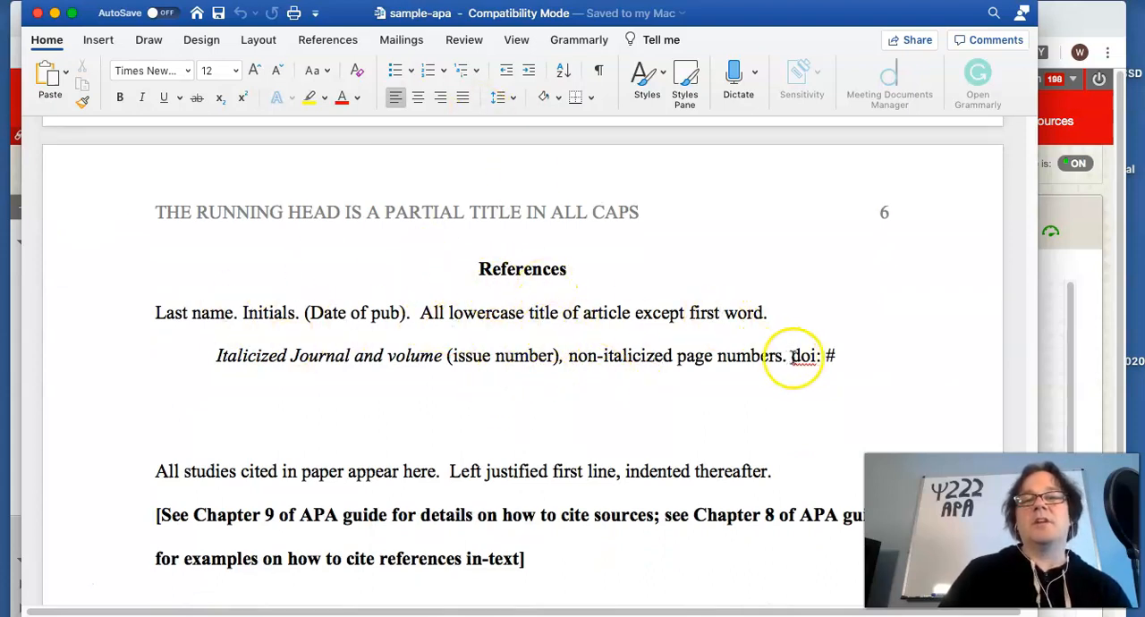
{"action": "mouse_move", "coordinate": [863, 317]}
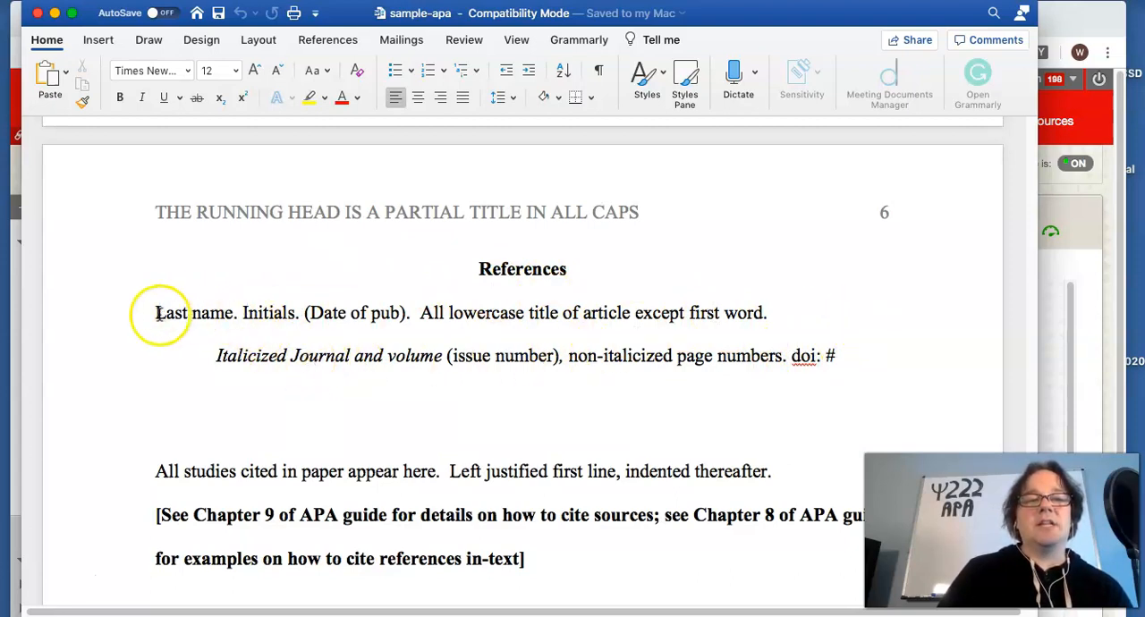
{"action": "double_click", "coordinate": [193, 312]}
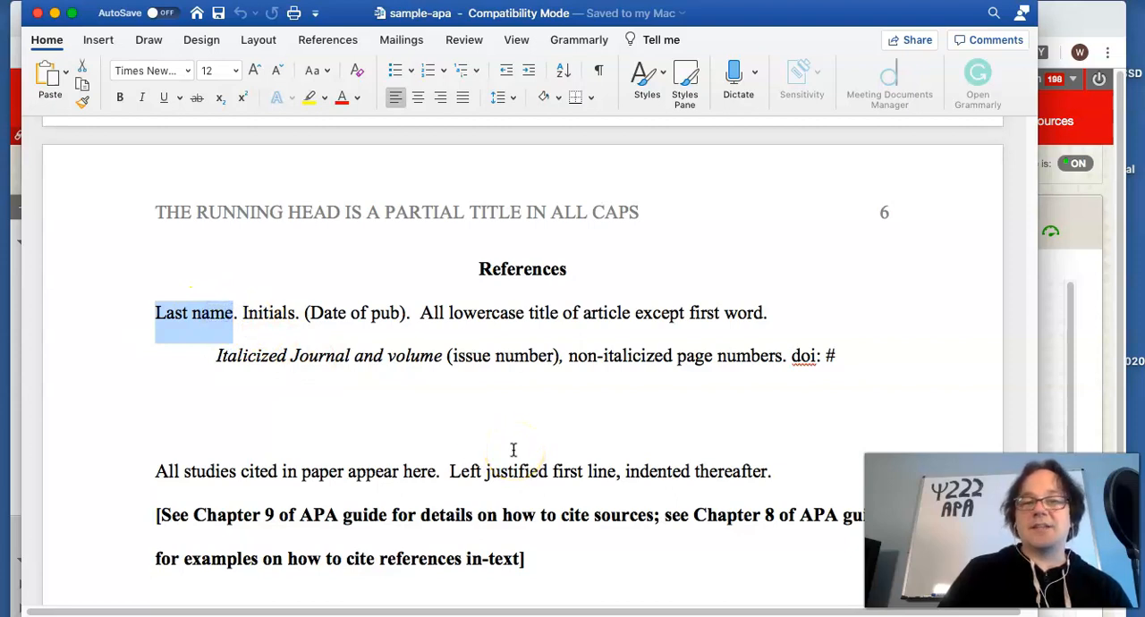
{"action": "left_click", "coordinate": [454, 356]}
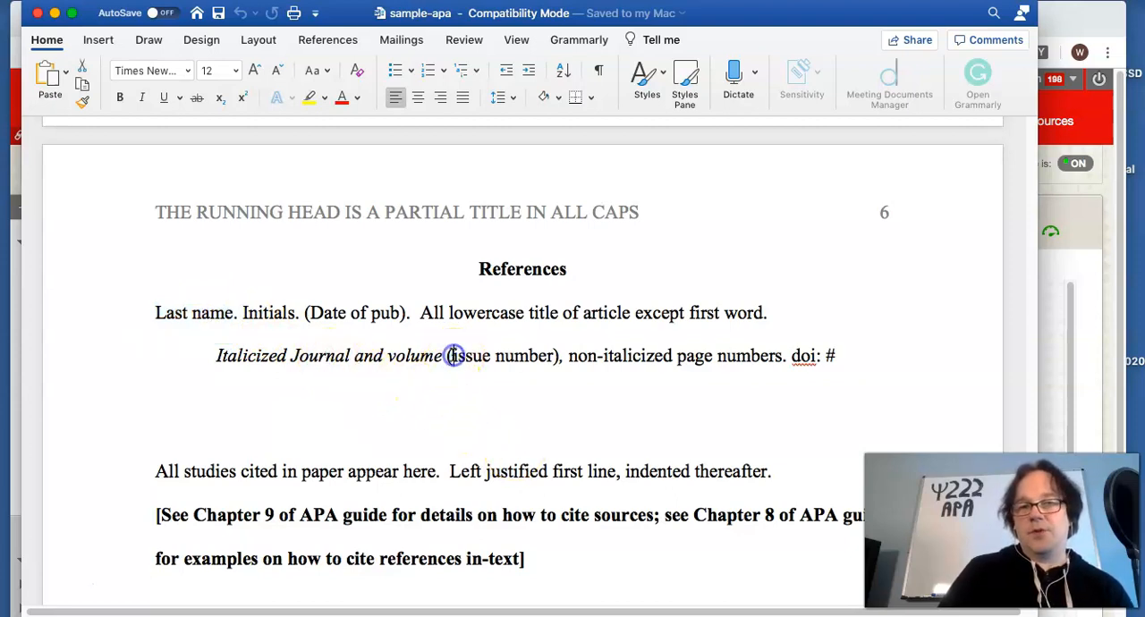
{"action": "mouse_move", "coordinate": [268, 333]}
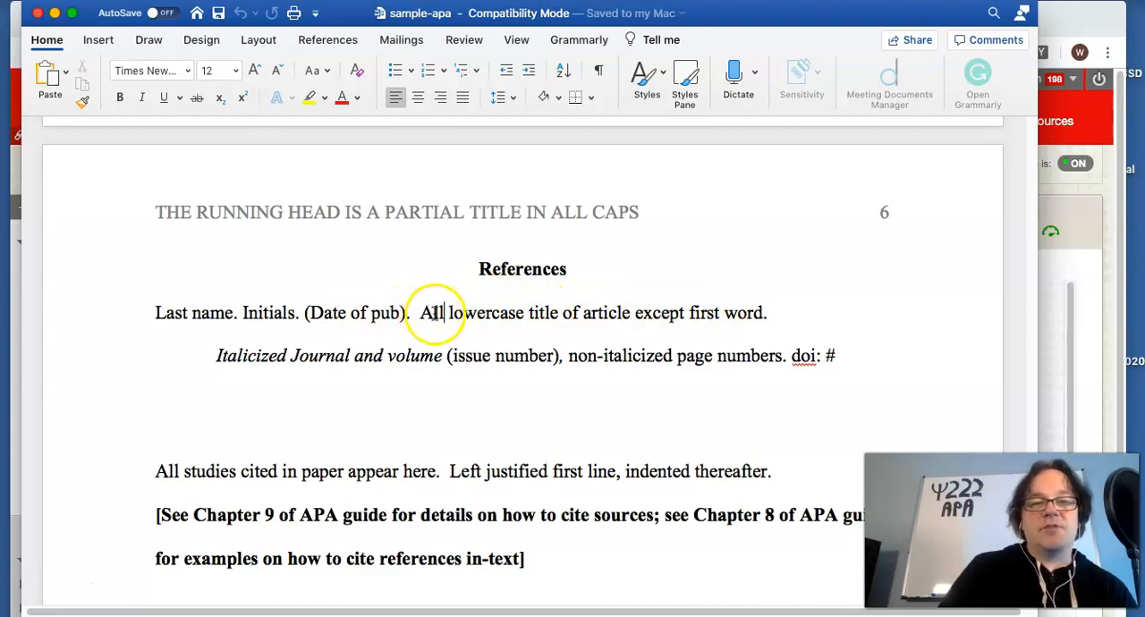
{"action": "mouse_move", "coordinate": [277, 369]}
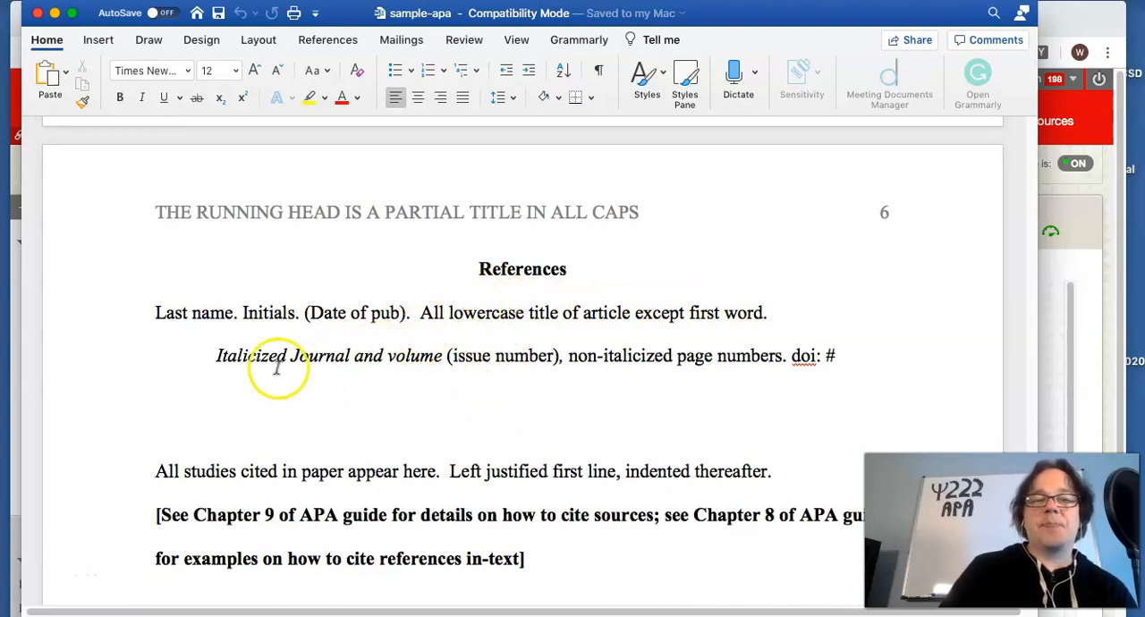
{"action": "double_click", "coordinate": [252, 356]}
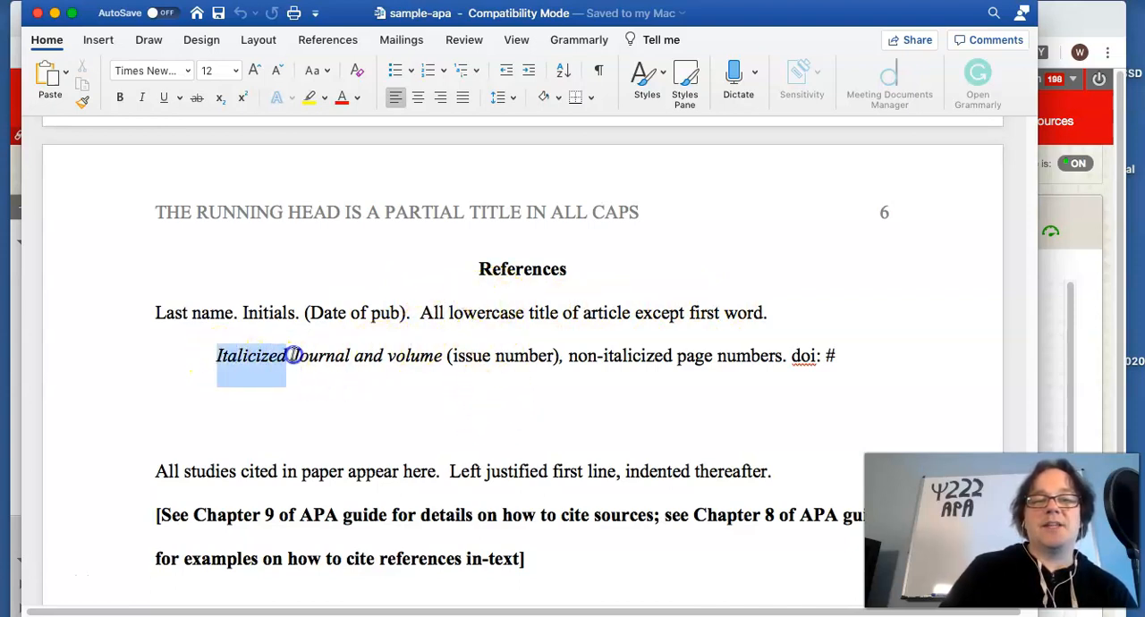
{"action": "left_click", "coordinate": [139, 97]}
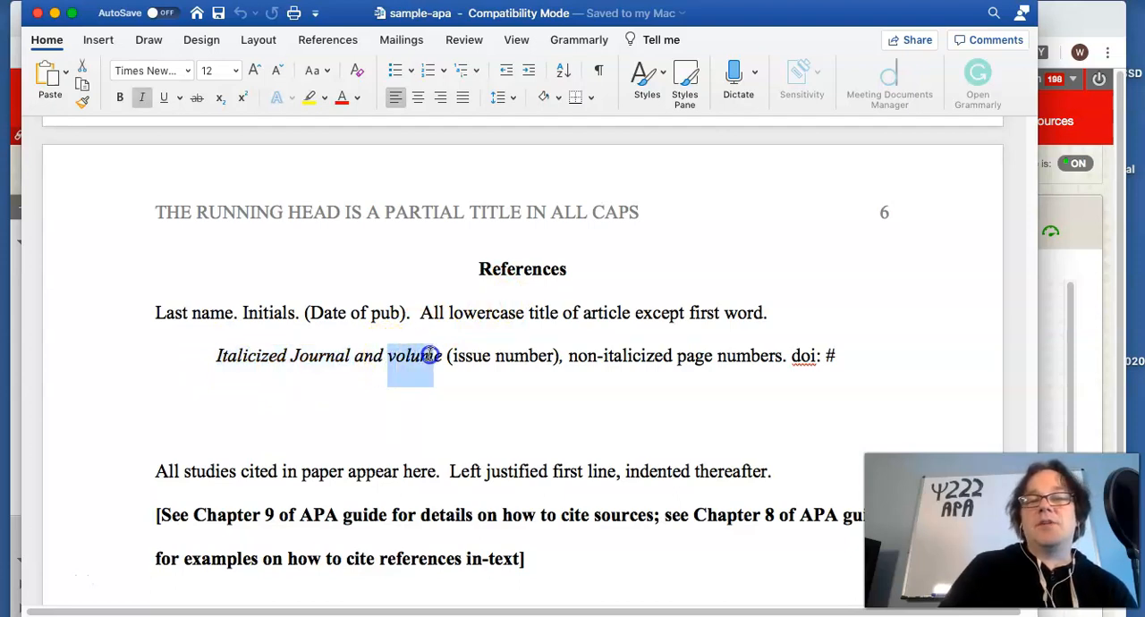
{"action": "left_click", "coordinate": [433, 365]}
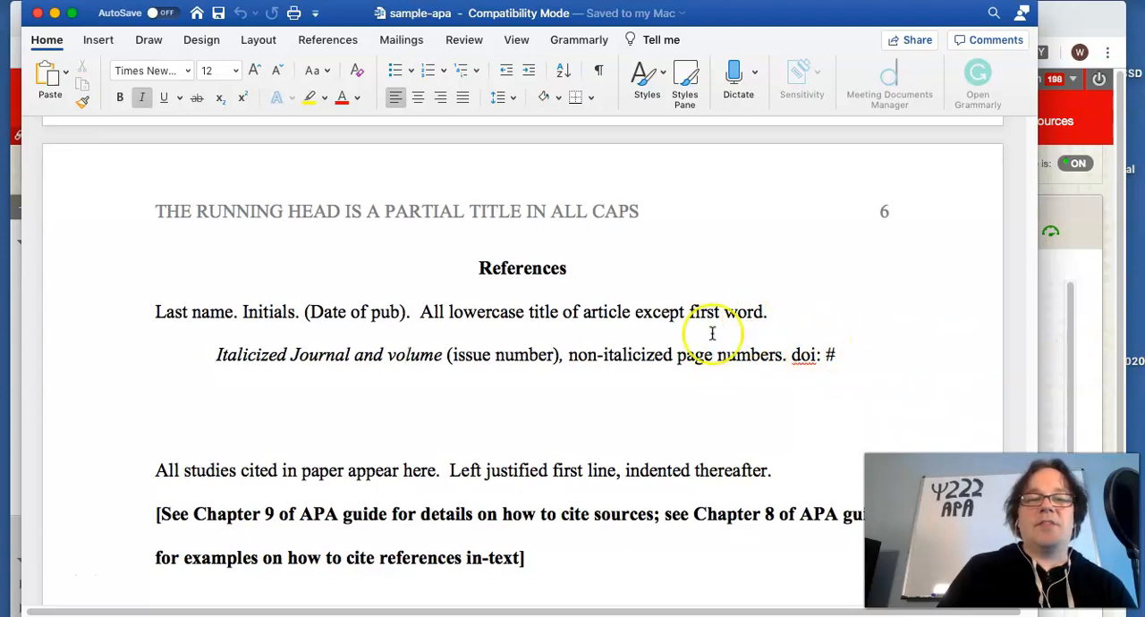
{"action": "scroll", "scroll_direction": "down", "scroll_amount": 3}
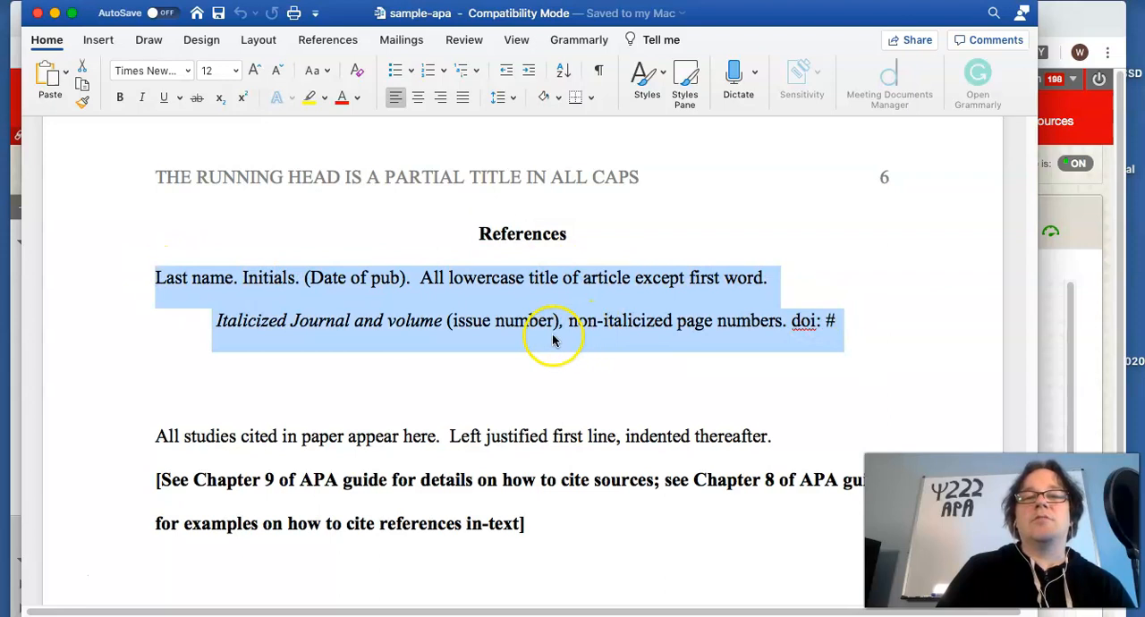
{"action": "left_click", "coordinate": [553, 320]}
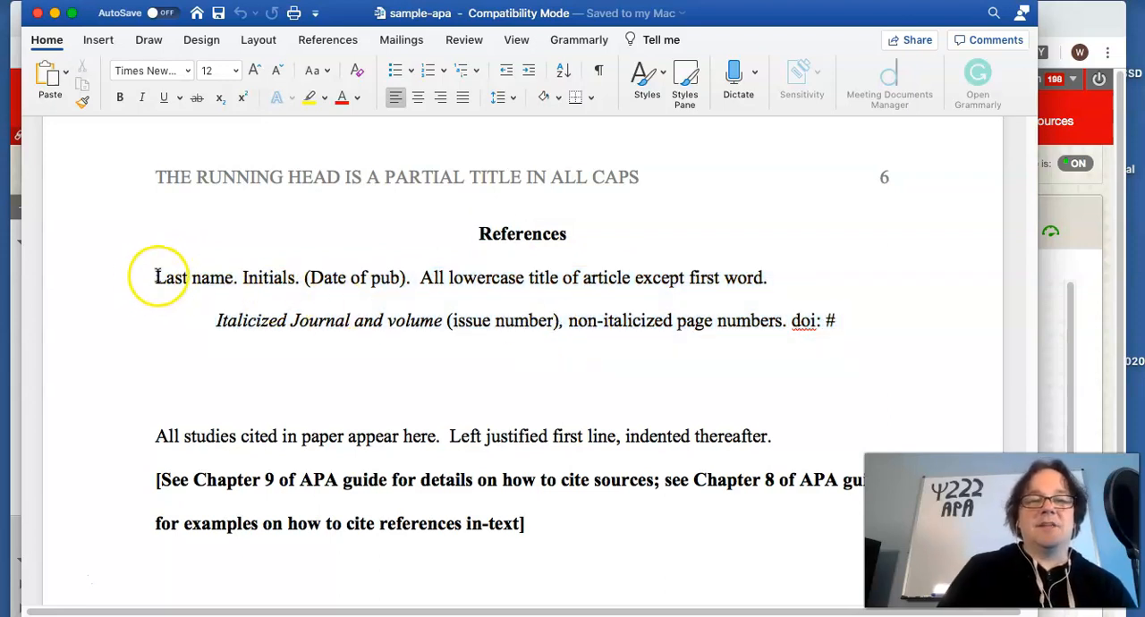
{"action": "mouse_move", "coordinate": [701, 311]}
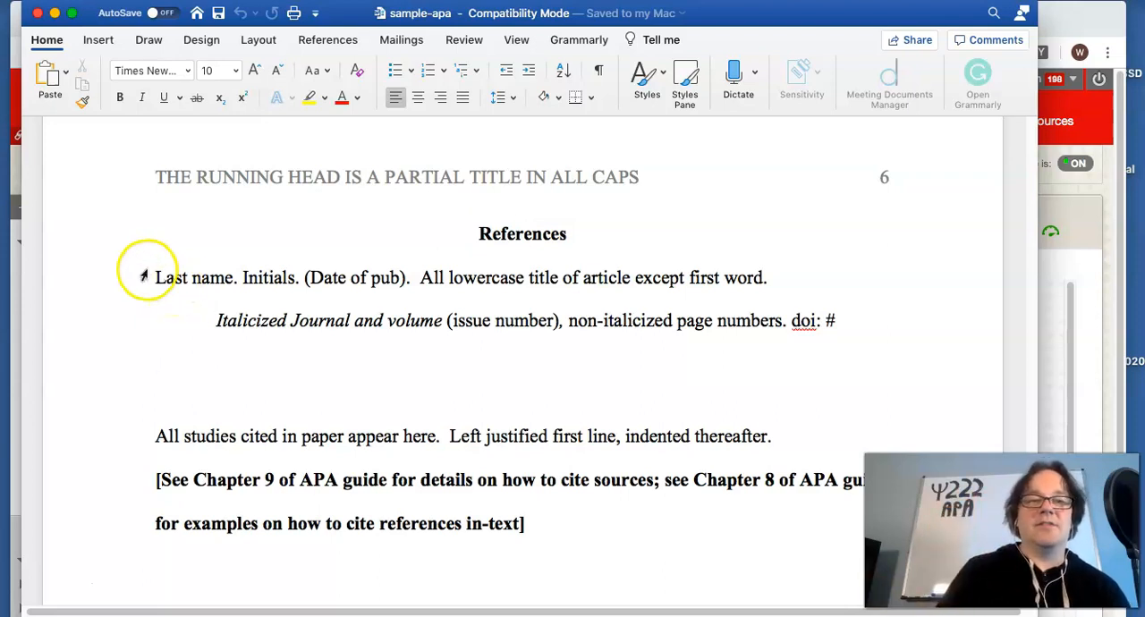
{"action": "double_click", "coordinate": [219, 277]}
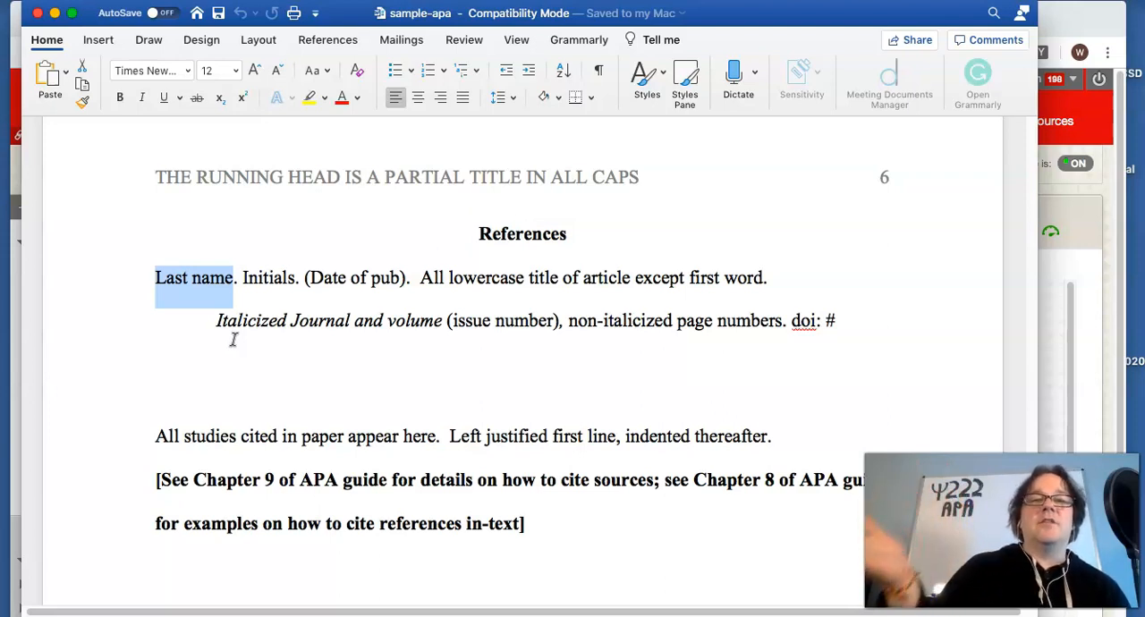
{"action": "mouse_move", "coordinate": [397, 338]}
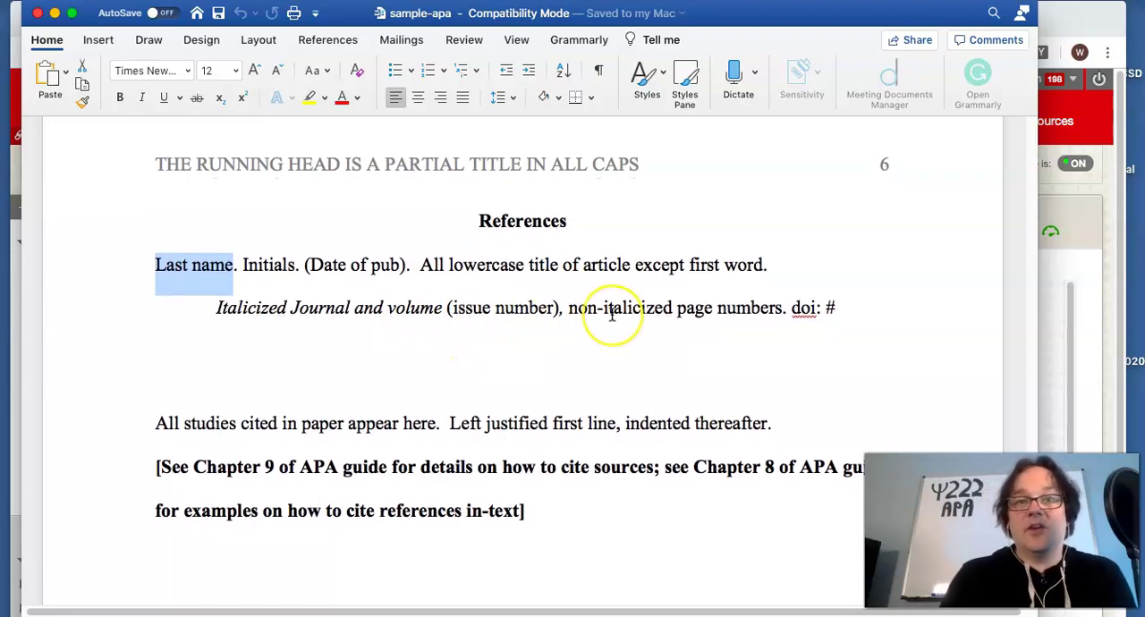
{"action": "scroll", "scroll_direction": "down", "scroll_amount": 3}
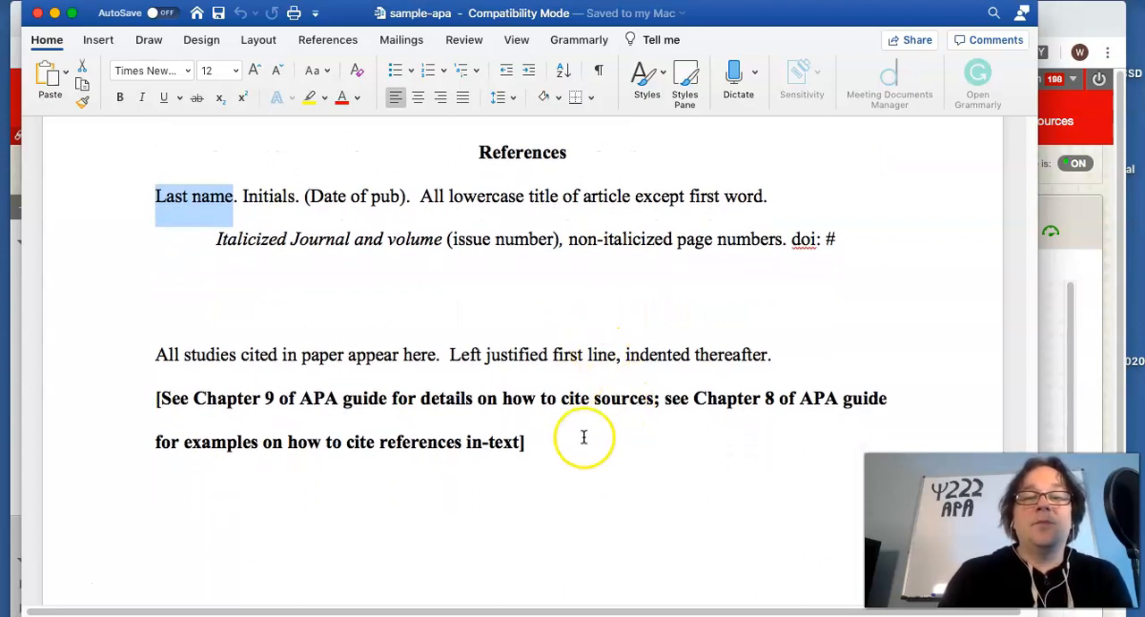
{"action": "mouse_move", "coordinate": [363, 361]}
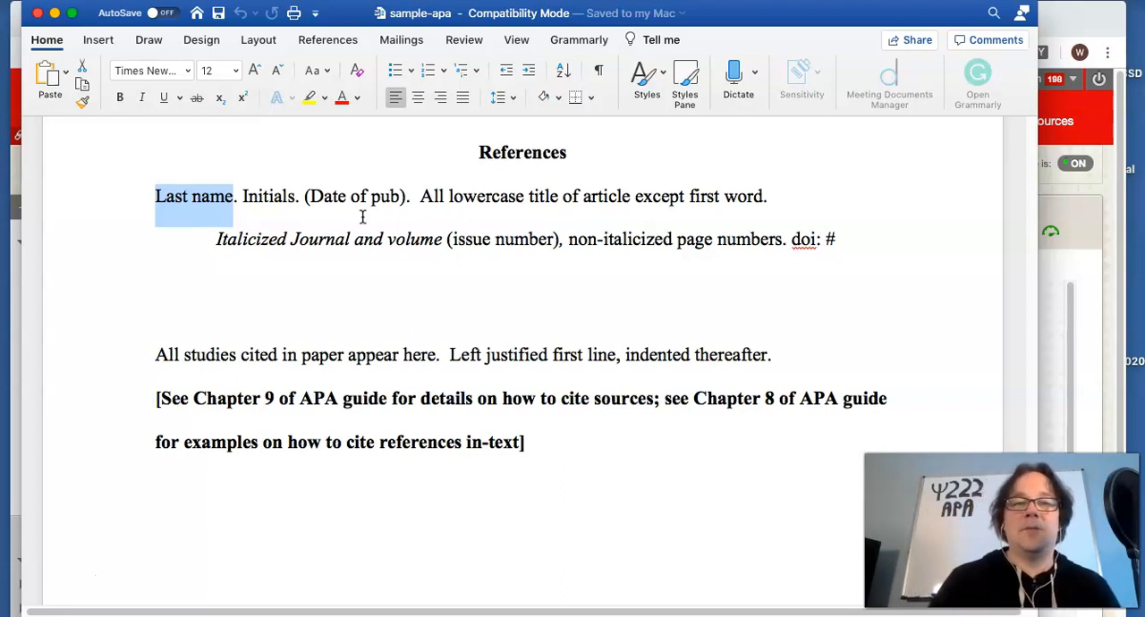
{"action": "mouse_move", "coordinate": [458, 275]}
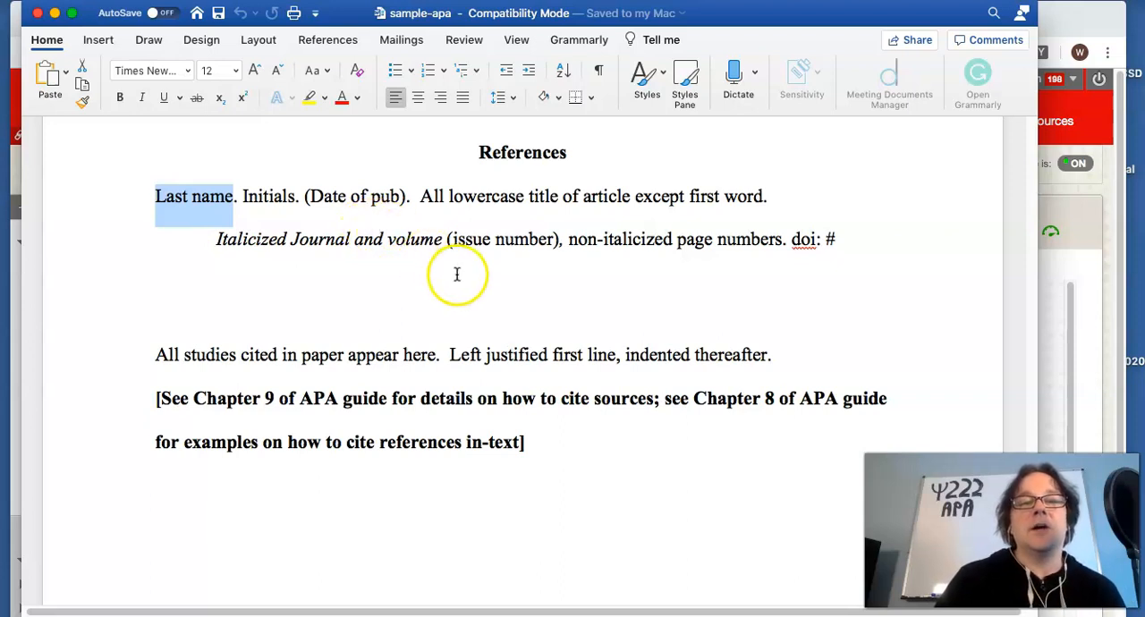
{"action": "mouse_move", "coordinate": [461, 276]}
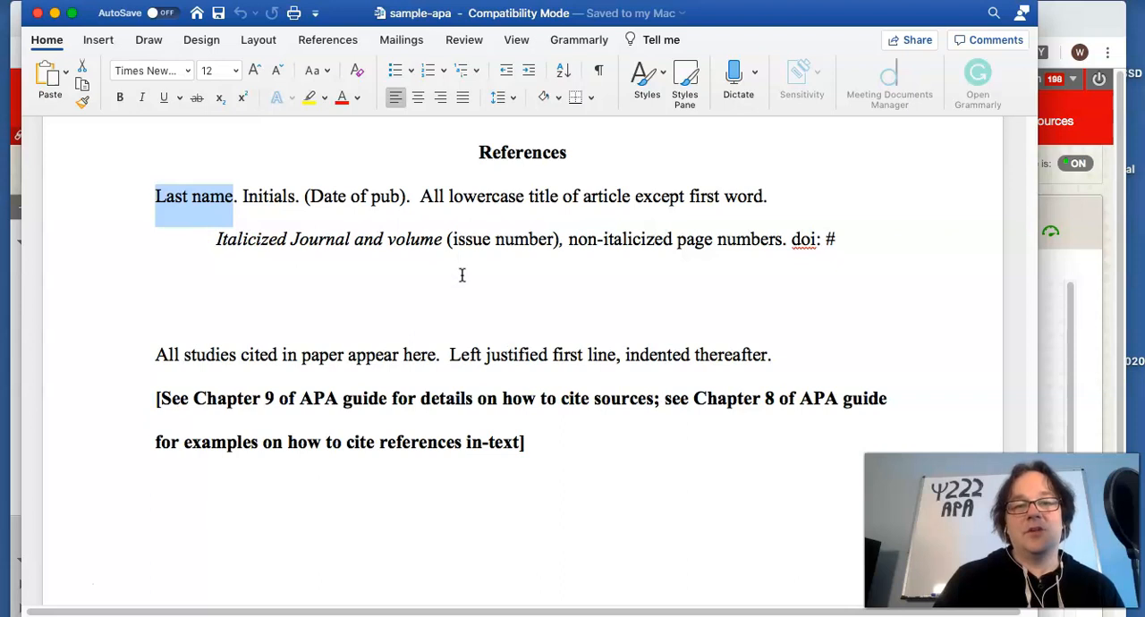
{"action": "mouse_move", "coordinate": [468, 279]}
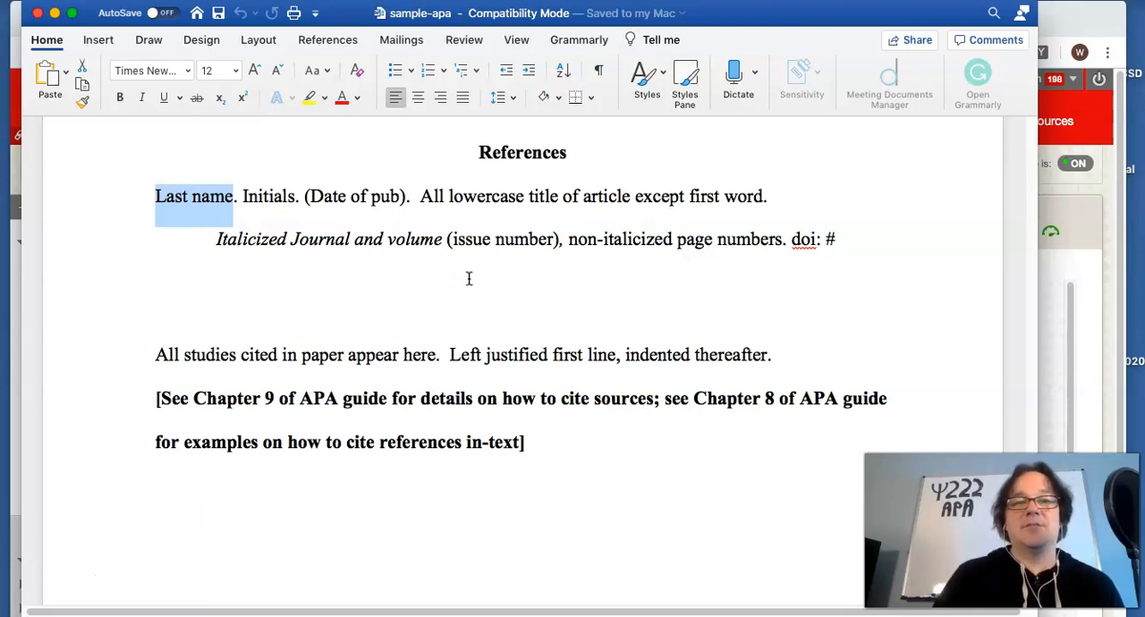
{"action": "mouse_move", "coordinate": [463, 277]}
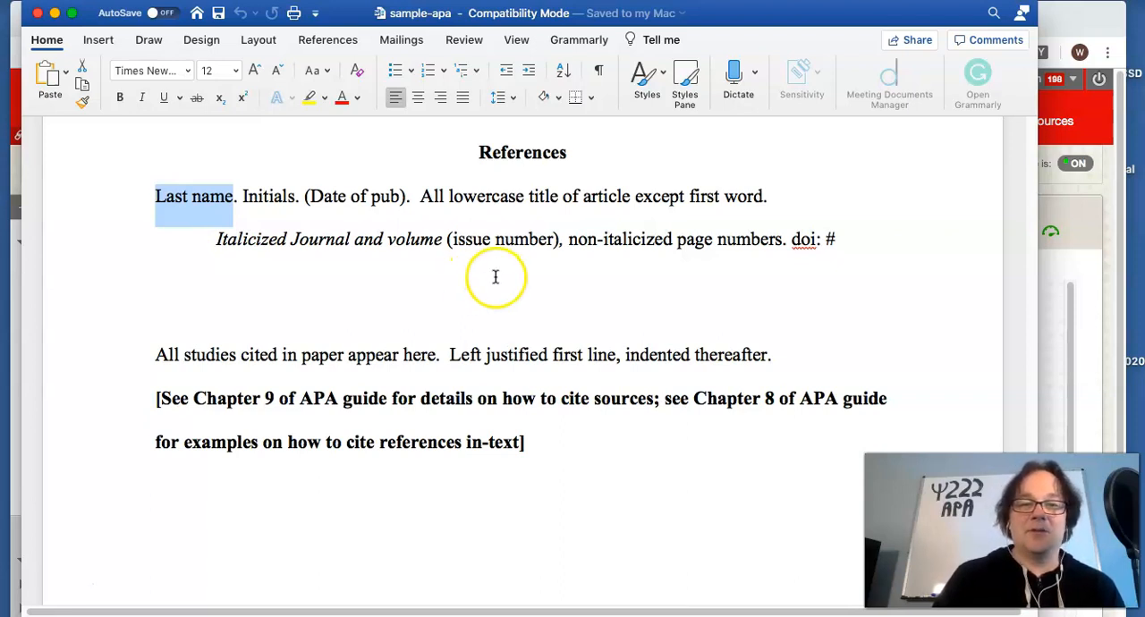
{"action": "mouse_move", "coordinate": [201, 415]}
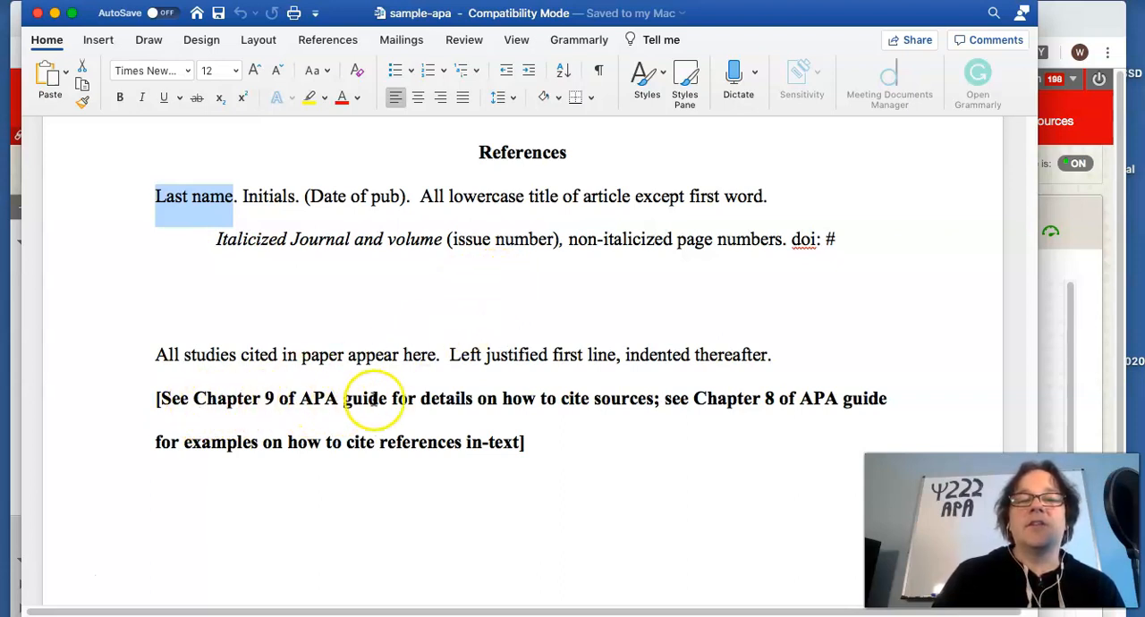
{"action": "mouse_move", "coordinate": [712, 383]}
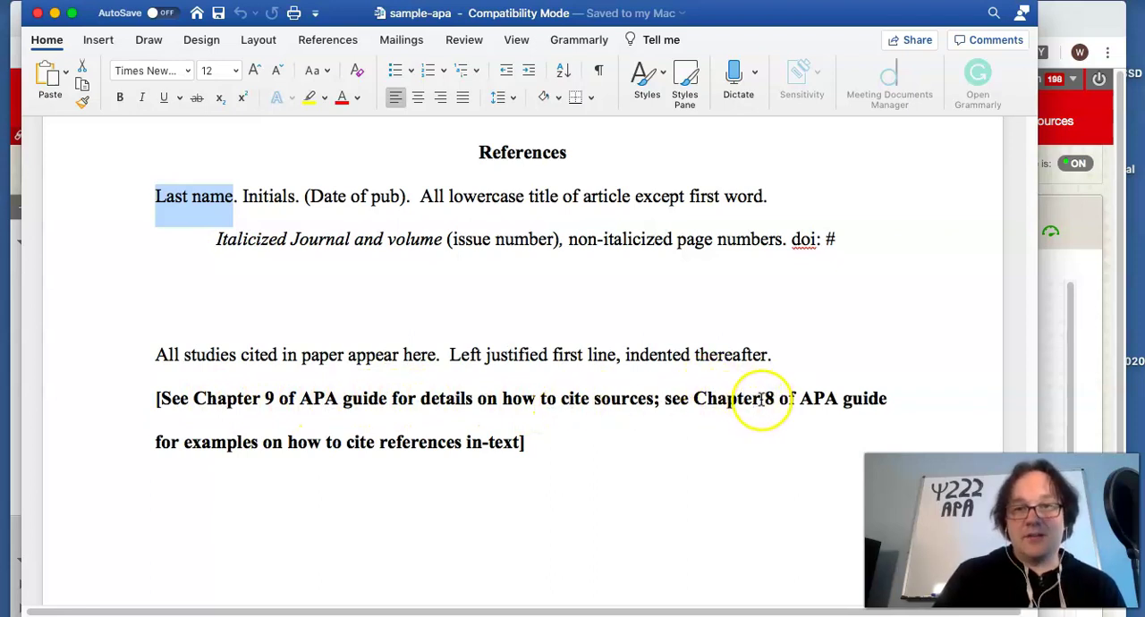
{"action": "mouse_move", "coordinate": [361, 463]}
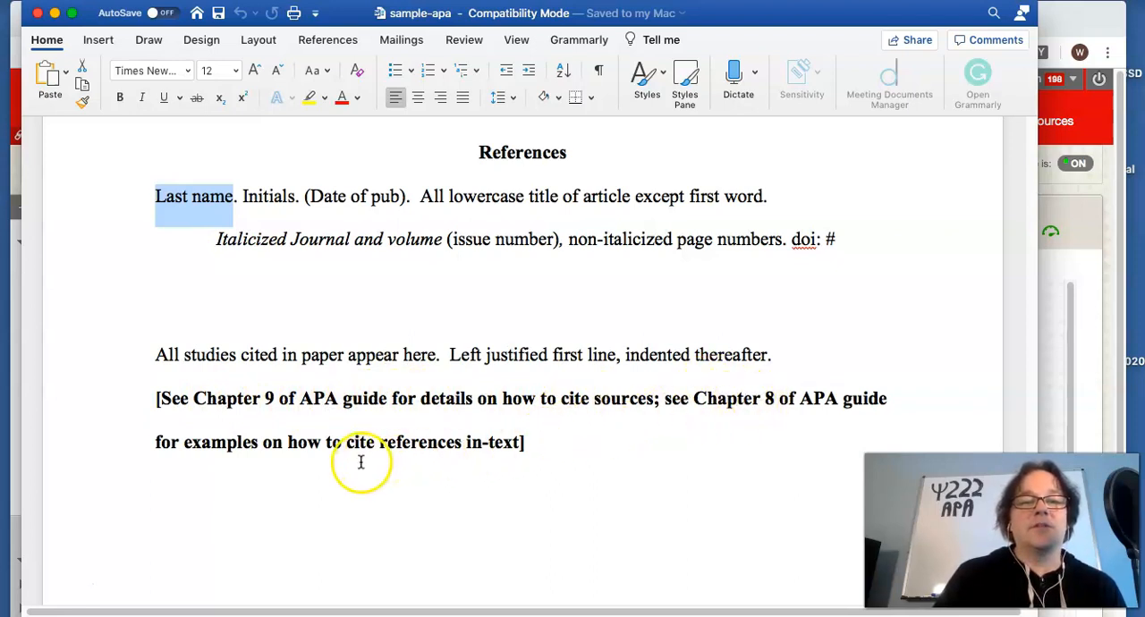
{"action": "mouse_move", "coordinate": [435, 440]}
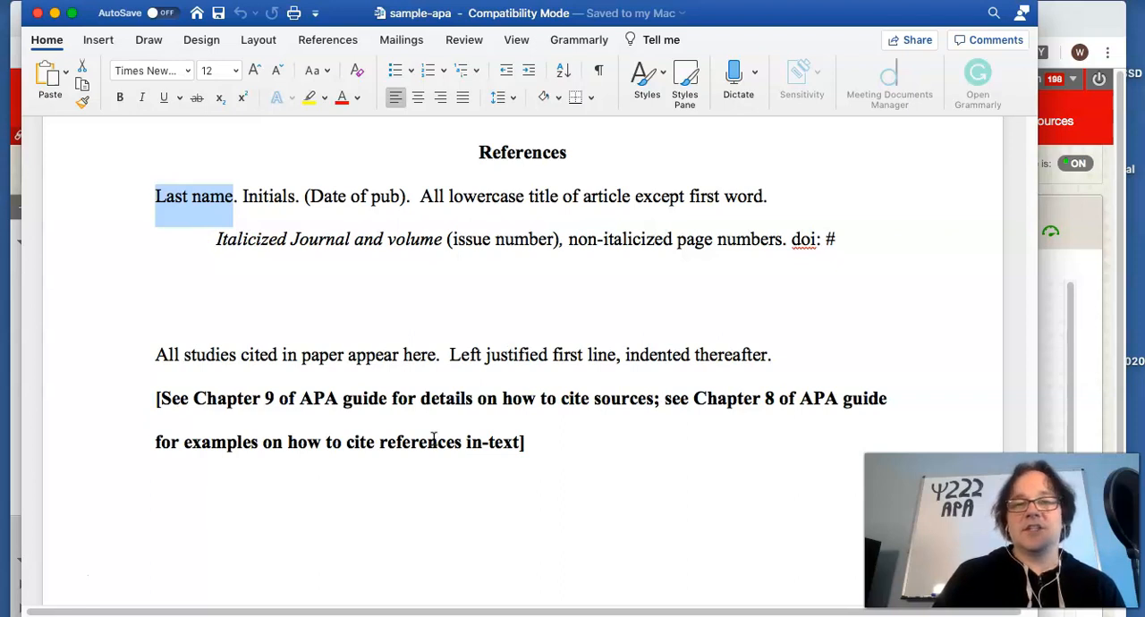
Step: Scroll back through the document from the References page to the Abstract with its Keywords line
{"action": "scroll", "scroll_direction": "down", "scroll_amount": 3}
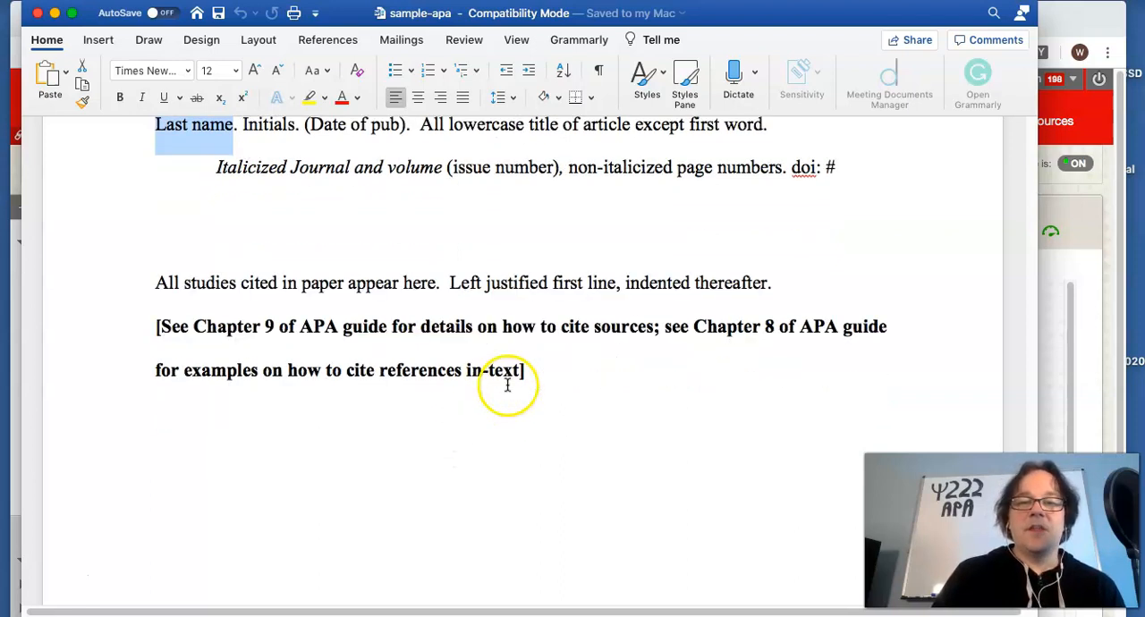
{"action": "scroll", "scroll_direction": "down", "scroll_amount": 3}
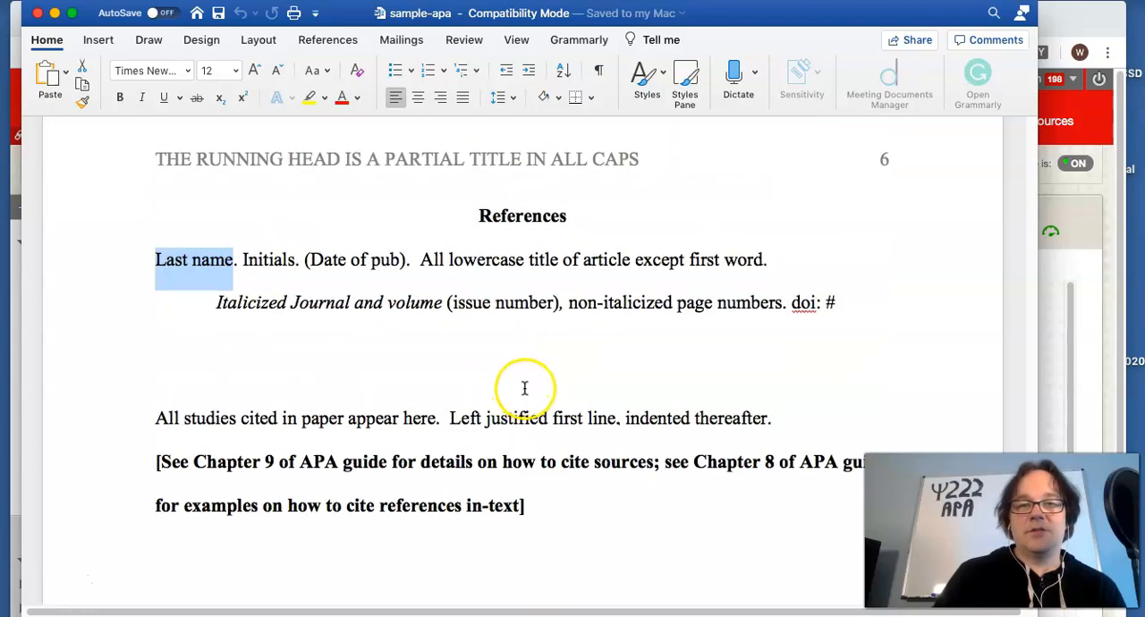
{"action": "scroll", "scroll_direction": "down", "scroll_amount": 3}
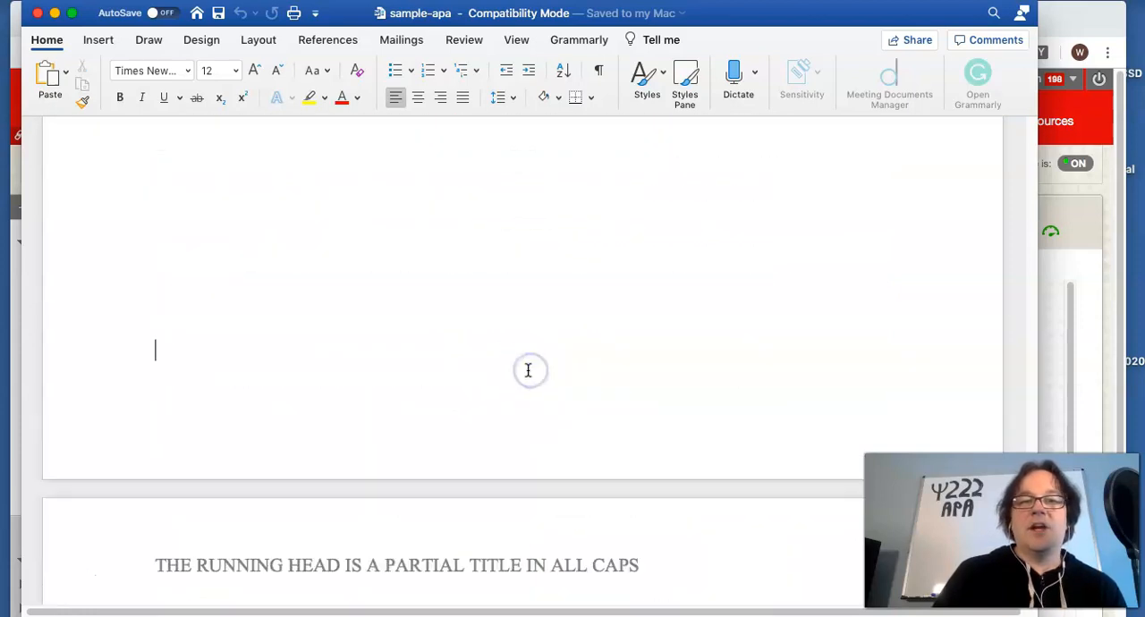
{"action": "scroll", "scroll_direction": "down", "scroll_amount": 3}
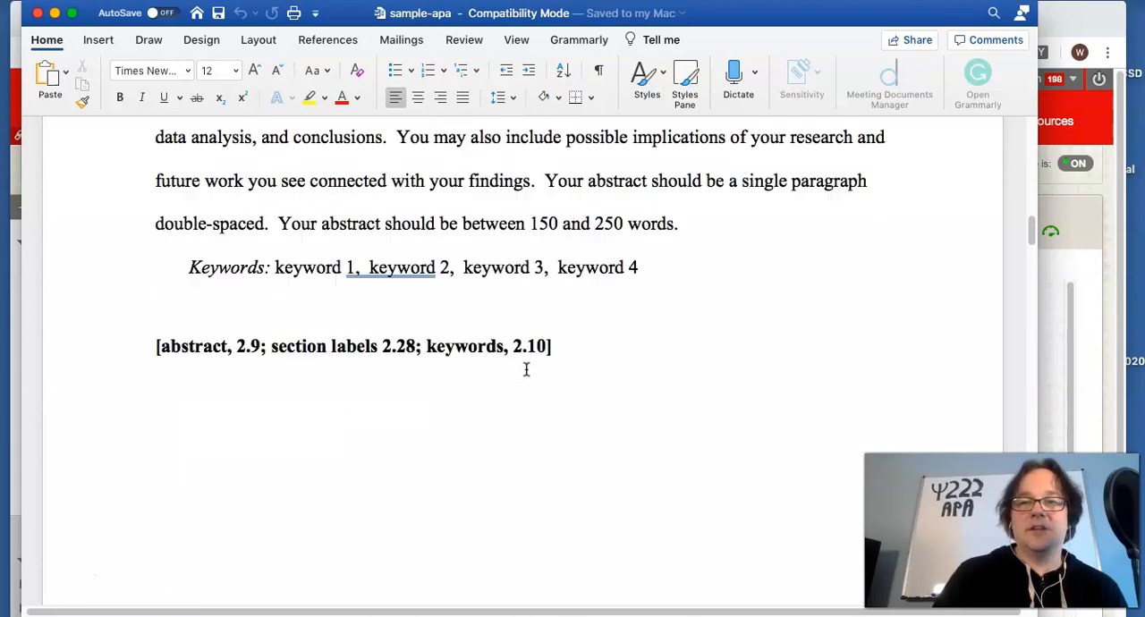
{"action": "scroll", "scroll_direction": "down", "scroll_amount": 3}
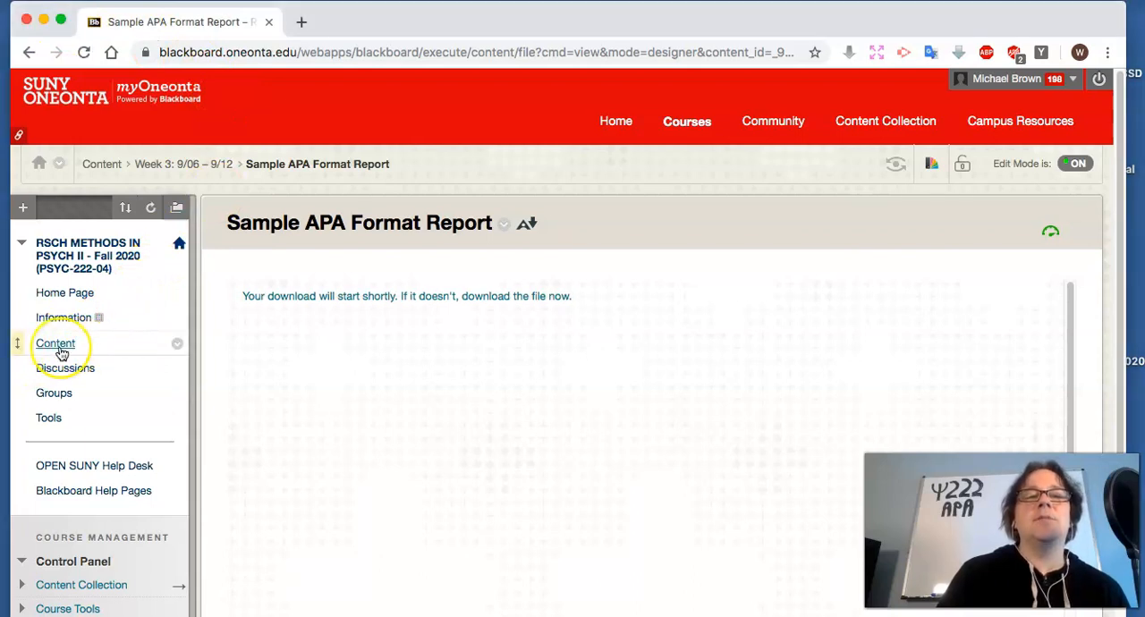
{"action": "mouse_move", "coordinate": [58, 343]}
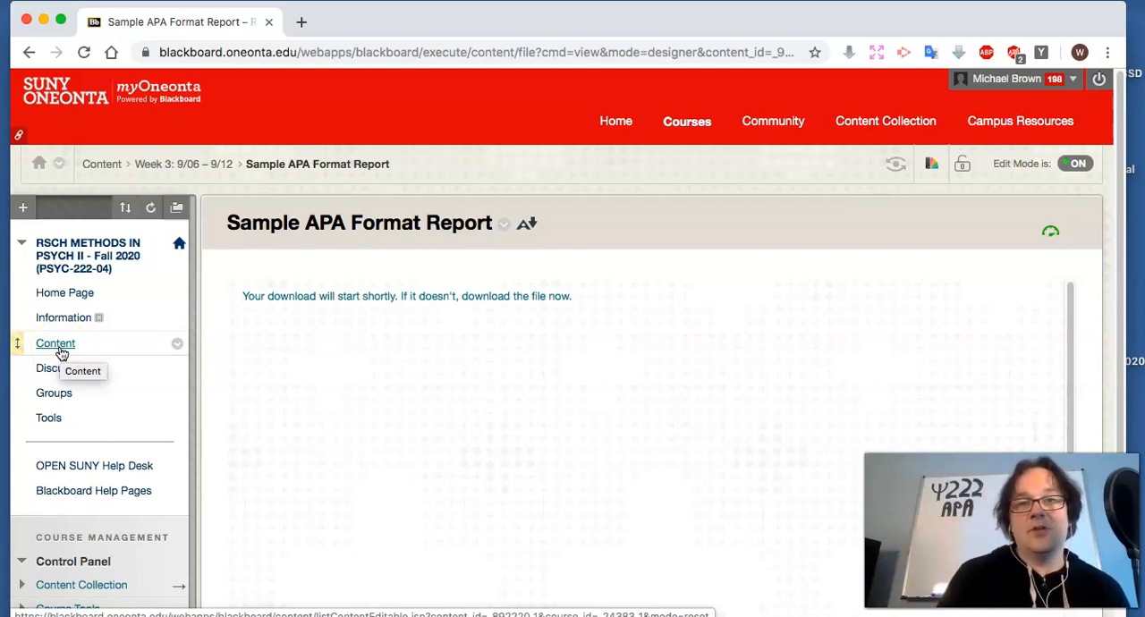
Step: Return to the course Content area listing syllabus, textbook, FAQ and office hours
{"action": "left_click", "coordinate": [55, 344]}
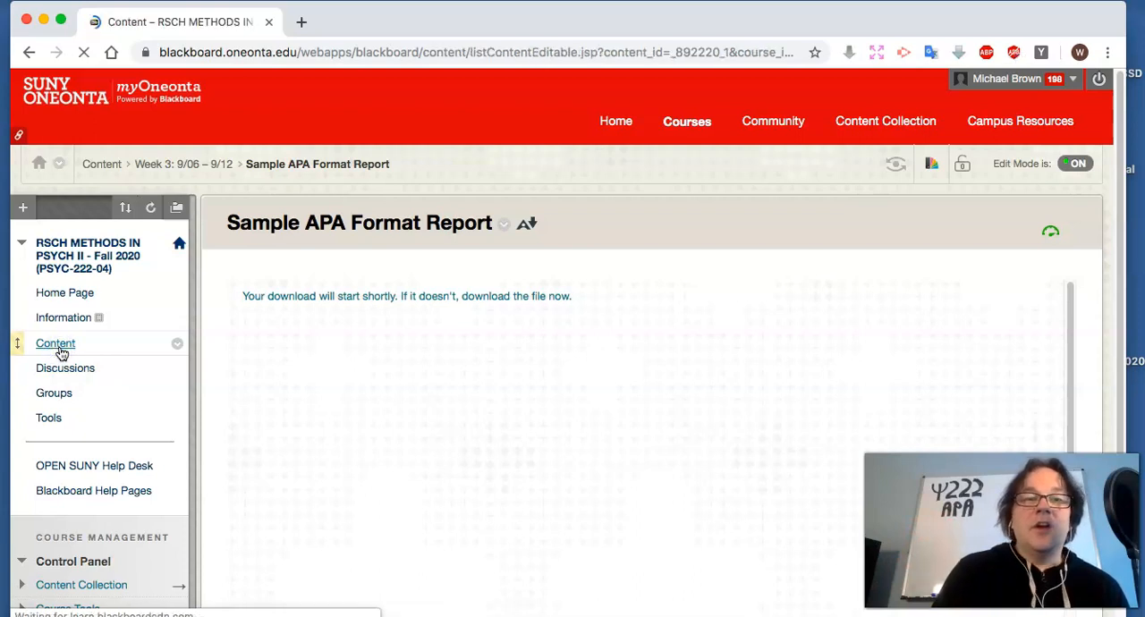
{"action": "left_click", "coordinate": [55, 344]}
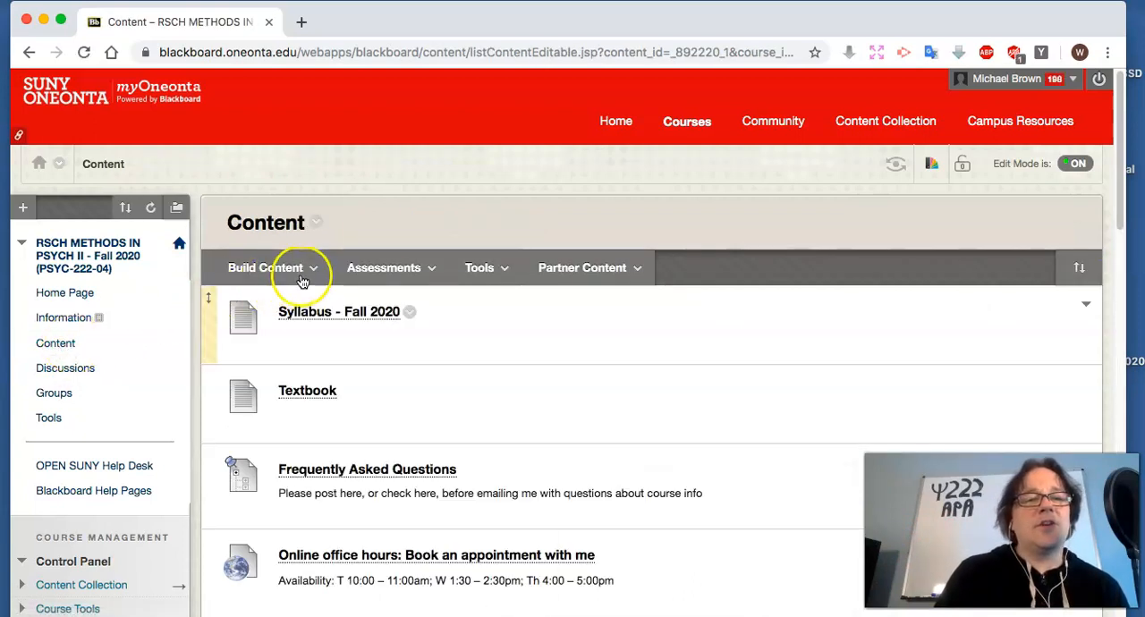